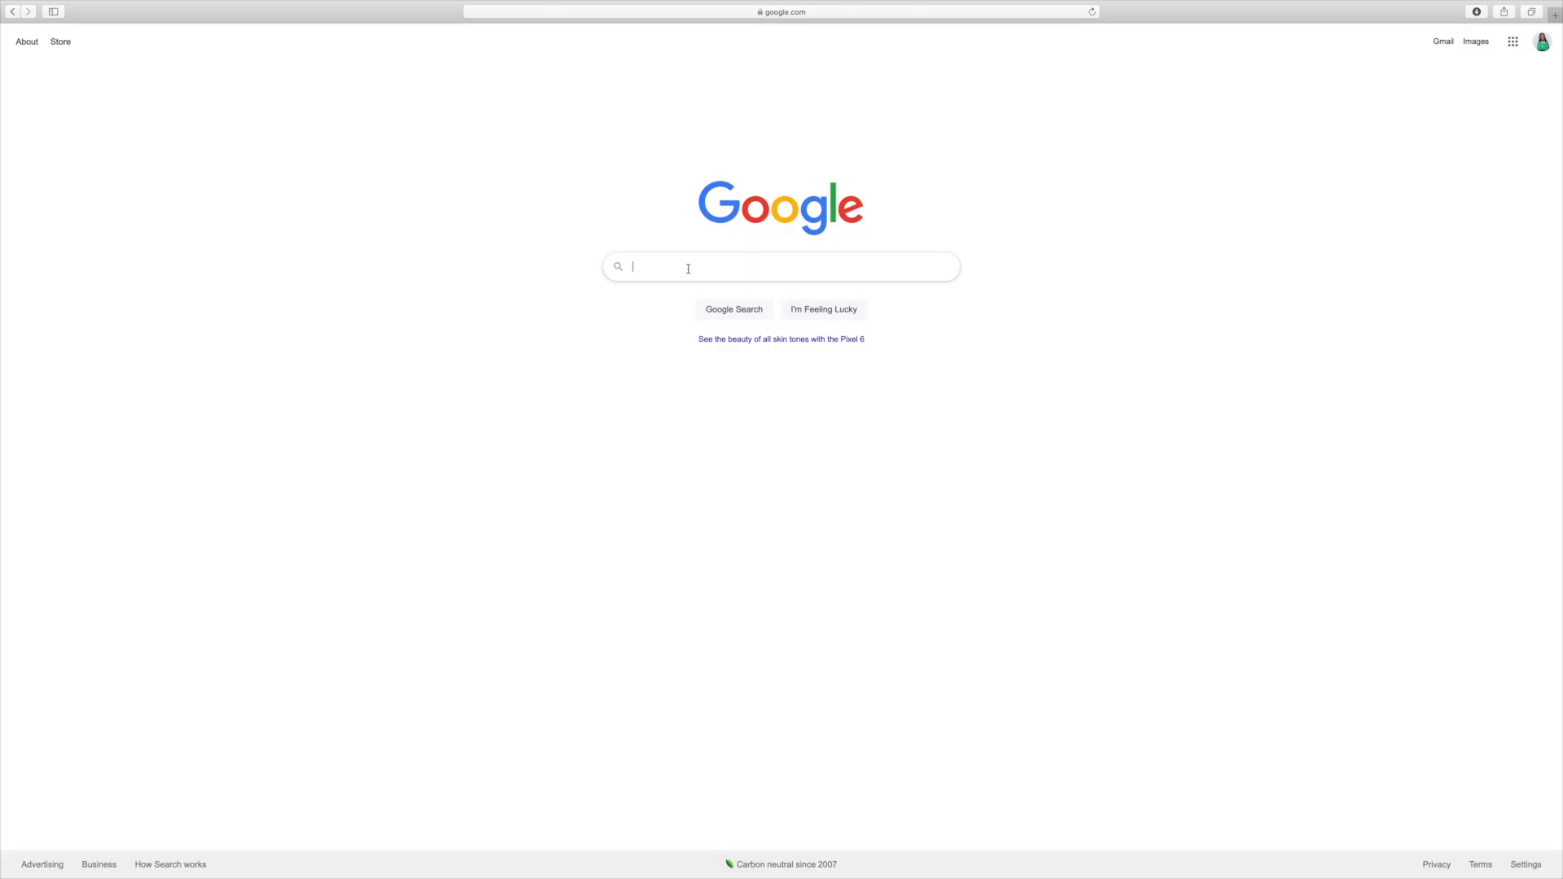
# Step: Search Google for 'mailchimp'
pyautogui.write('mailchimp')
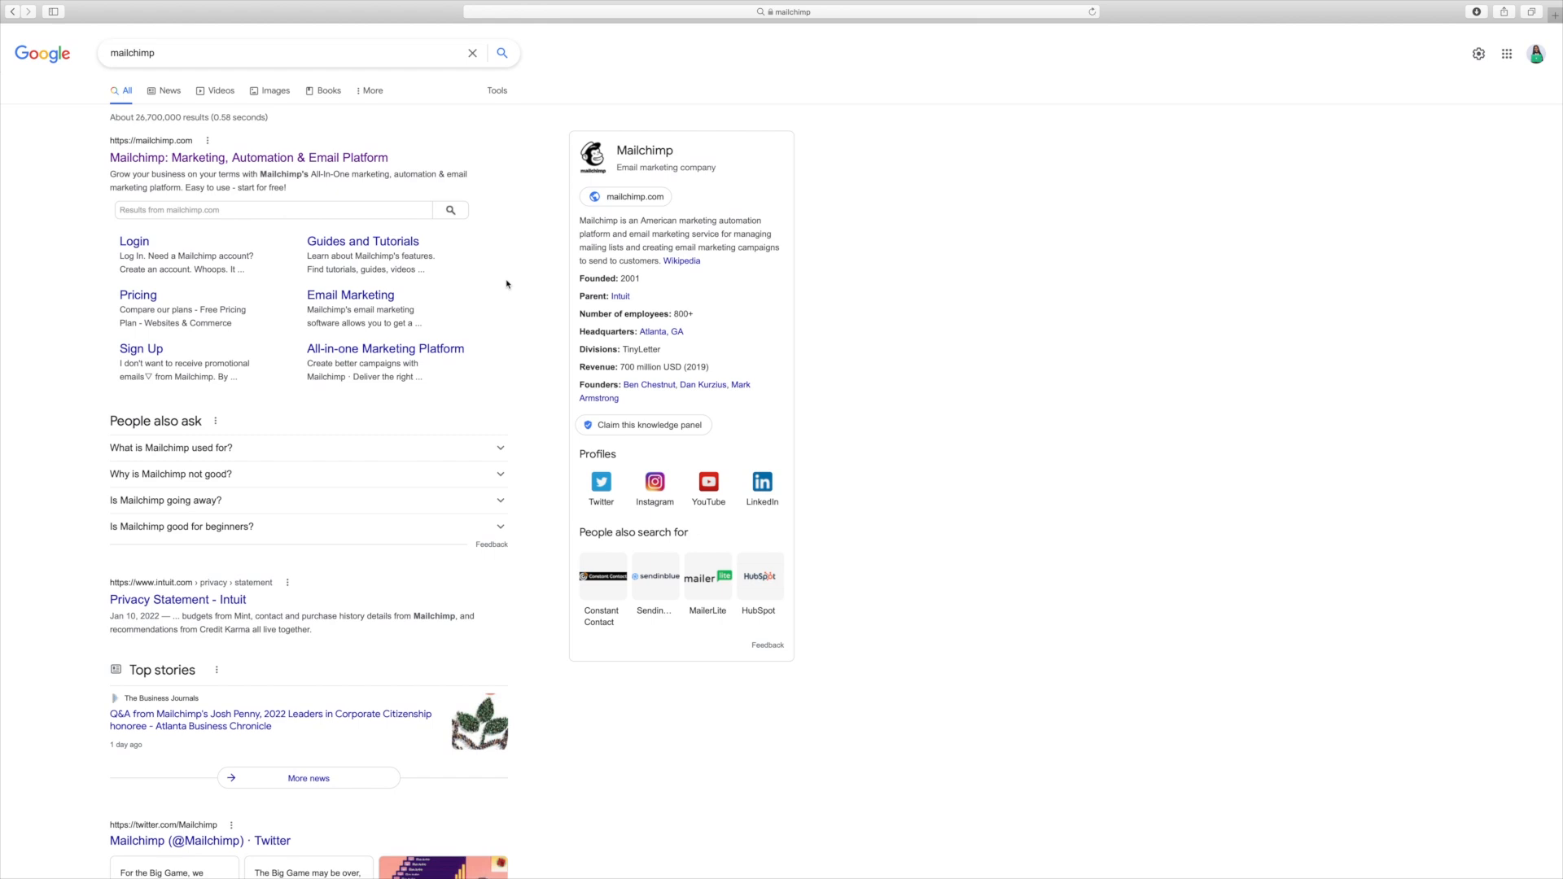
pyautogui.moveTo(511, 286)
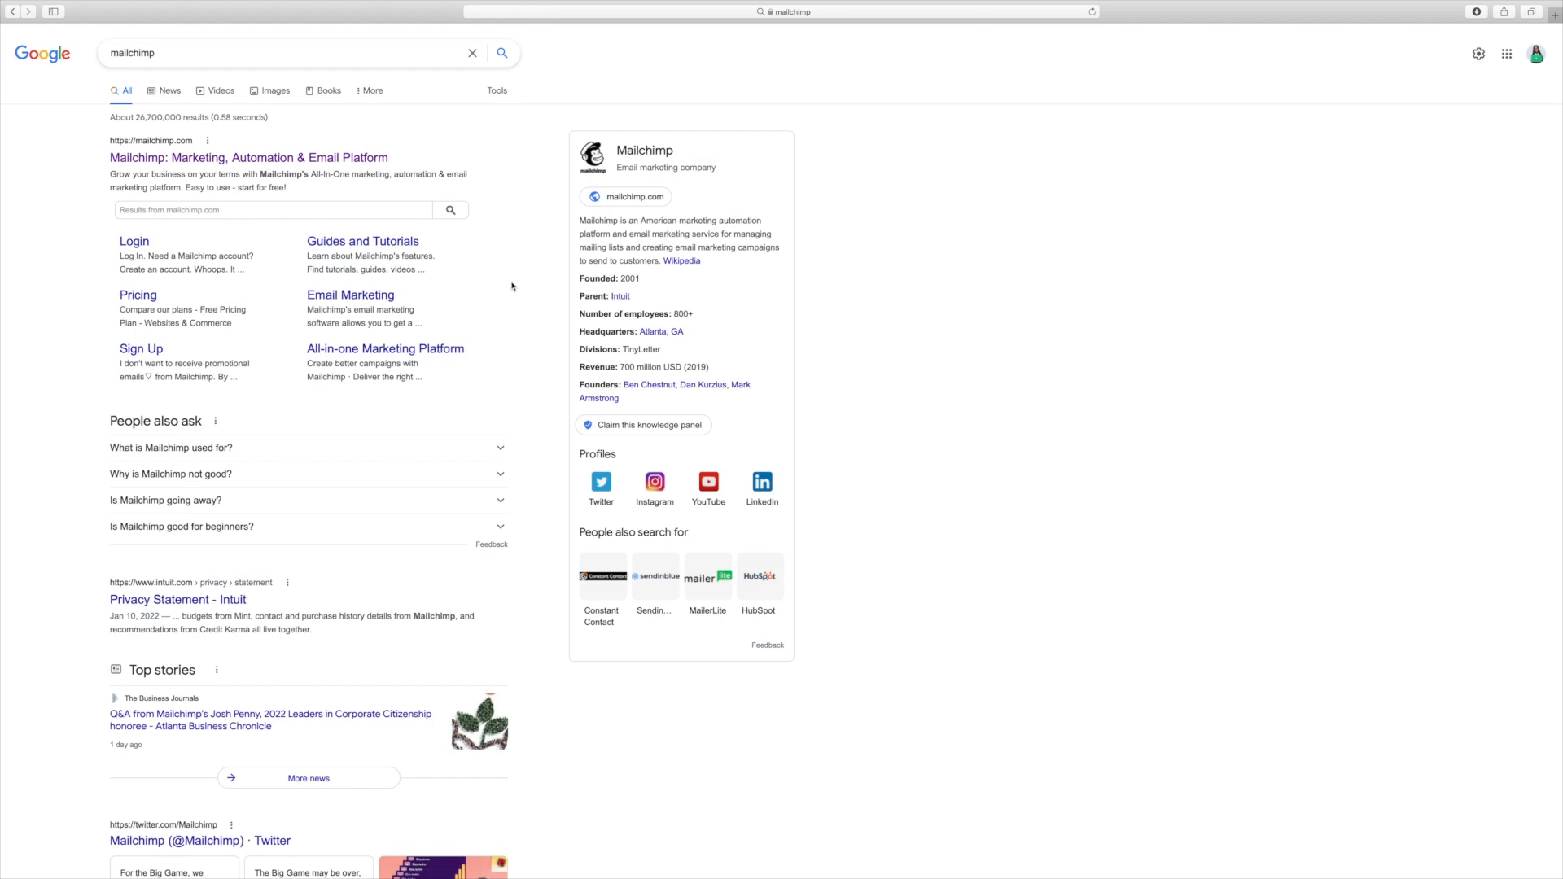
pyautogui.moveTo(499, 285)
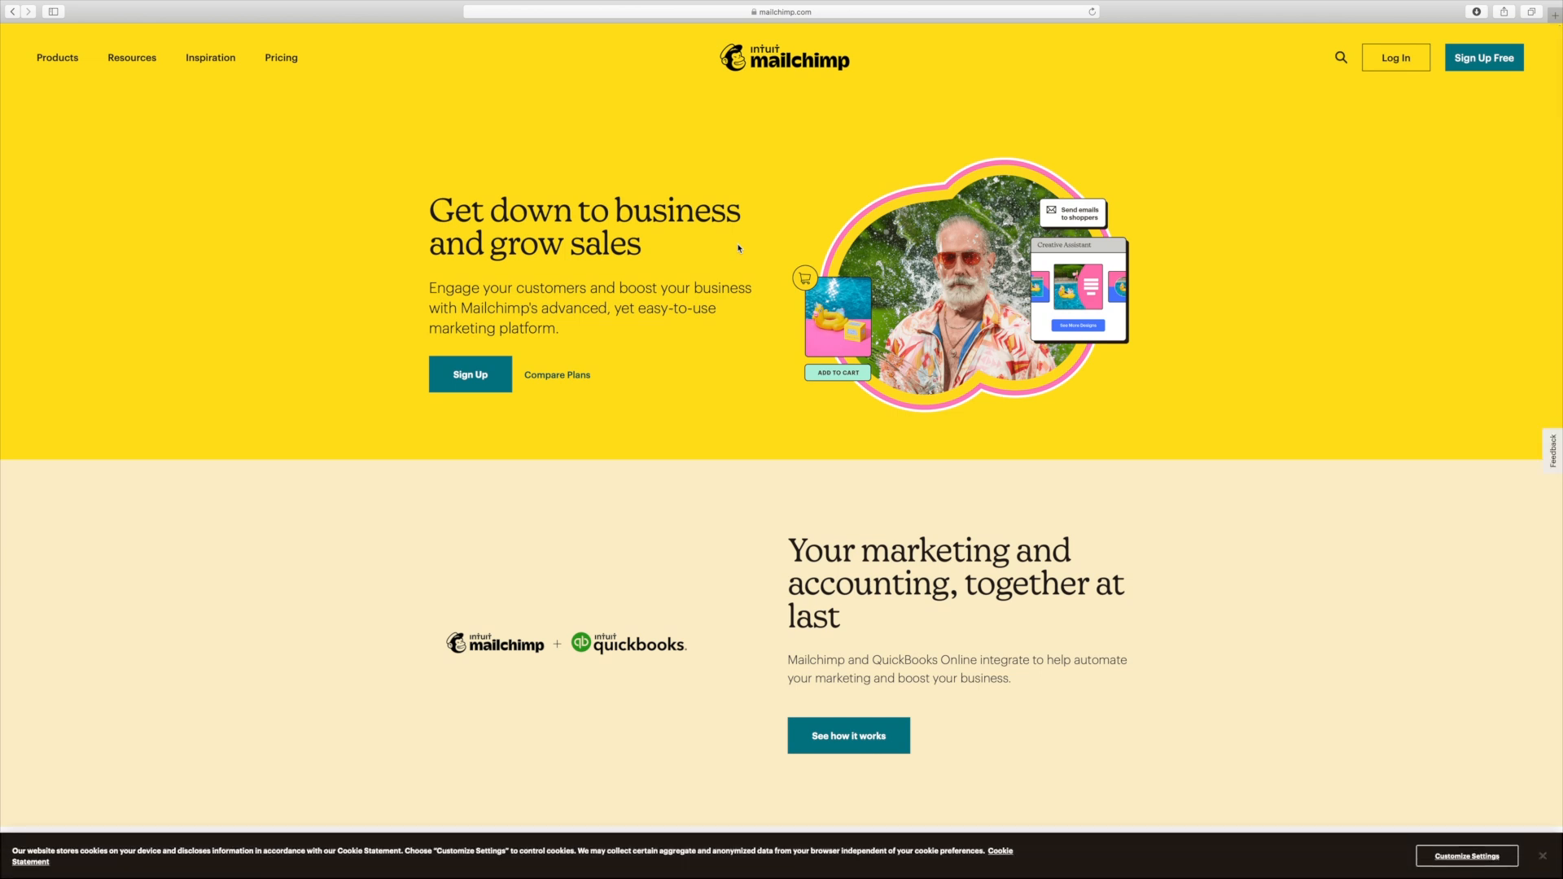
pyautogui.moveTo(645, 225)
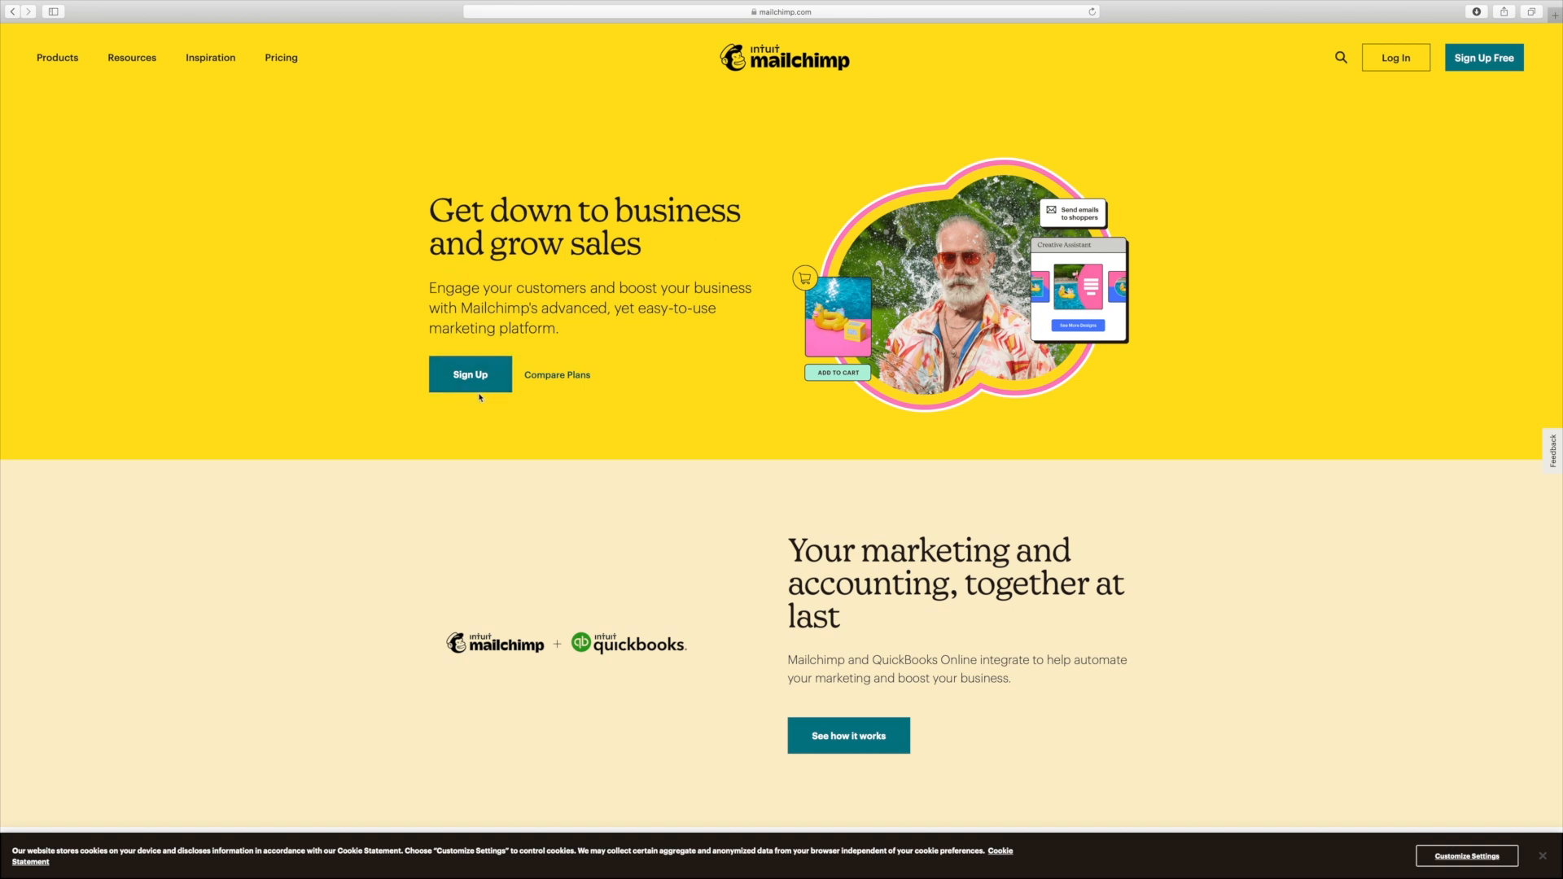
pyautogui.moveTo(1558, 188)
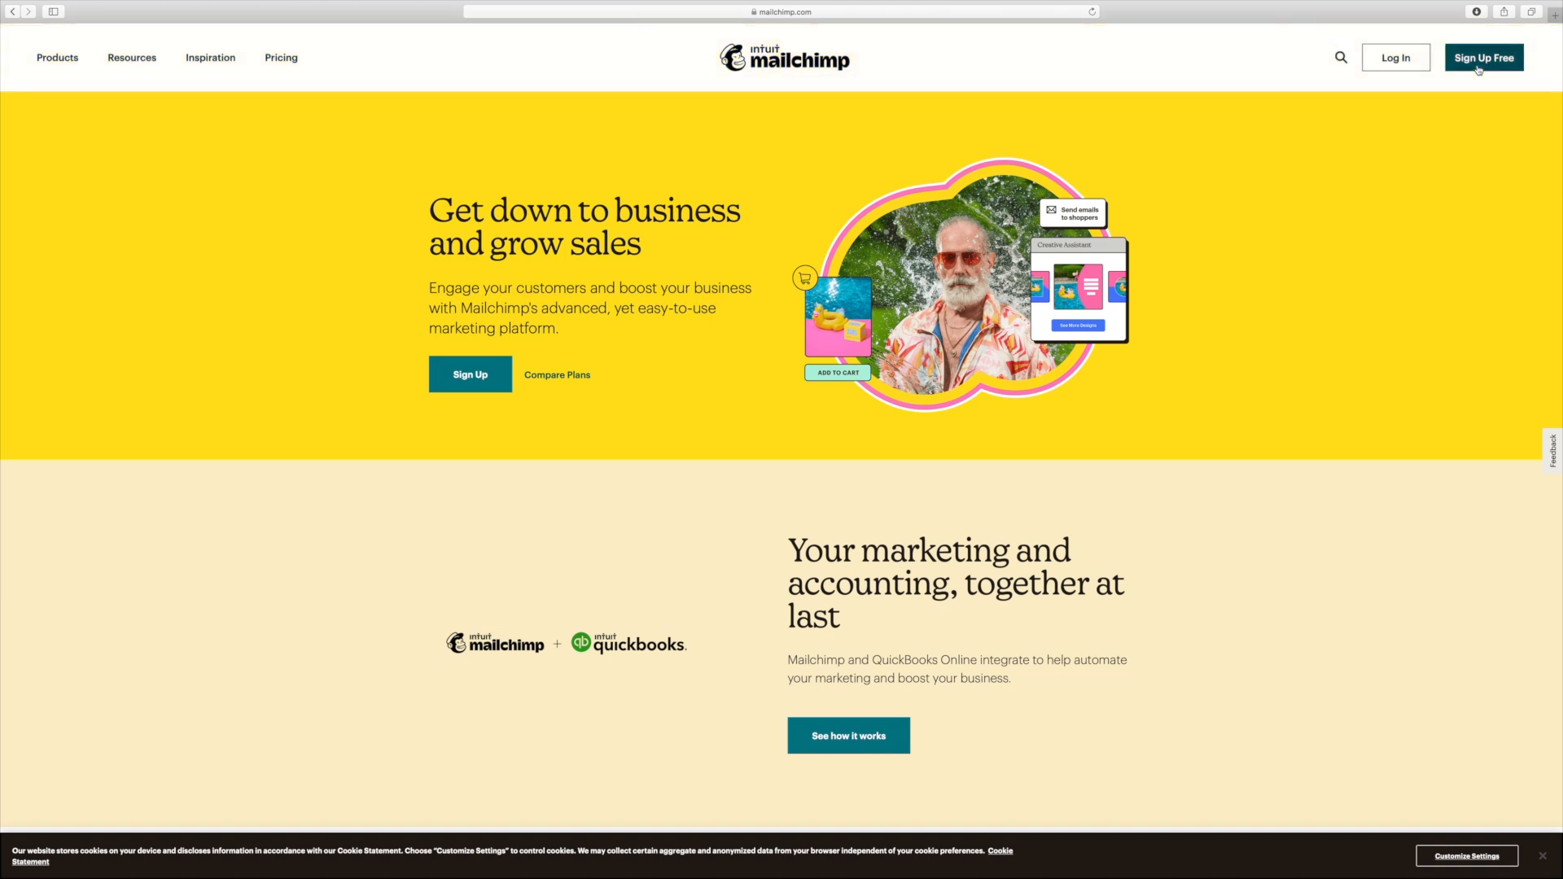
pyautogui.moveTo(1239, 48)
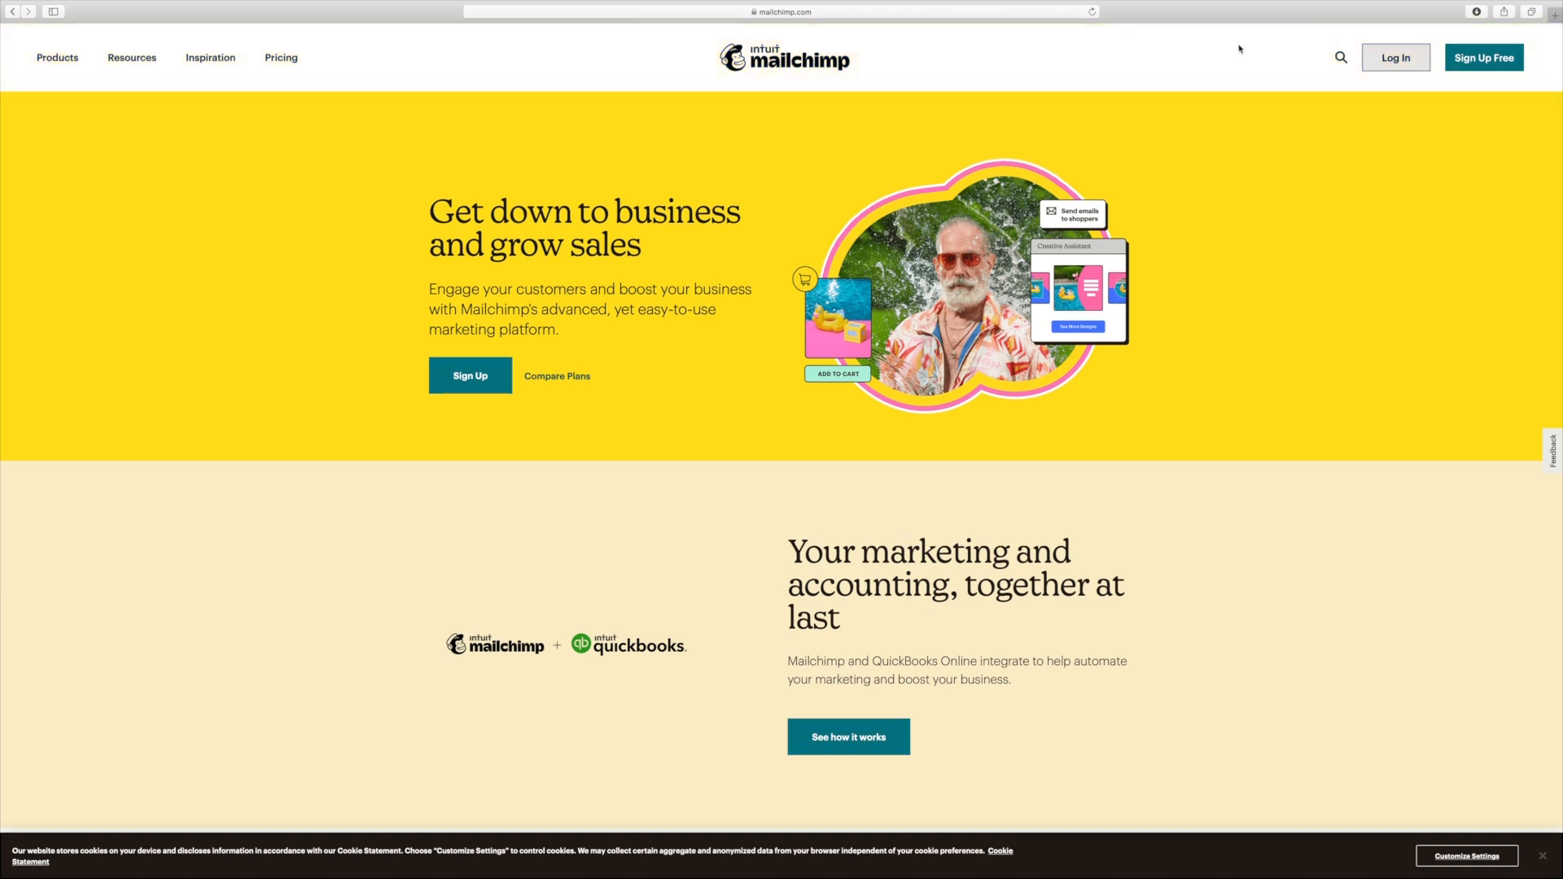
# Step: Open Mailchimp's Pricing page comparing the Premium, Standard, Essentials and Free plans
pyautogui.click(281, 57)
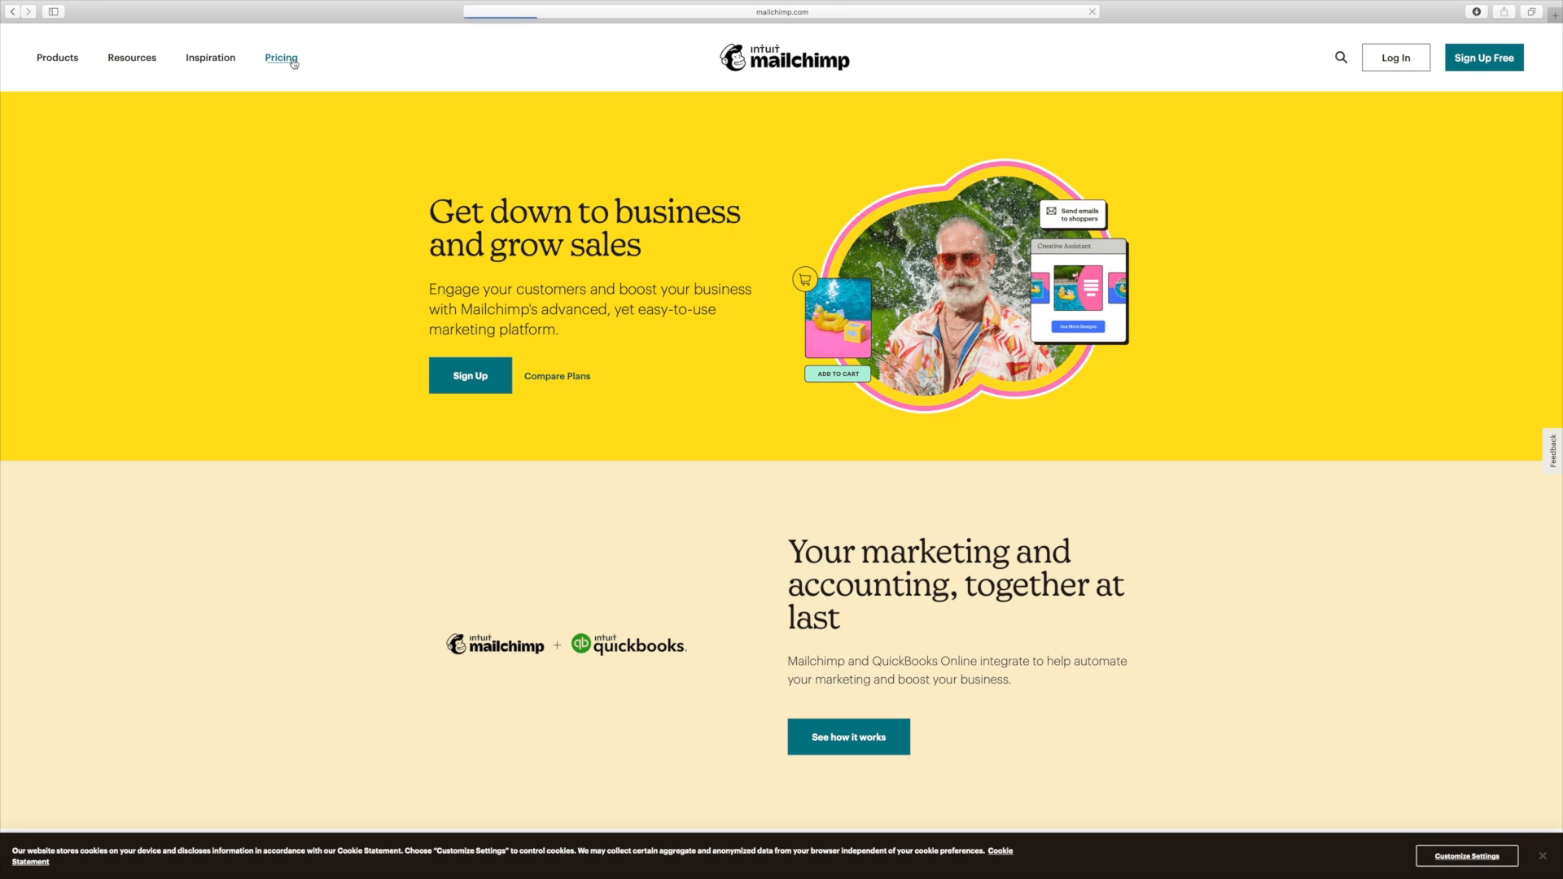
pyautogui.click(281, 57)
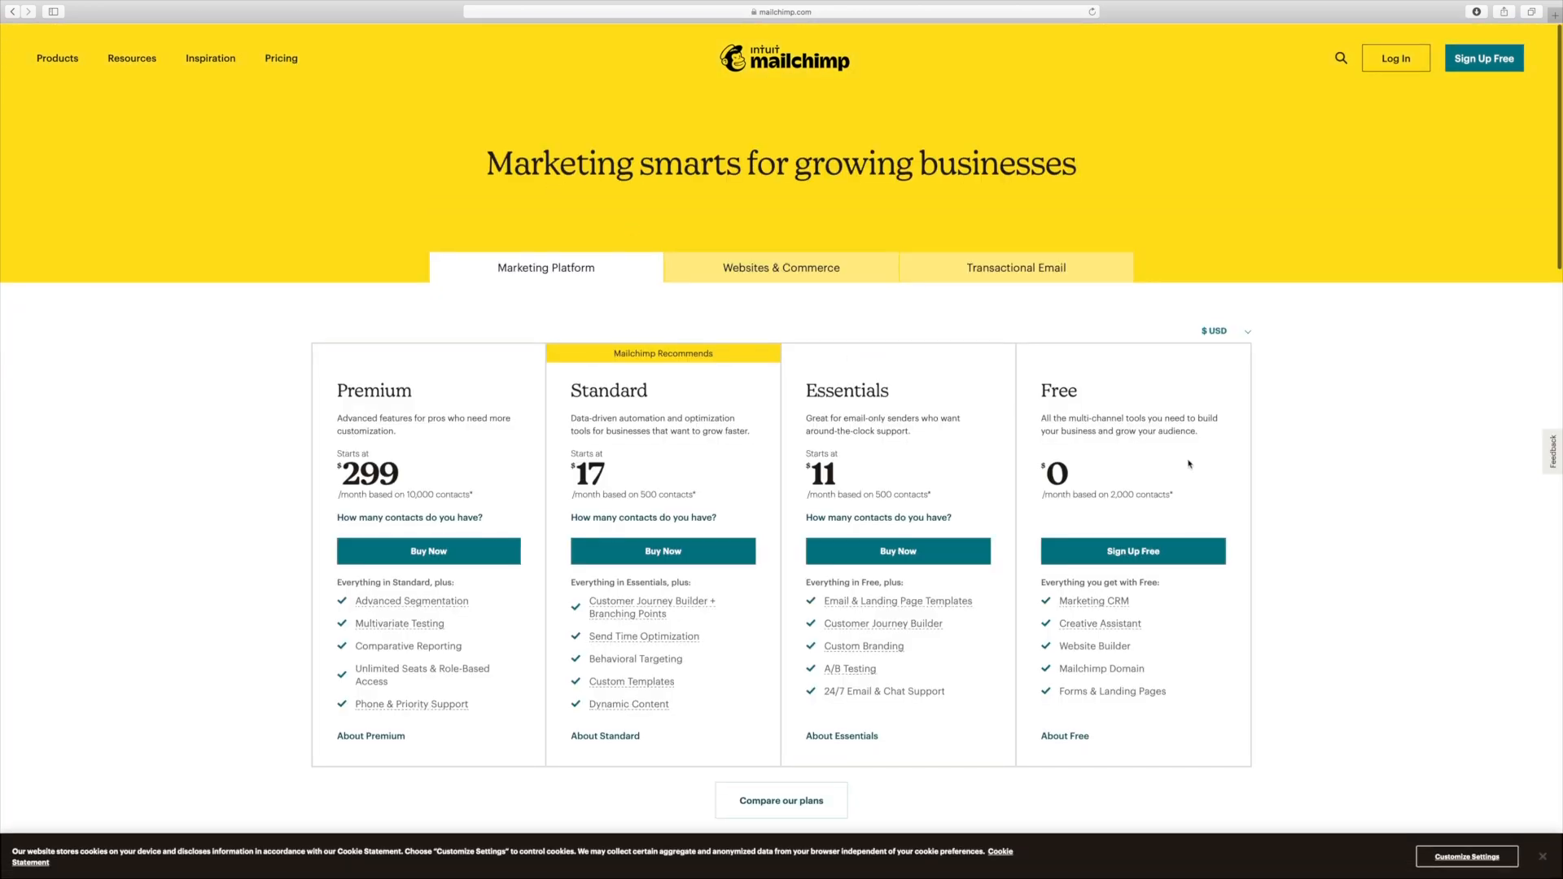
pyautogui.moveTo(1226, 518)
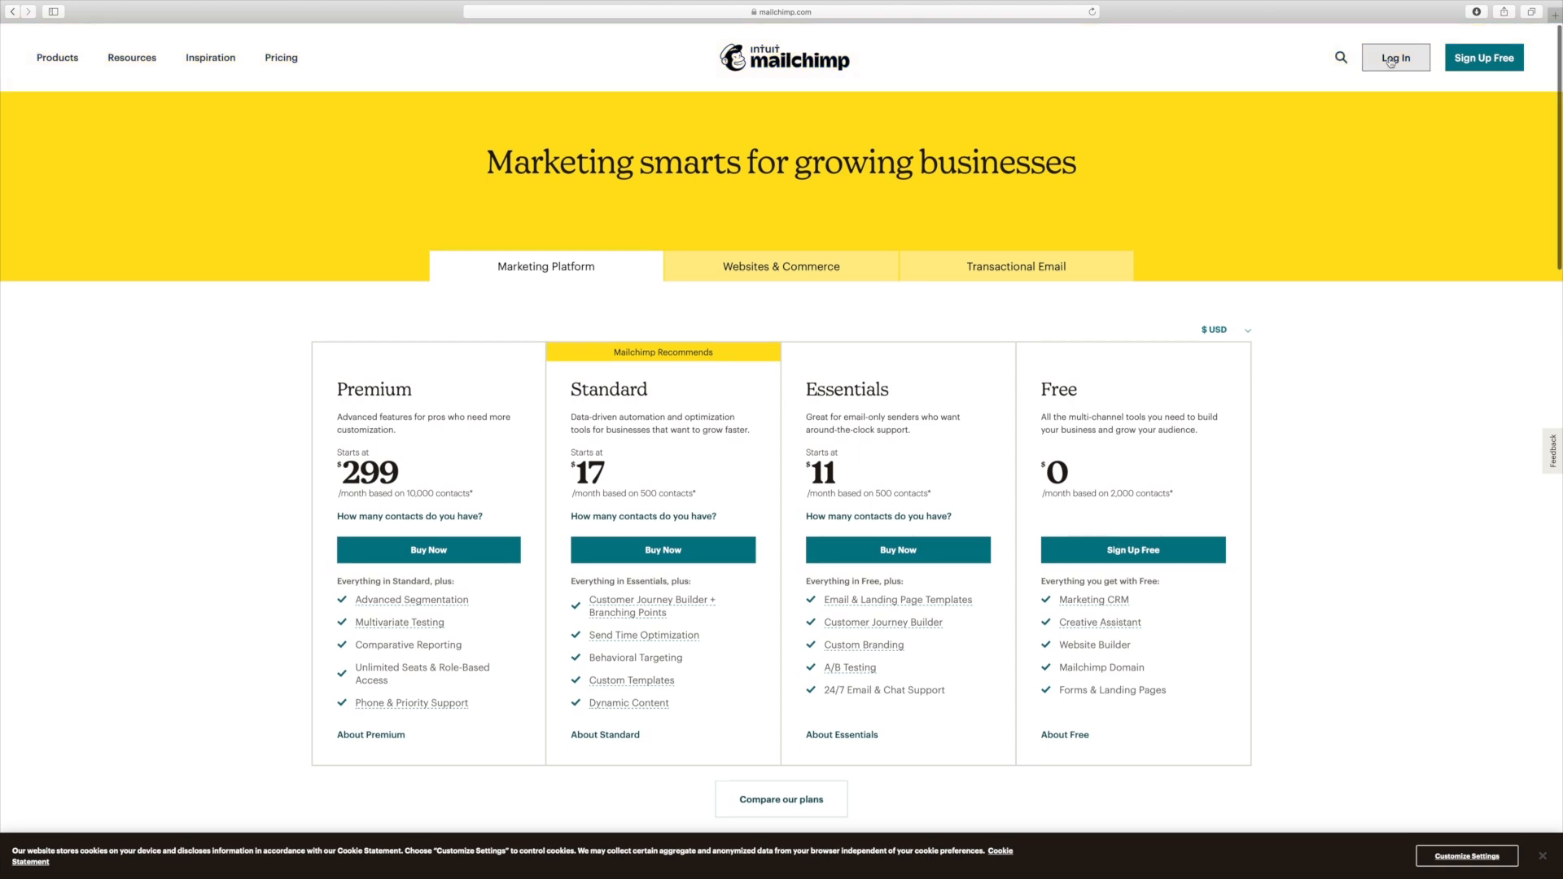
# Step: Log in to Mailchimp and start a Regular email campaign via Design Email
pyautogui.click(1395, 57)
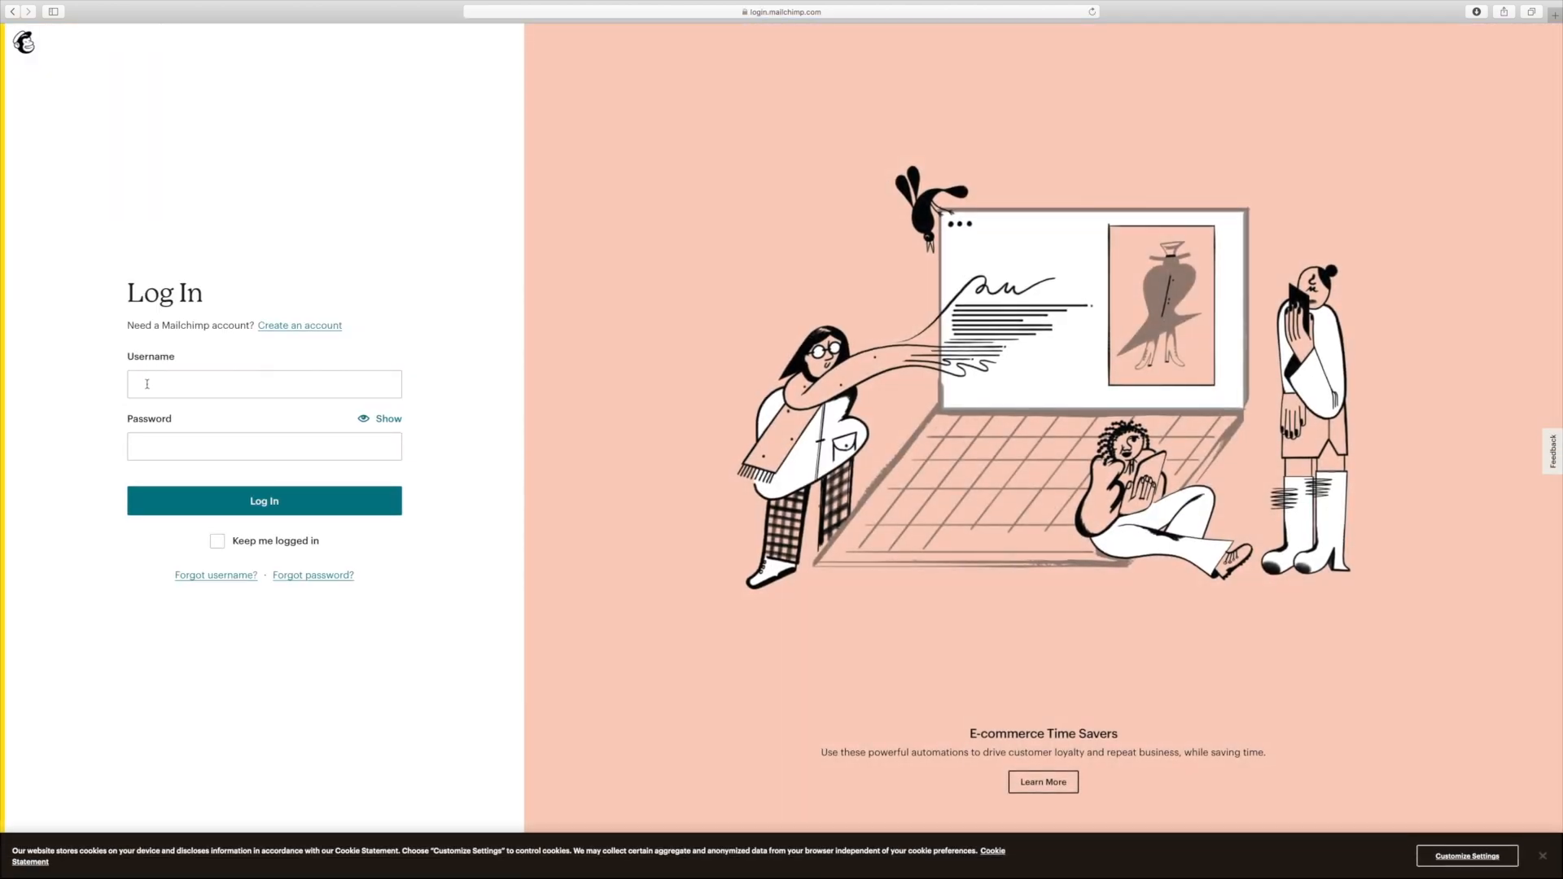
pyautogui.click(263, 384)
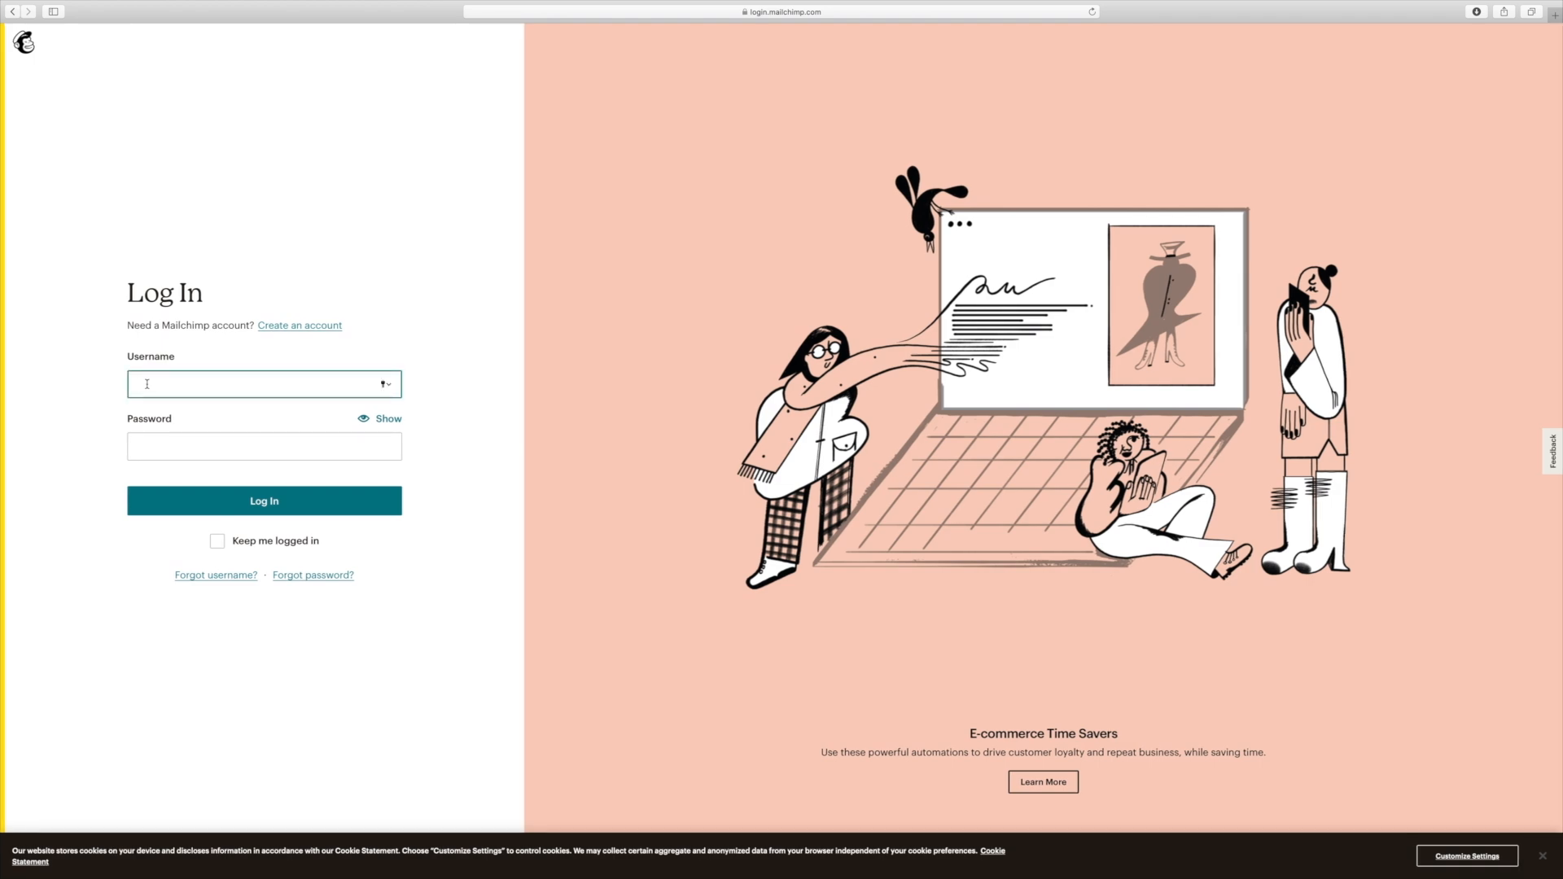
pyautogui.click(264, 500)
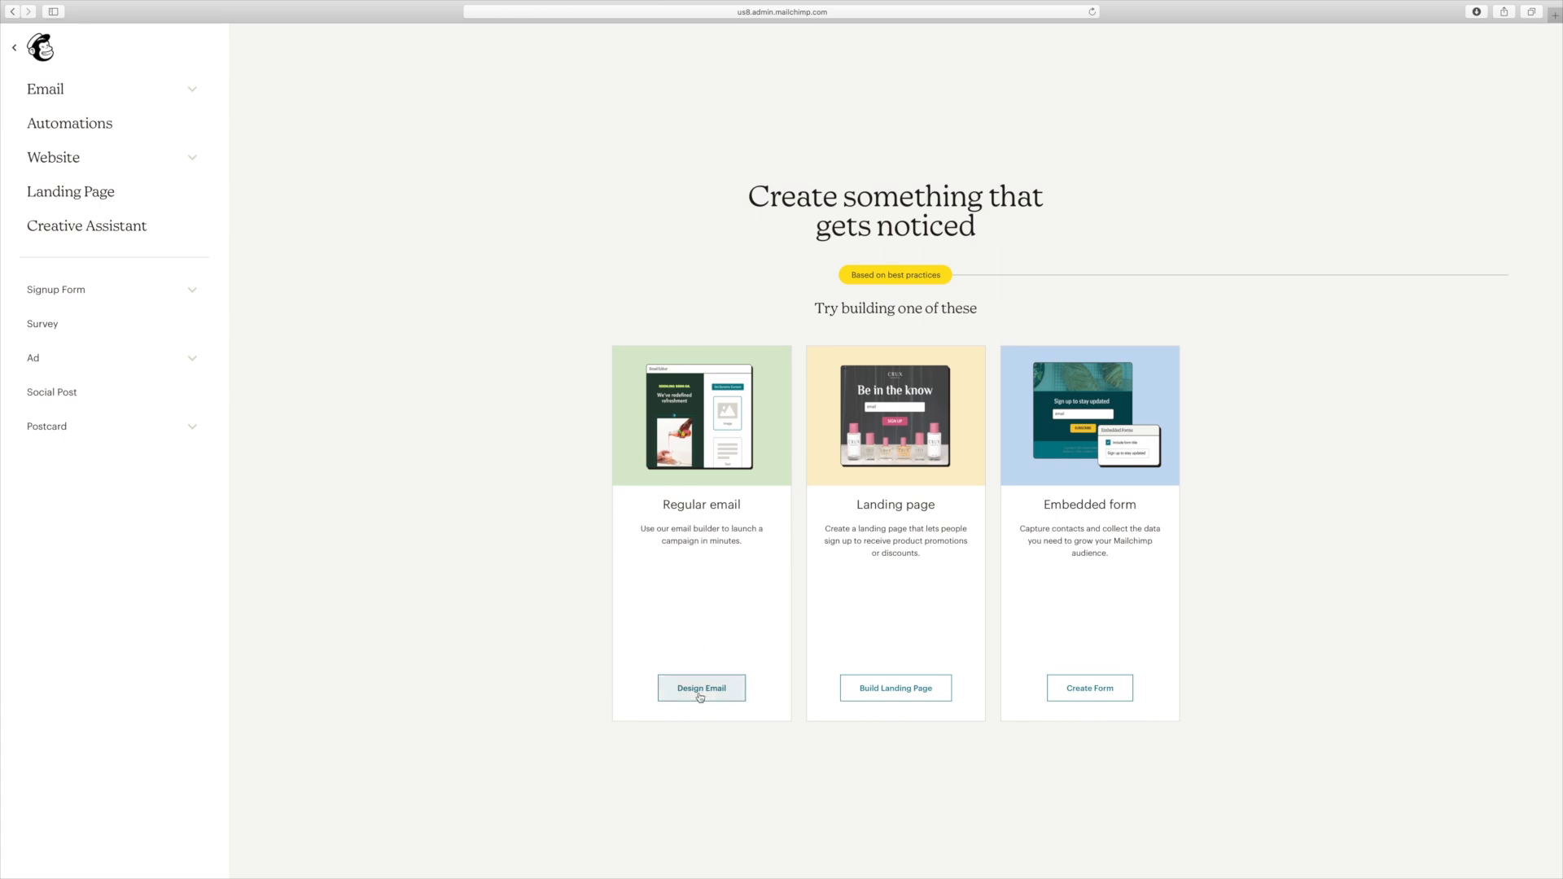
pyautogui.click(701, 688)
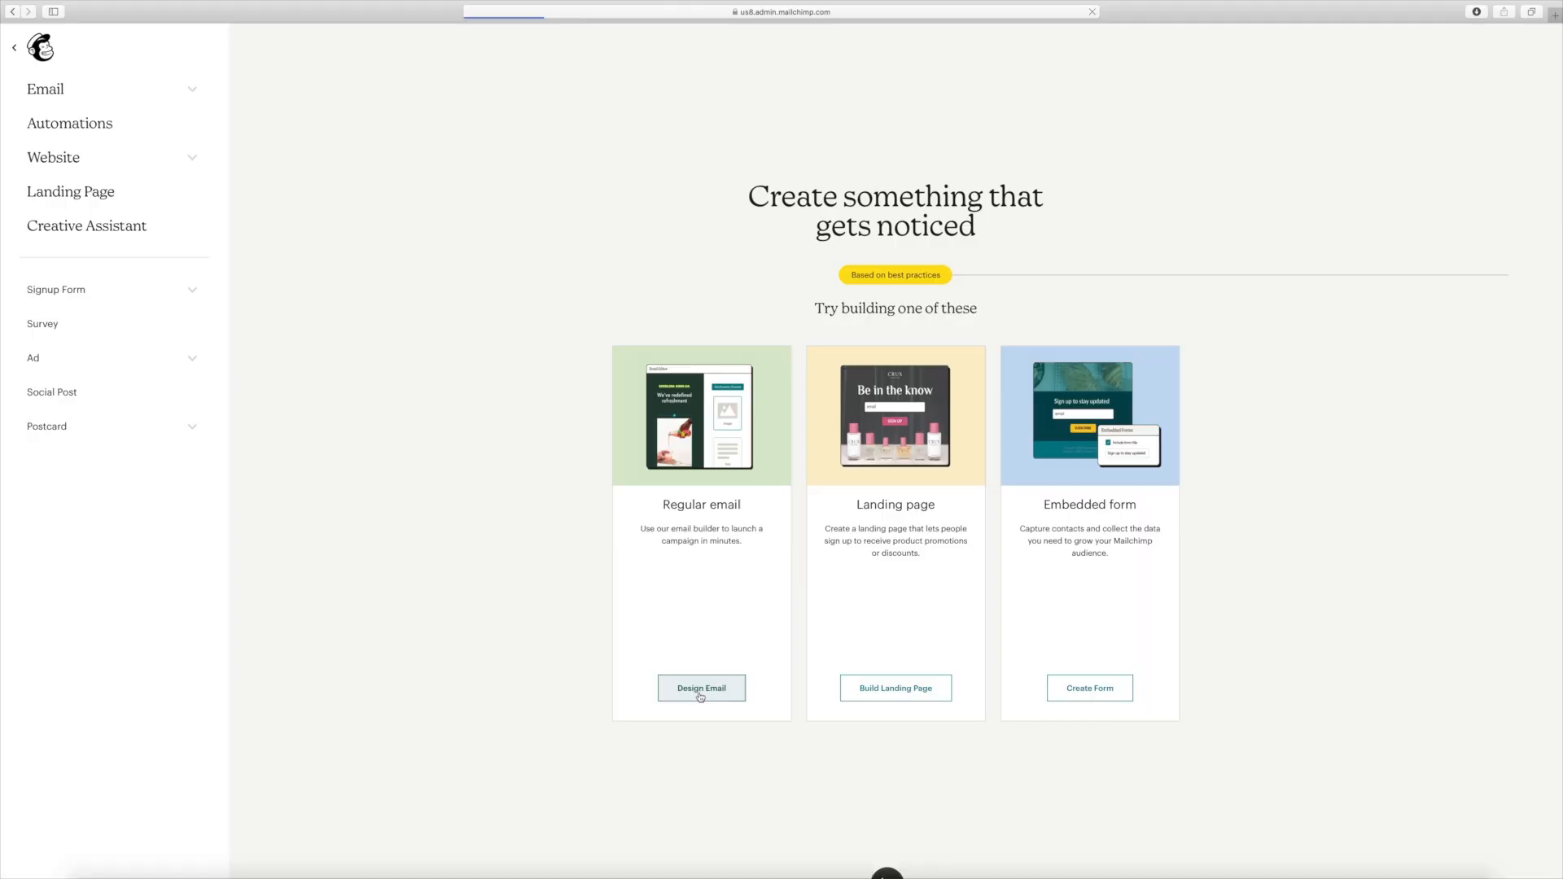
pyautogui.click(701, 688)
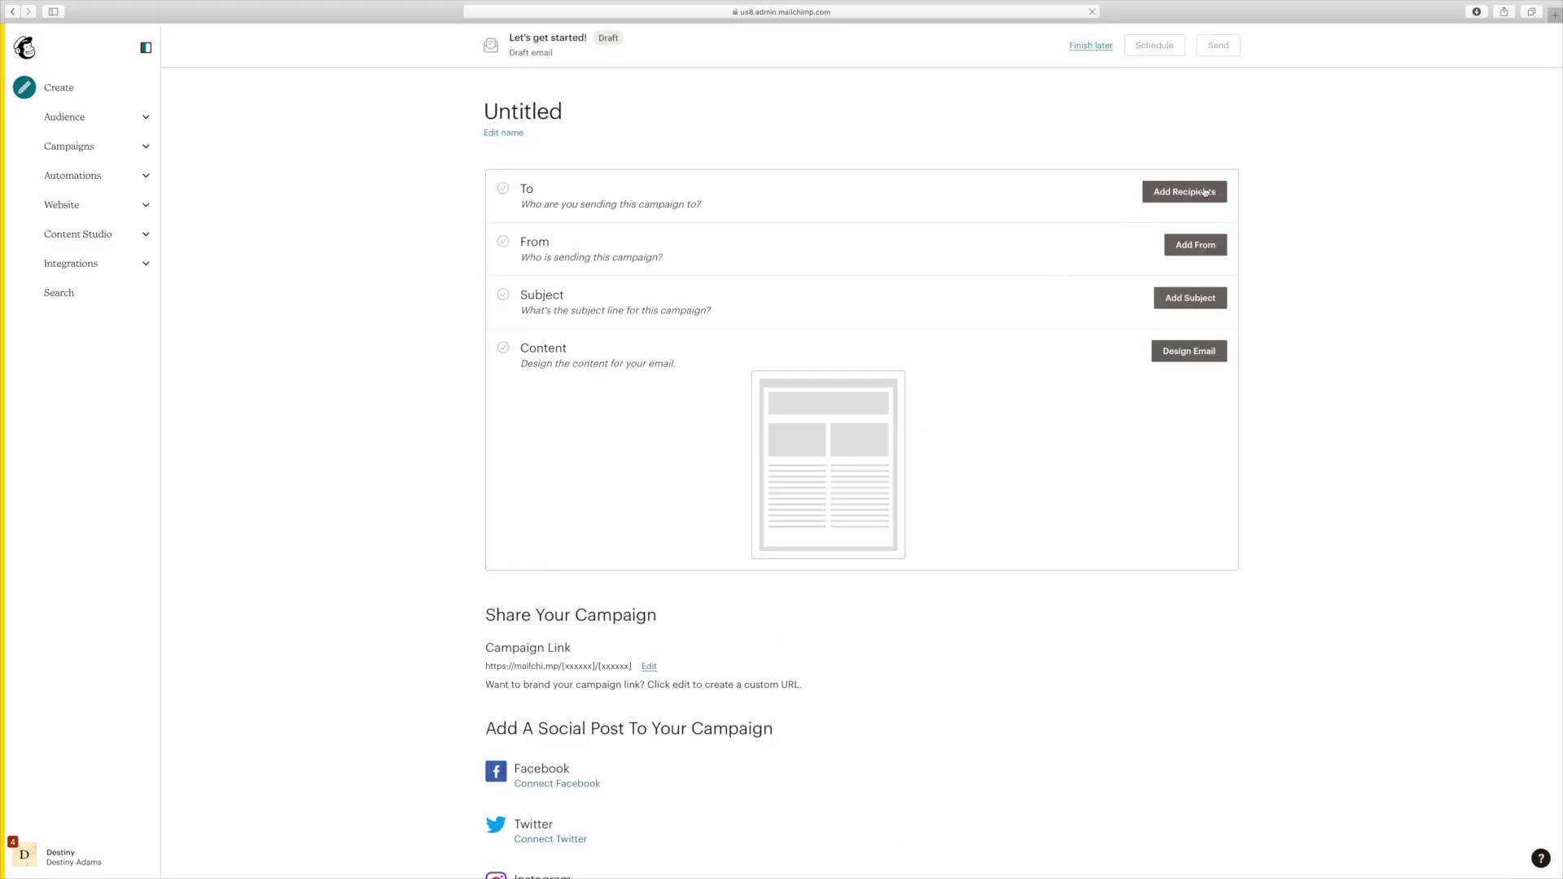
# Step: Send to all subscribers in the audience, personalizing To with *|FNAME| *|LNAME|*
pyautogui.click(1185, 191)
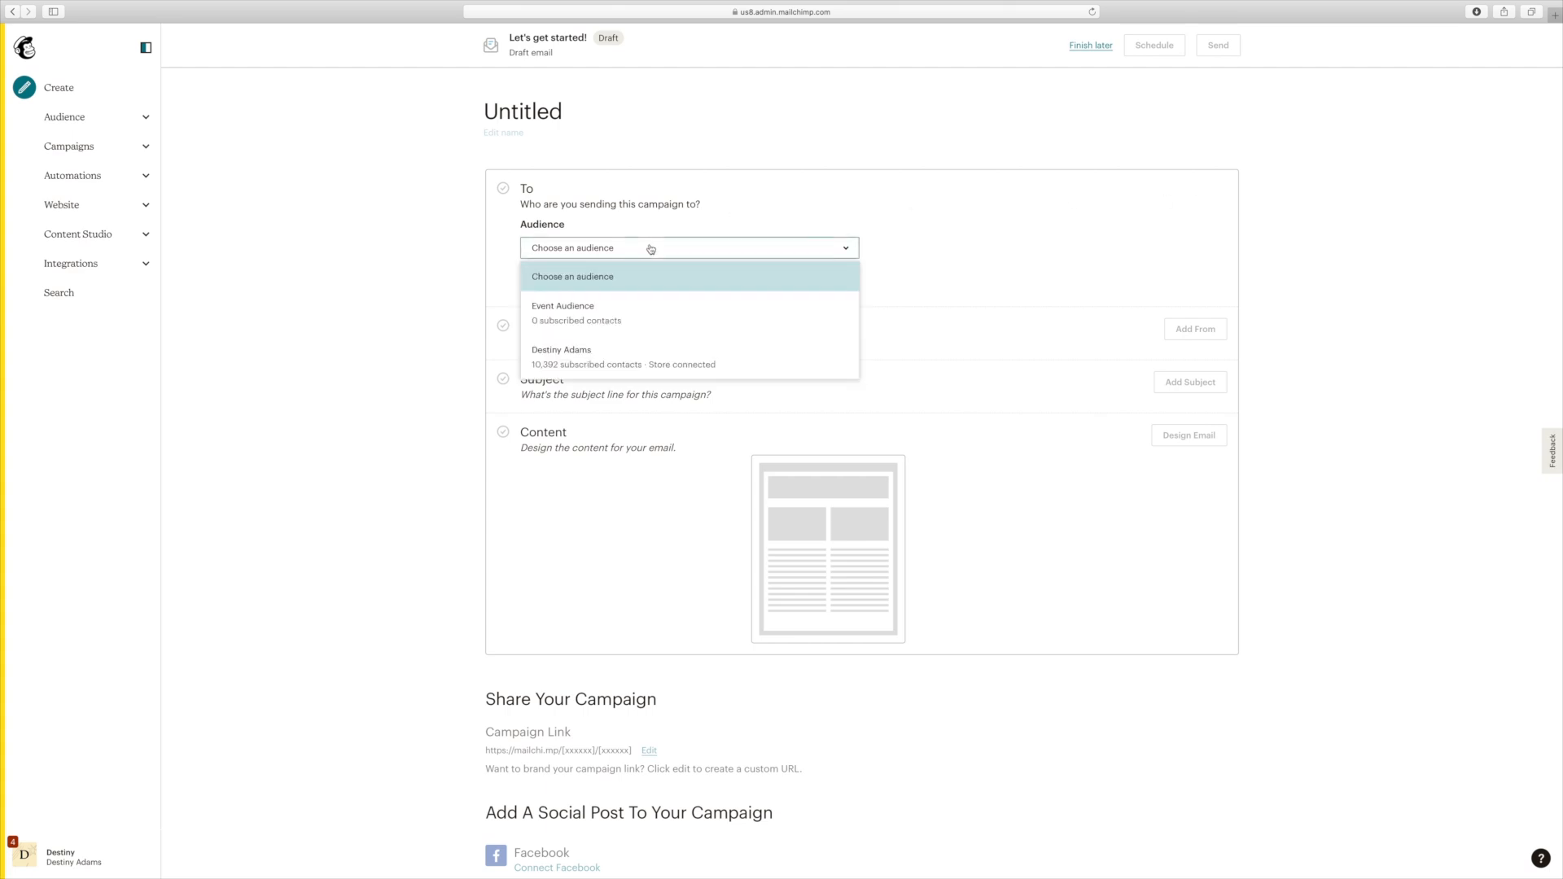
pyautogui.click(561, 357)
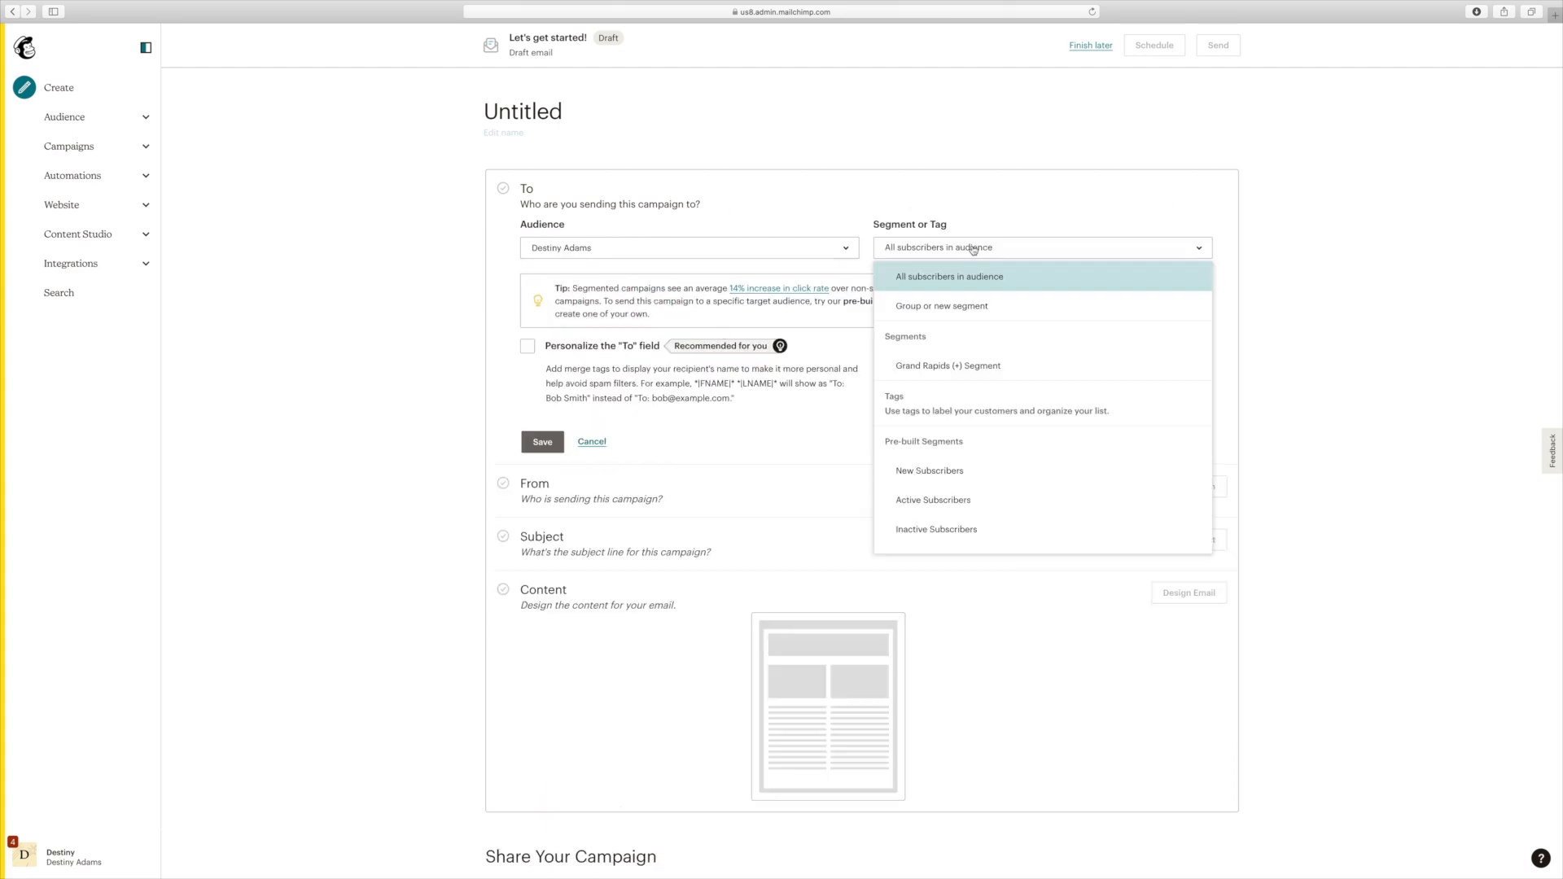
pyautogui.click(947, 276)
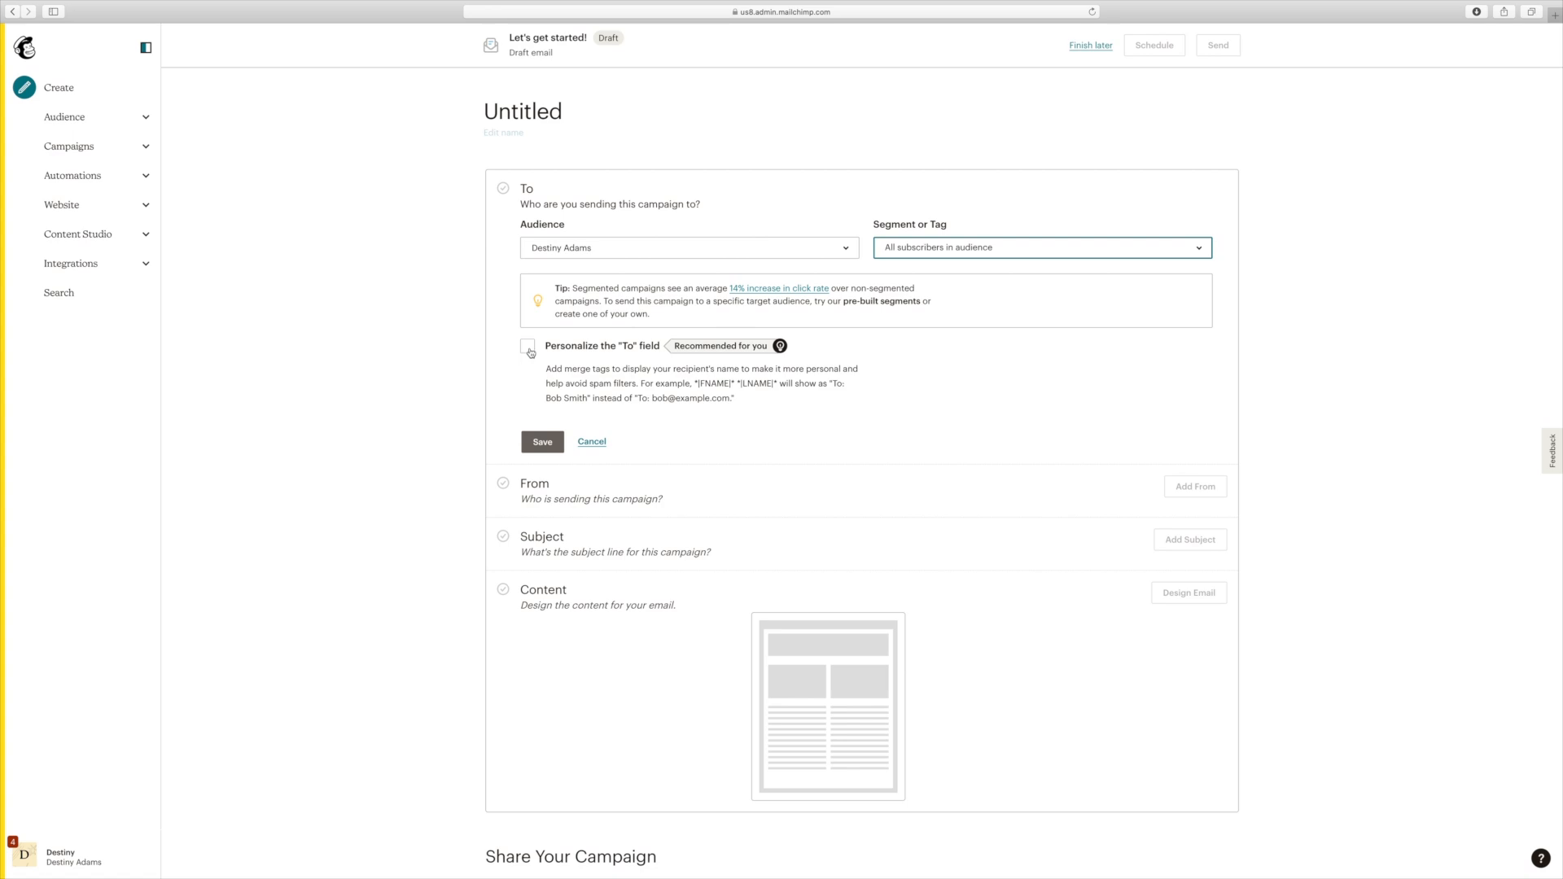
pyautogui.click(528, 346)
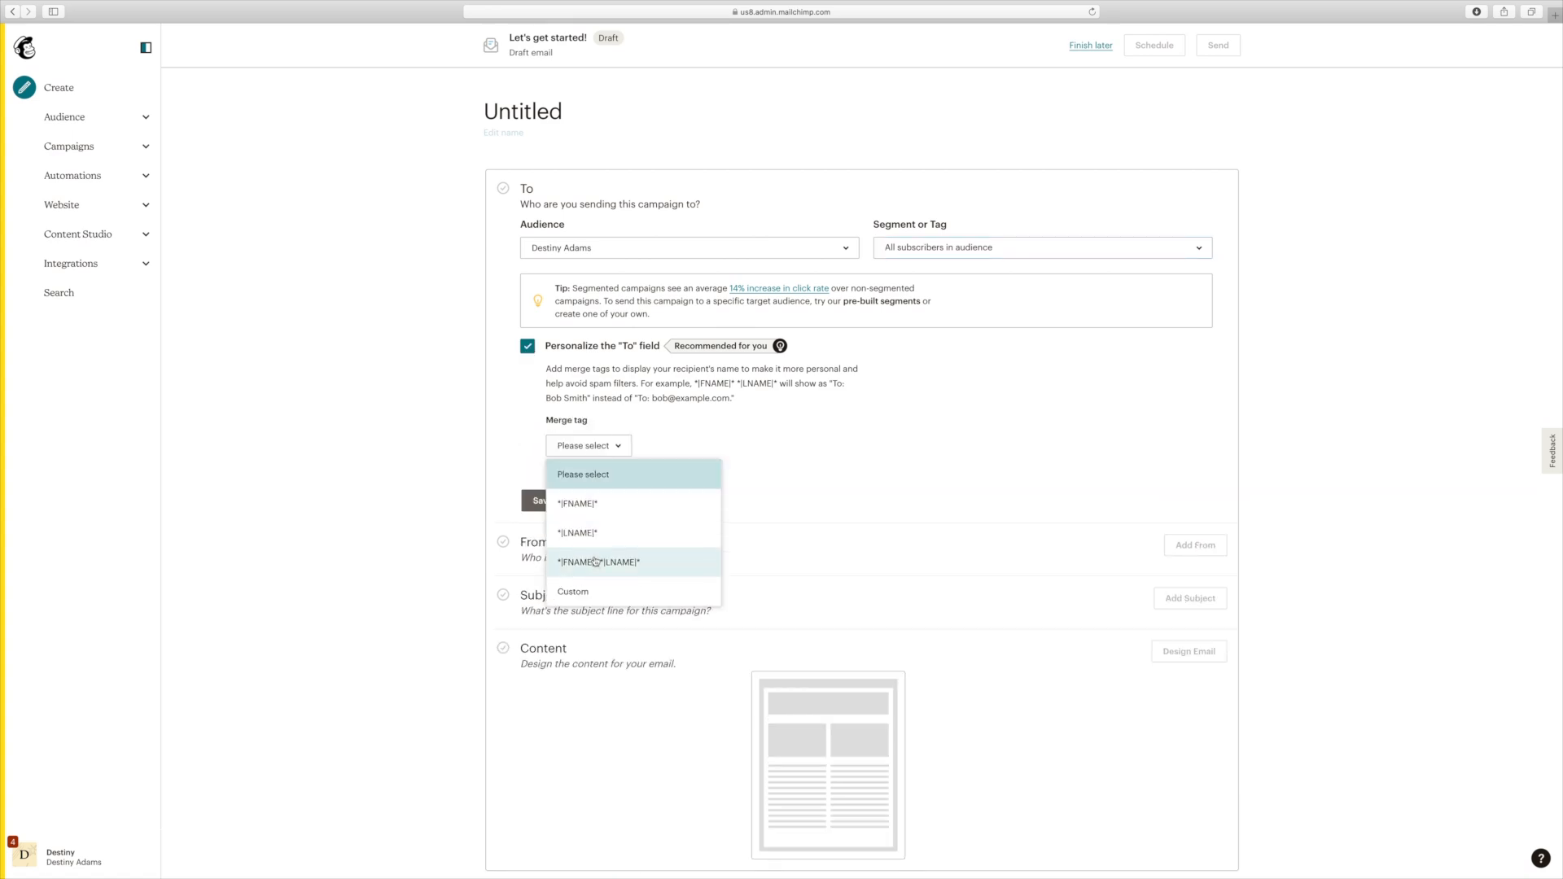
pyautogui.click(599, 561)
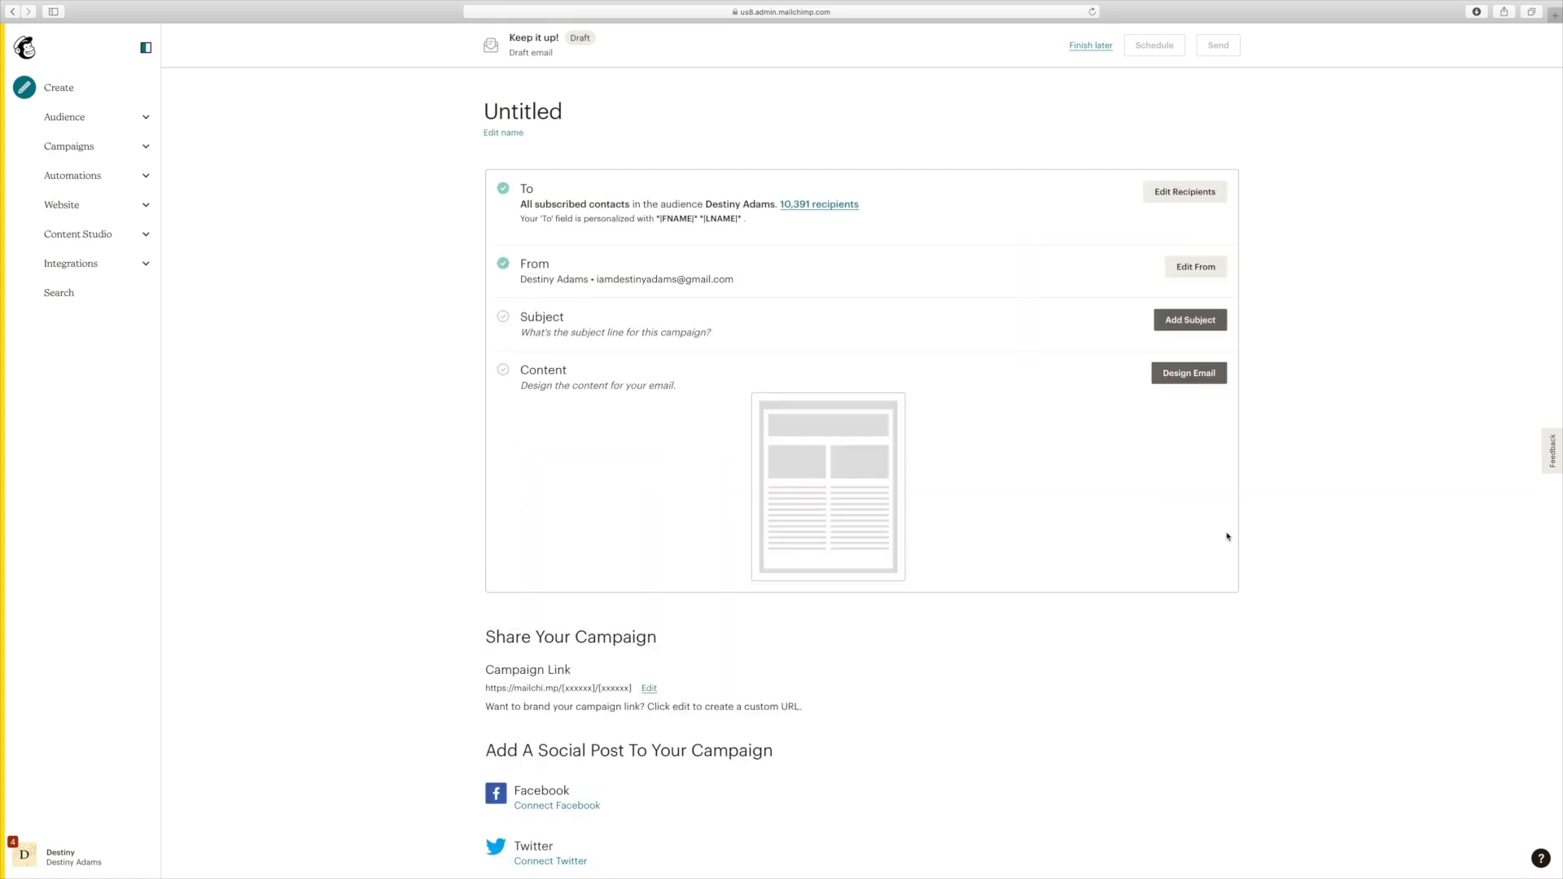
# Step: Save the subject 'Are you struggling to create emails?' along with preview text
pyautogui.click(1189, 320)
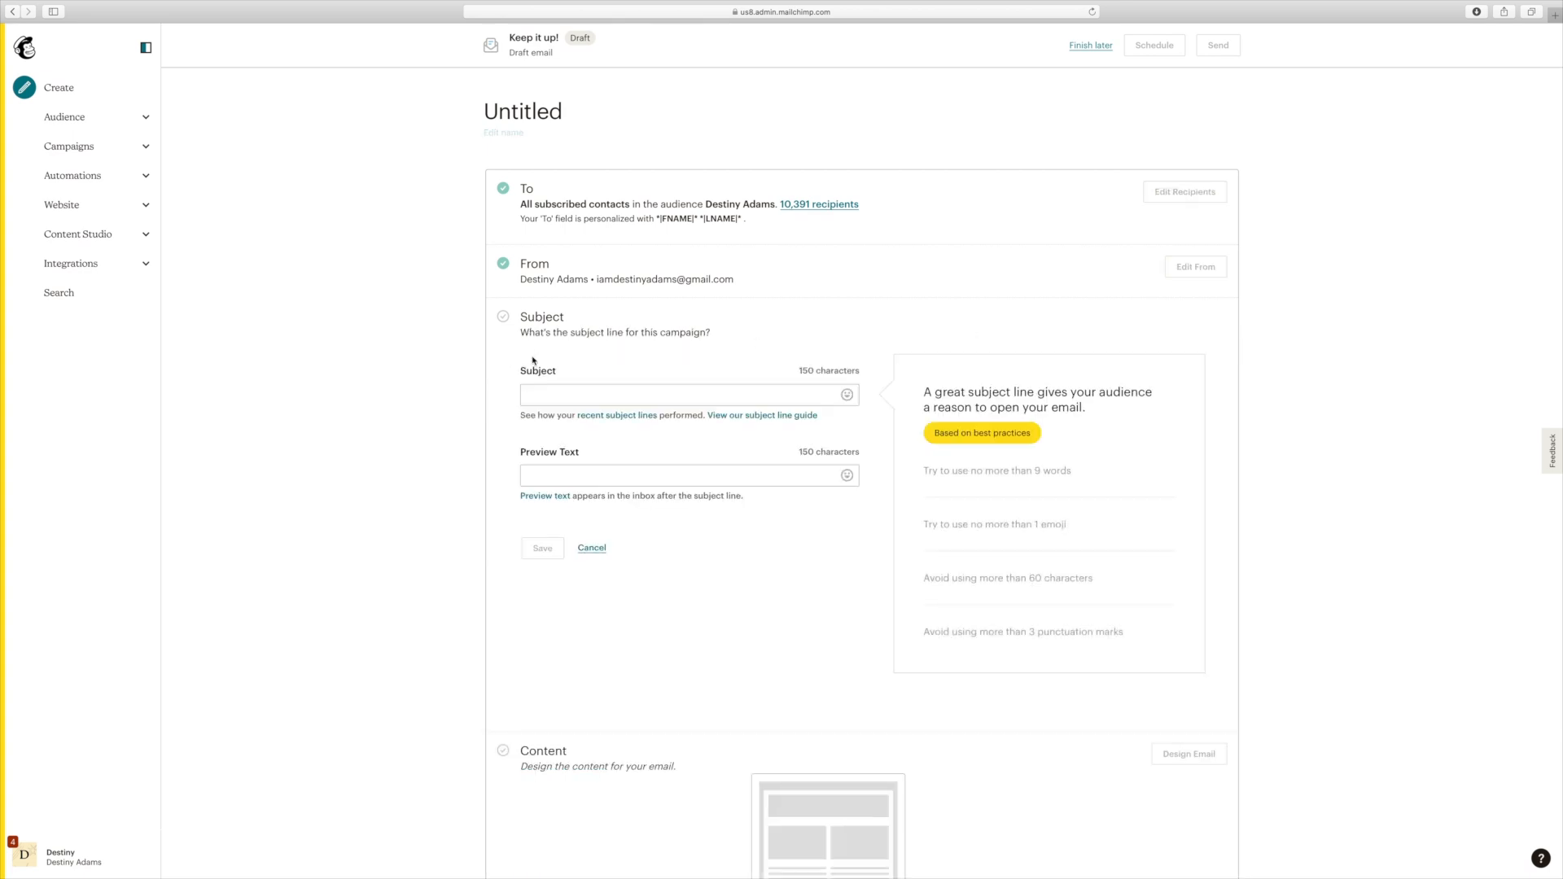
pyautogui.write('A')
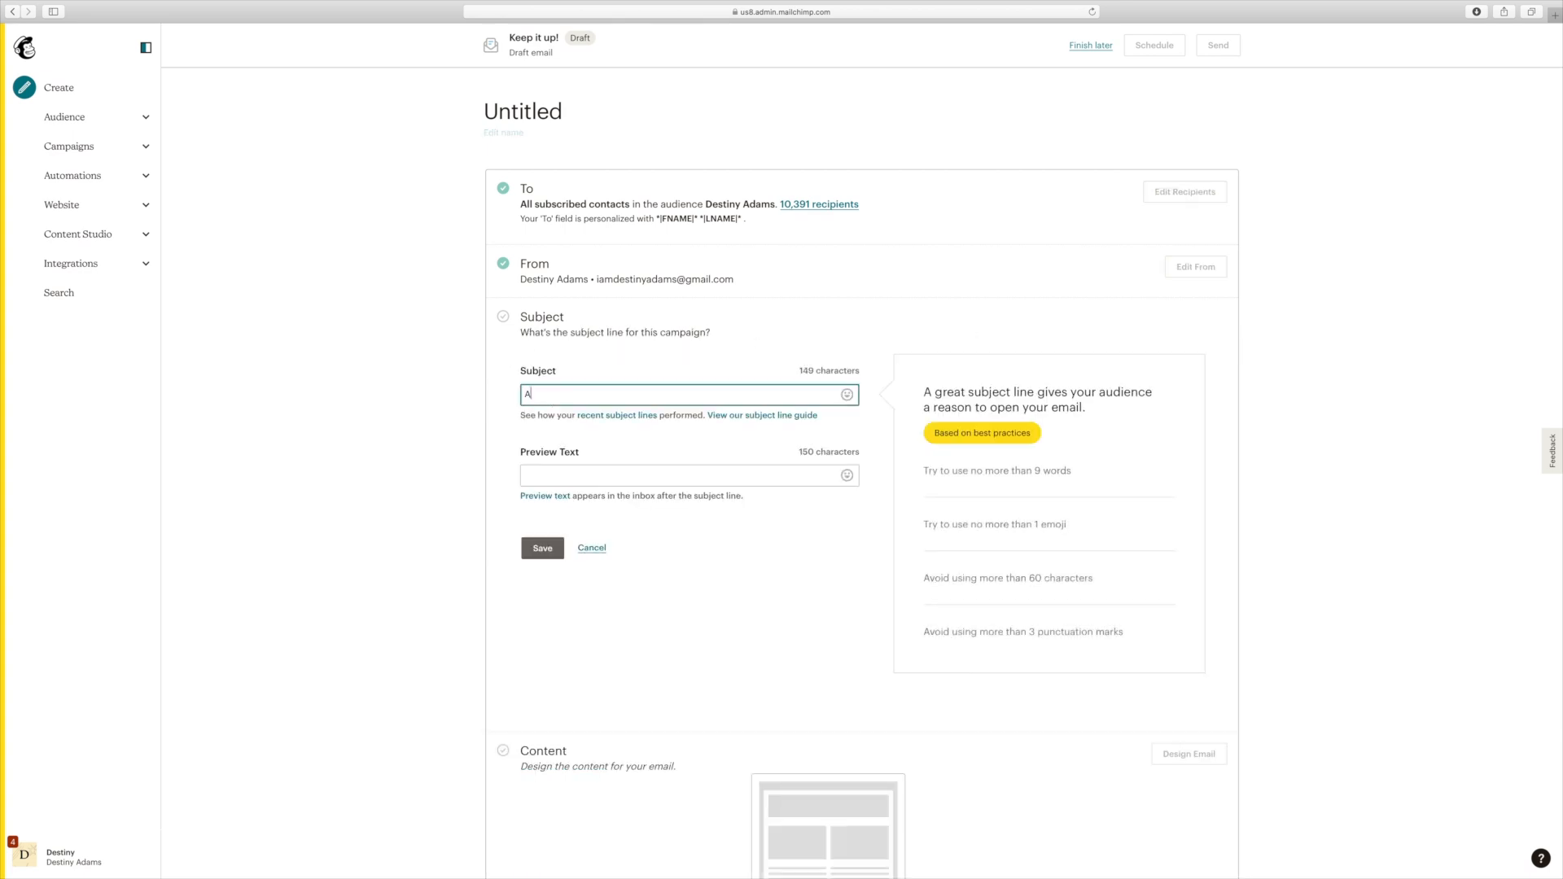
pyautogui.write('re You')
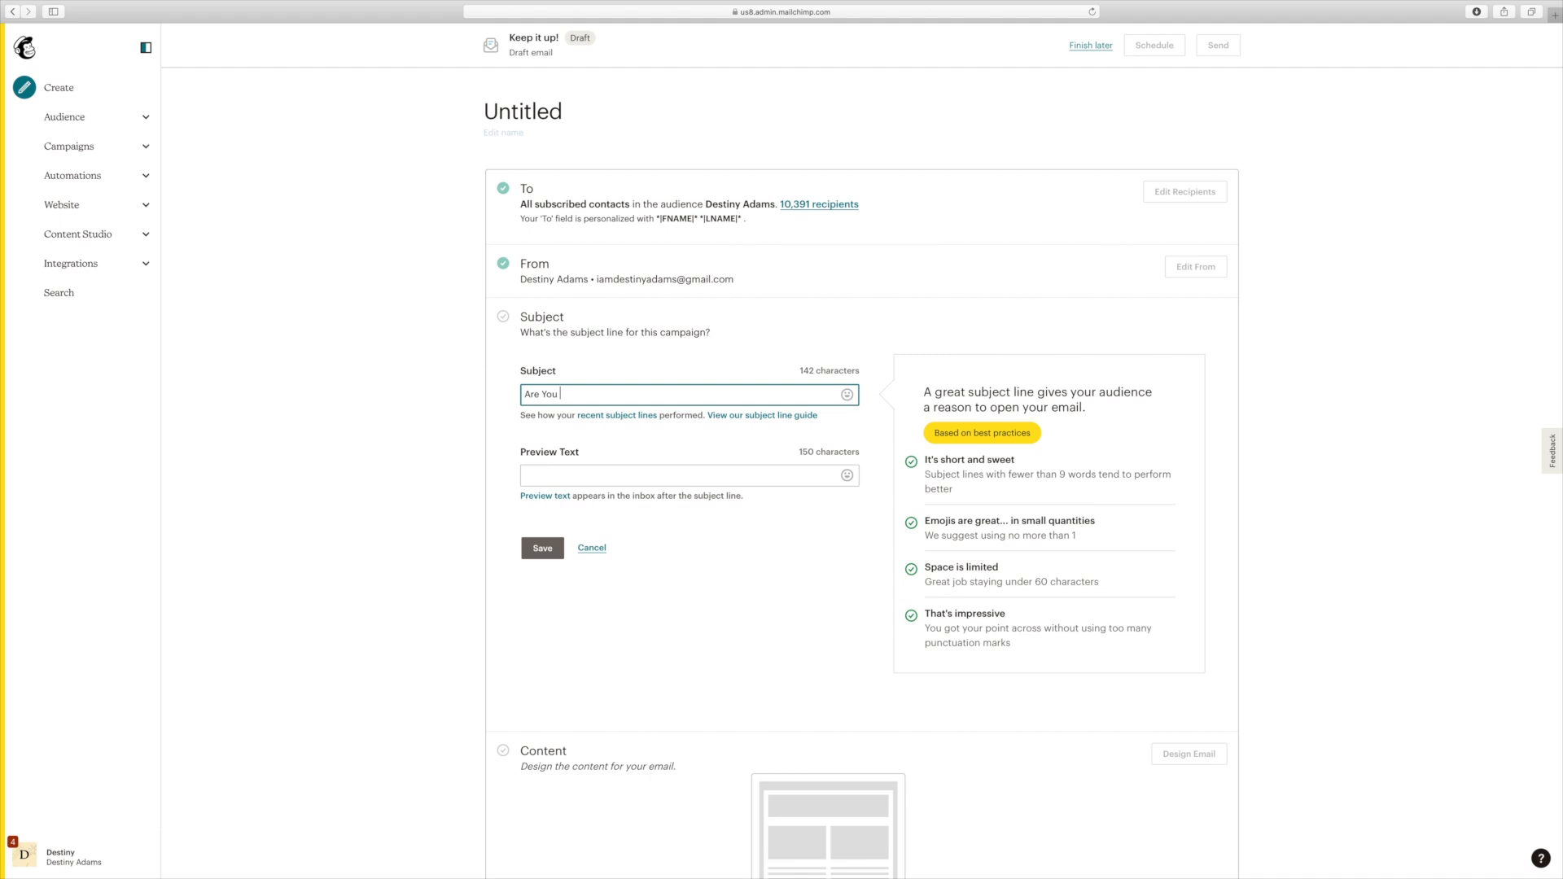
pyautogui.write('struggling to cre')
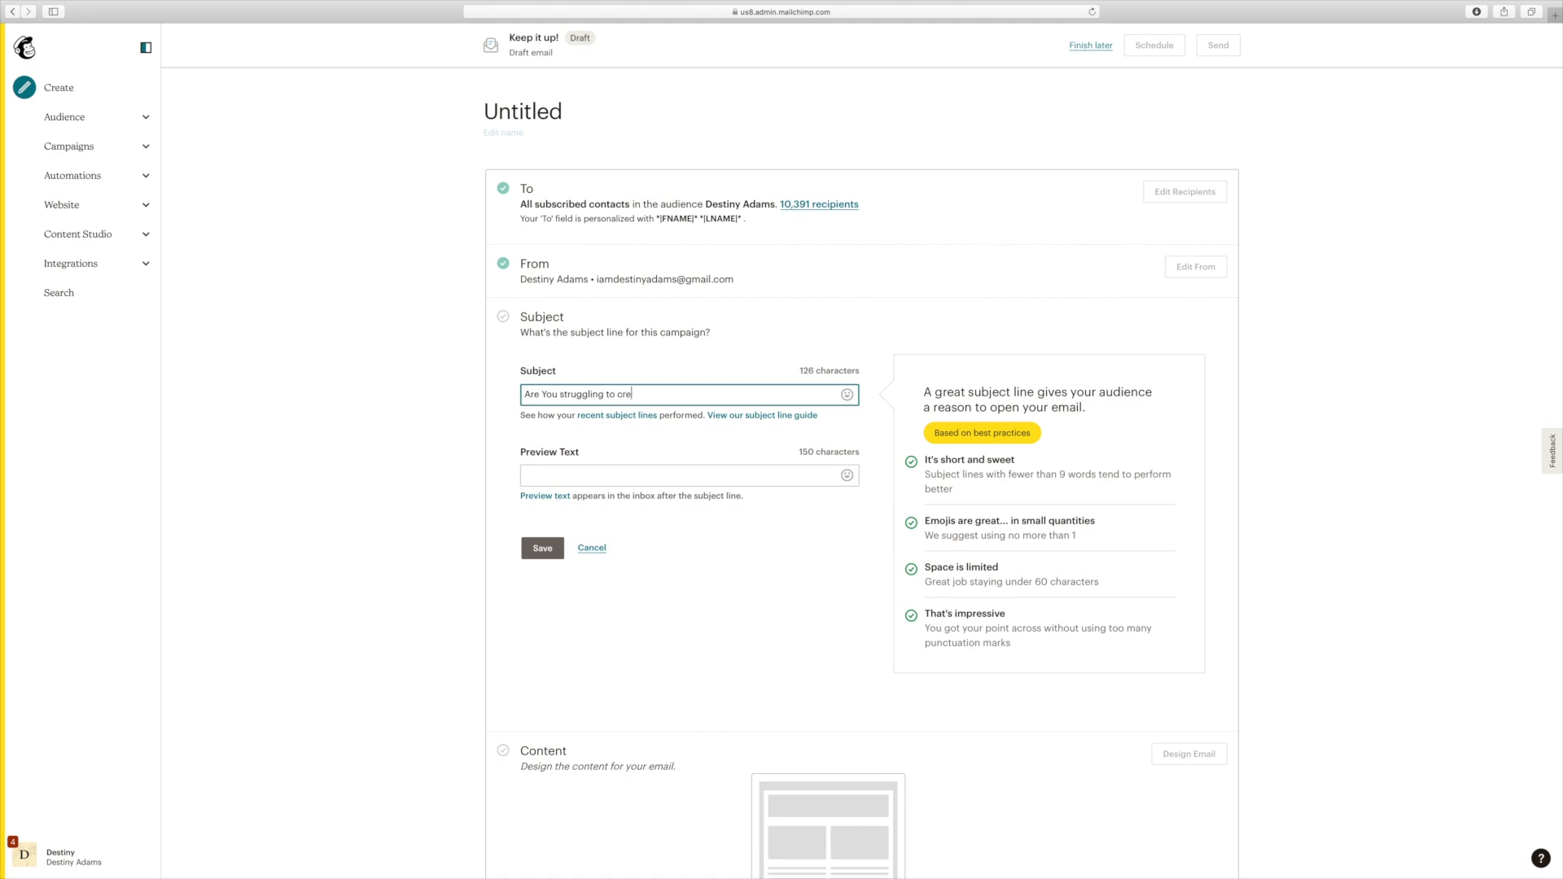
pyautogui.write('ate emails')
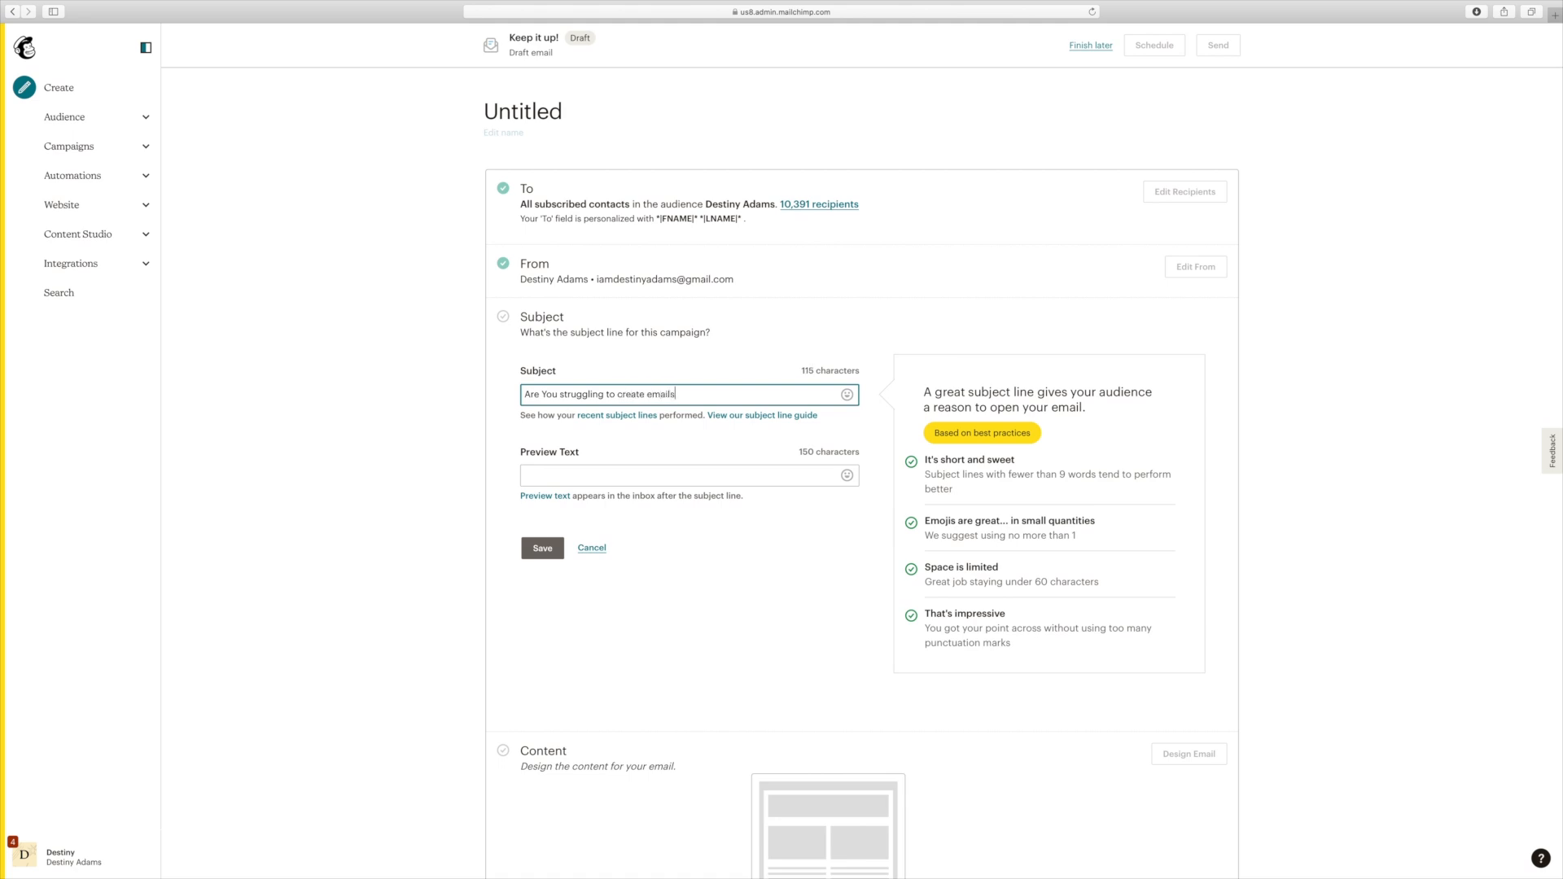
pyautogui.write('?')
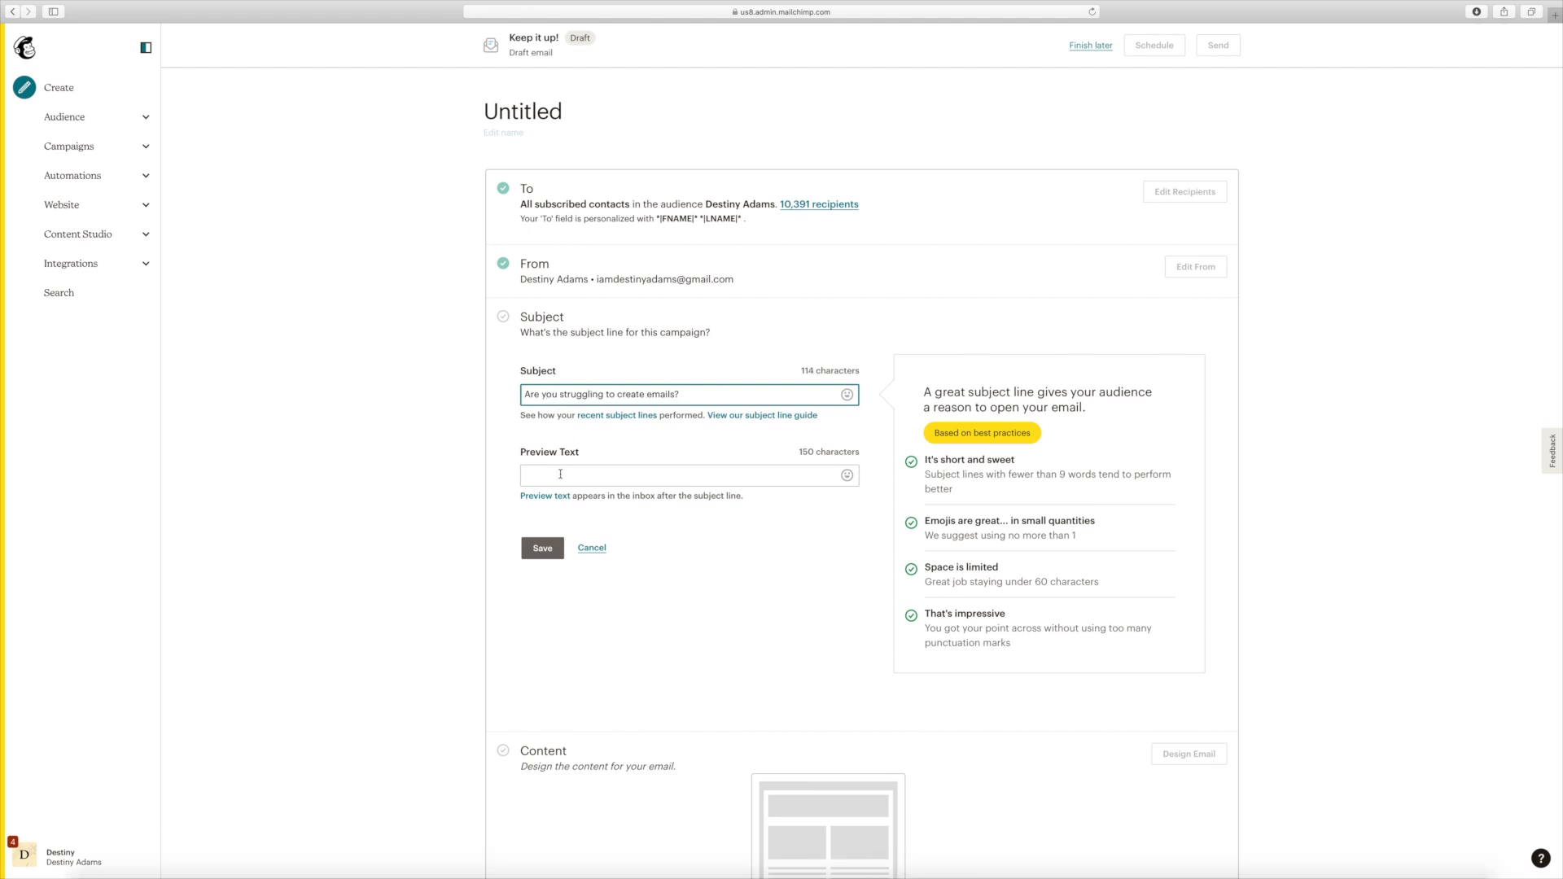
pyautogui.write('Let me help you desig')
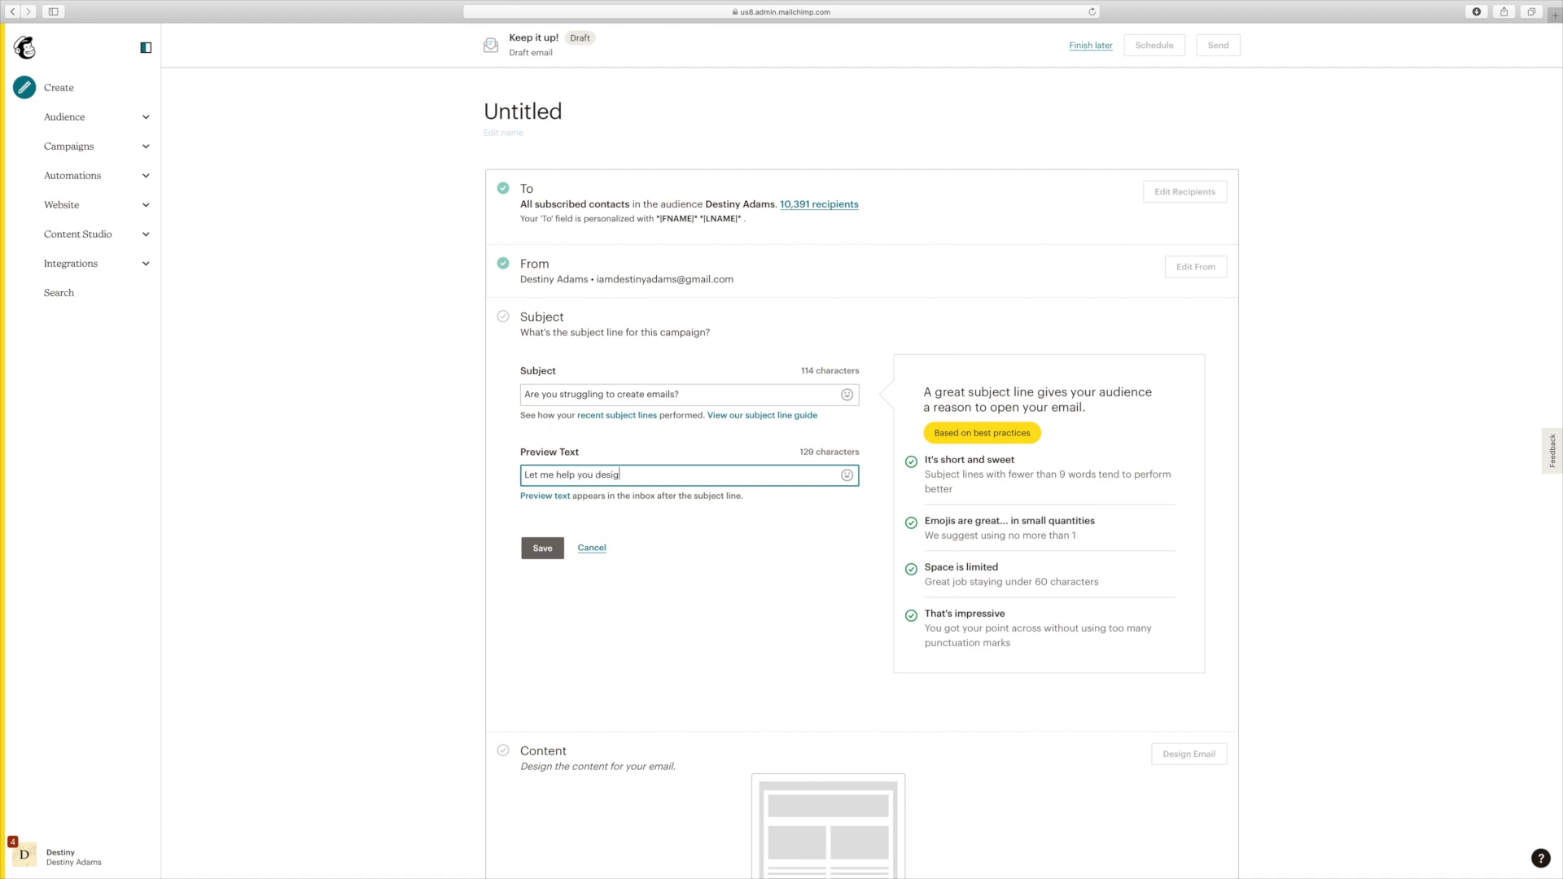
pyautogui.write('n your emails!!')
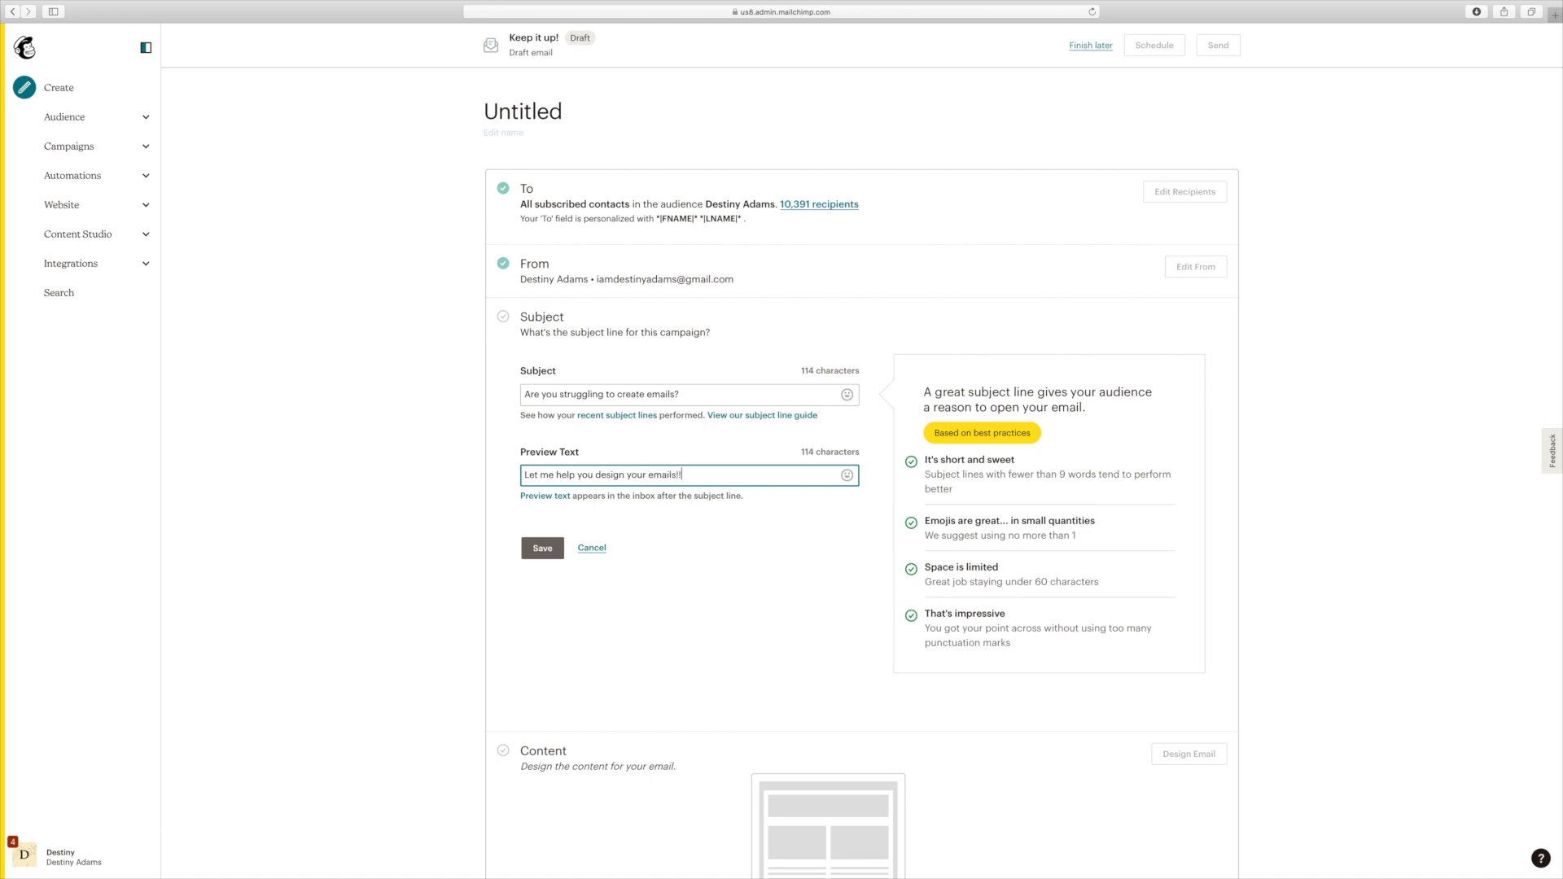
pyautogui.click(543, 548)
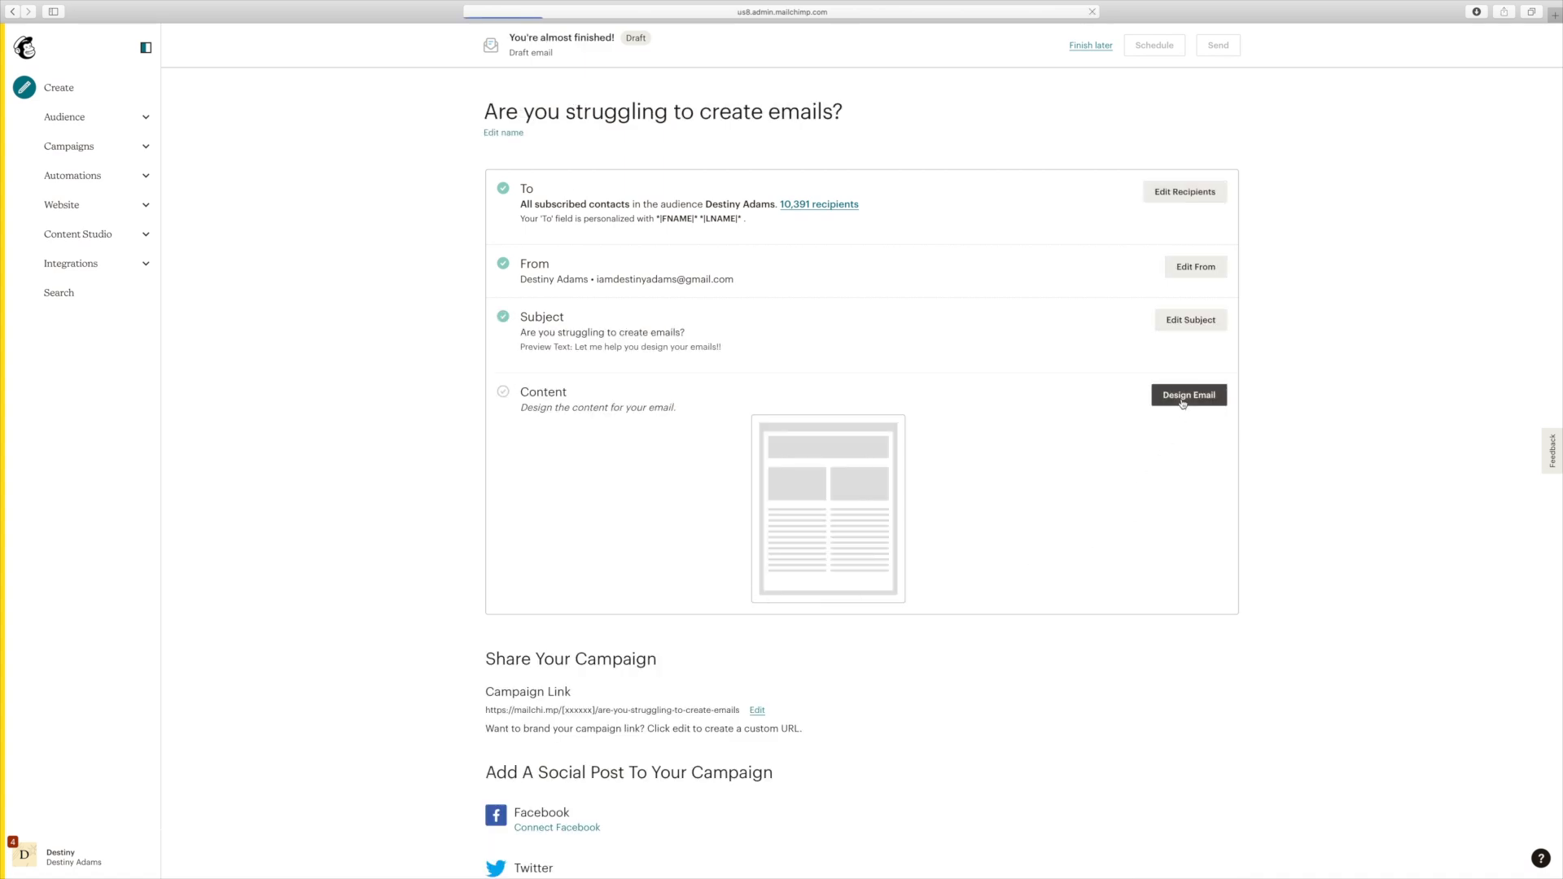
# Step: Start the email content from the Follow Up ('Send a tailored follow-up') layout
pyautogui.click(1188, 394)
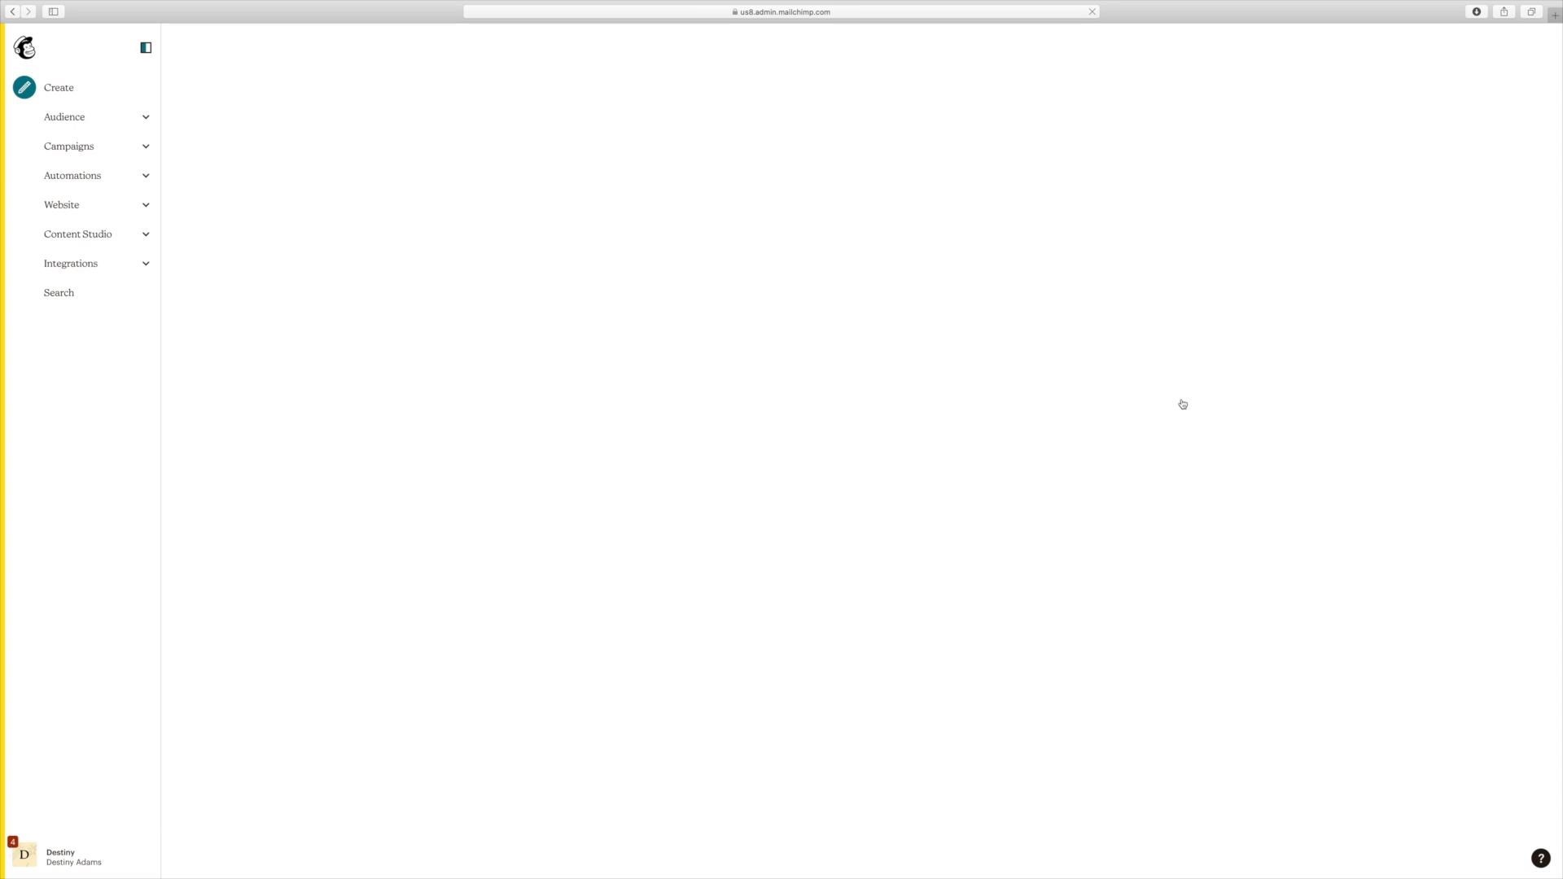
pyautogui.click(58, 88)
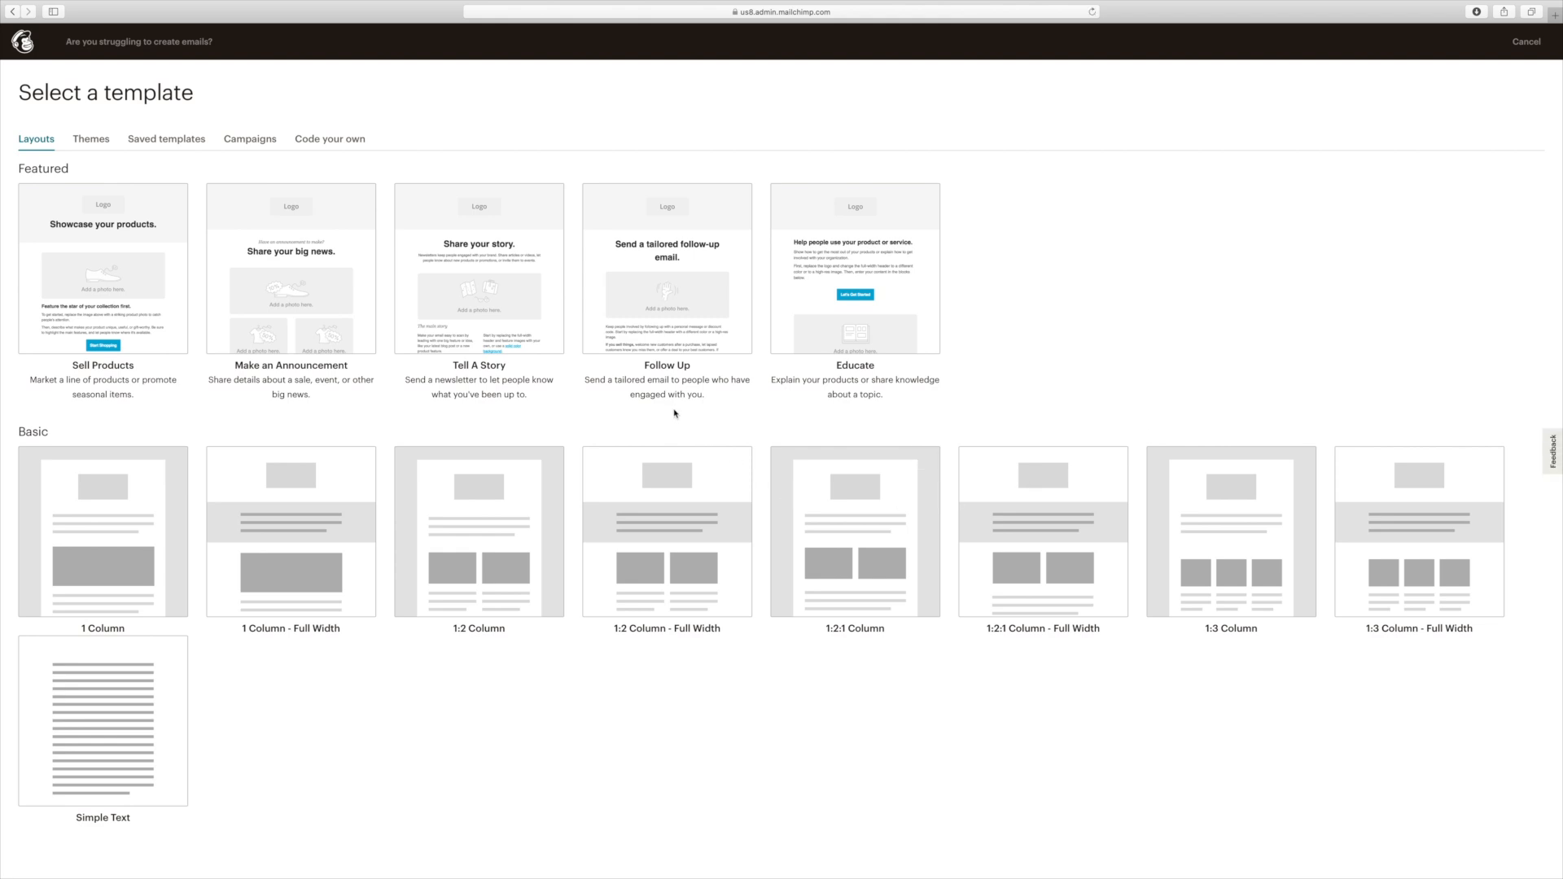
pyautogui.moveTo(608, 392)
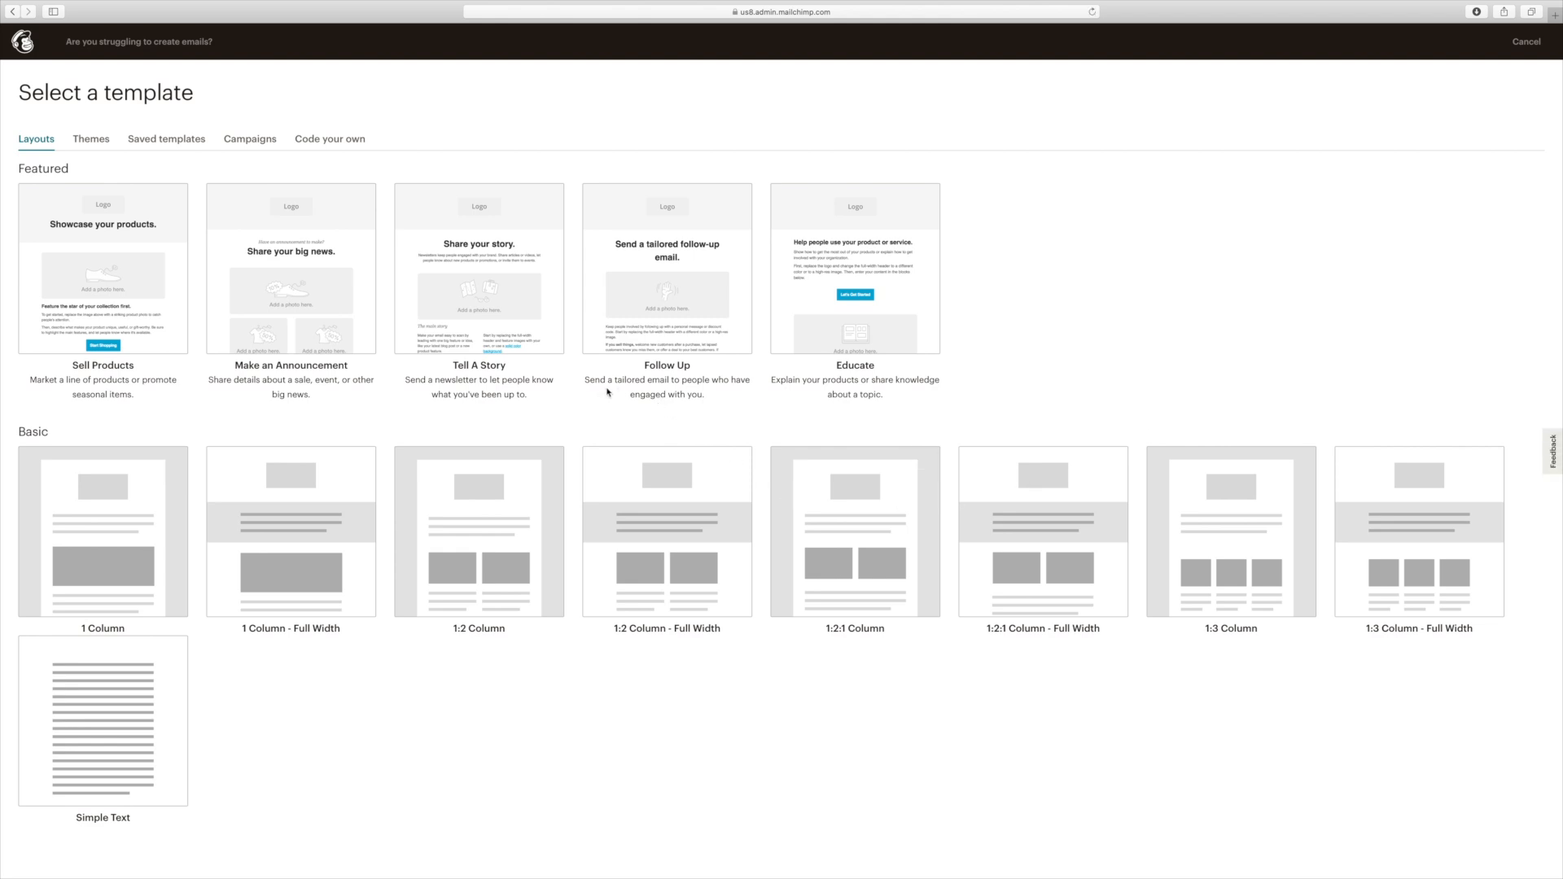
pyautogui.moveTo(692, 407)
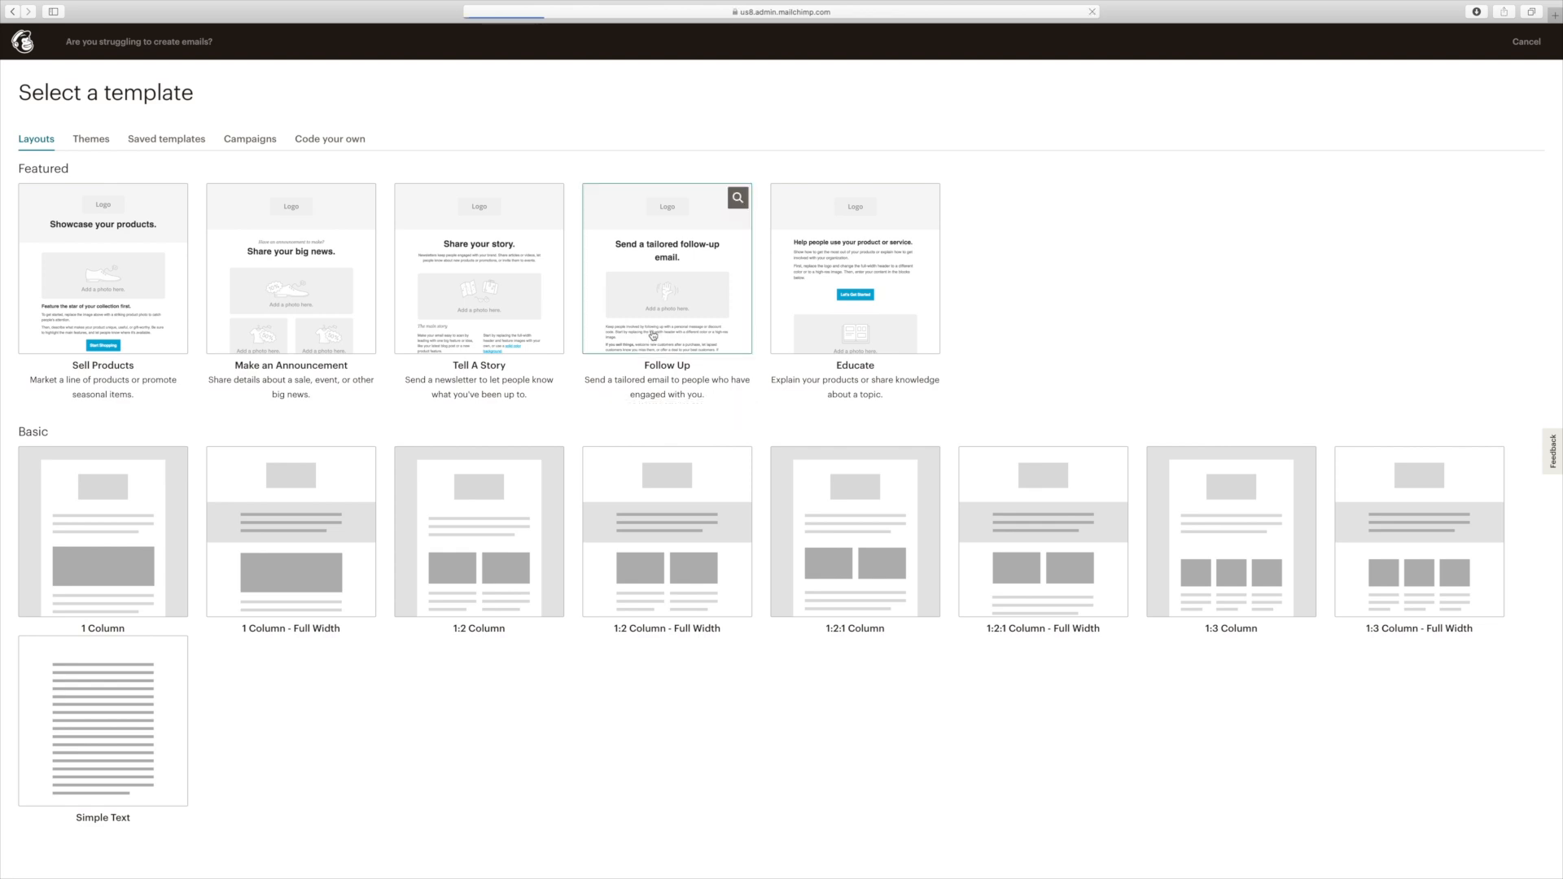
pyautogui.click(667, 270)
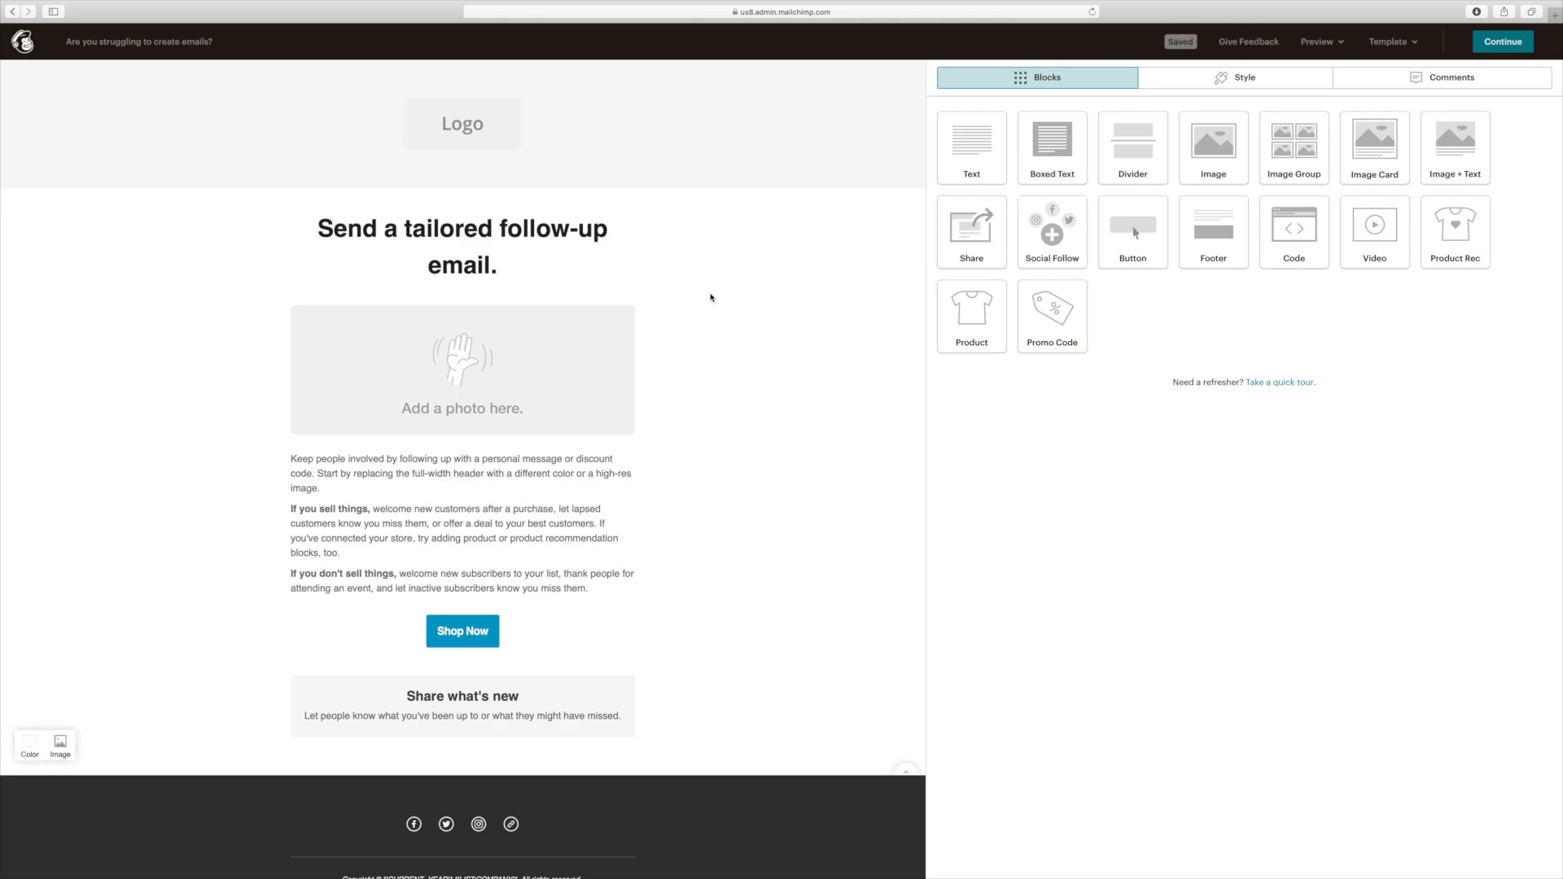
pyautogui.click(462, 124)
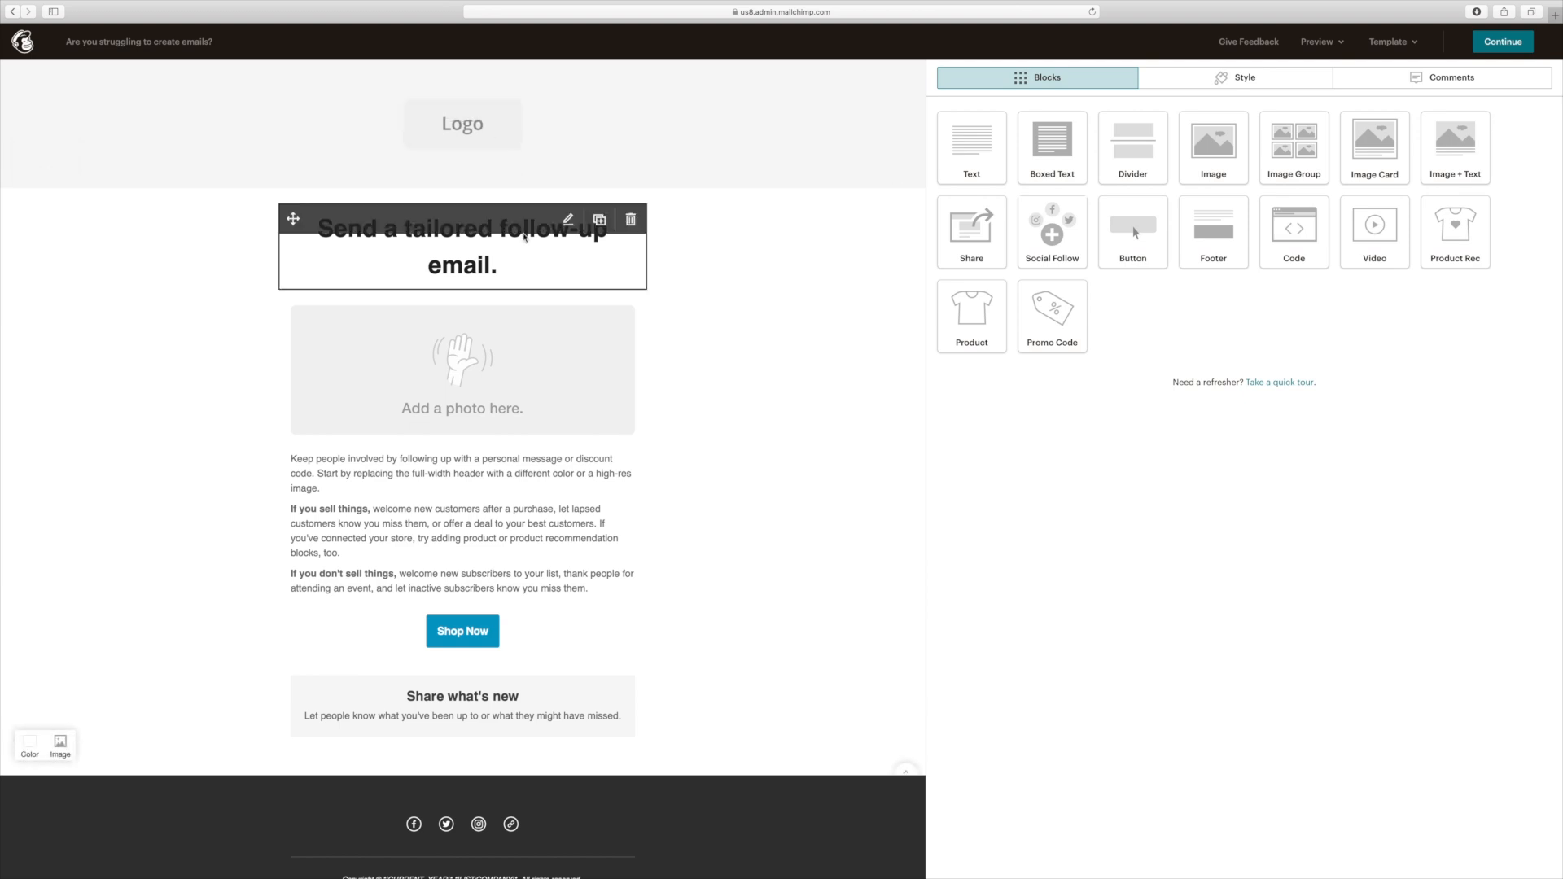
pyautogui.moveTo(523, 254)
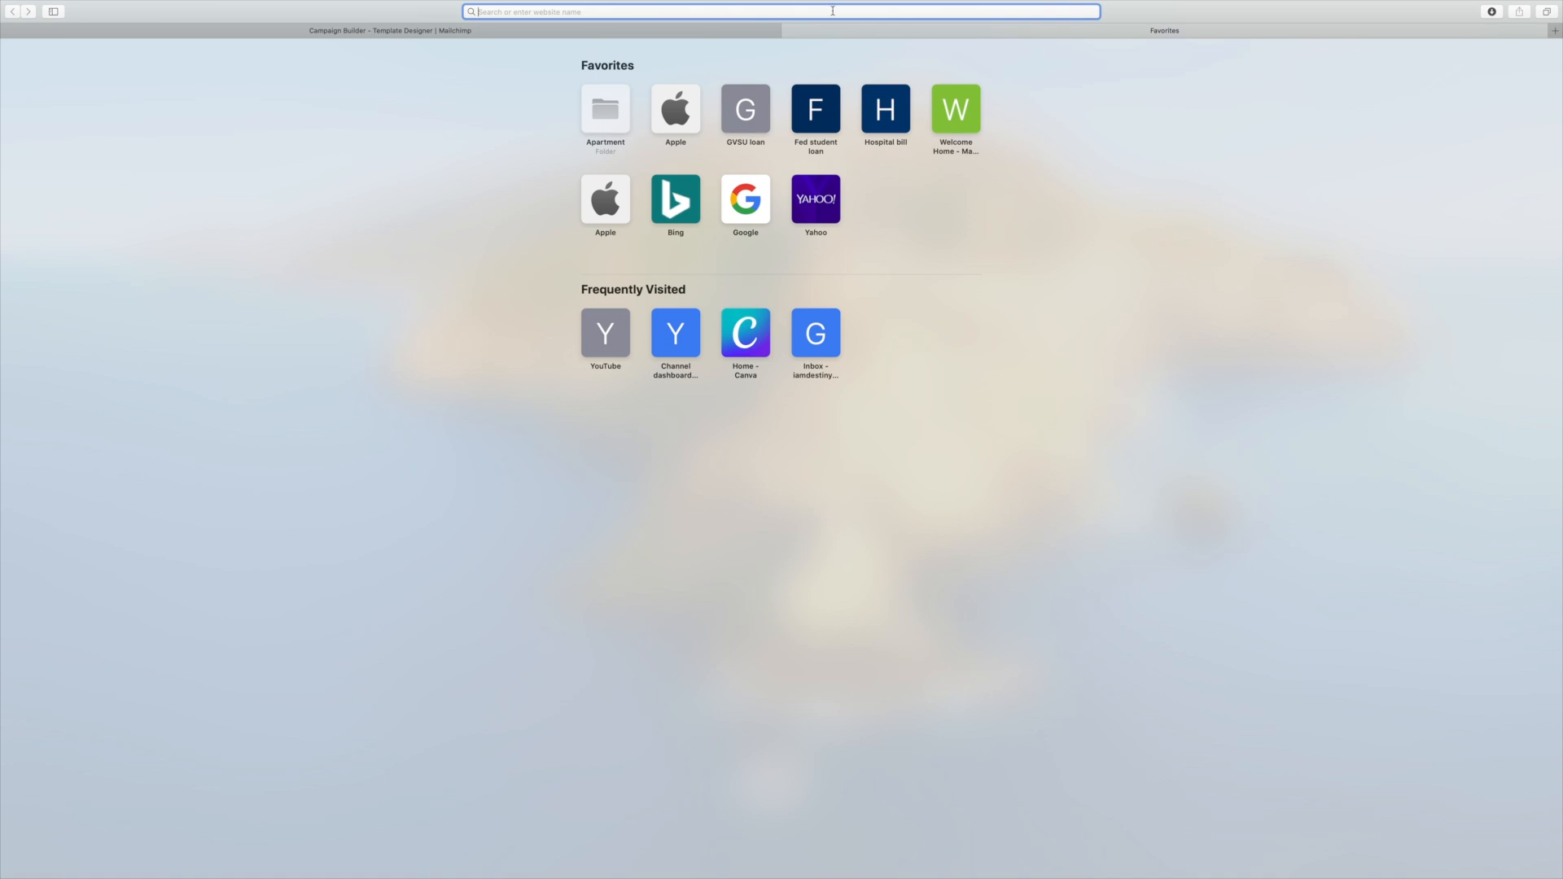
# Step: Go to canva.com in a new tab and search for 'email banner' templates
pyautogui.write('c')
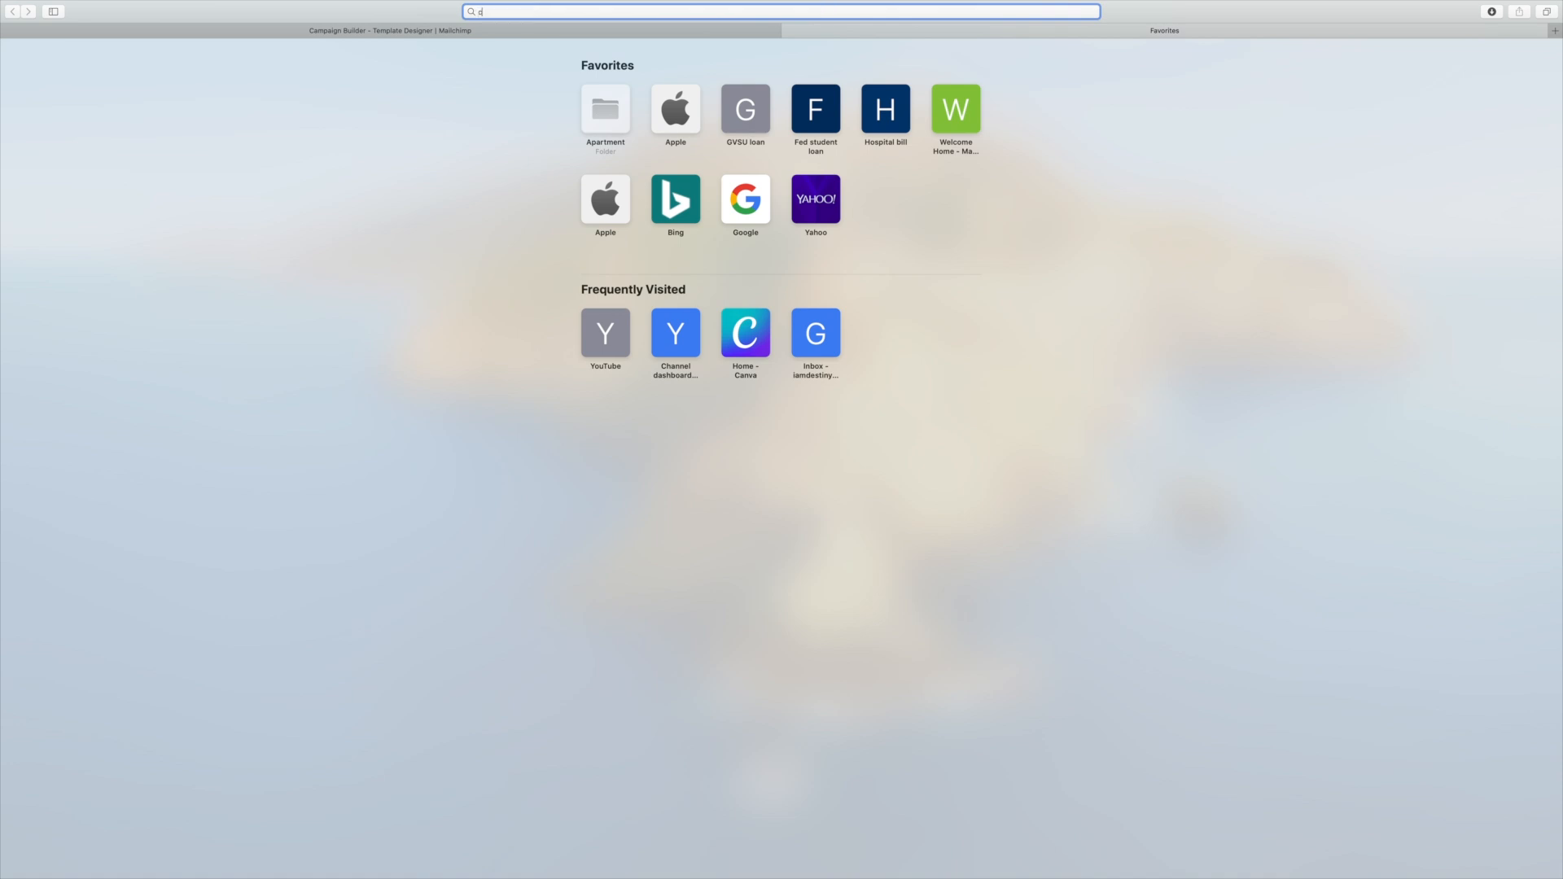
pyautogui.write('canva.com')
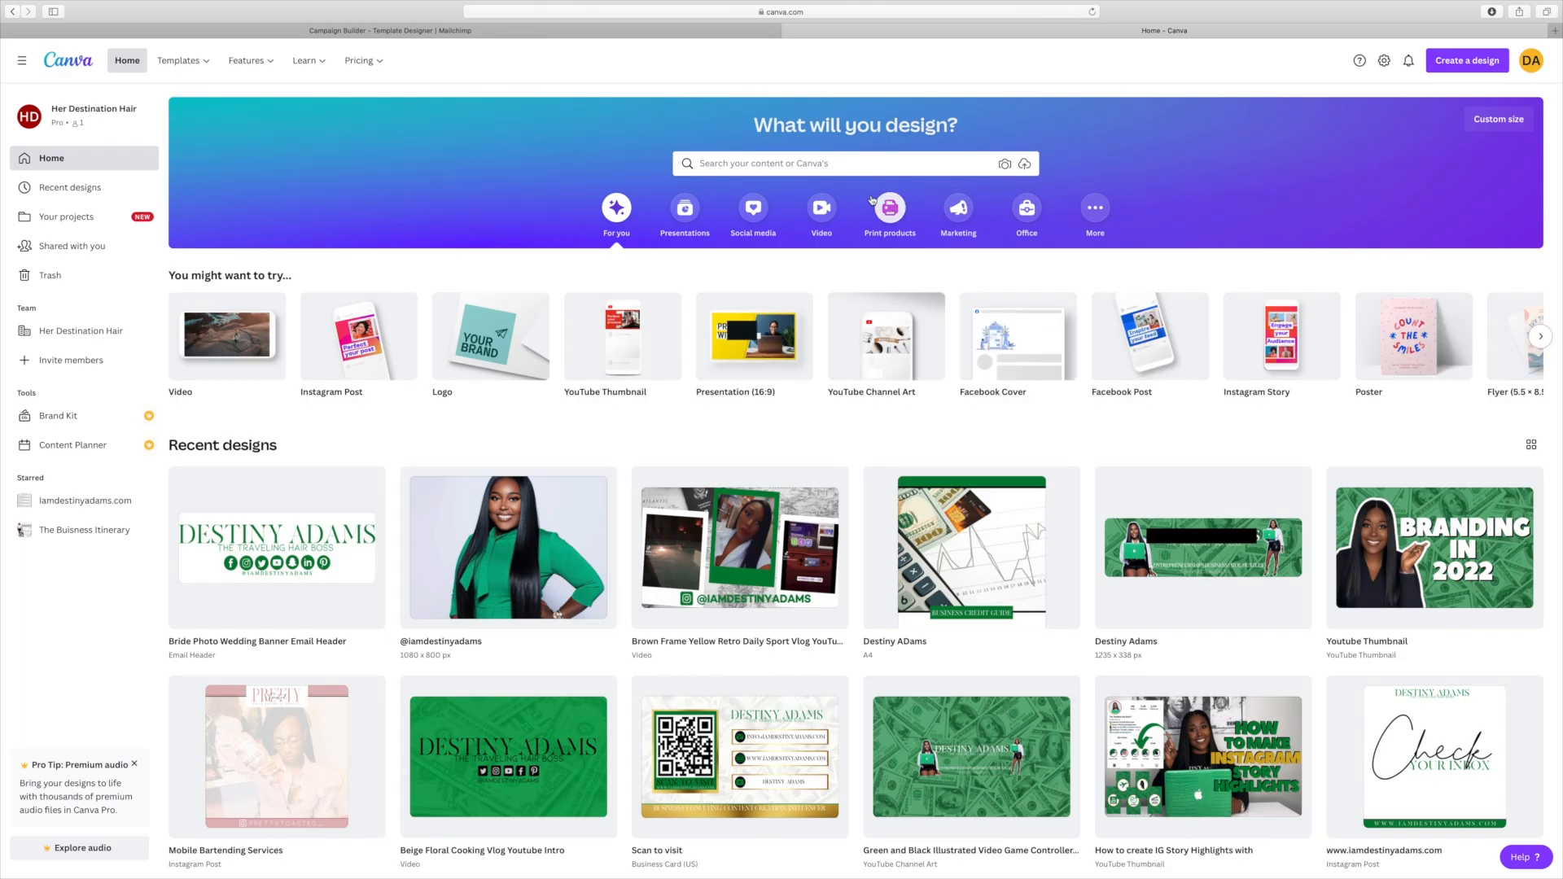
pyautogui.click(838, 163)
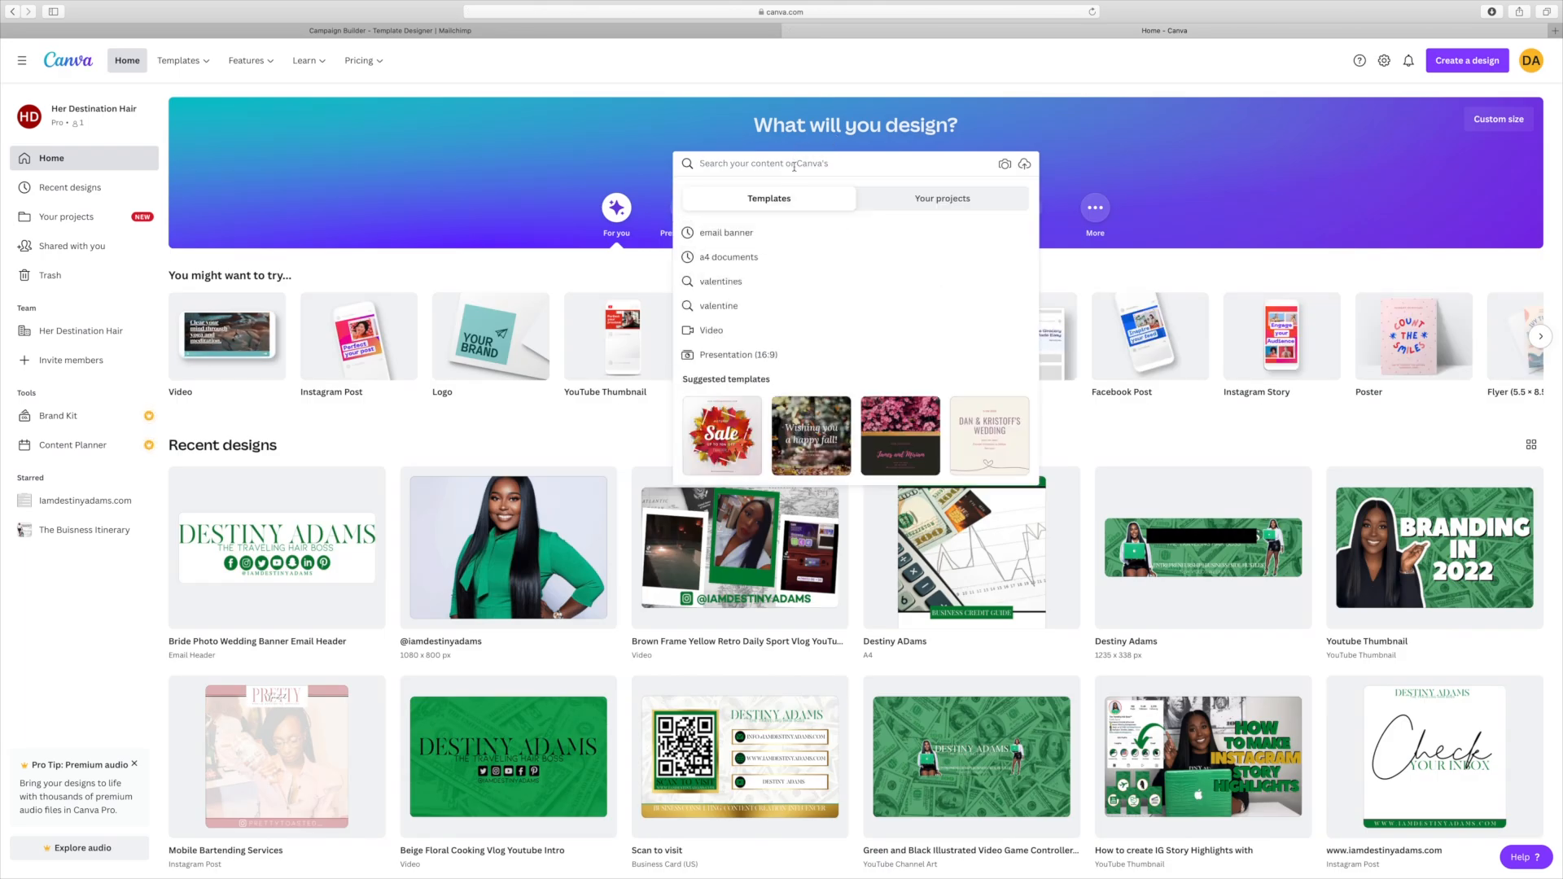
pyautogui.write('e')
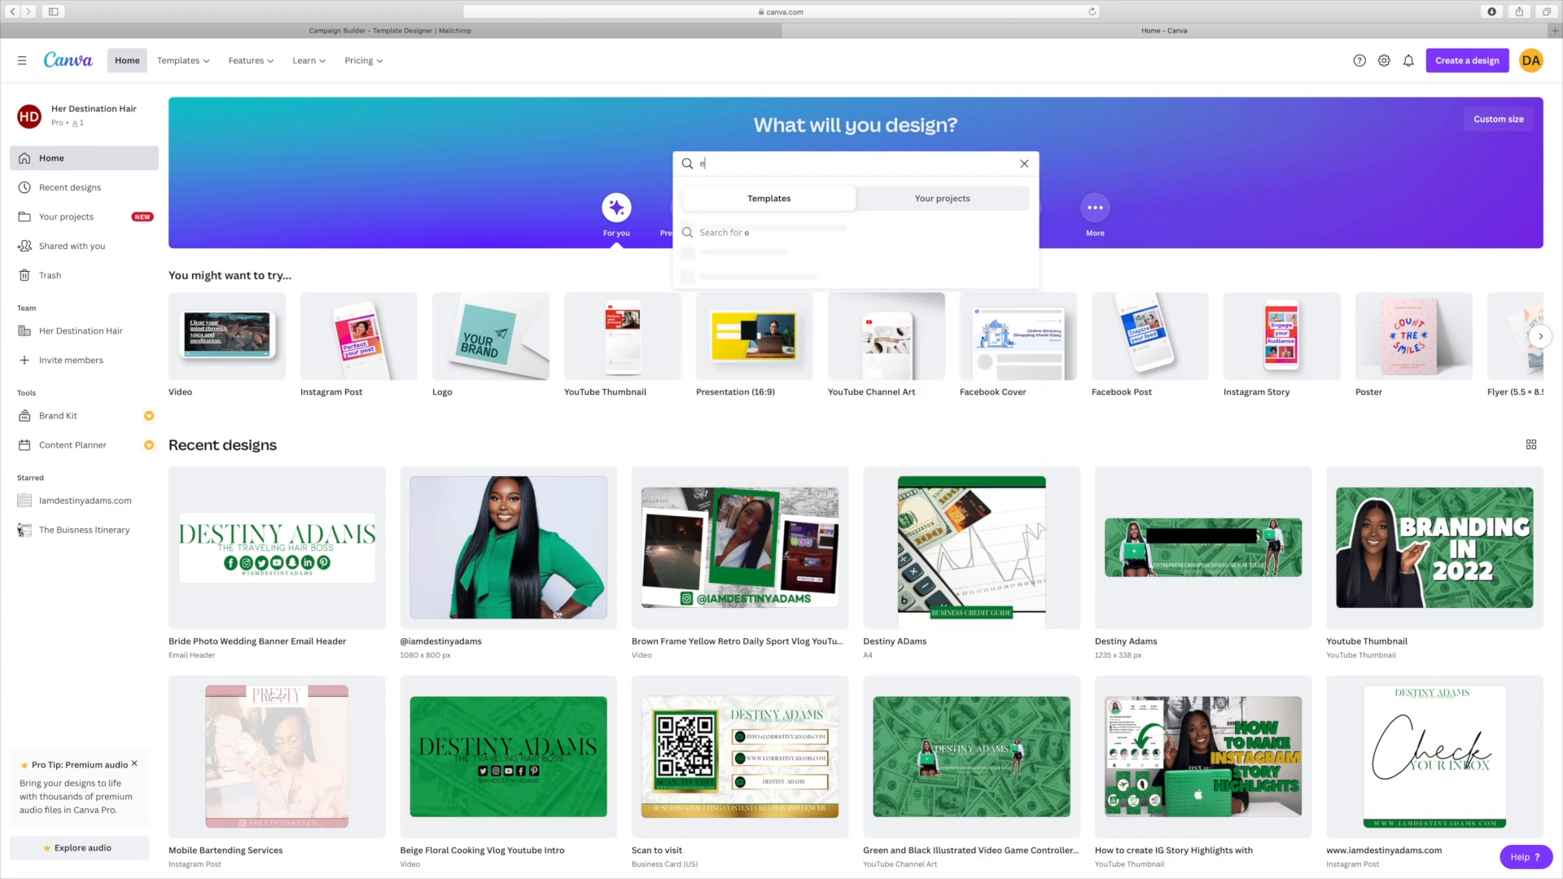
pyautogui.write('mail banner')
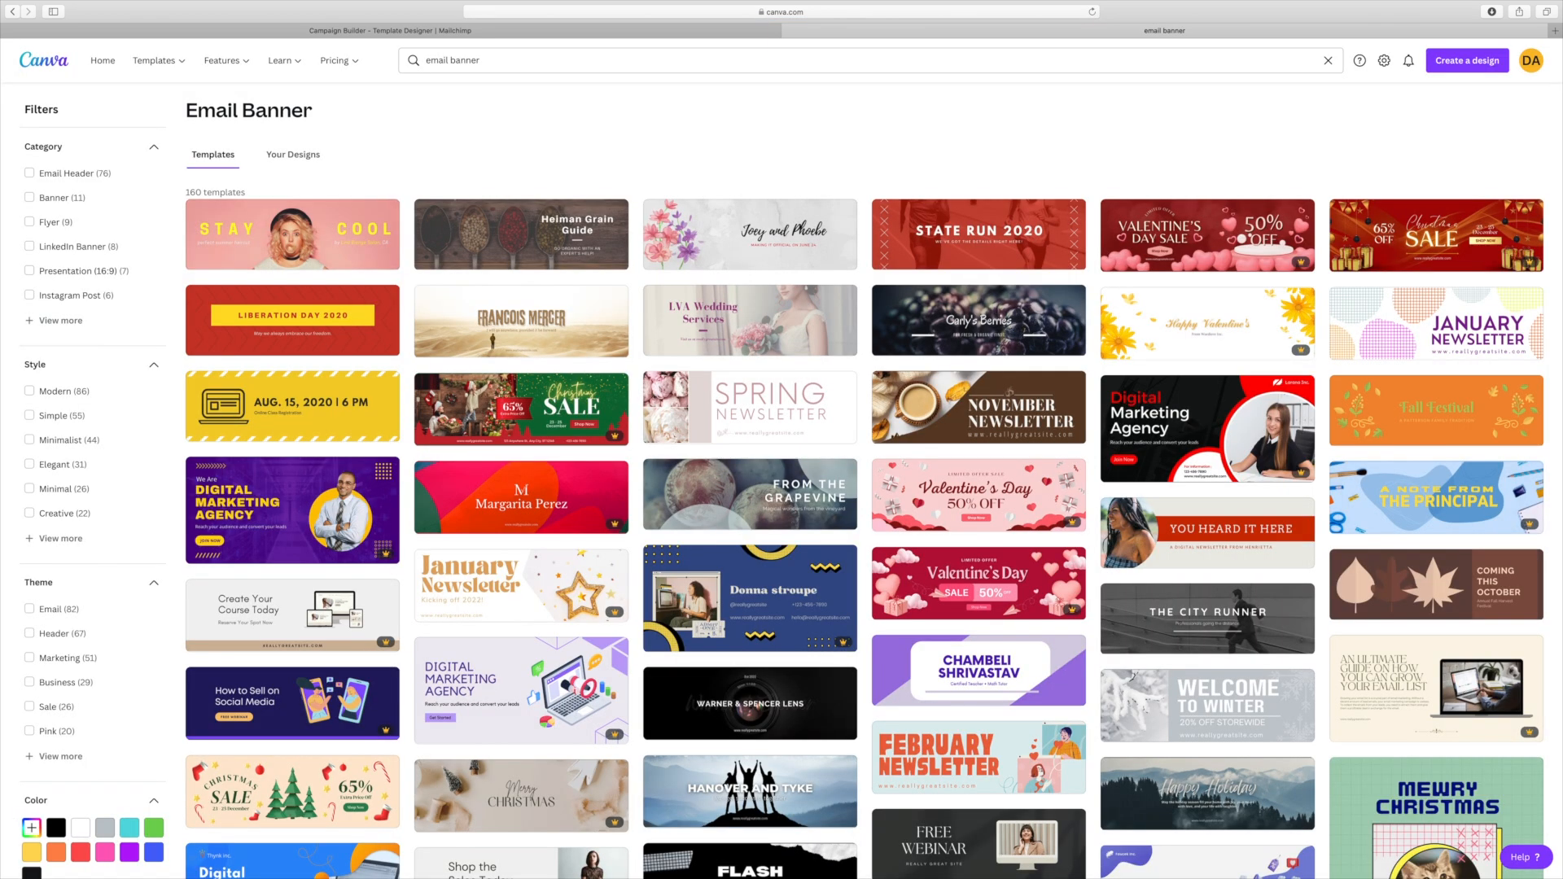
pyautogui.scroll(-3)
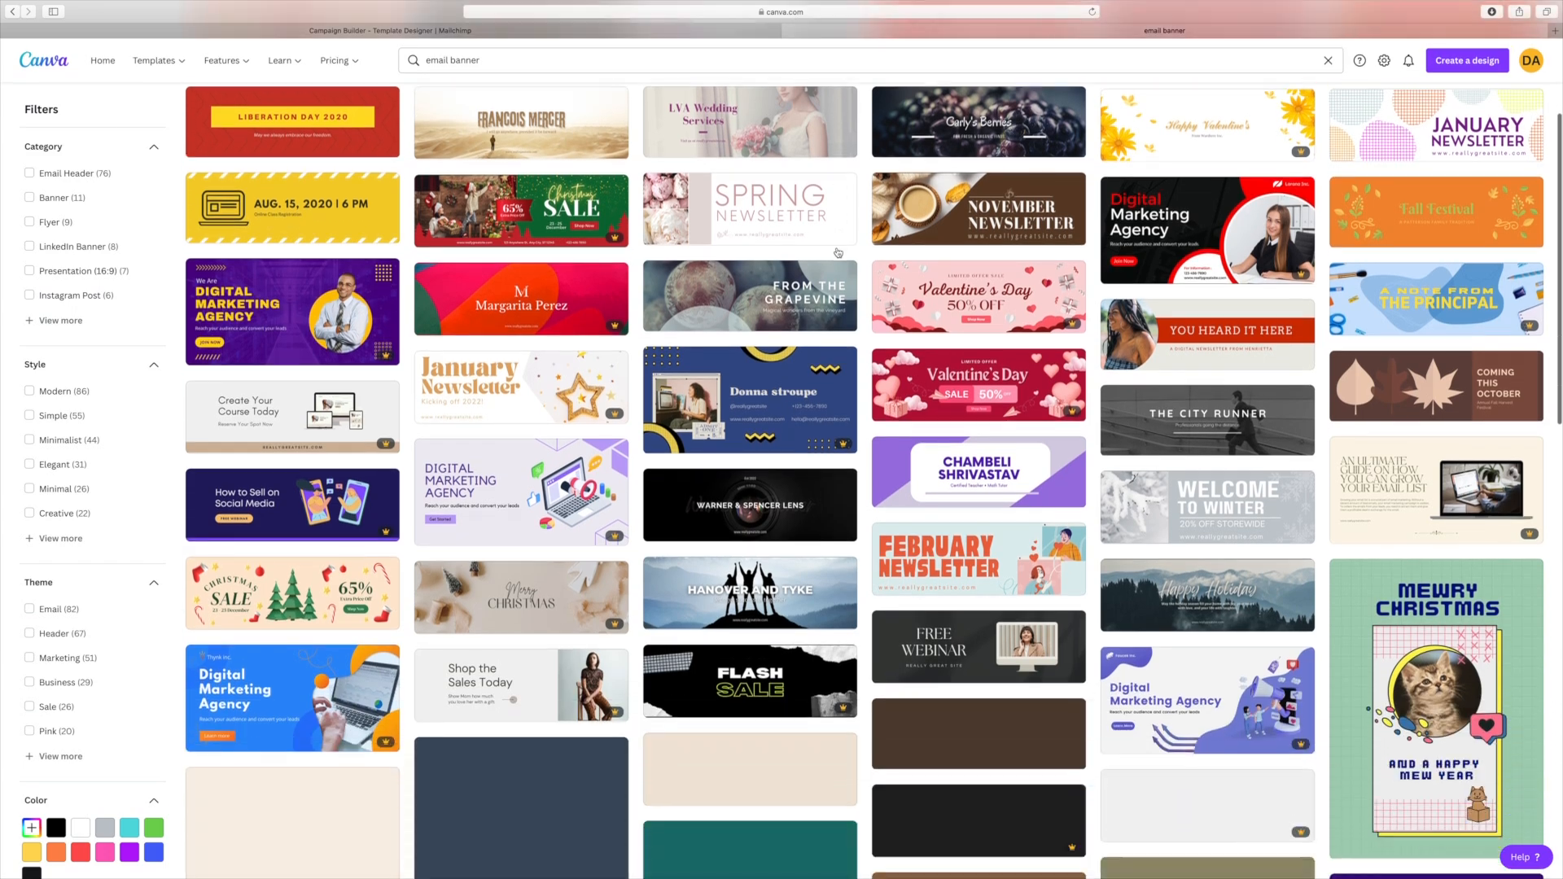
pyautogui.scroll(-3)
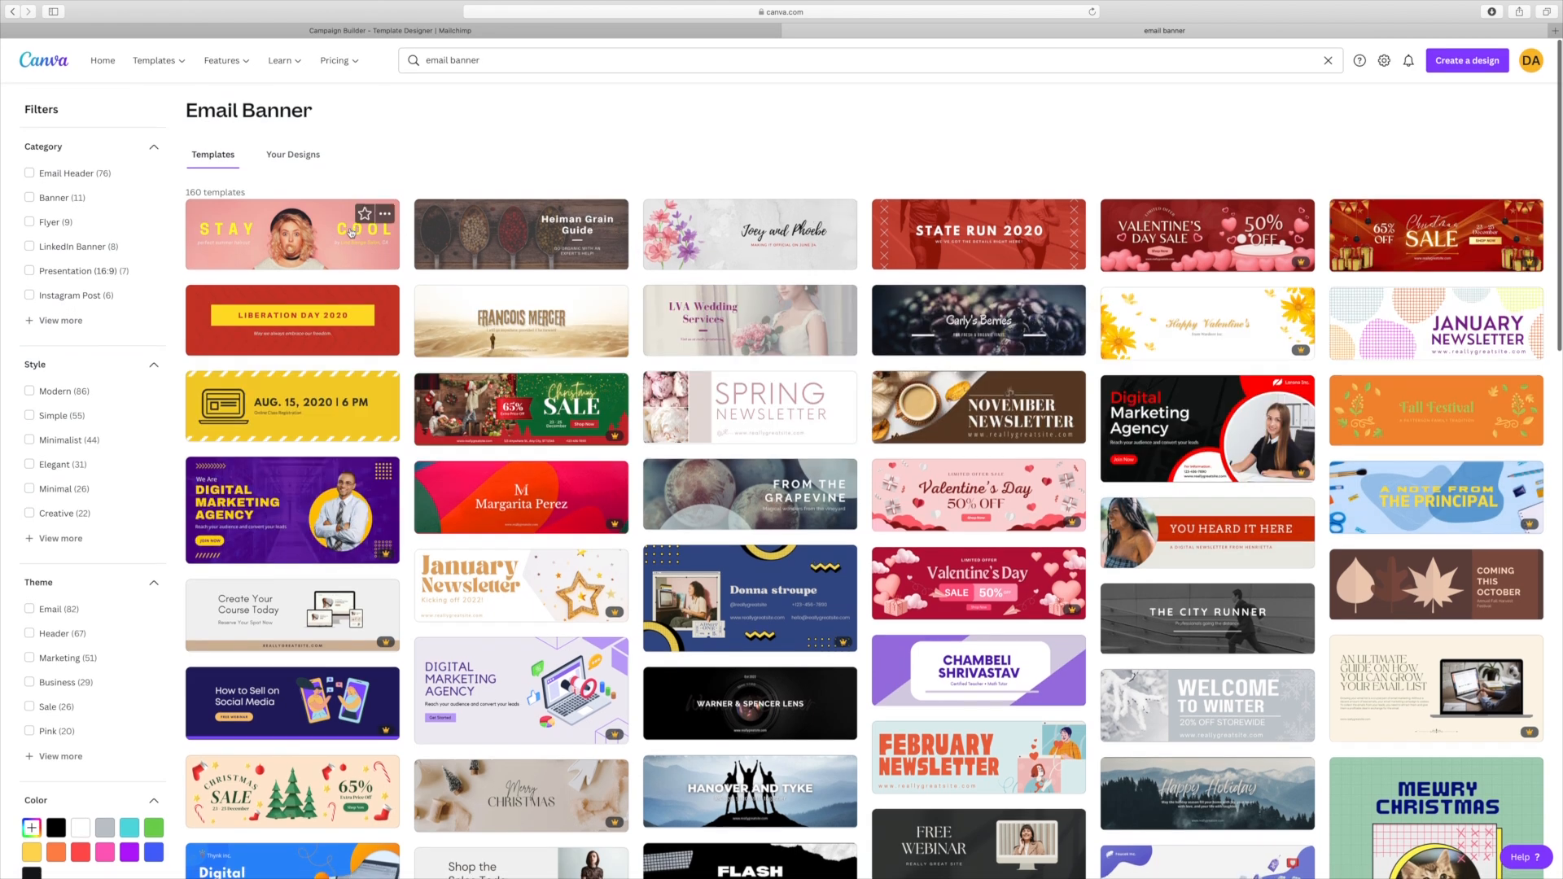
# Step: Open the Stay Cool email header template and delete its text and photo
pyautogui.click(292, 235)
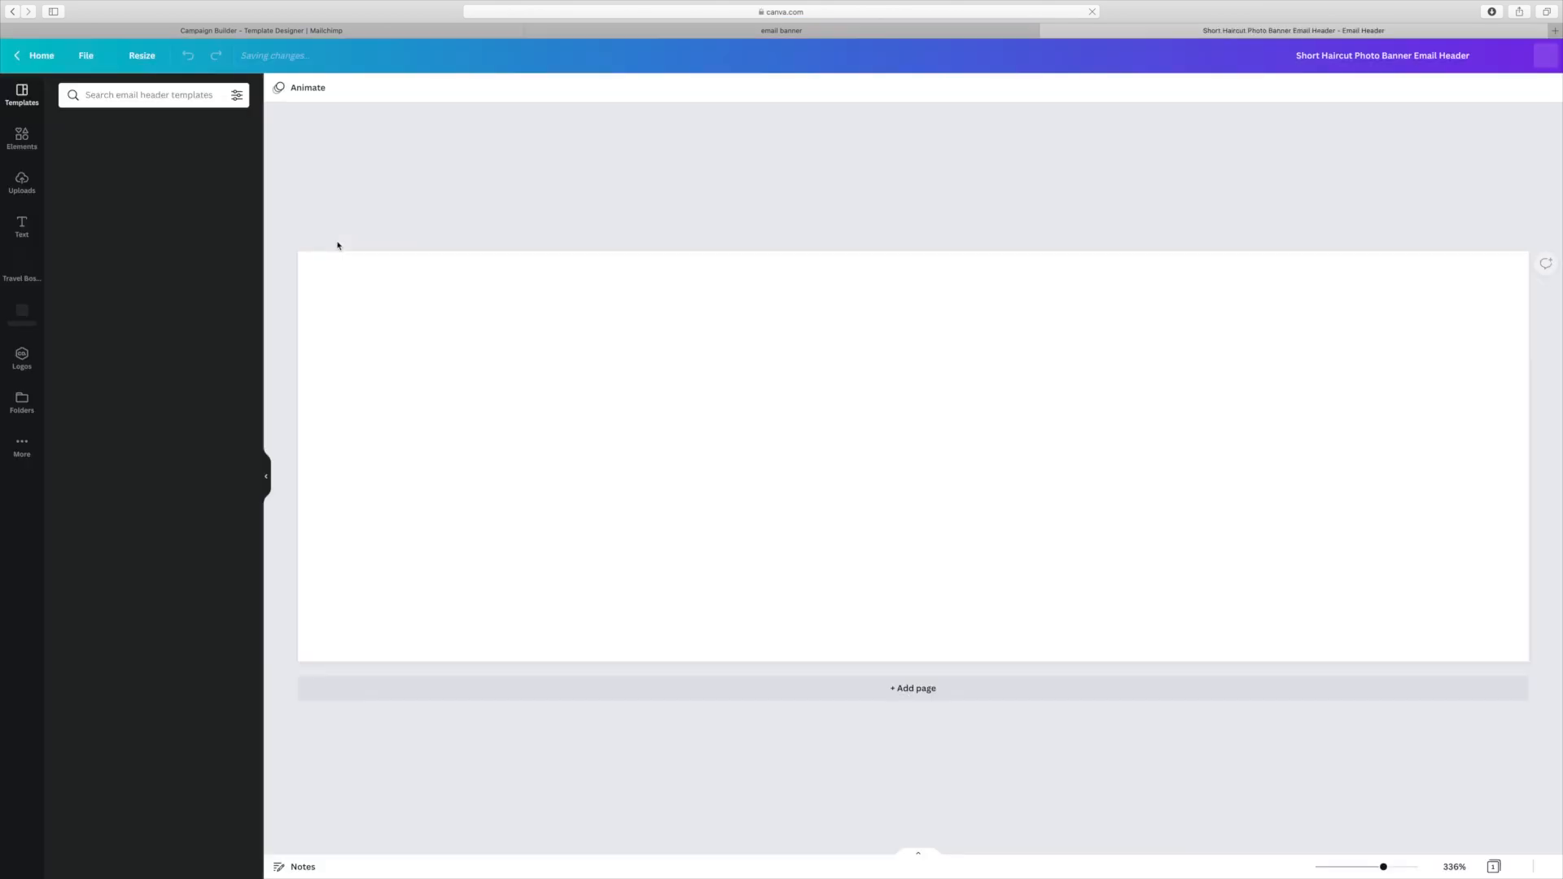
pyautogui.moveTo(781, 349)
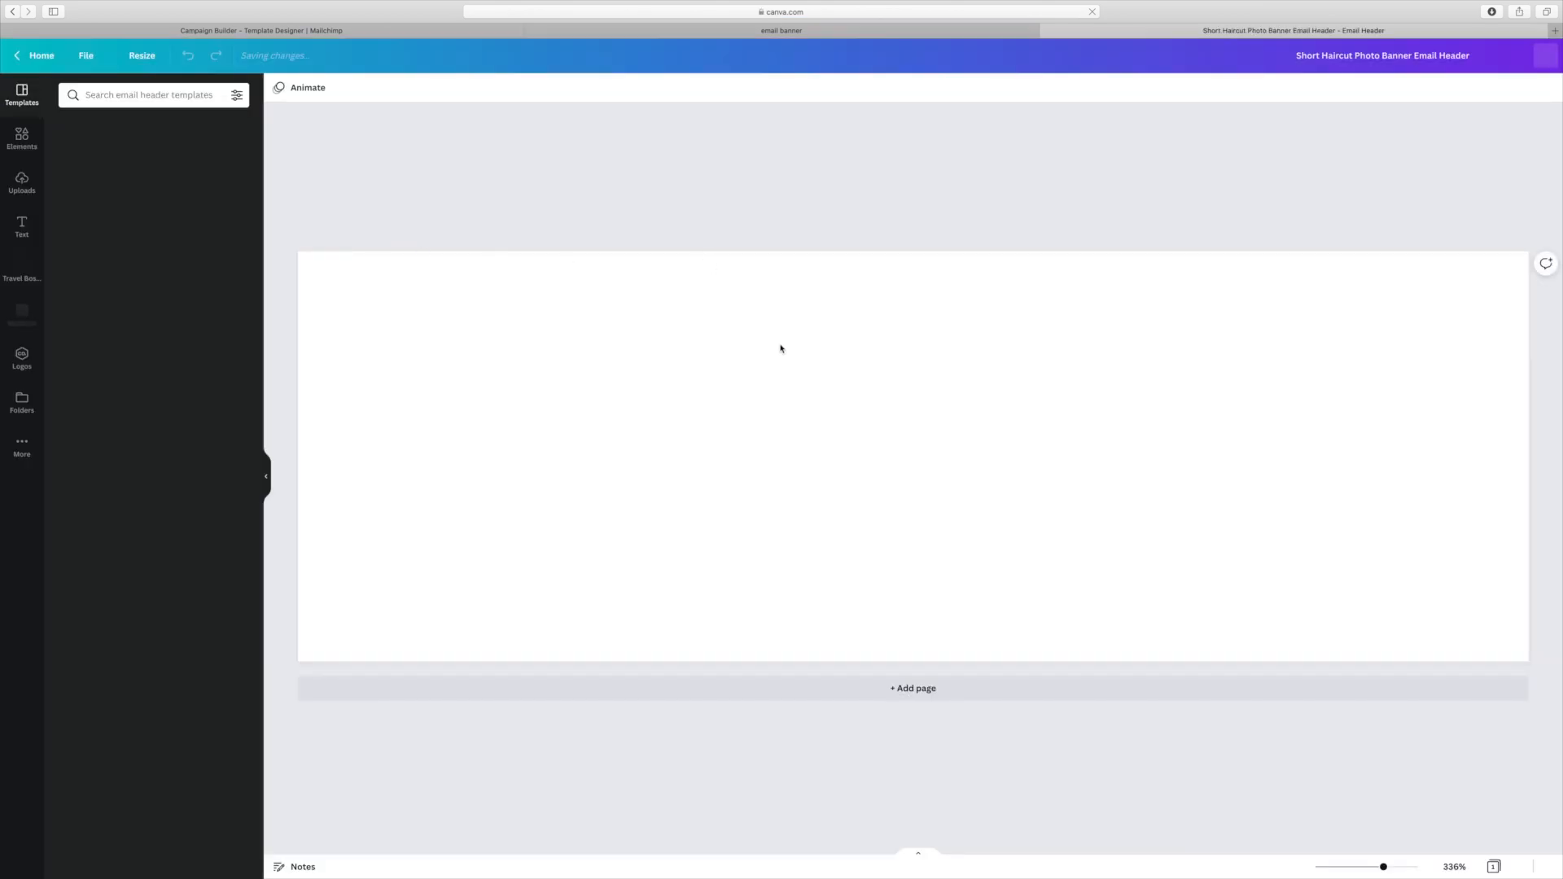
pyautogui.moveTo(791, 392)
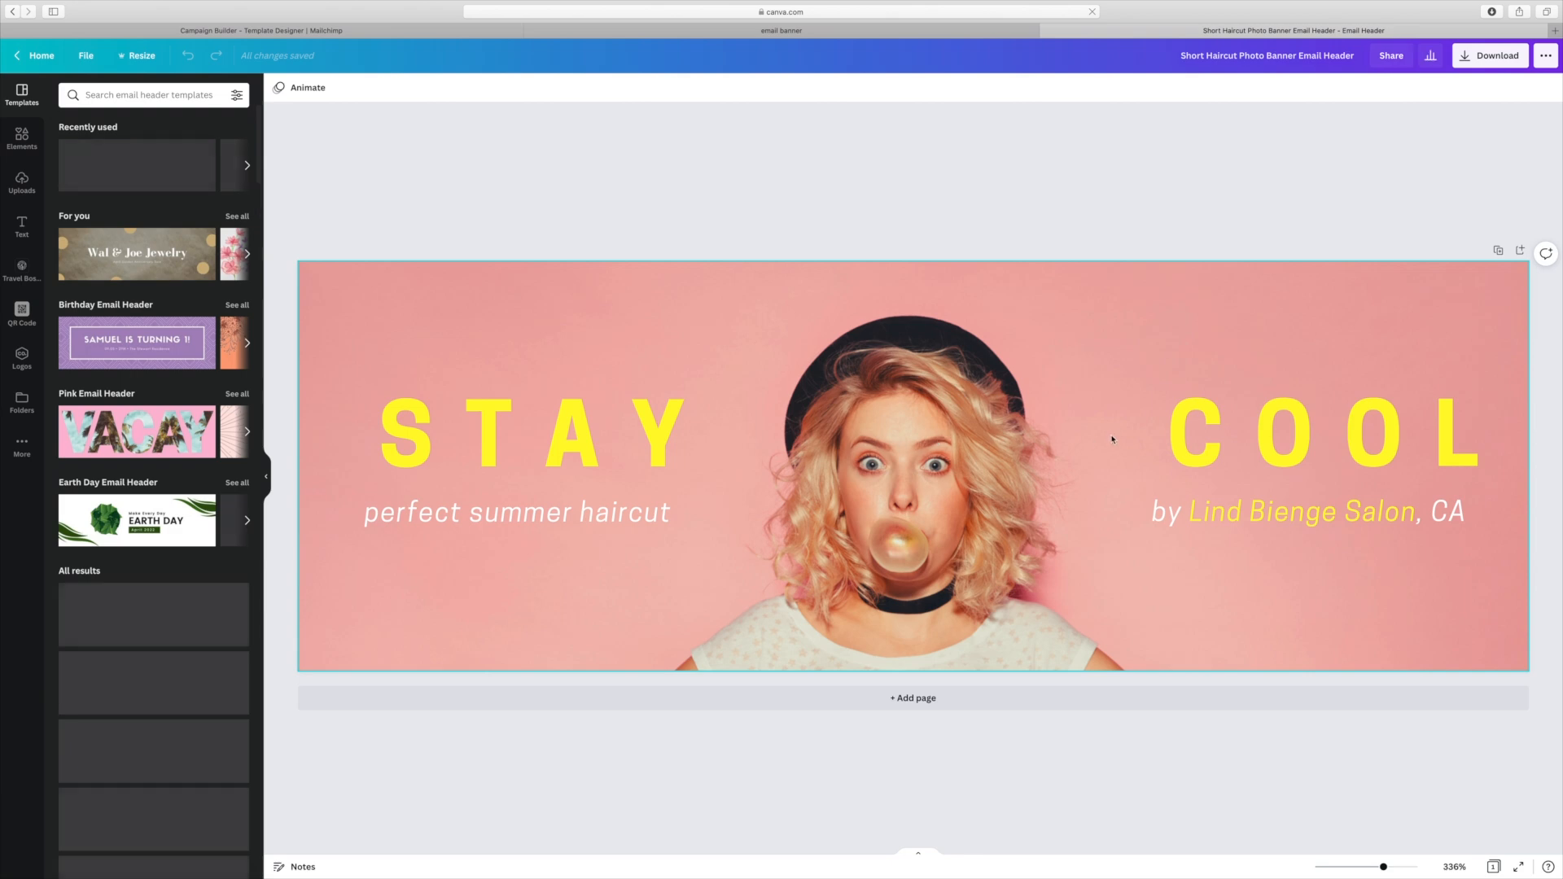
pyautogui.click(1324, 432)
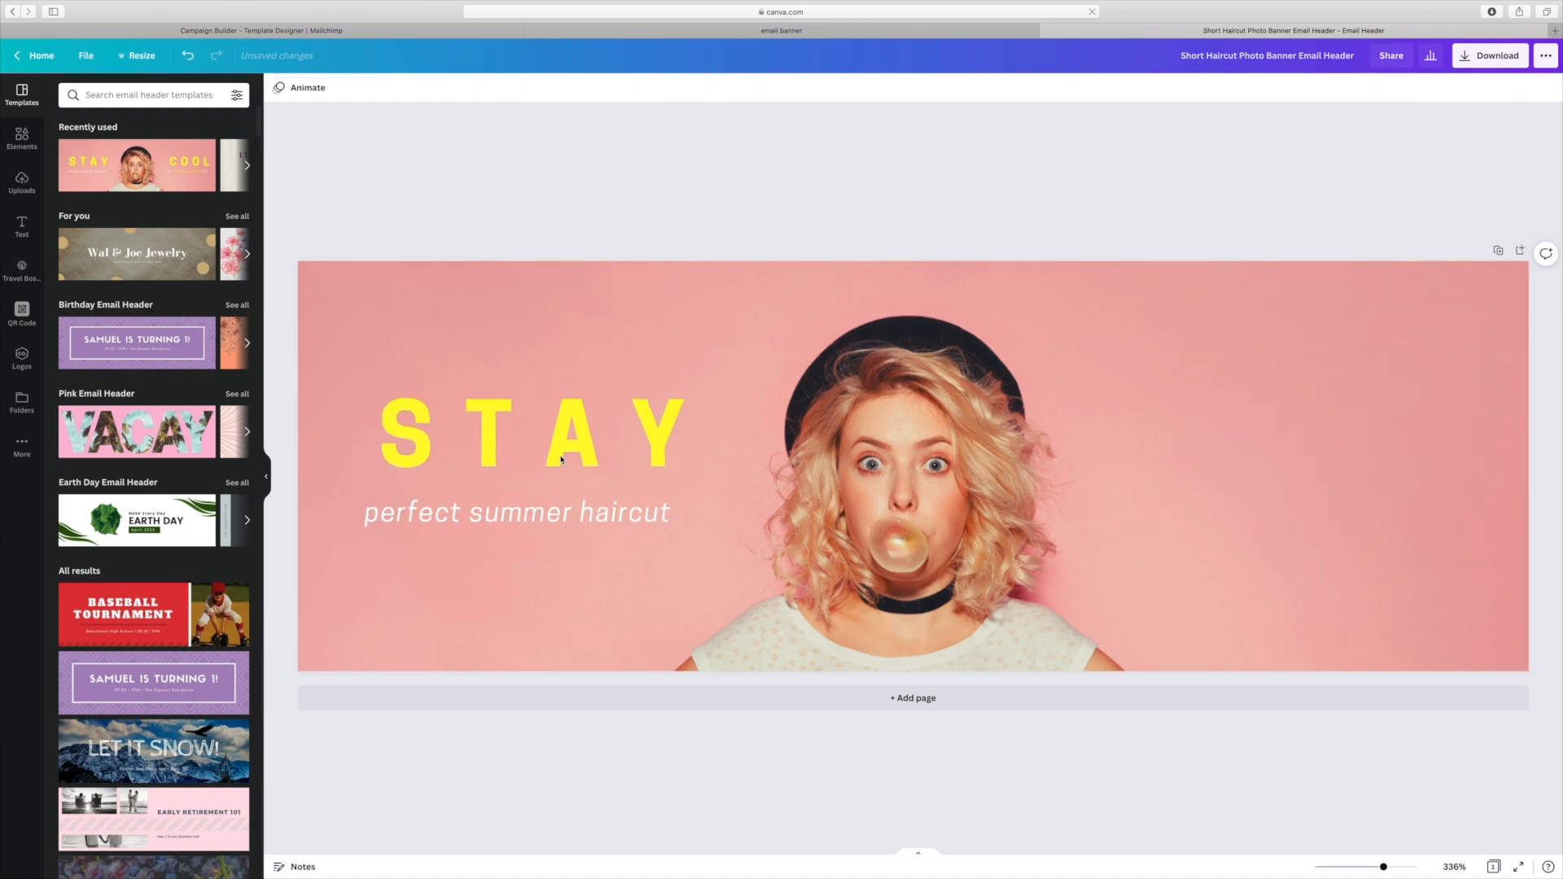
pyautogui.click(528, 431)
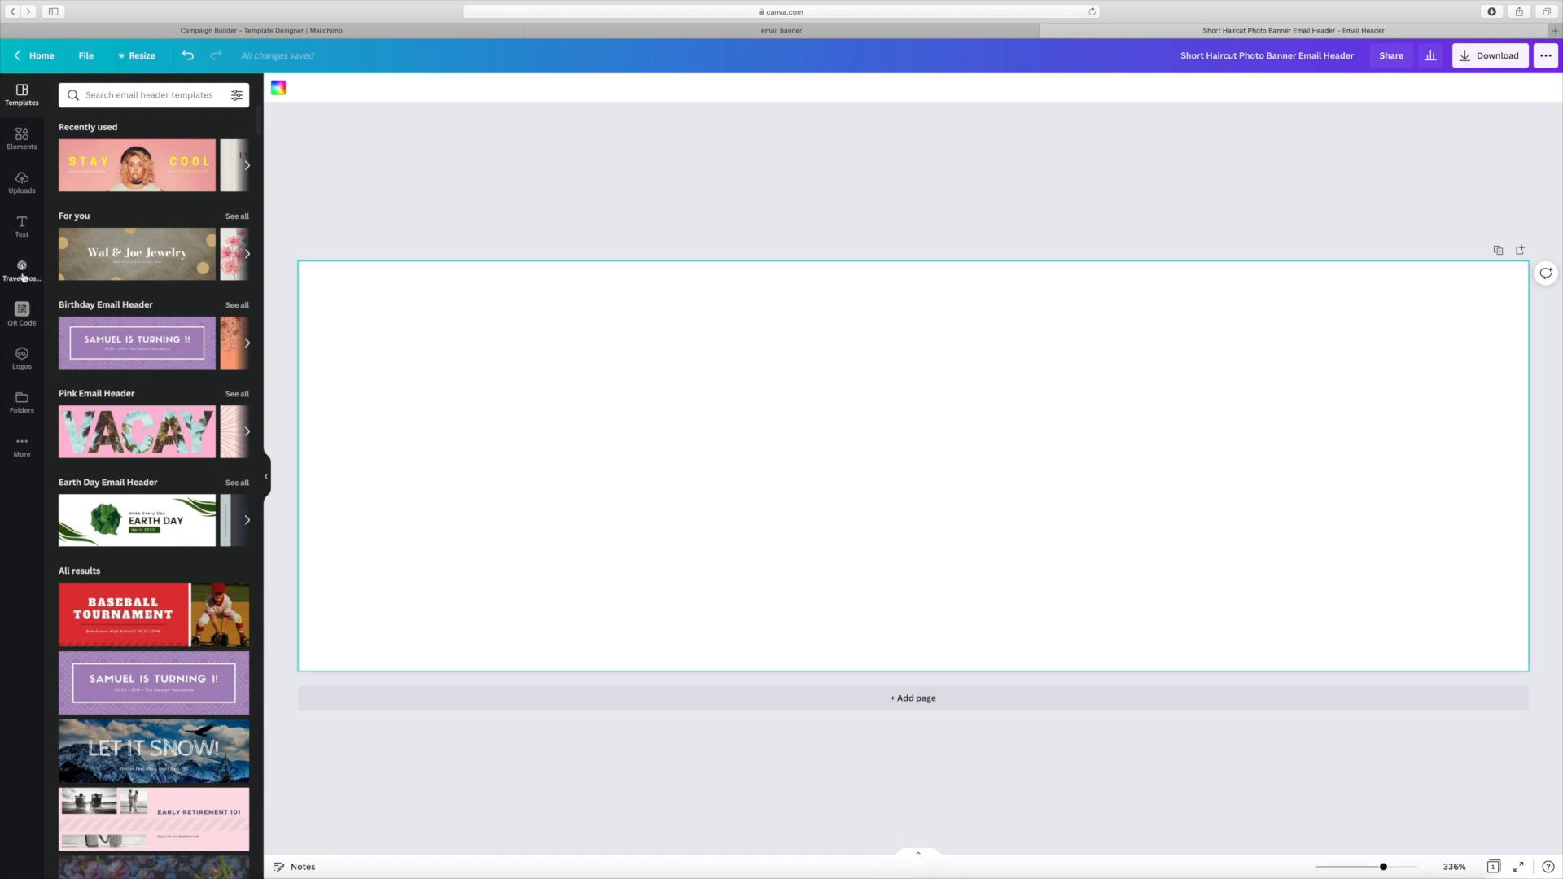
# Step: Add the Destiny Adams logo from Logos, enlarged and centred across the header
pyautogui.click(22, 359)
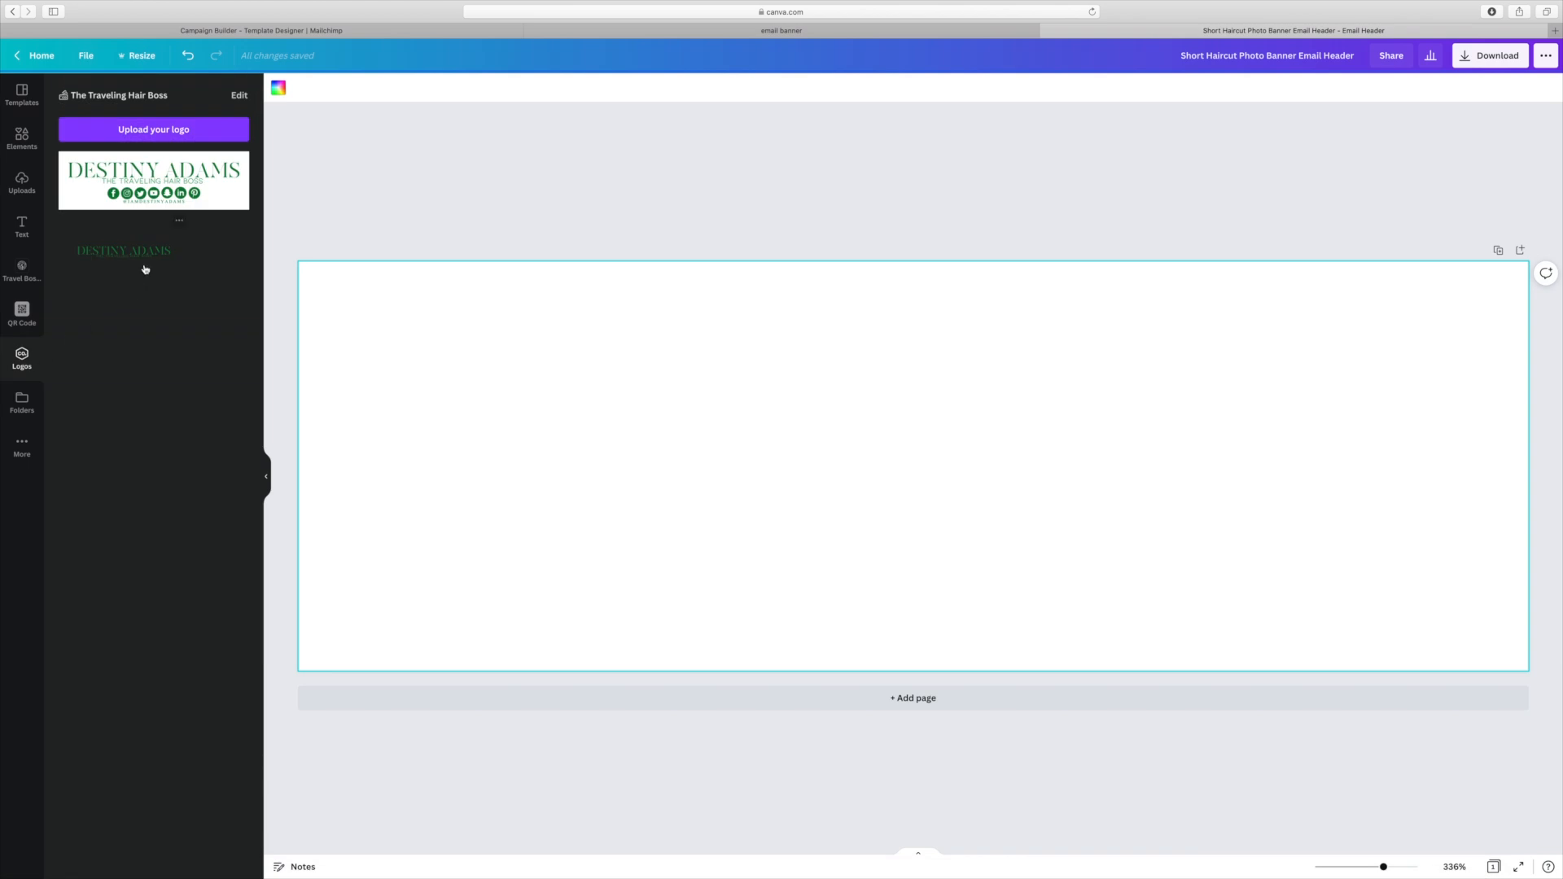
pyautogui.click(123, 250)
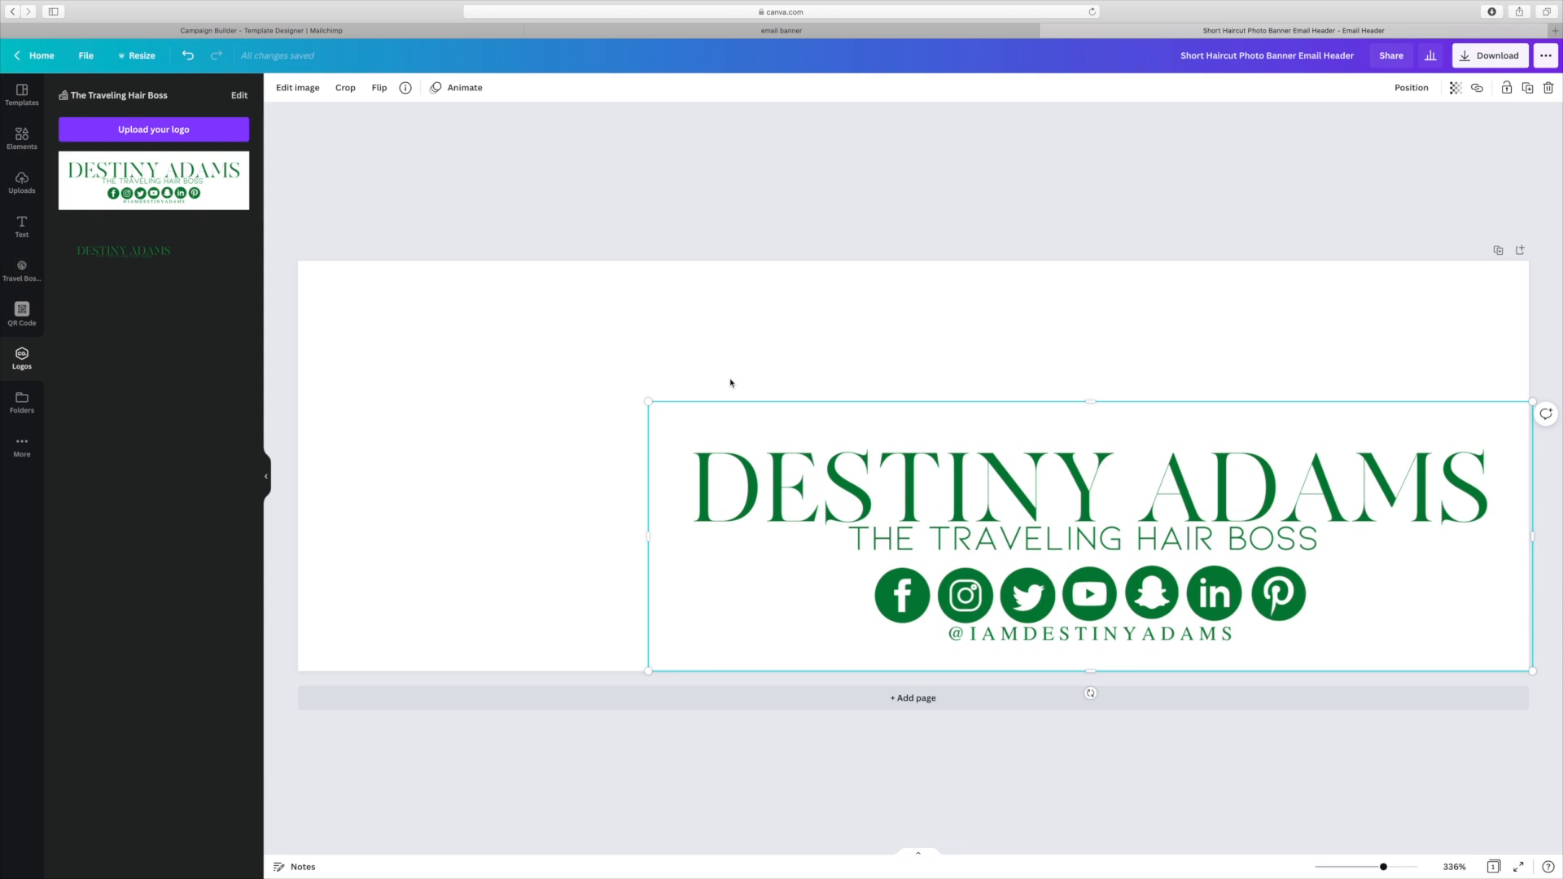
pyautogui.moveTo(648, 401); pyautogui.dragTo(343, 319)
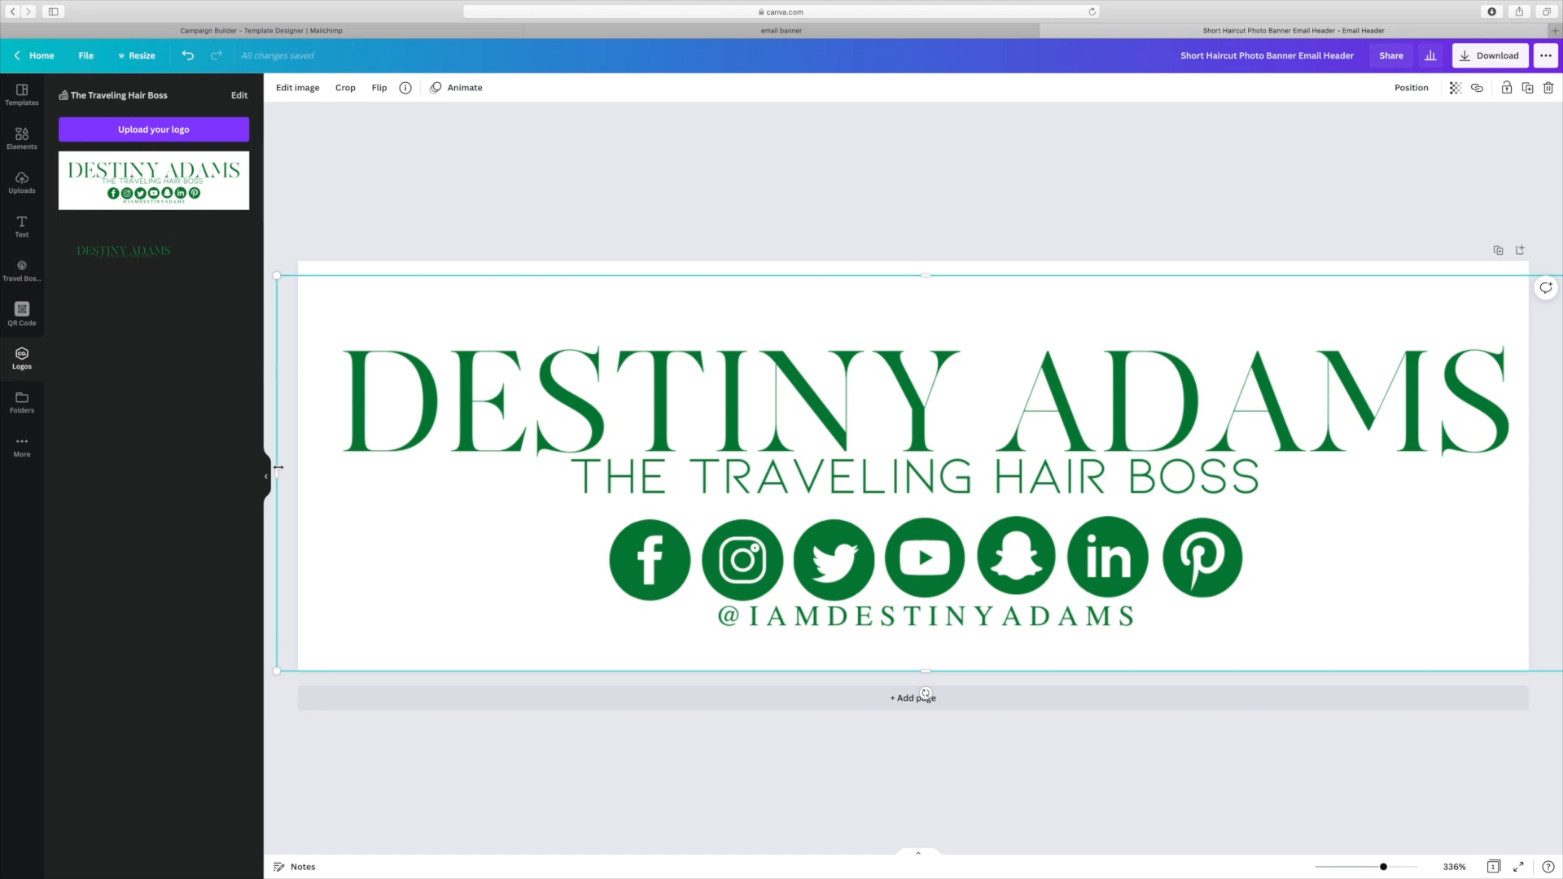
pyautogui.moveTo(277, 466); pyautogui.dragTo(339, 473)
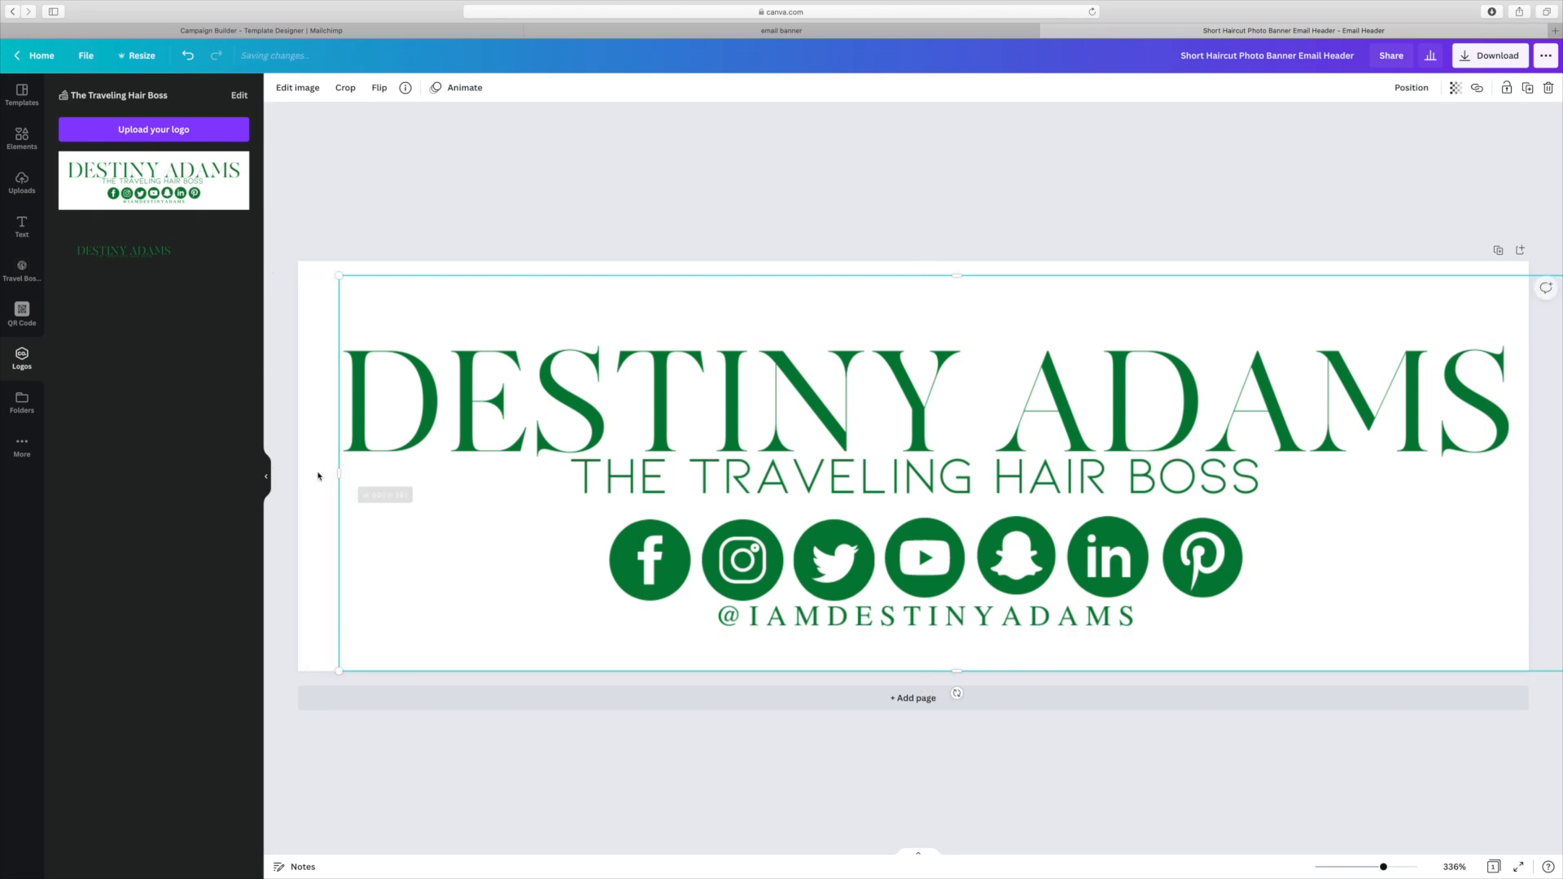
pyautogui.moveTo(339, 275); pyautogui.dragTo(297, 257)
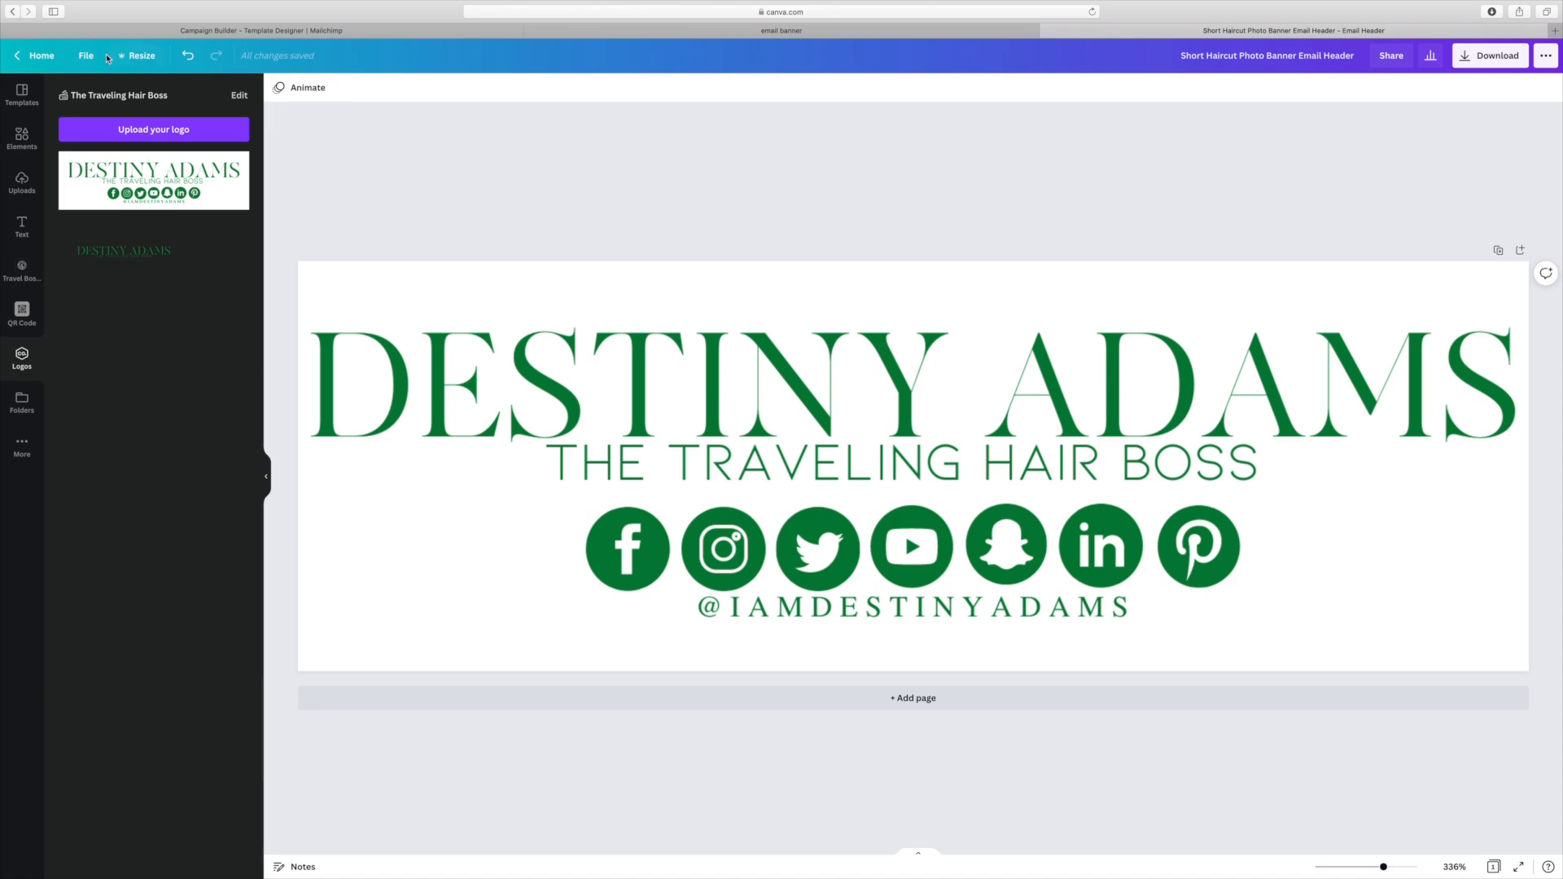
# Step: Leave the Canva design's File menu and return to the Mailchimp email draft
pyautogui.click(86, 54)
pyautogui.write('New Email Header')
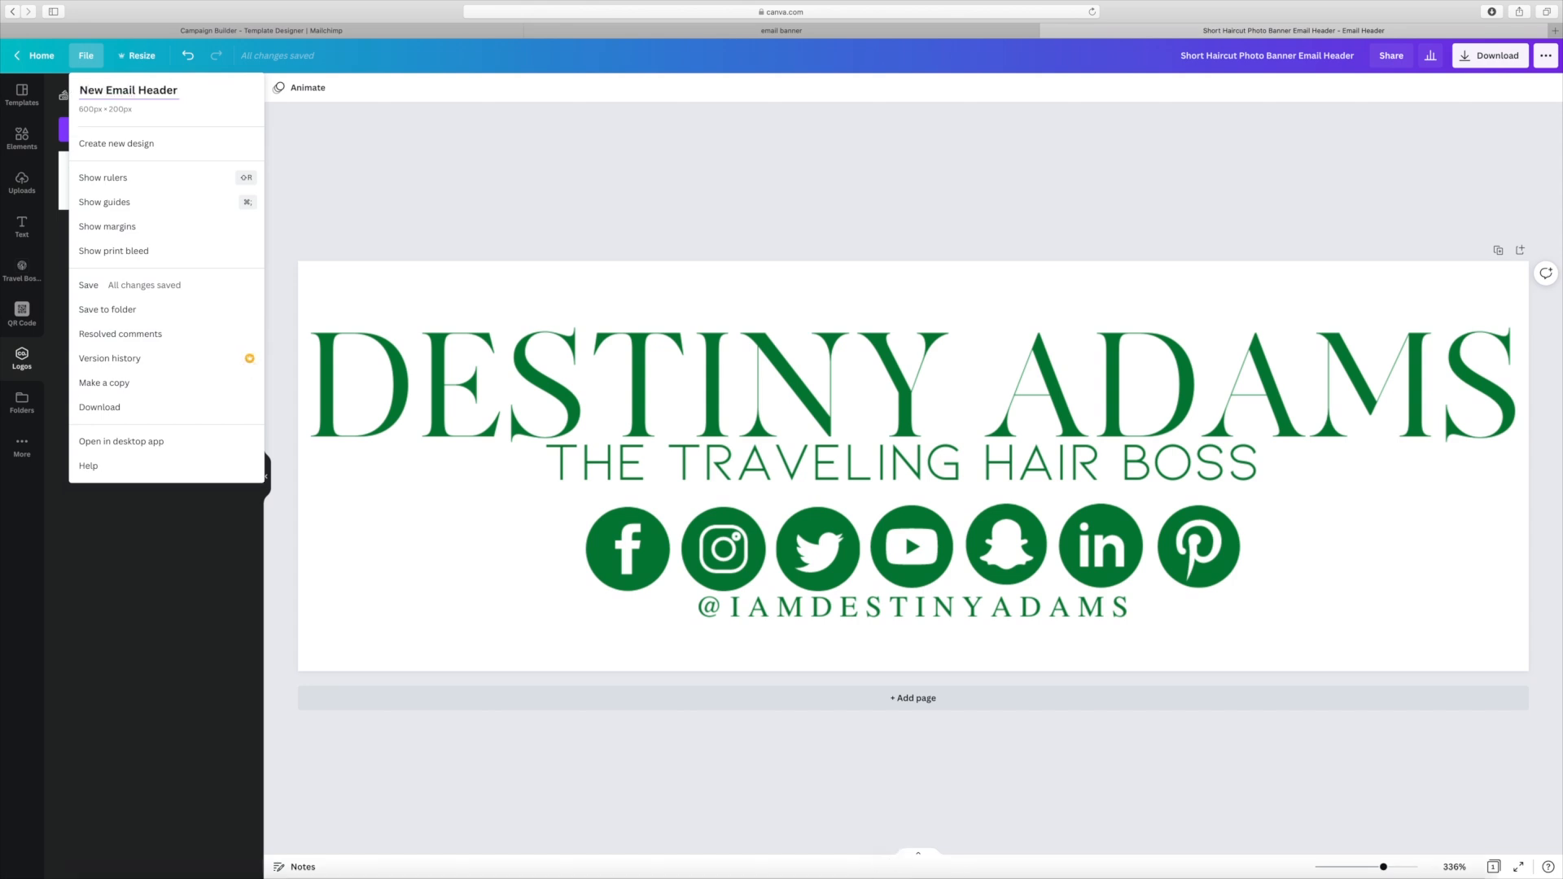
pyautogui.moveTo(463, 178)
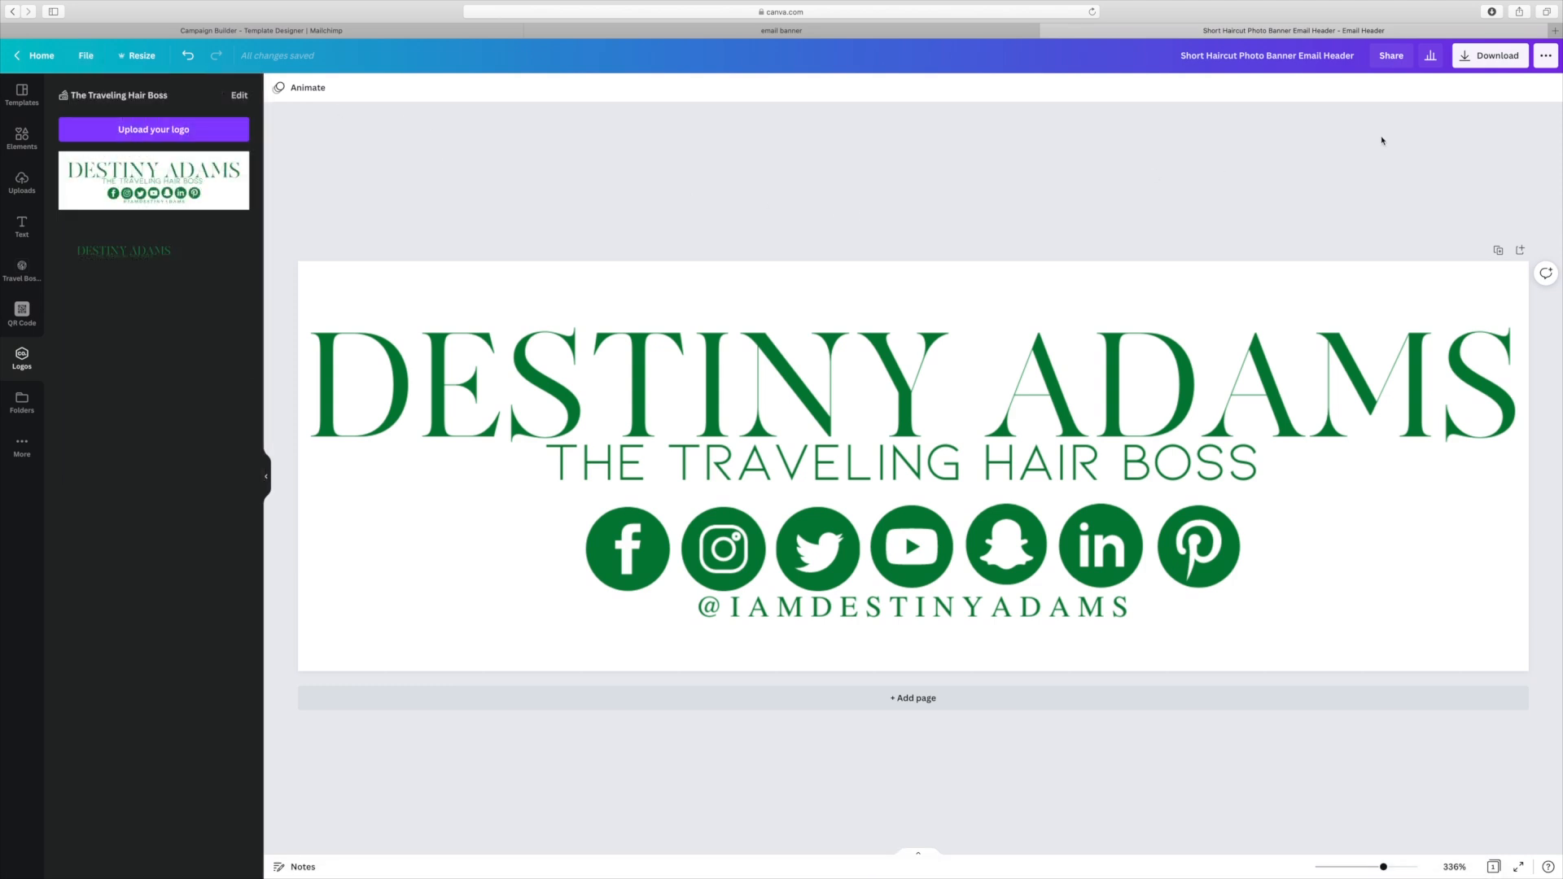
pyautogui.click(1492, 55)
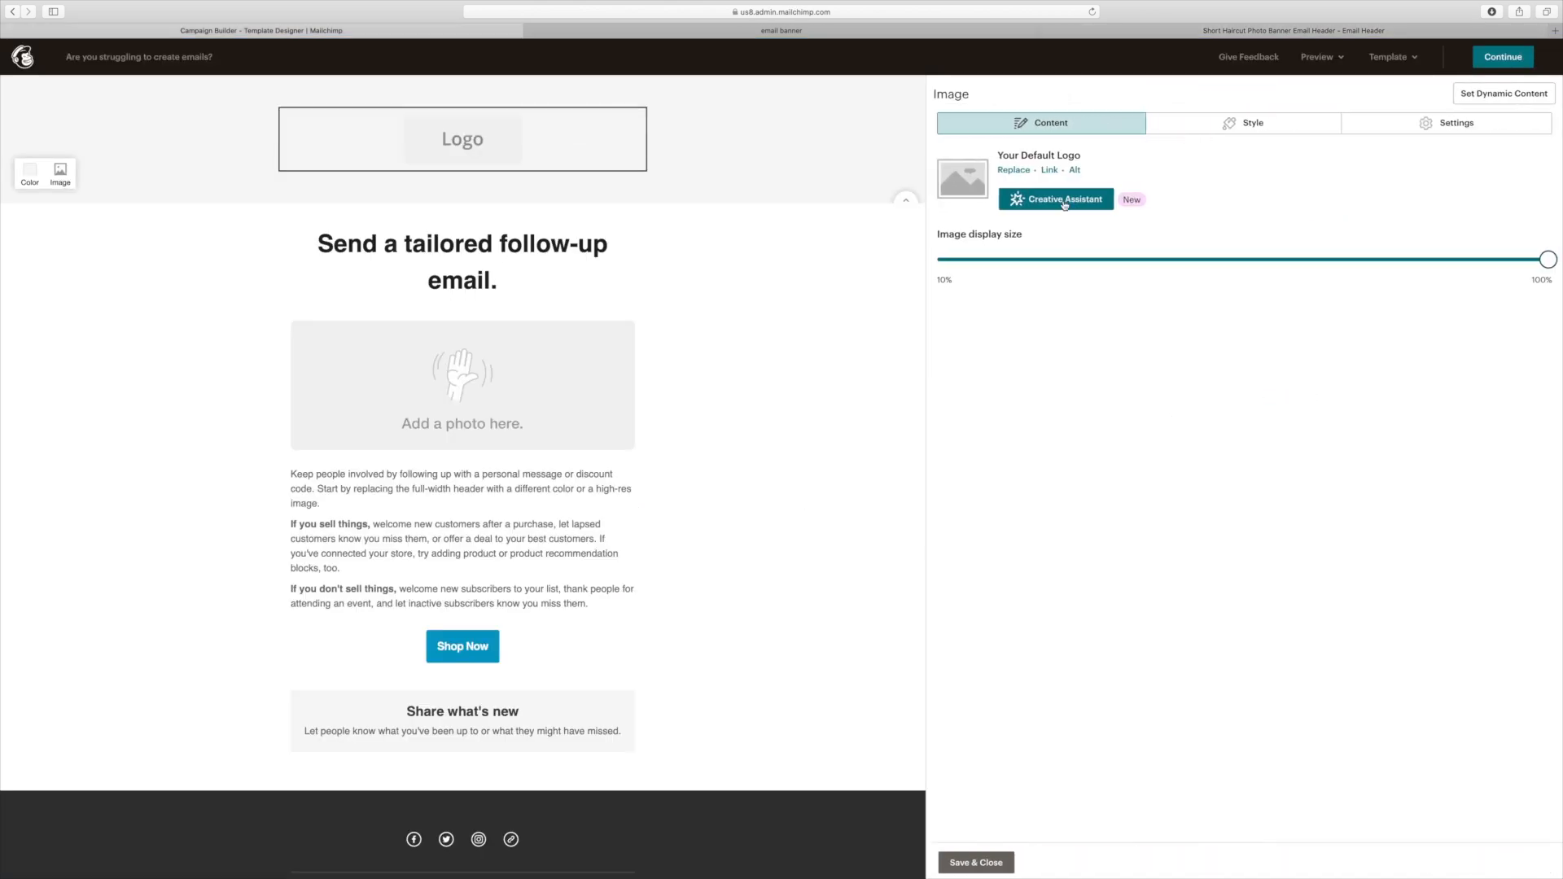
# Step: Open Content Studio for the header image and start uploading a banner file from Downloads
pyautogui.click(1013, 169)
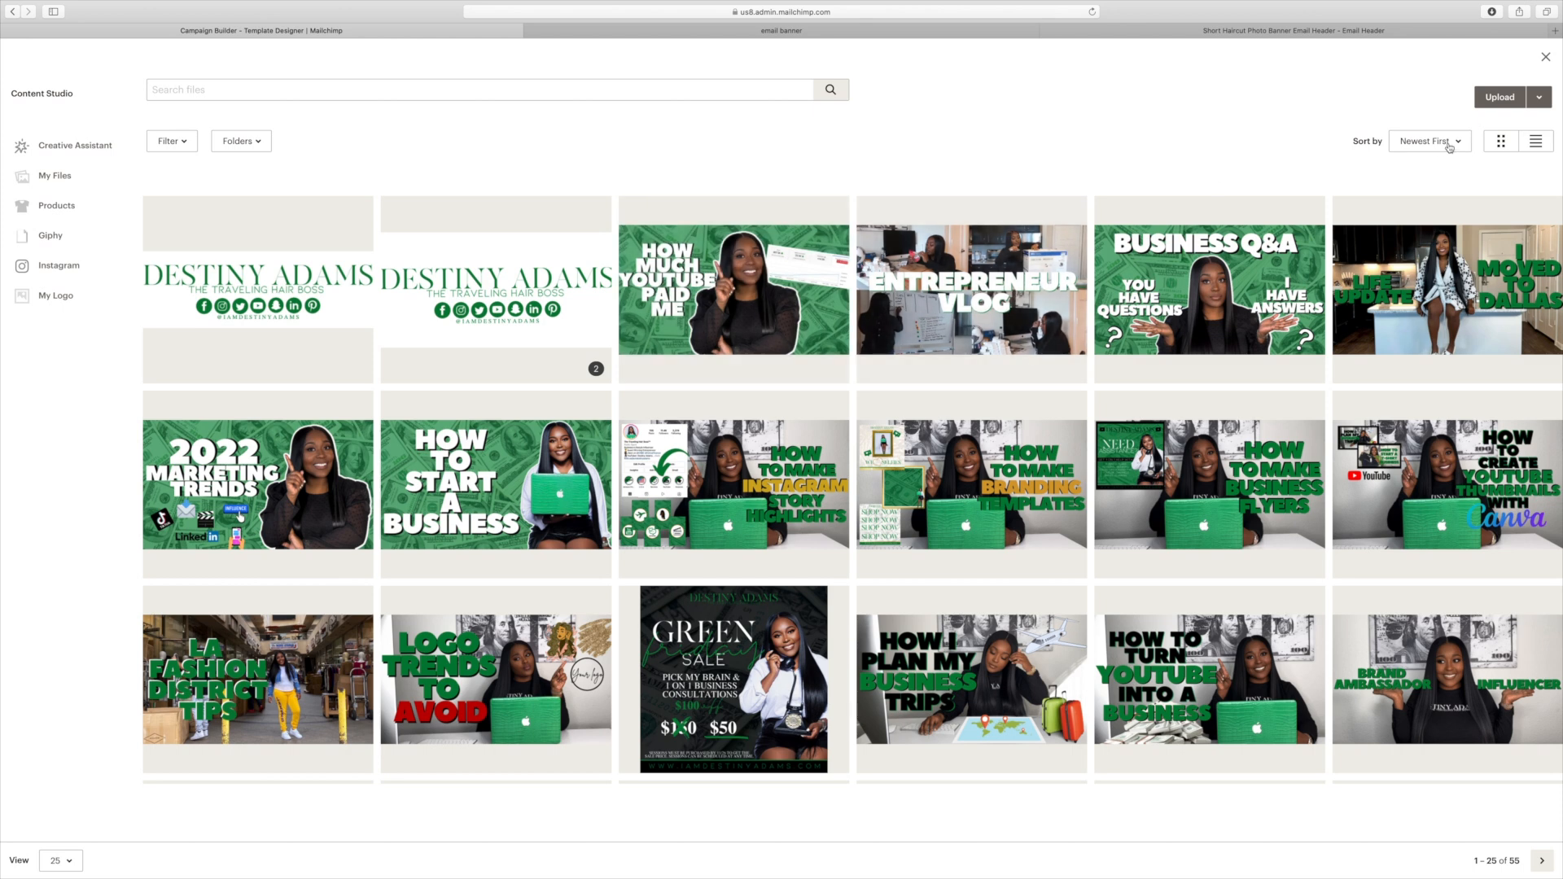
pyautogui.click(1499, 97)
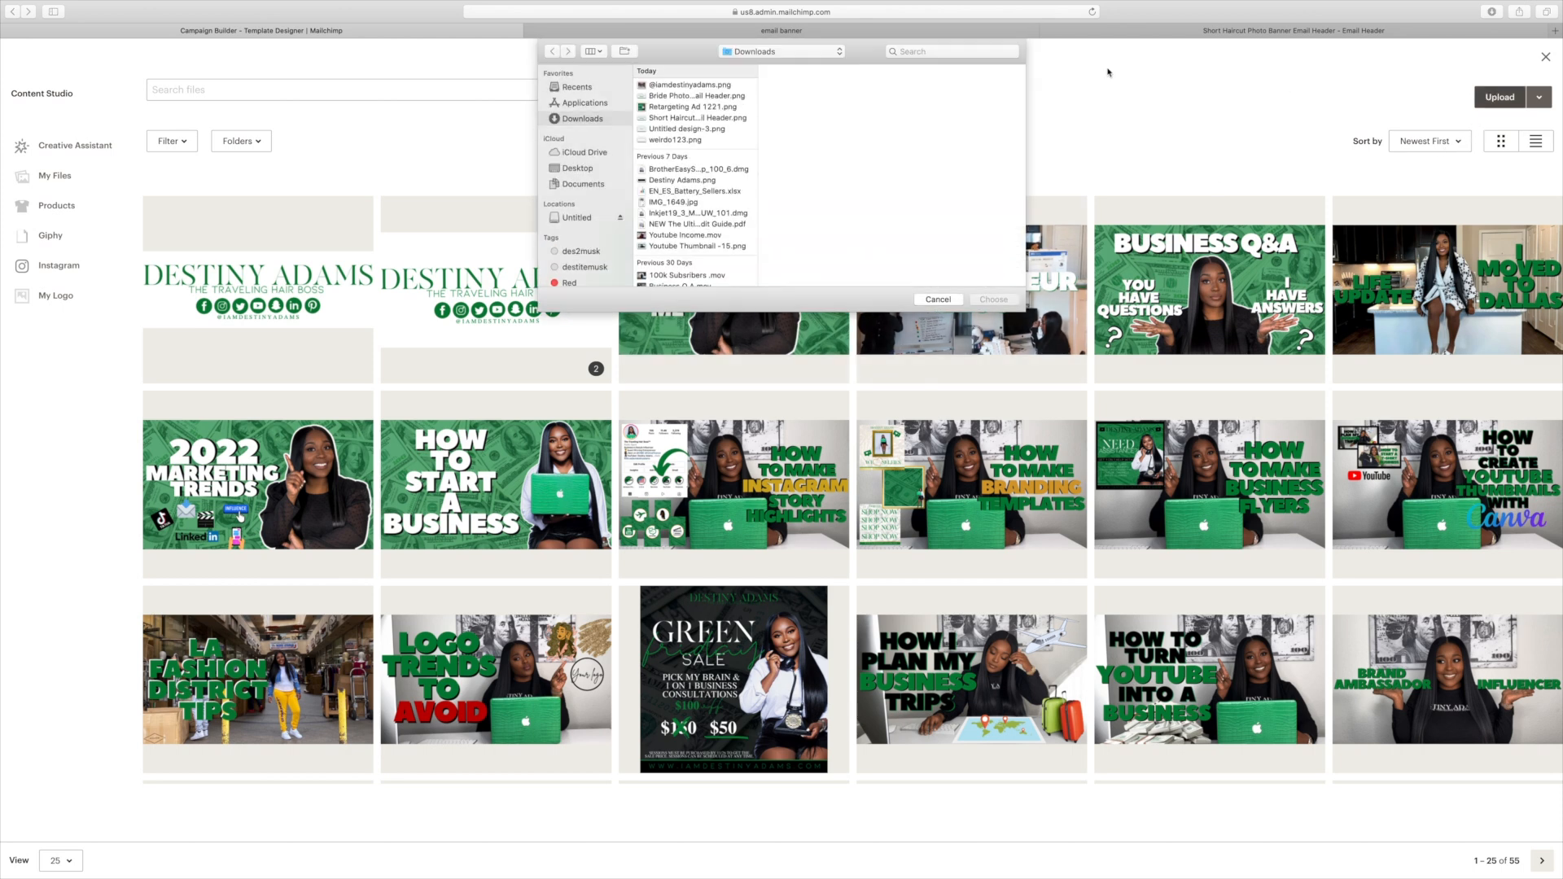
pyautogui.moveTo(683, 121)
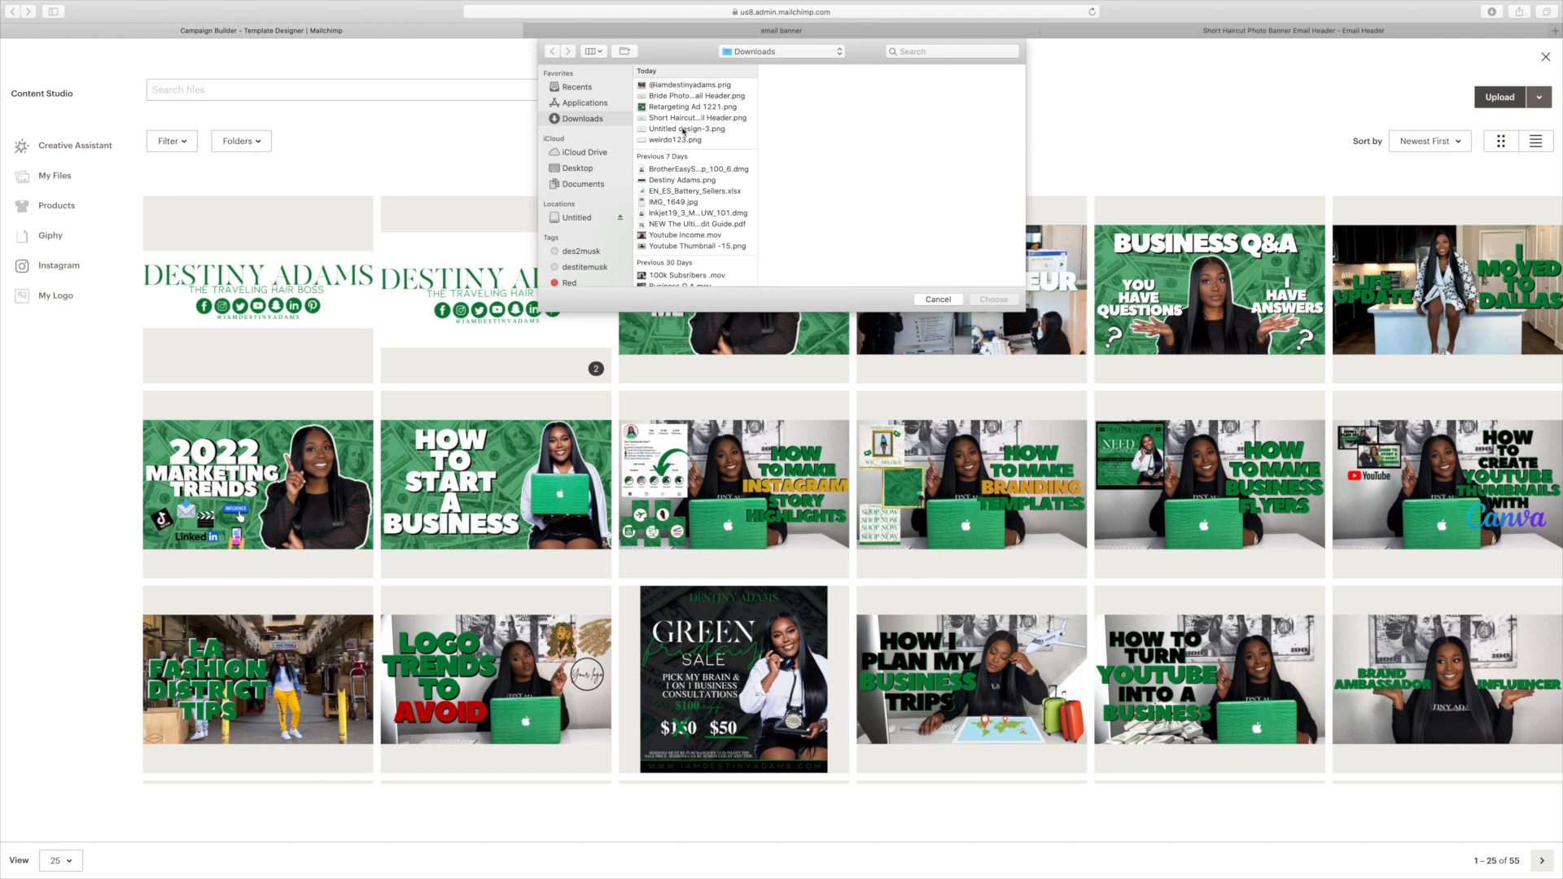
pyautogui.moveTo(718, 90)
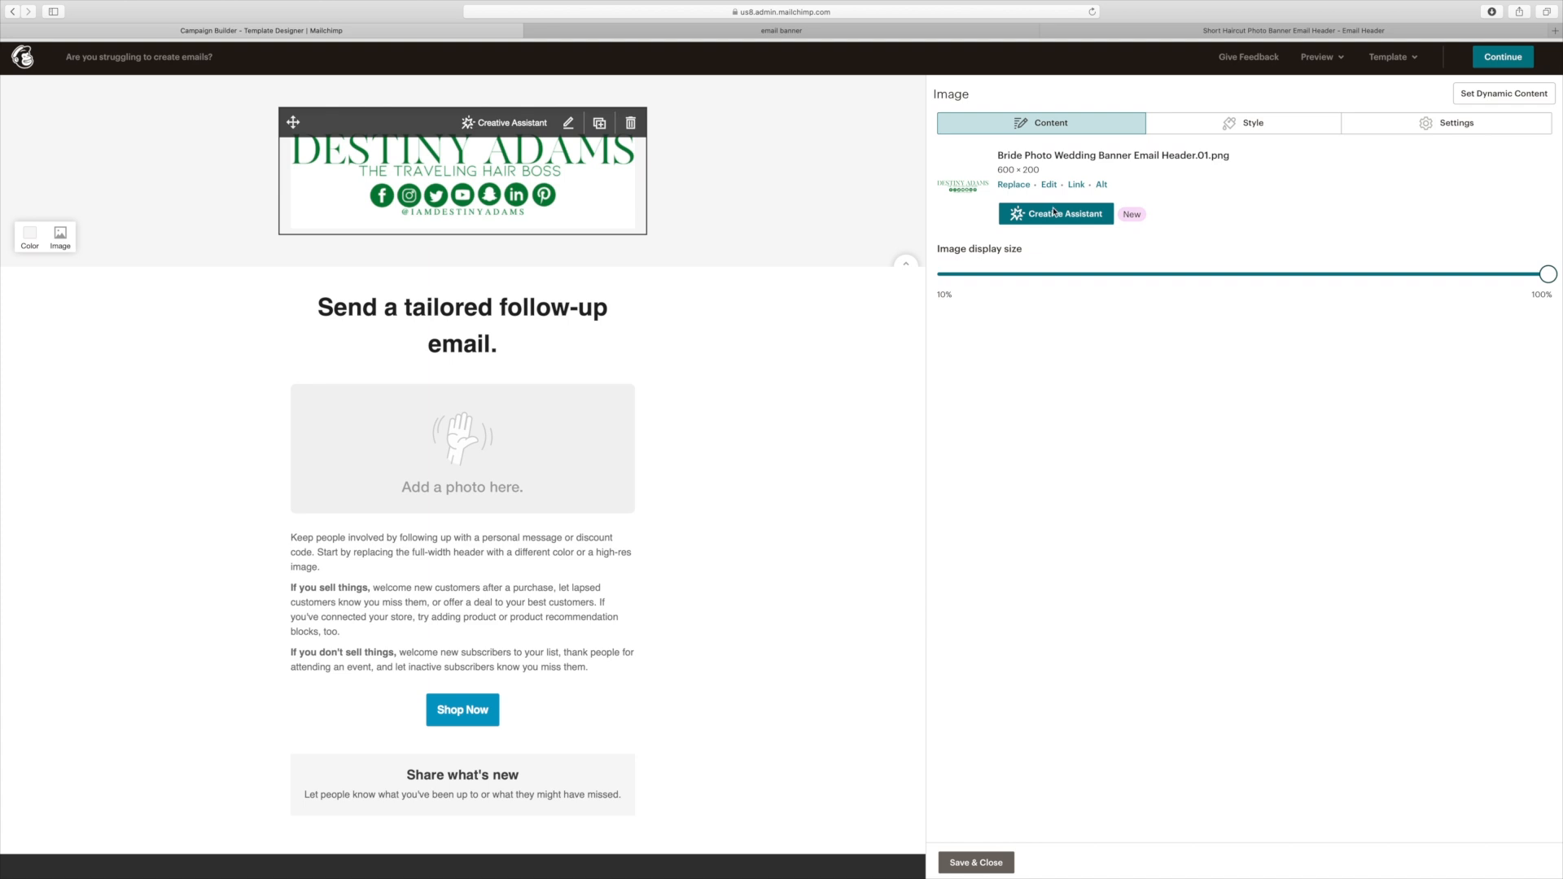
pyautogui.click(1075, 185)
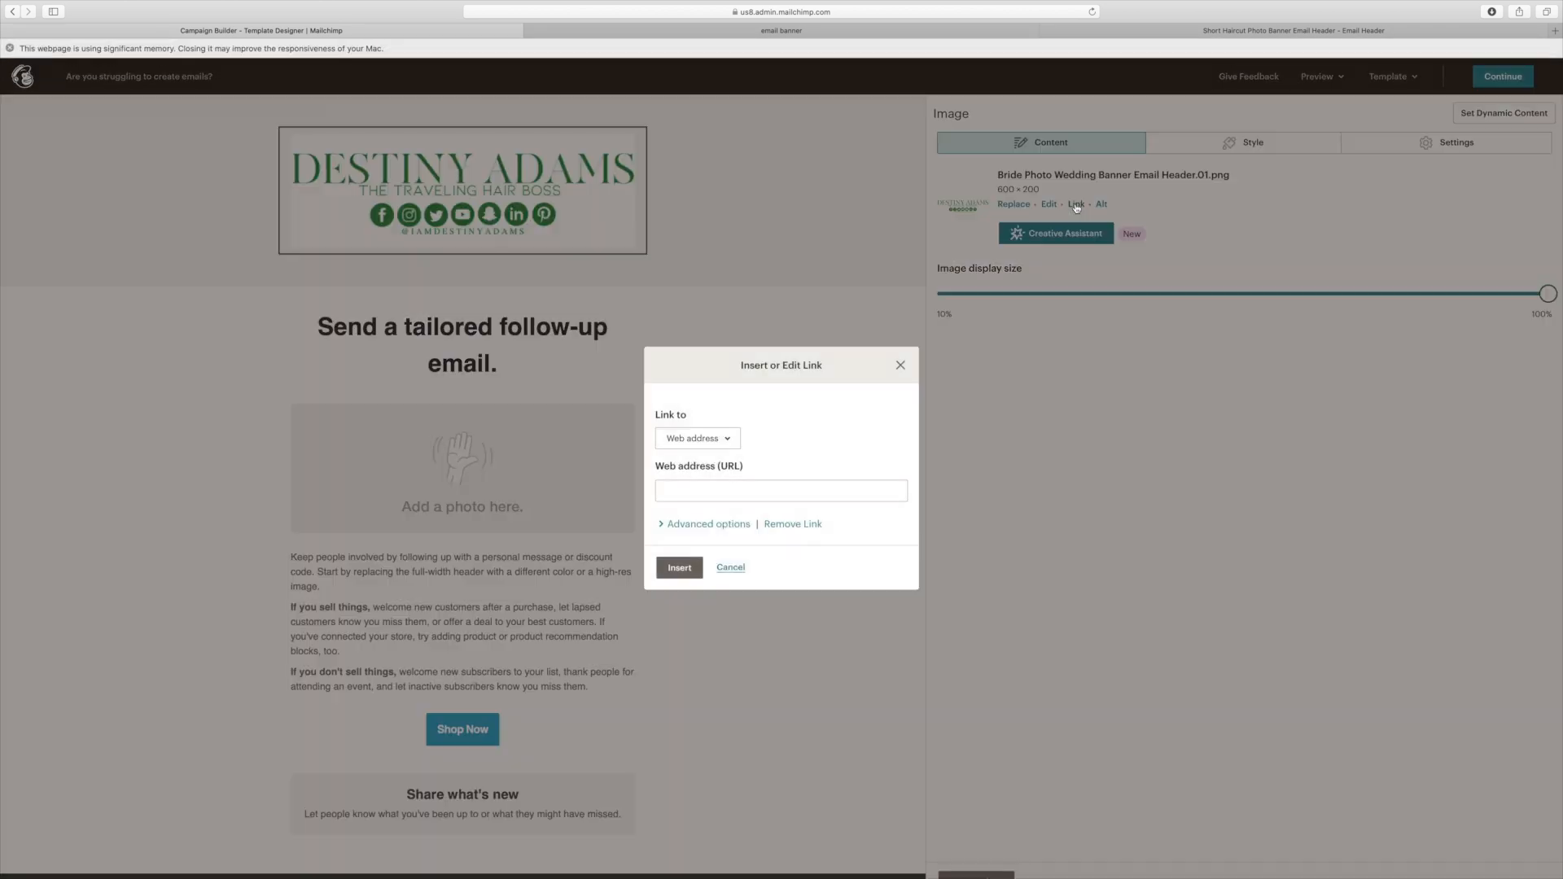
pyautogui.click(781, 489)
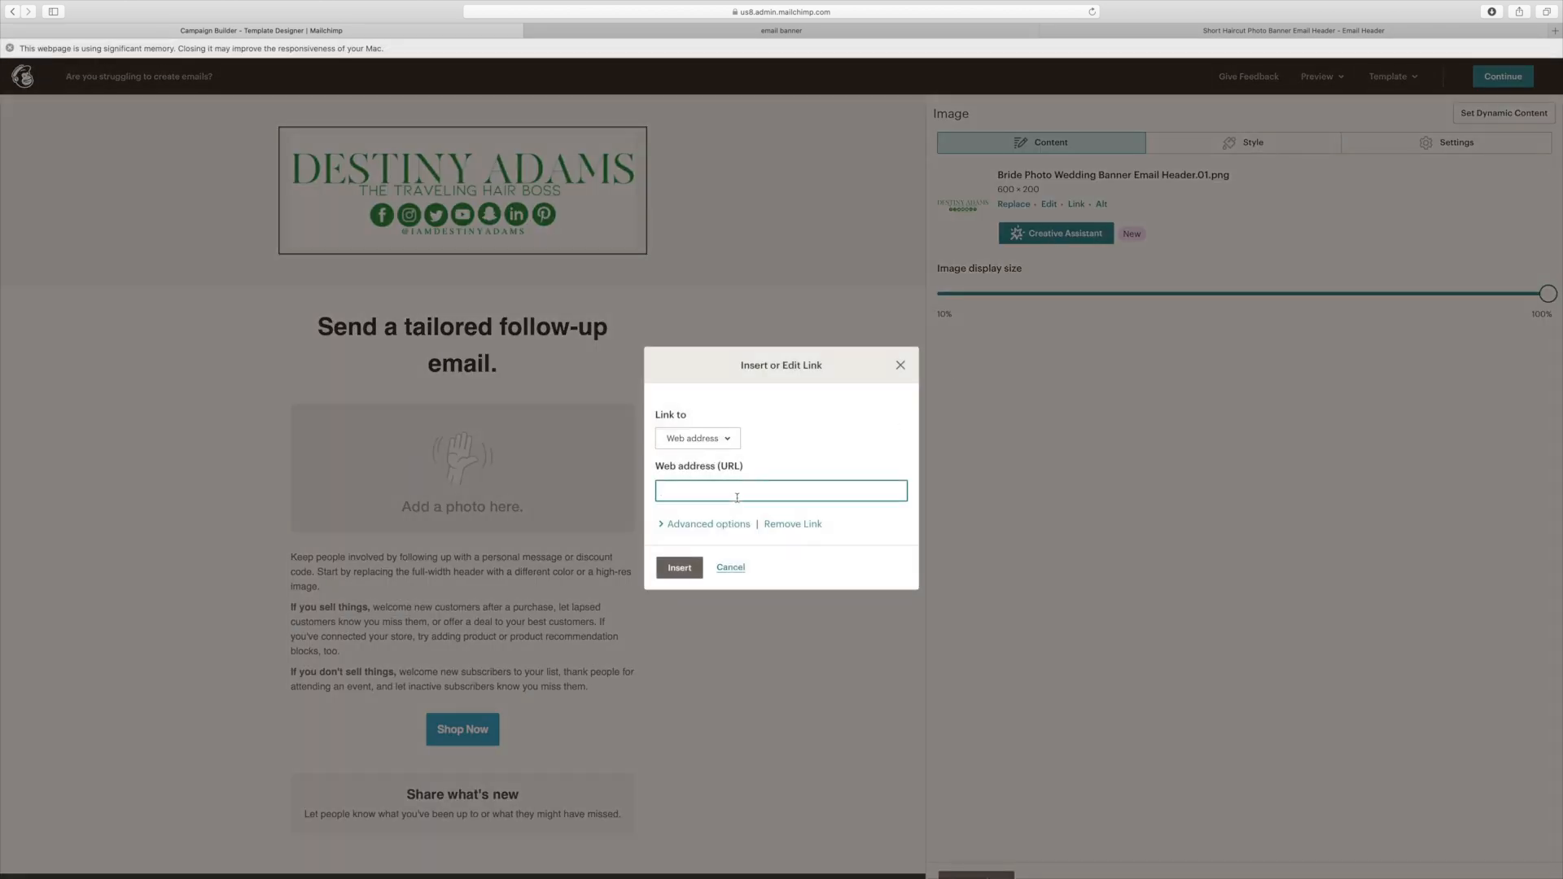
pyautogui.write('www.iam')
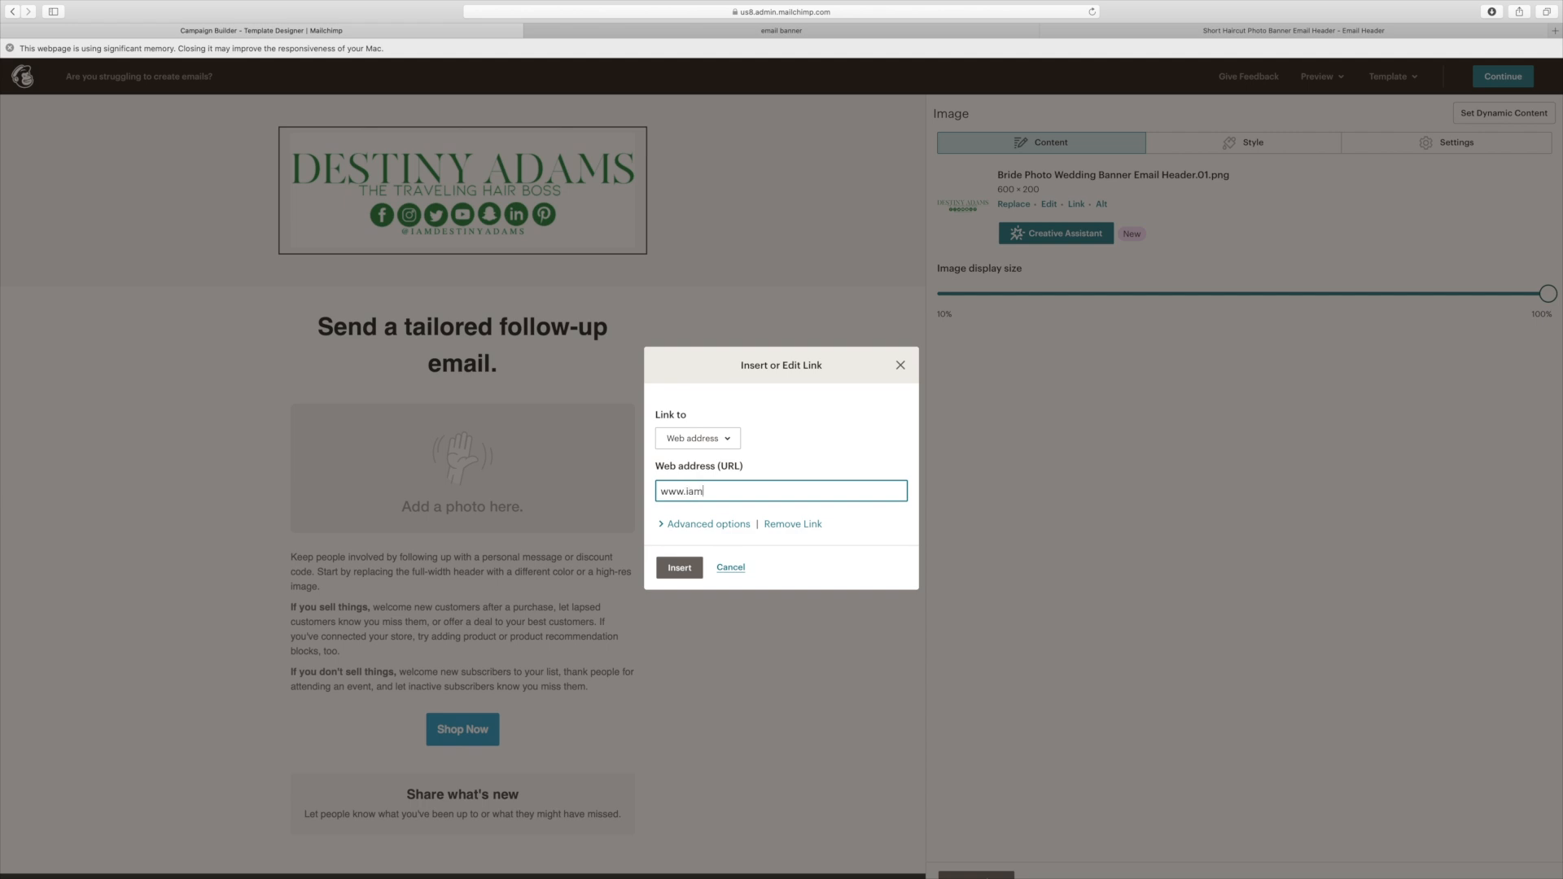
pyautogui.write('destiny')
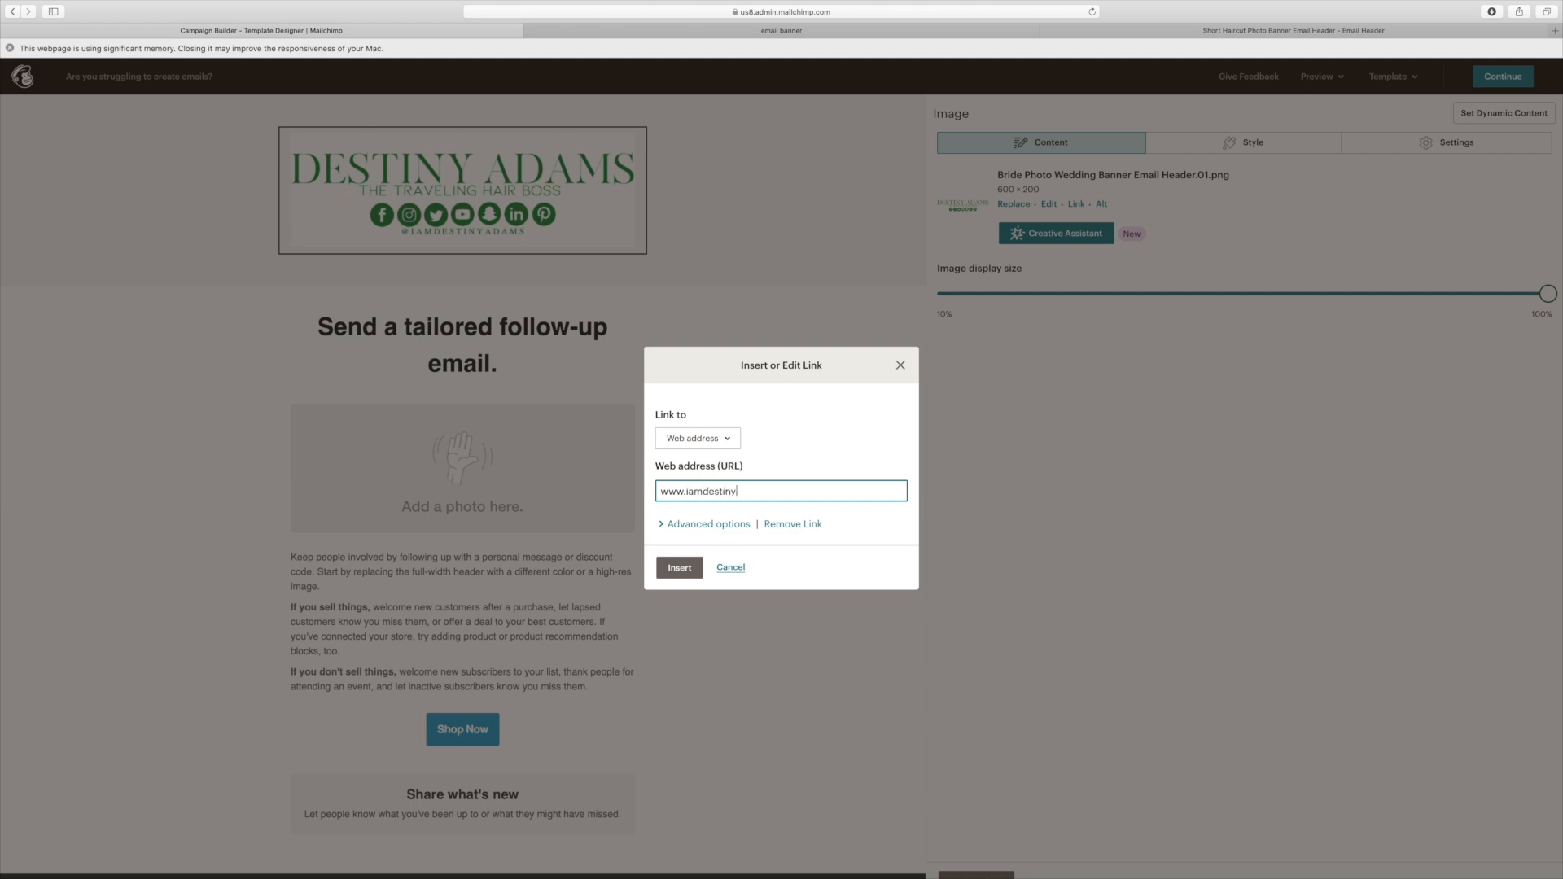
pyautogui.write('adams.com')
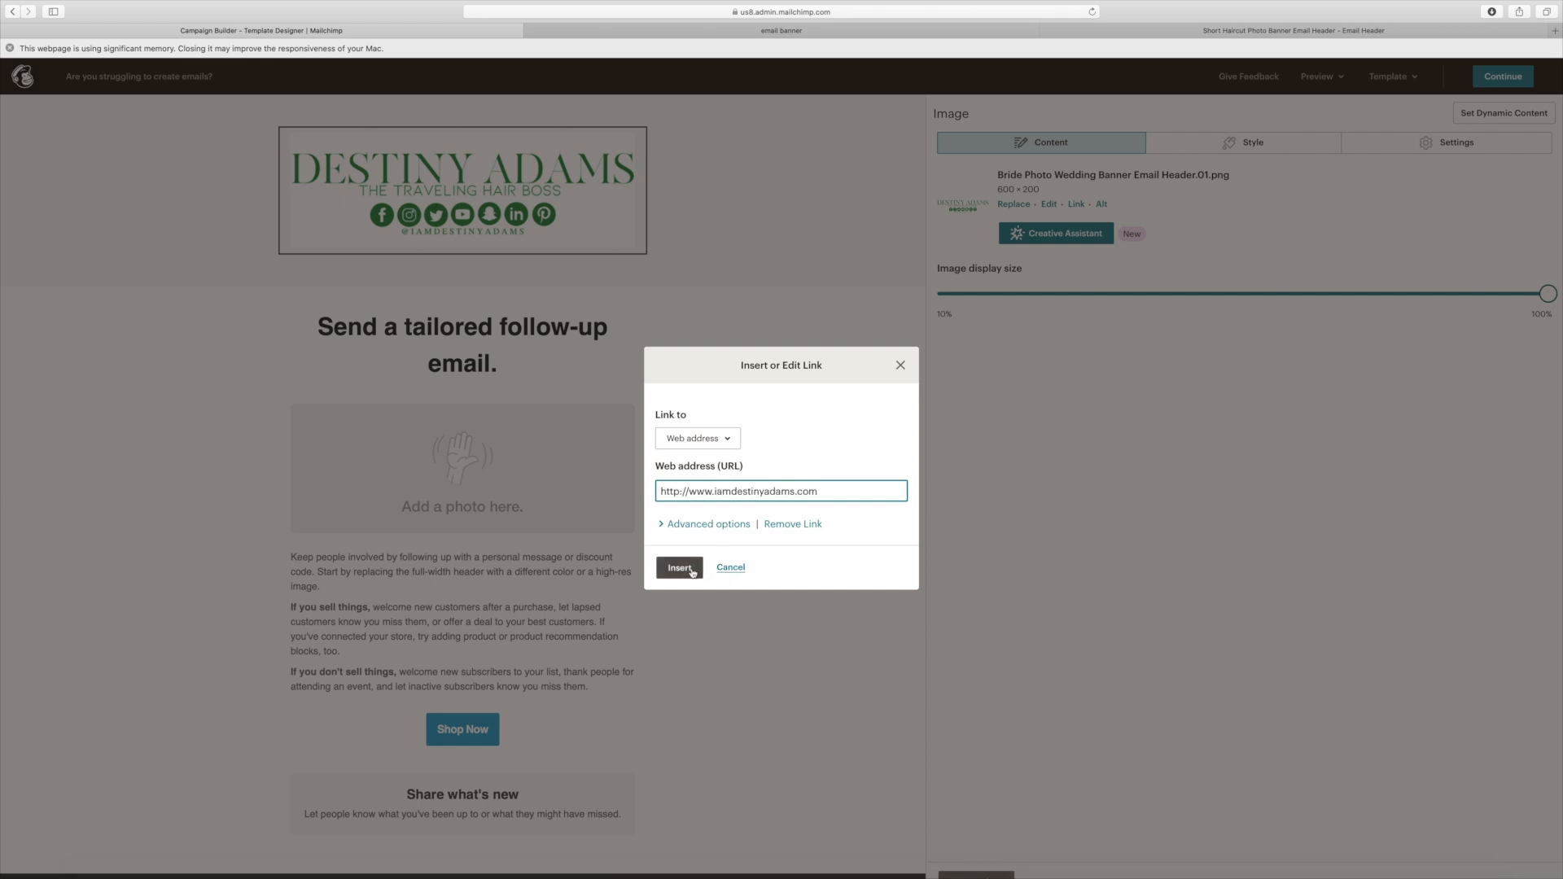
pyautogui.click(679, 568)
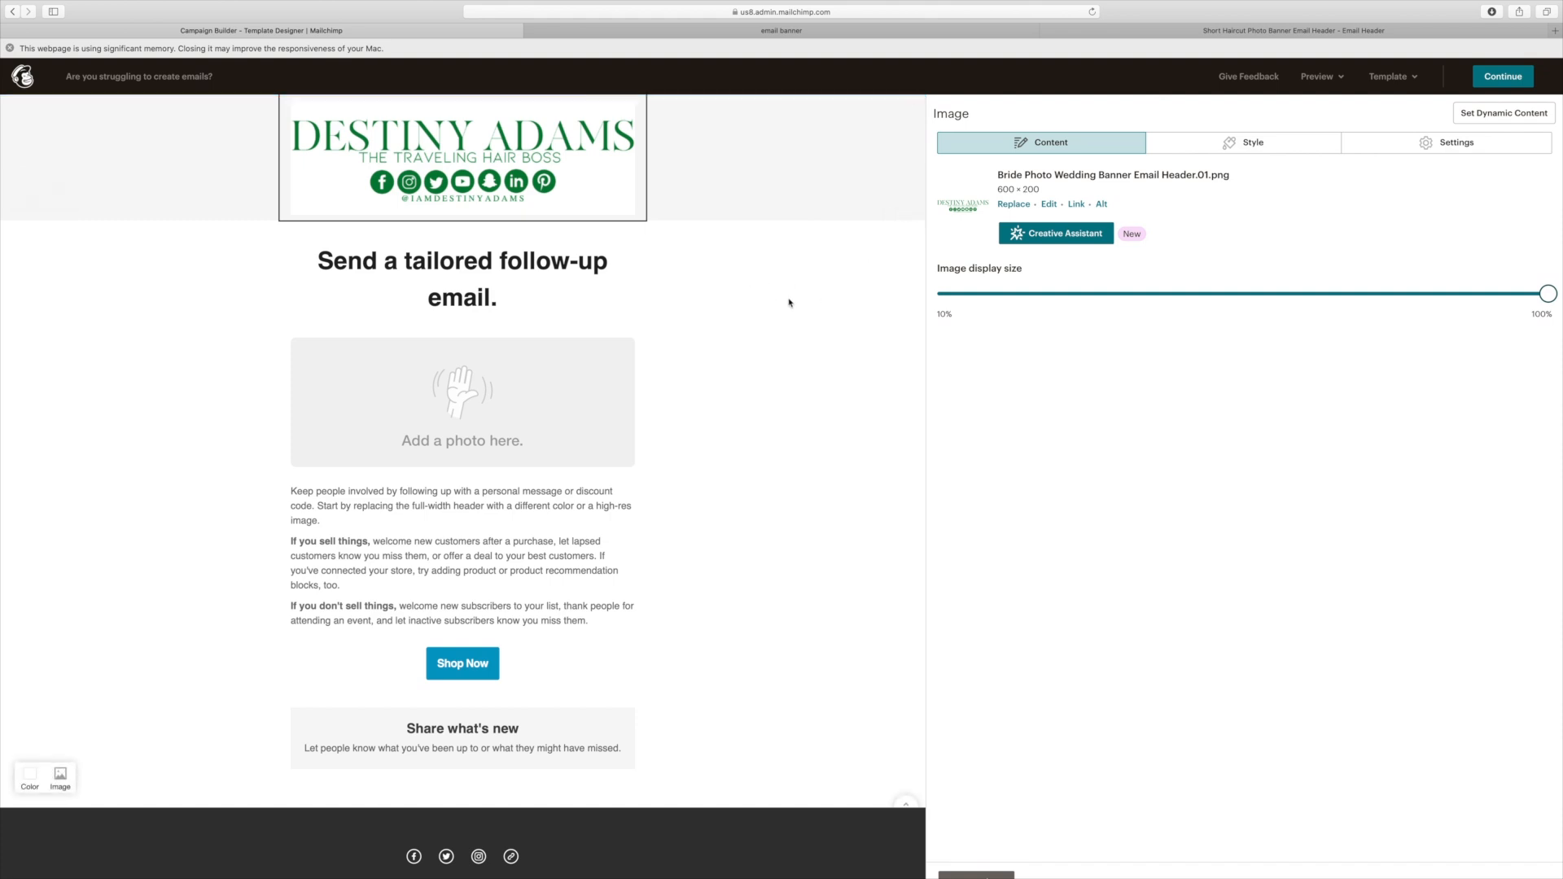
pyautogui.moveTo(1267, 424)
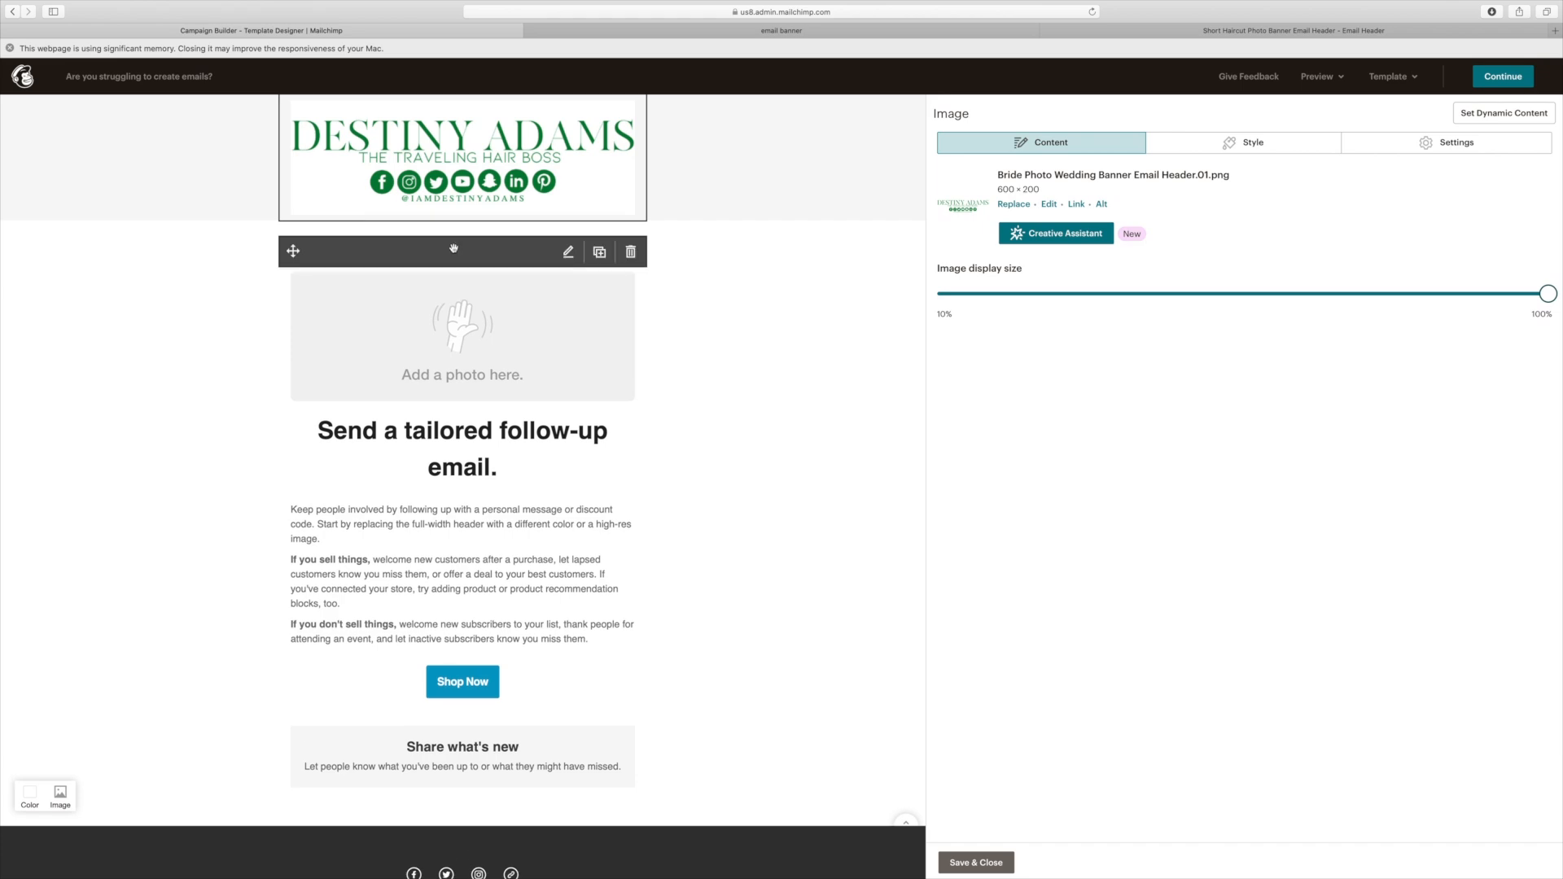
# Step: Move the photo block above the 'Send a tailored follow-up email' heading and close image settings
pyautogui.click(630, 250)
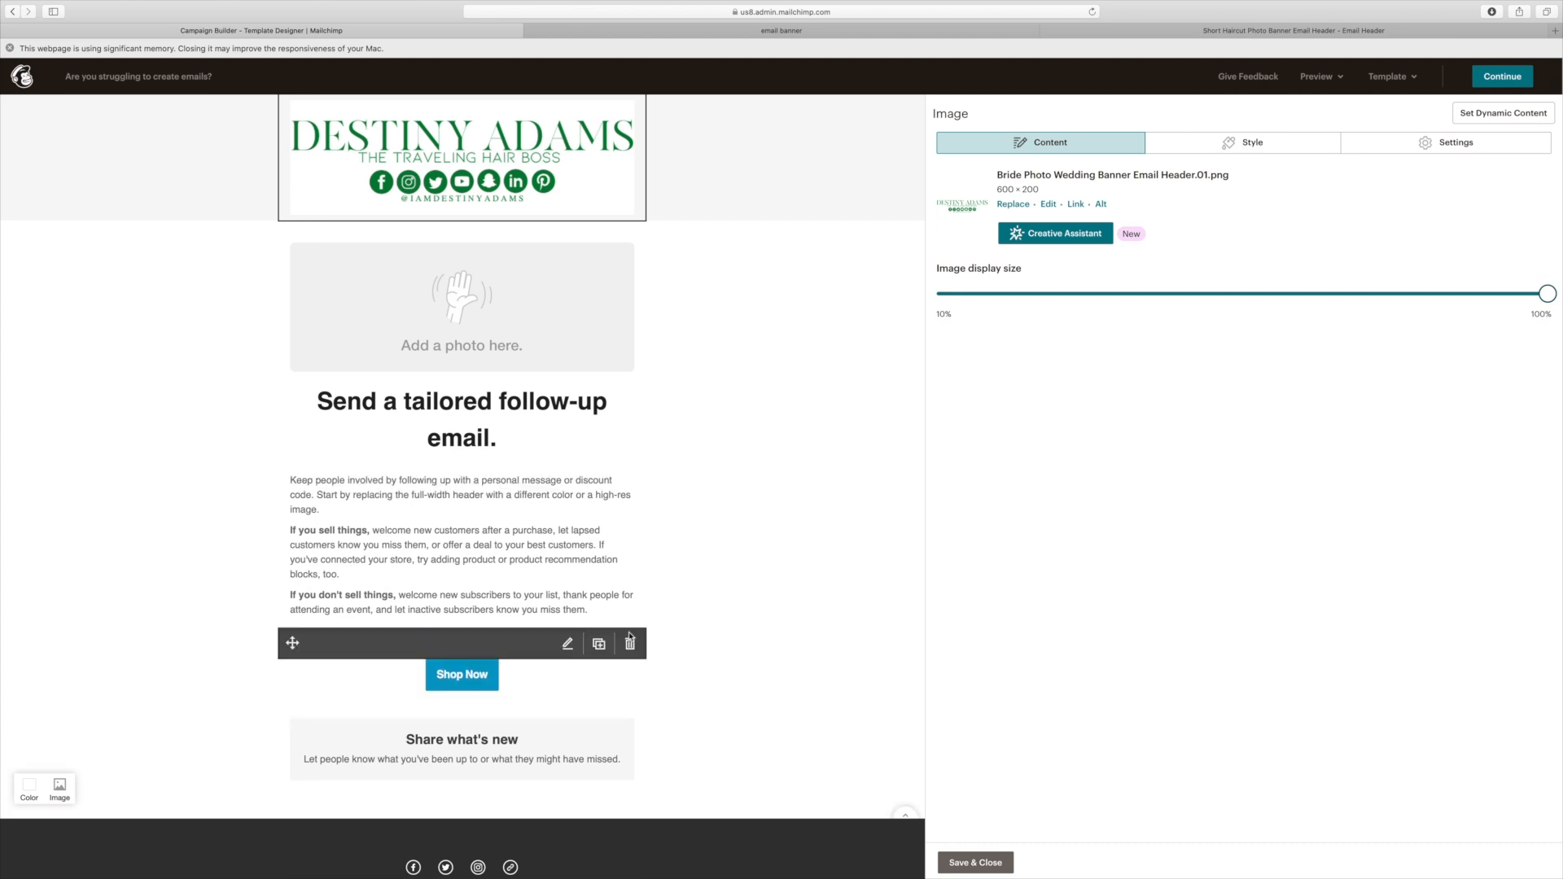
pyautogui.click(630, 642)
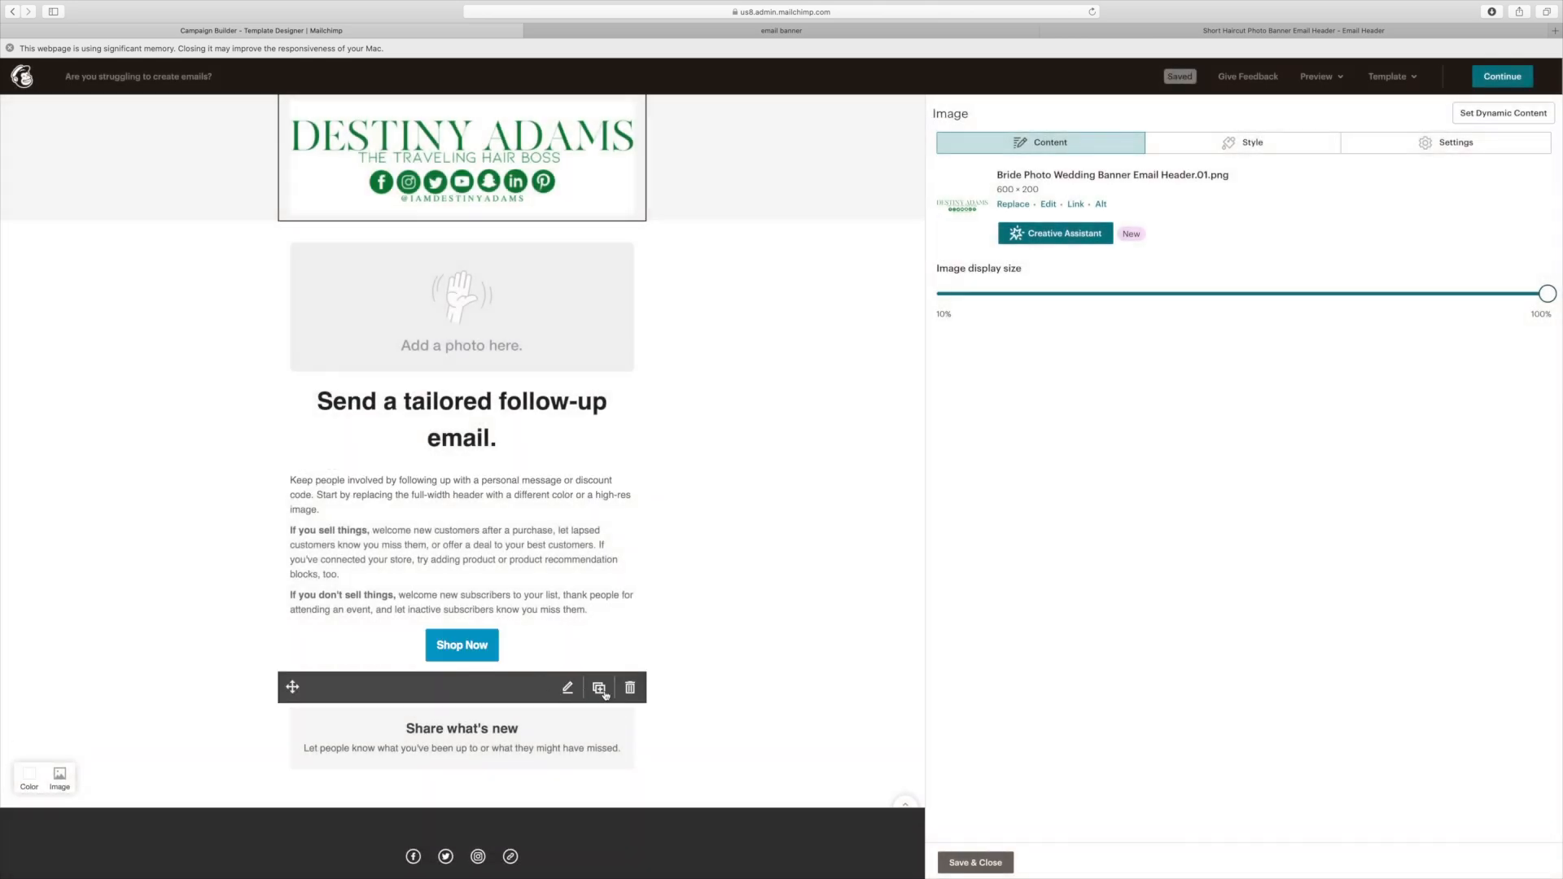
pyautogui.click(629, 688)
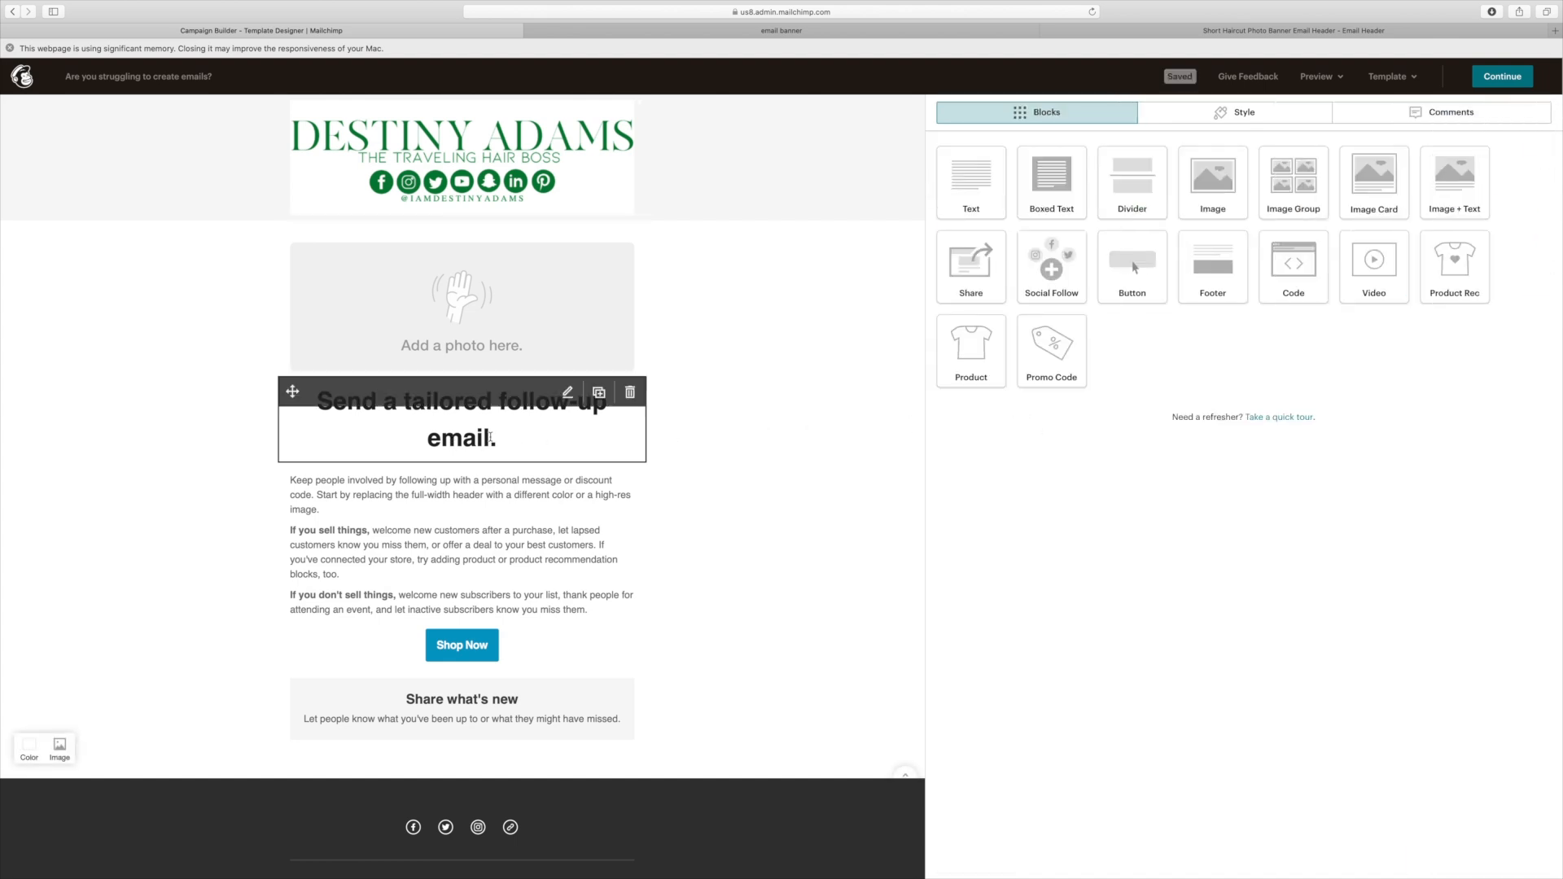
# Step: Retitle the heading 'New Video Is Up' and select the photo placeholder block
pyautogui.click(461, 418)
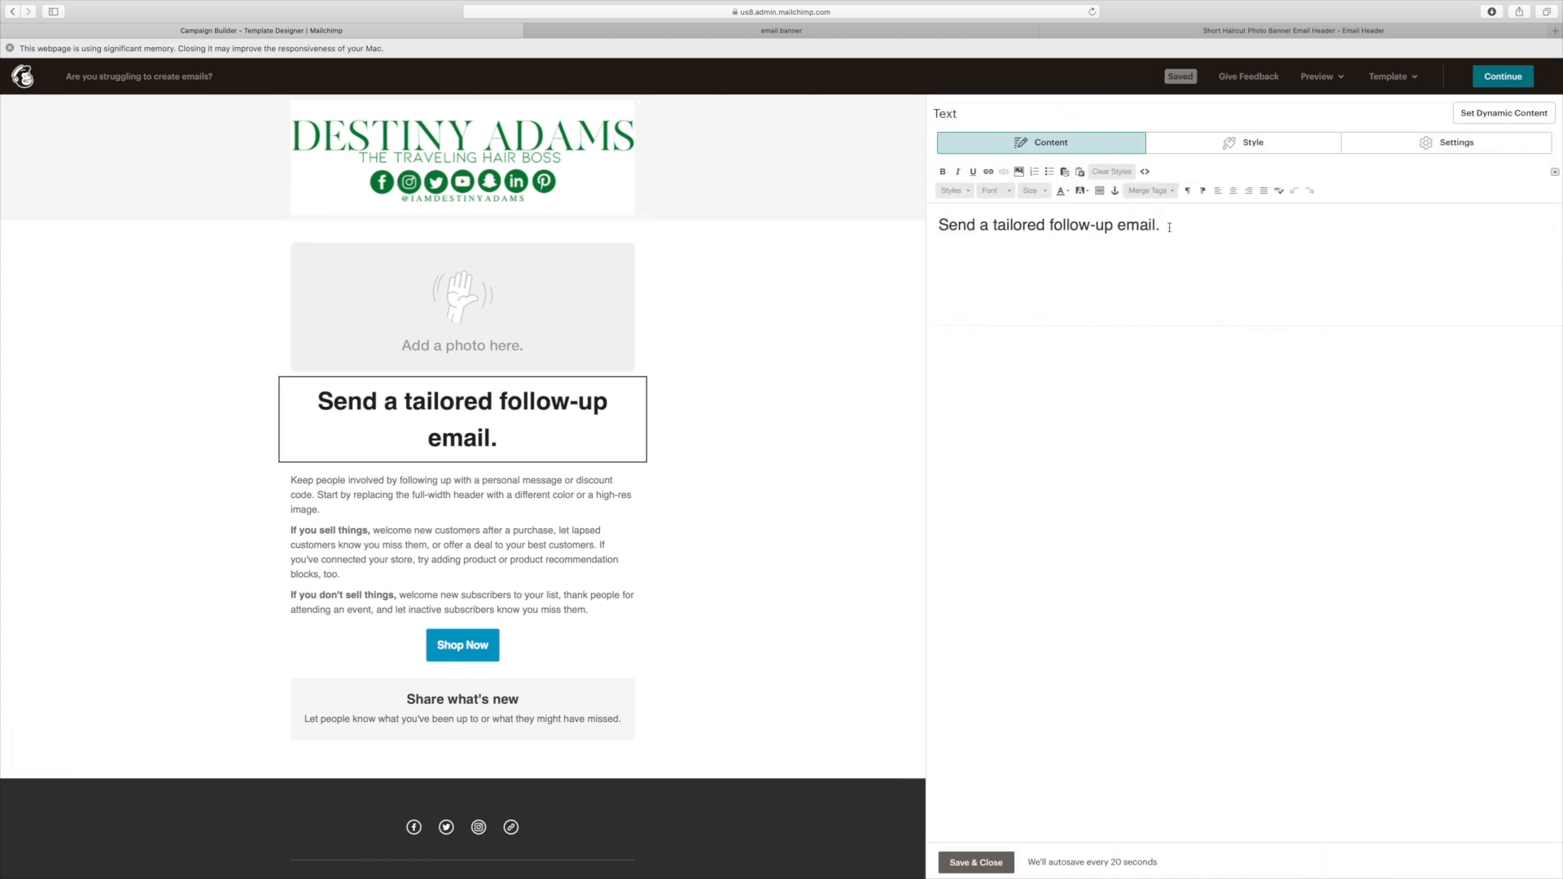
pyautogui.tripleClick(1048, 225)
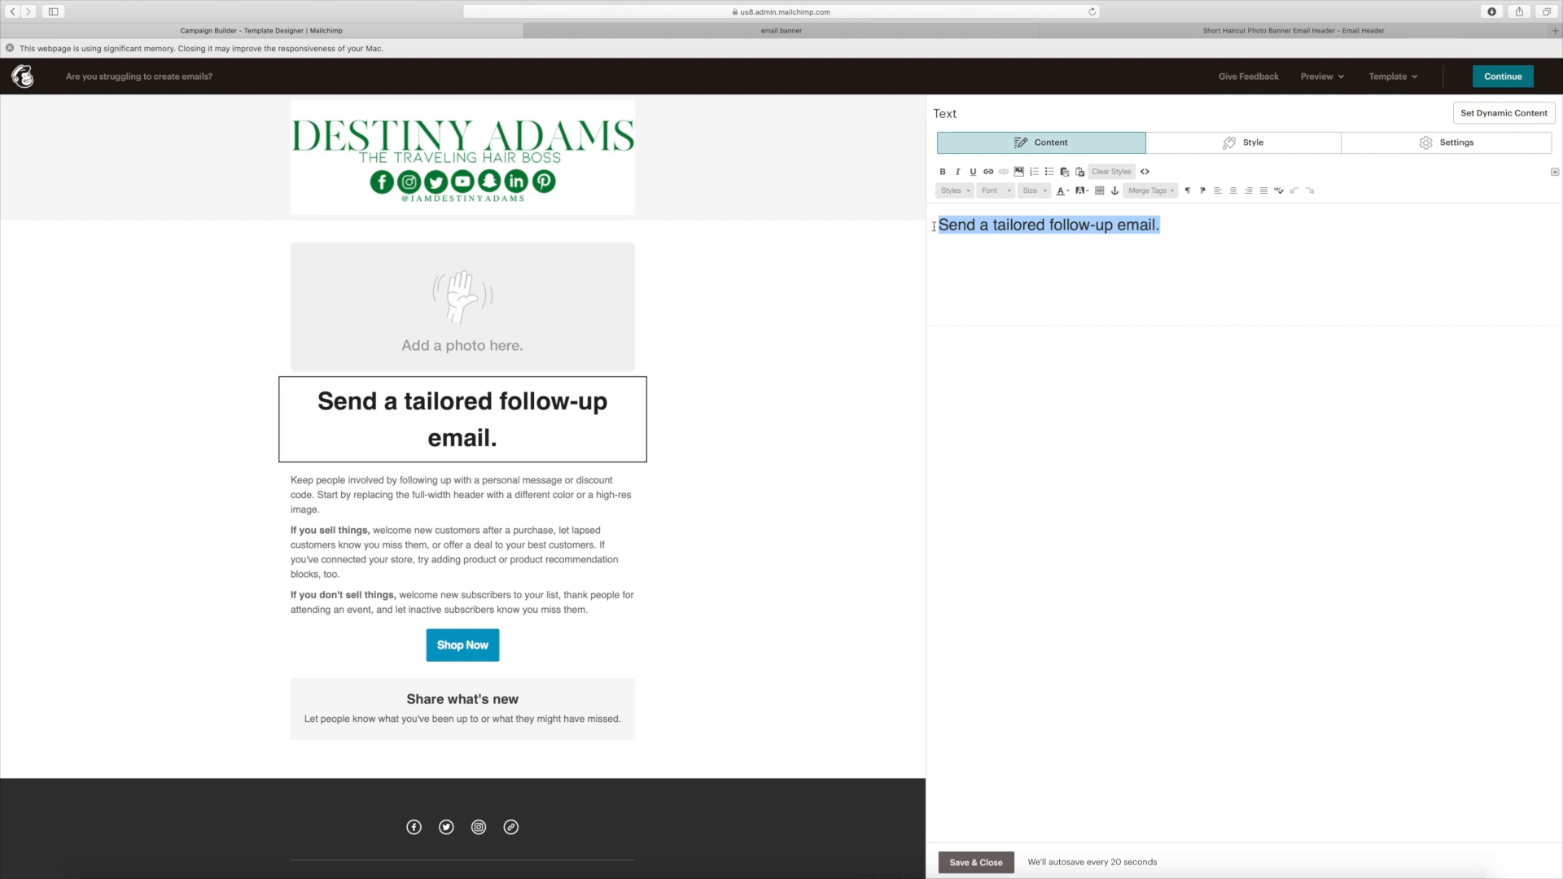
pyautogui.write('New Video Is u')
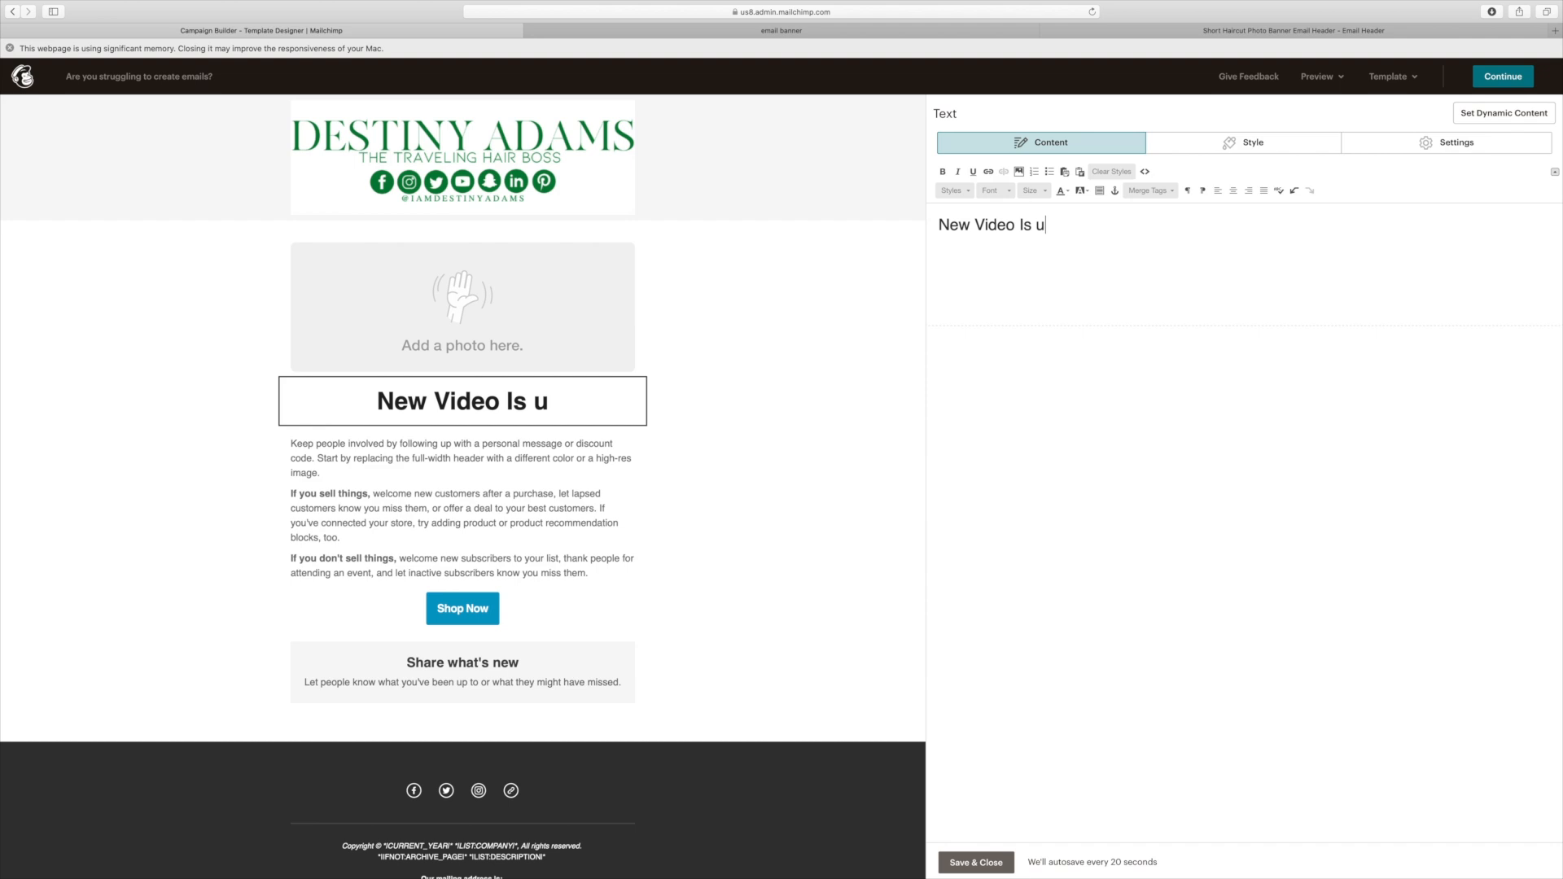
pyautogui.press('Backspace')
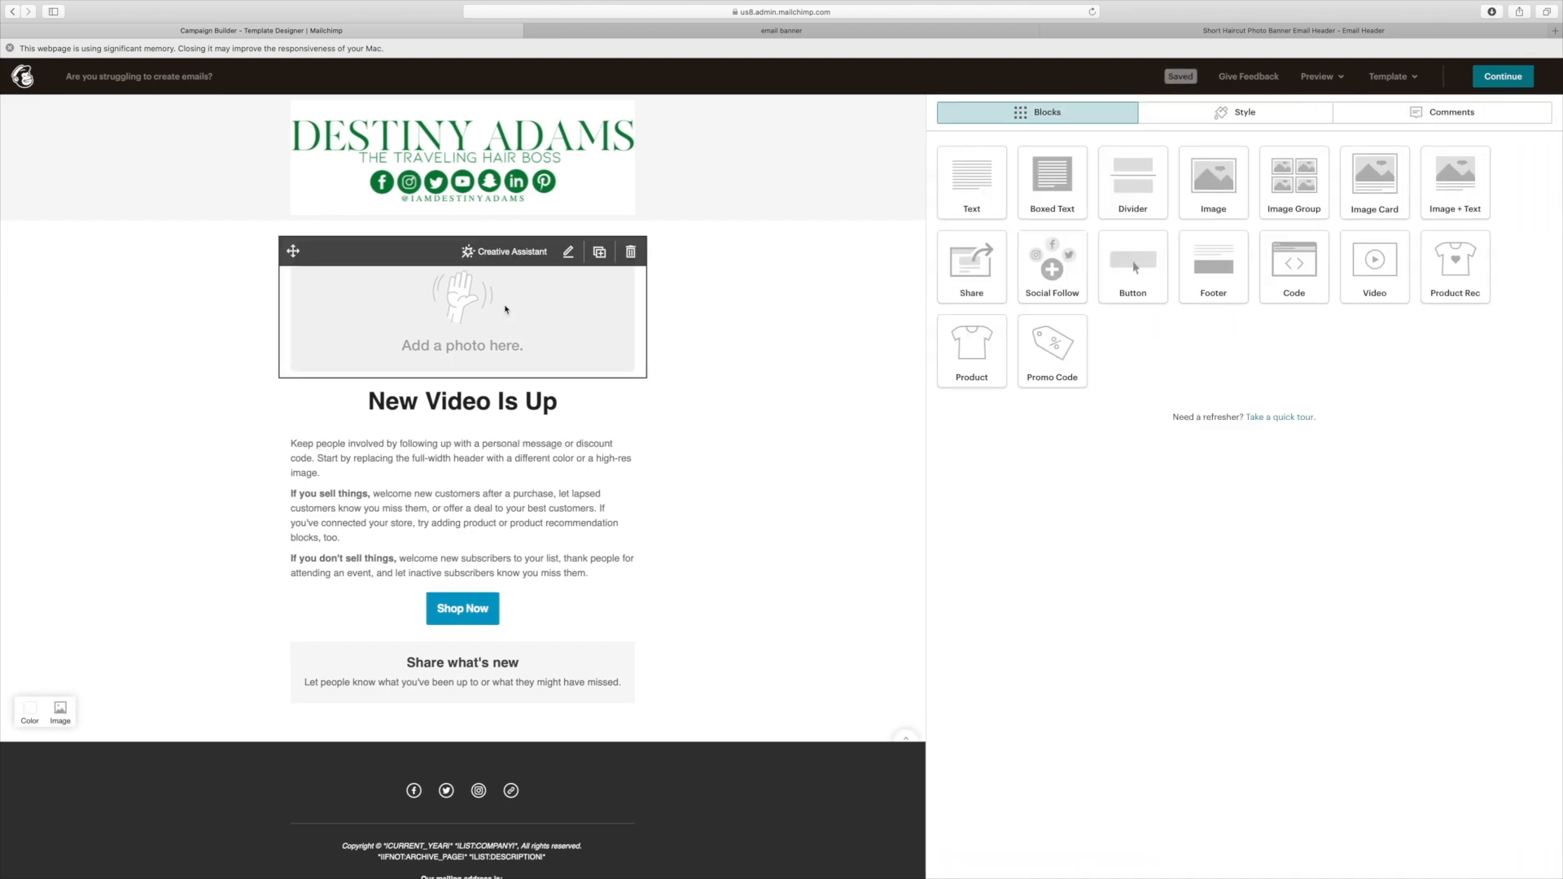
pyautogui.click(461, 319)
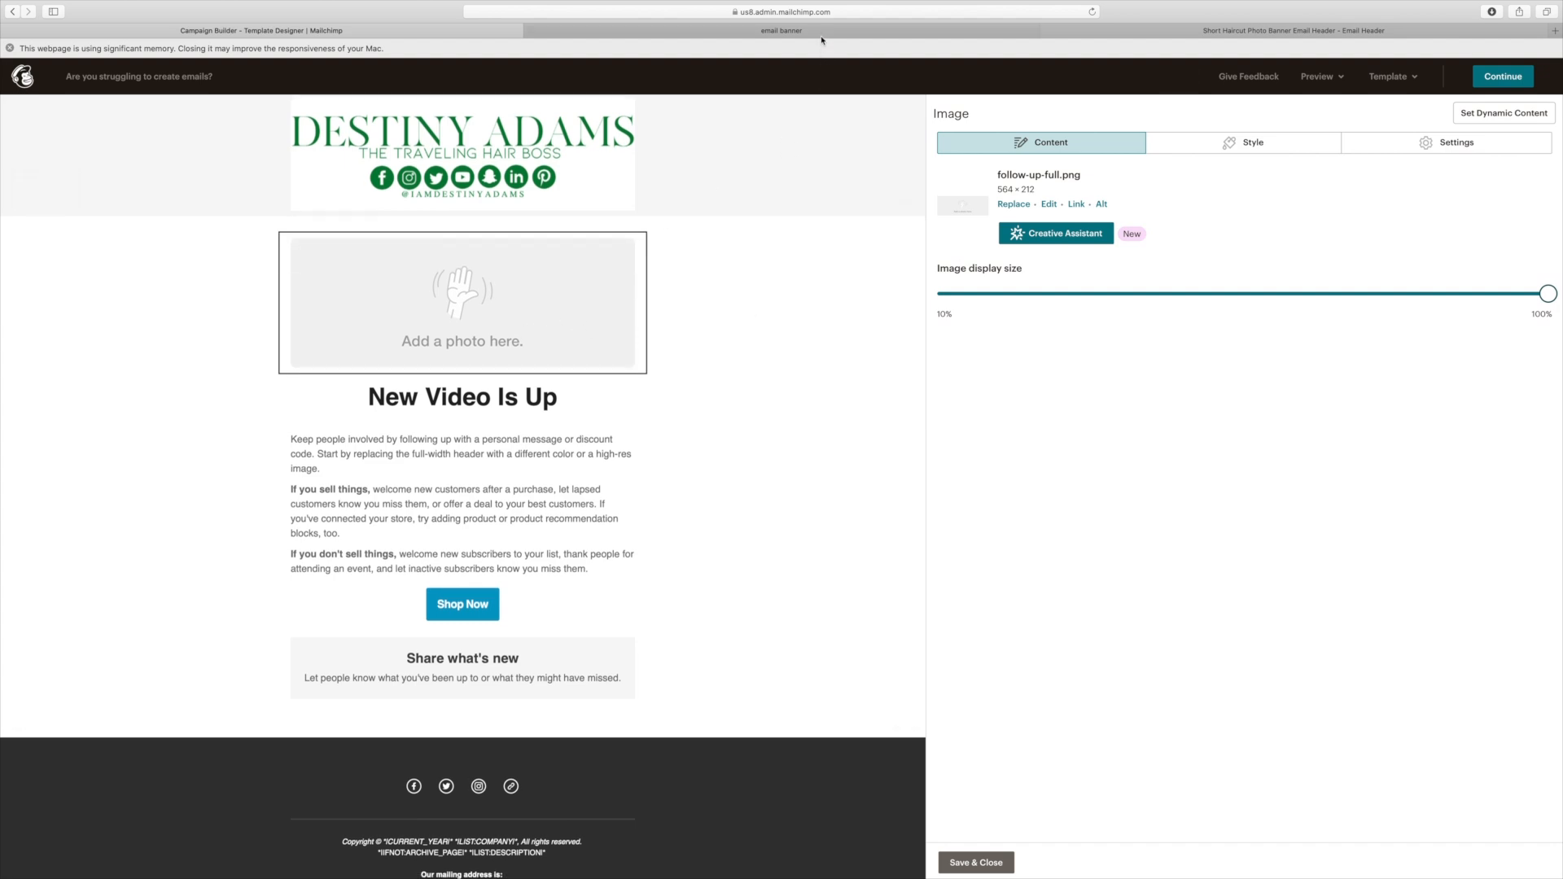
# Step: Open the Canva YouTube Thumbnail design and move the woman's cutout to the page middle
pyautogui.click(782, 30)
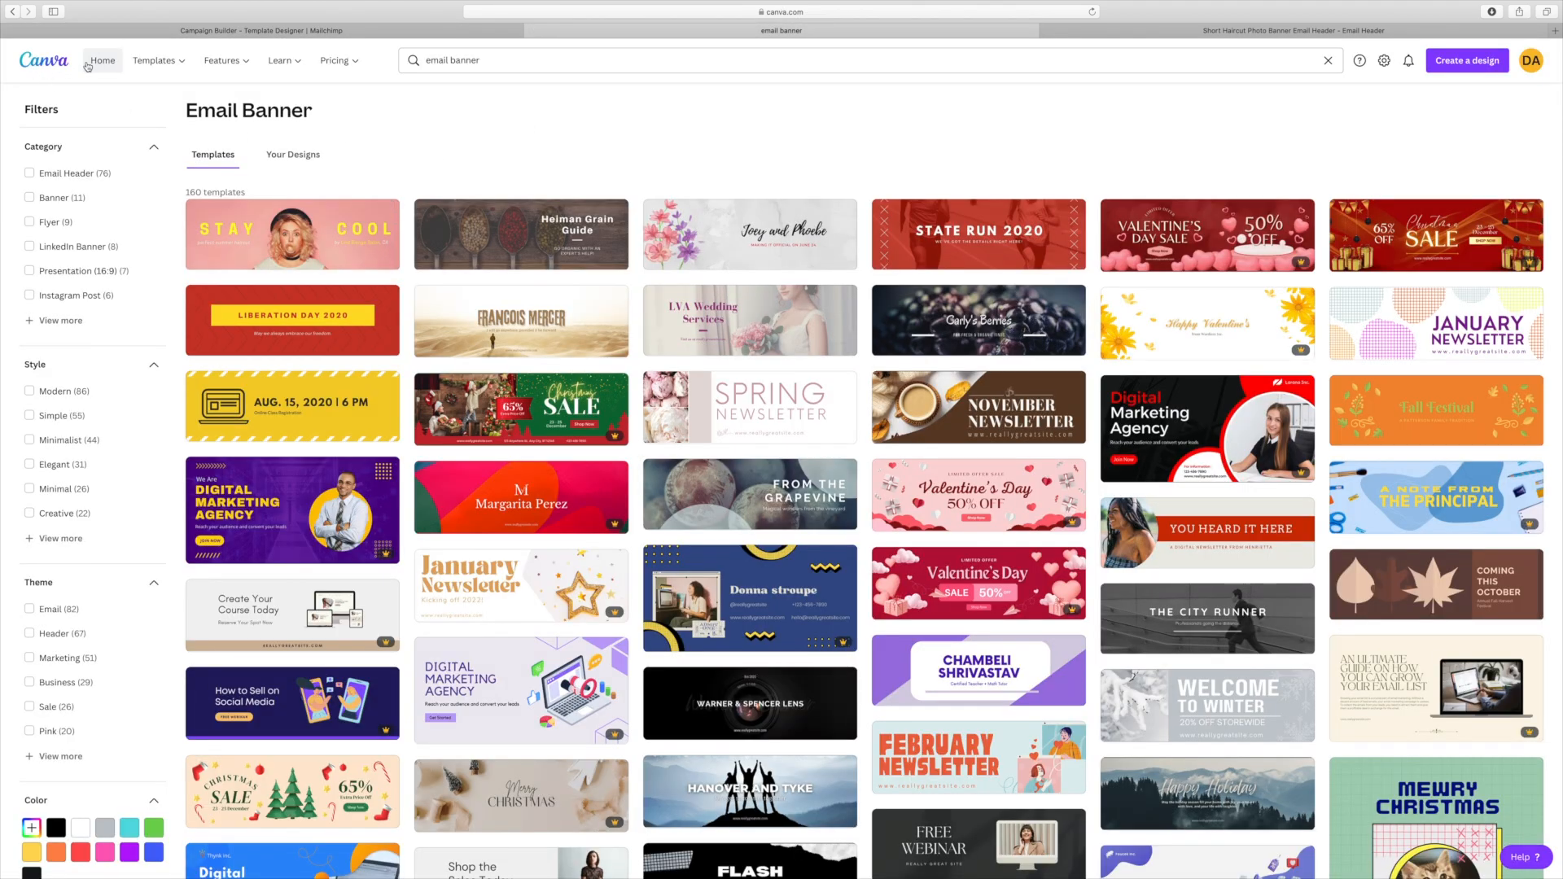
pyautogui.click(100, 61)
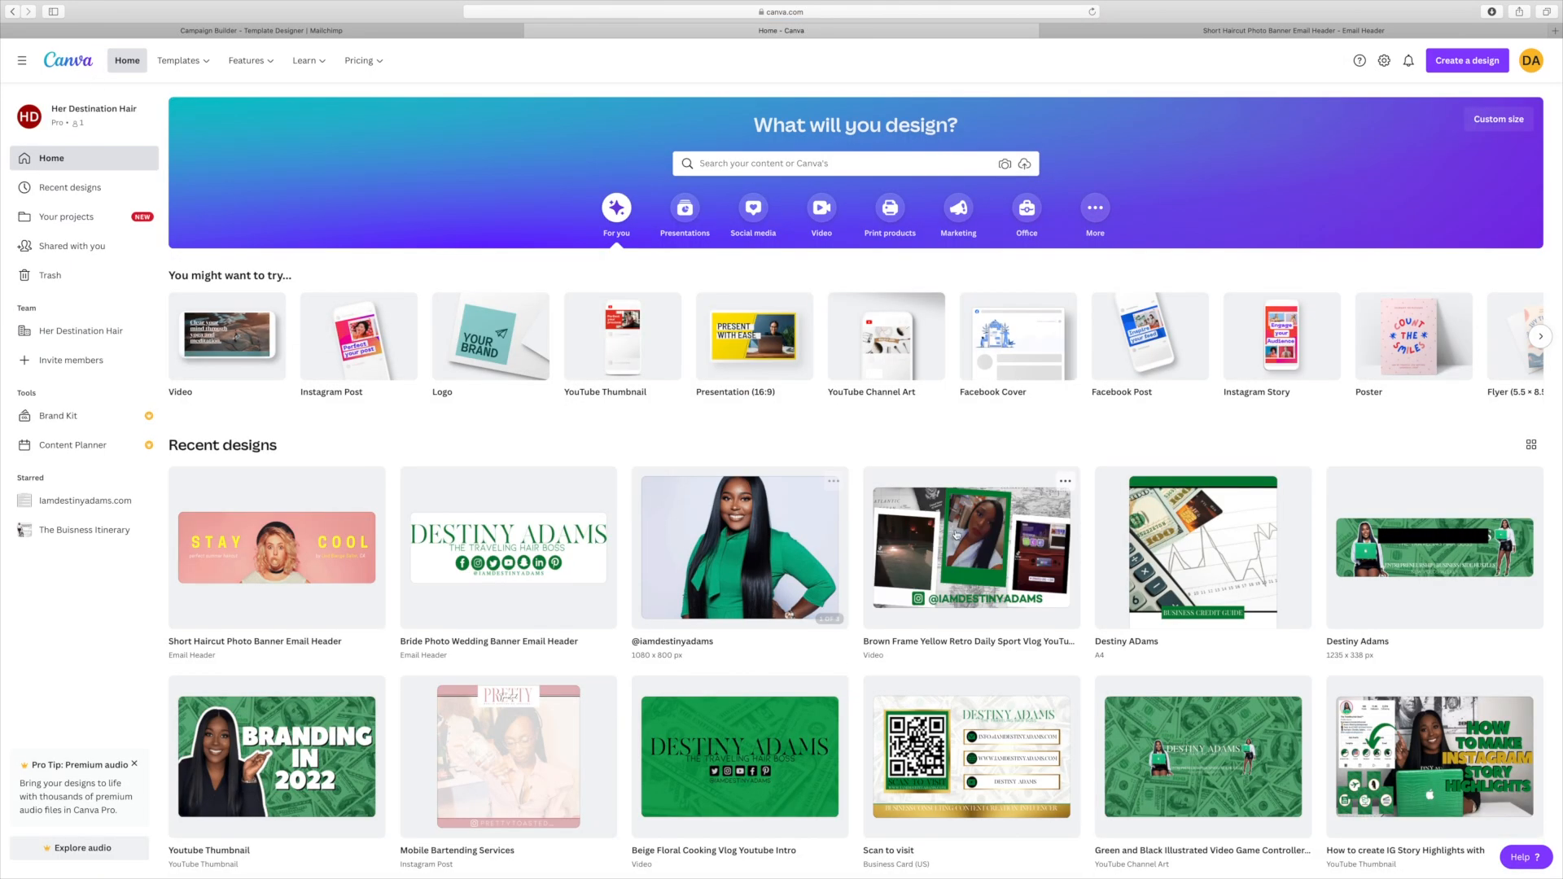
pyautogui.scroll(-3)
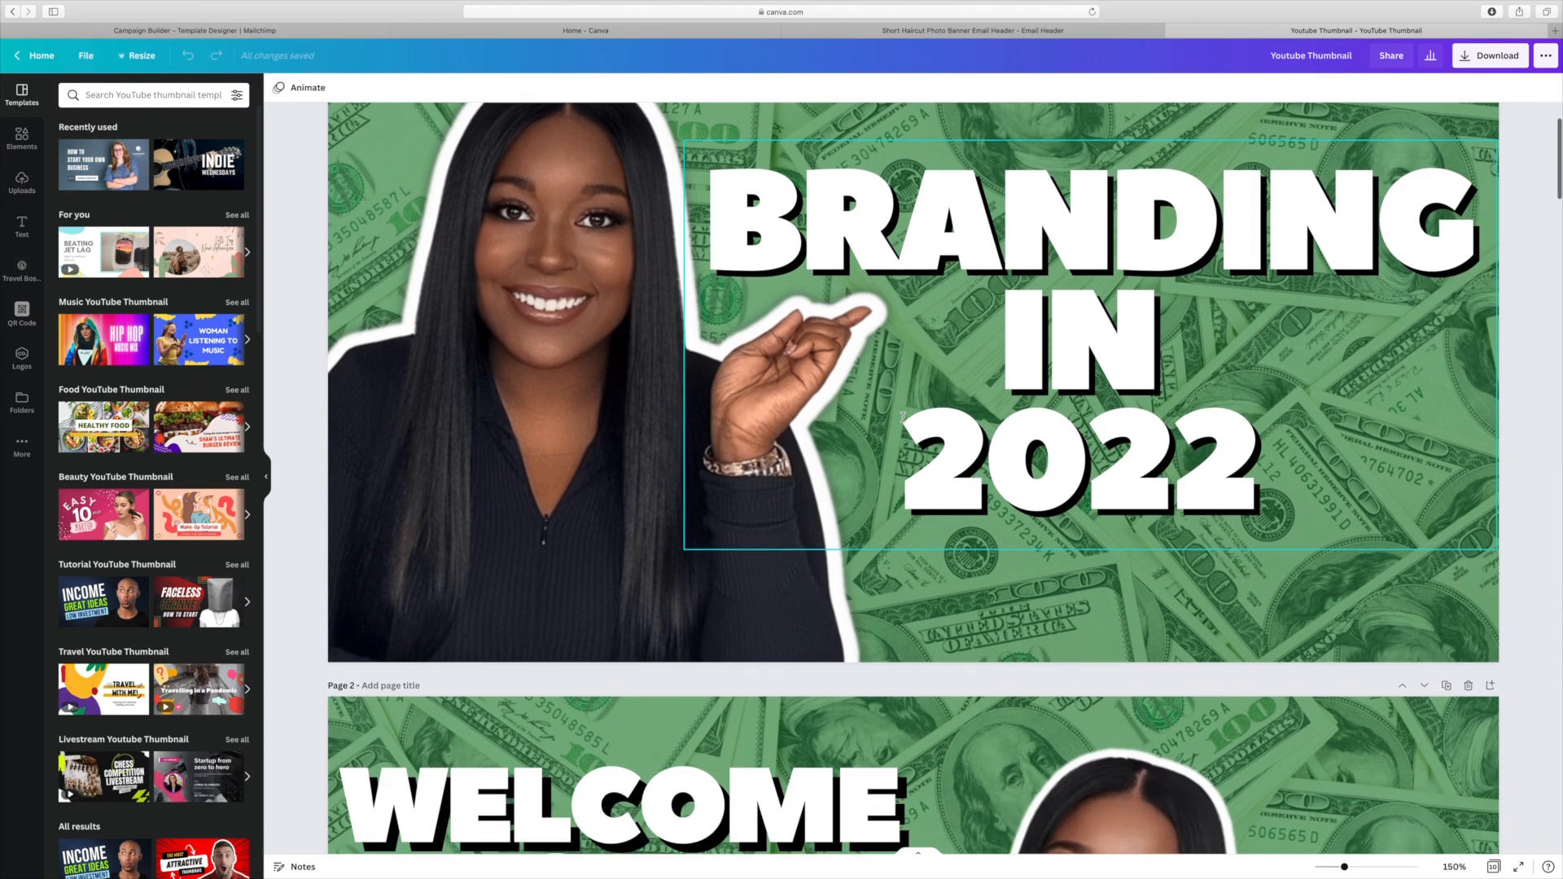
pyautogui.scroll(-3)
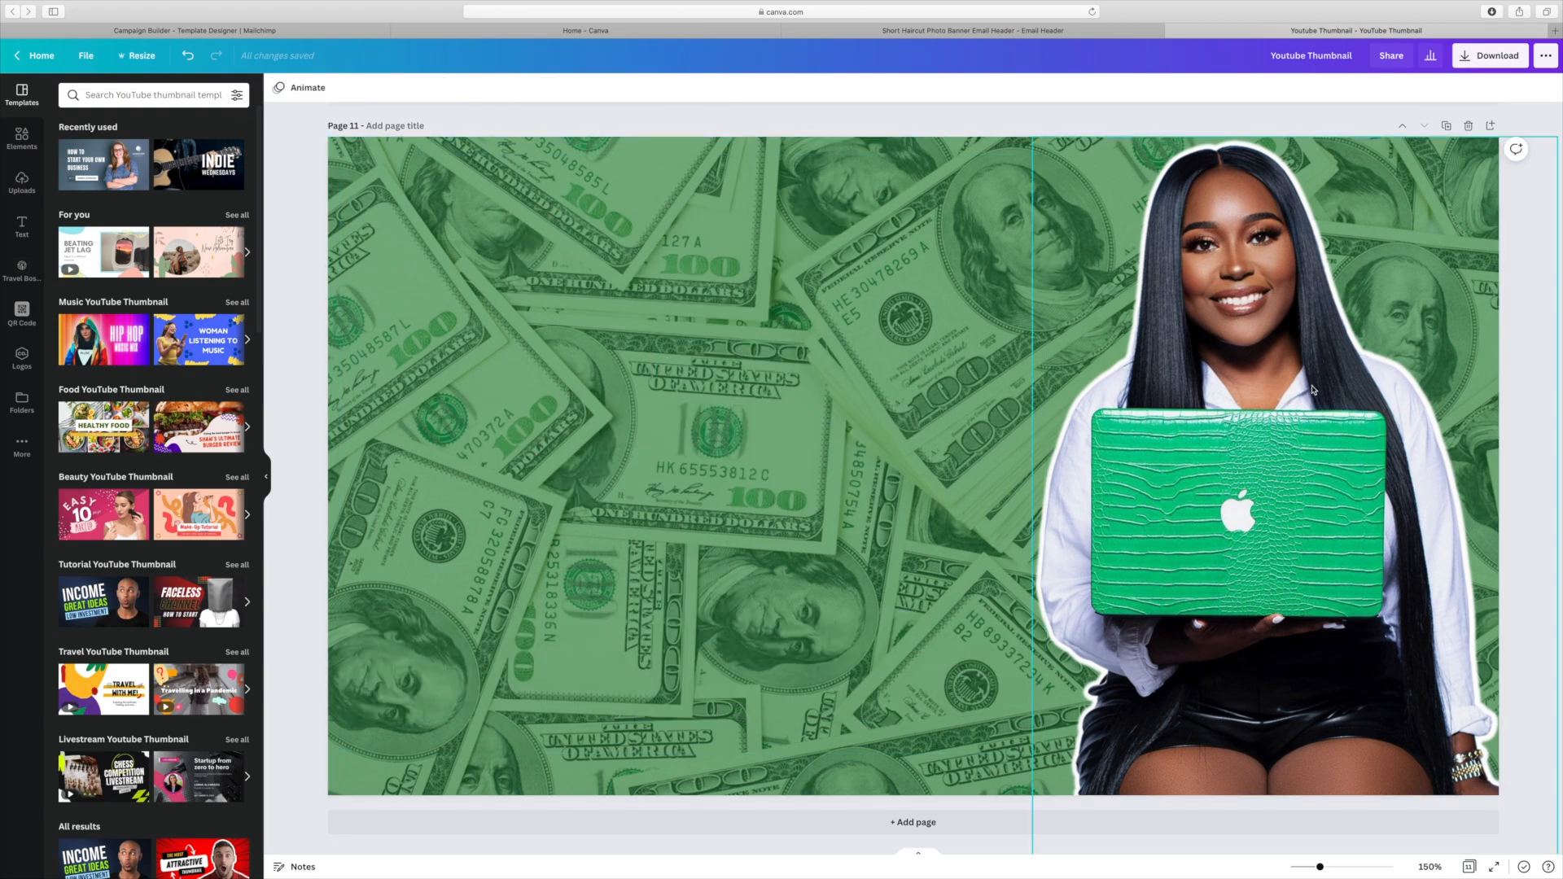
pyautogui.moveTo(1266, 399); pyautogui.dragTo(878, 414)
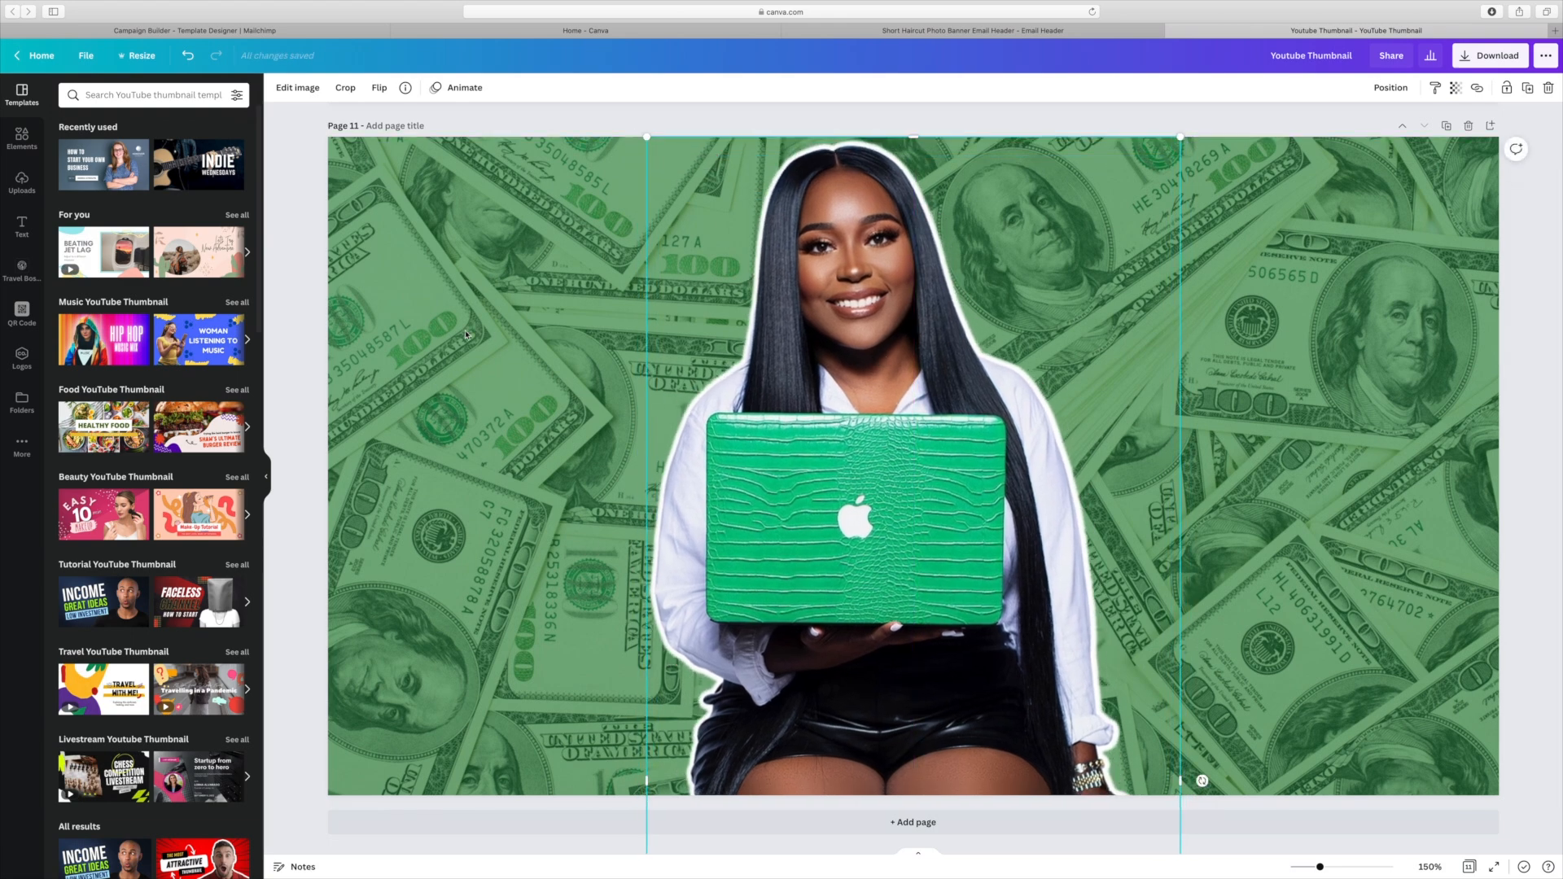
# Step: Add a bold outlined tutorial title heading beside the woman
pyautogui.click(21, 227)
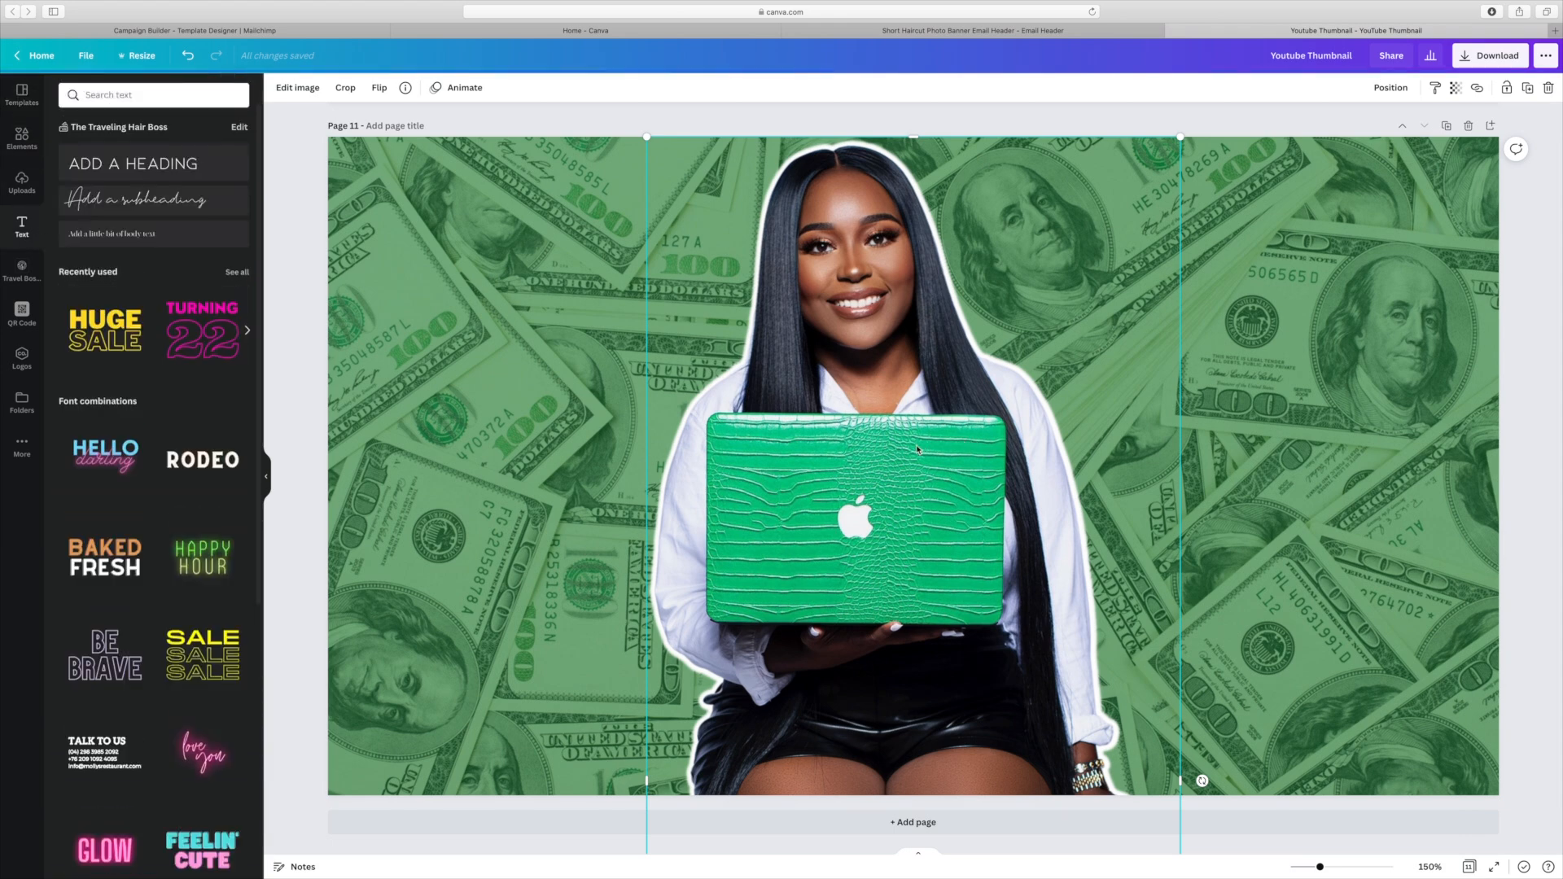
pyautogui.moveTo(912, 458); pyautogui.dragTo(1236, 469)
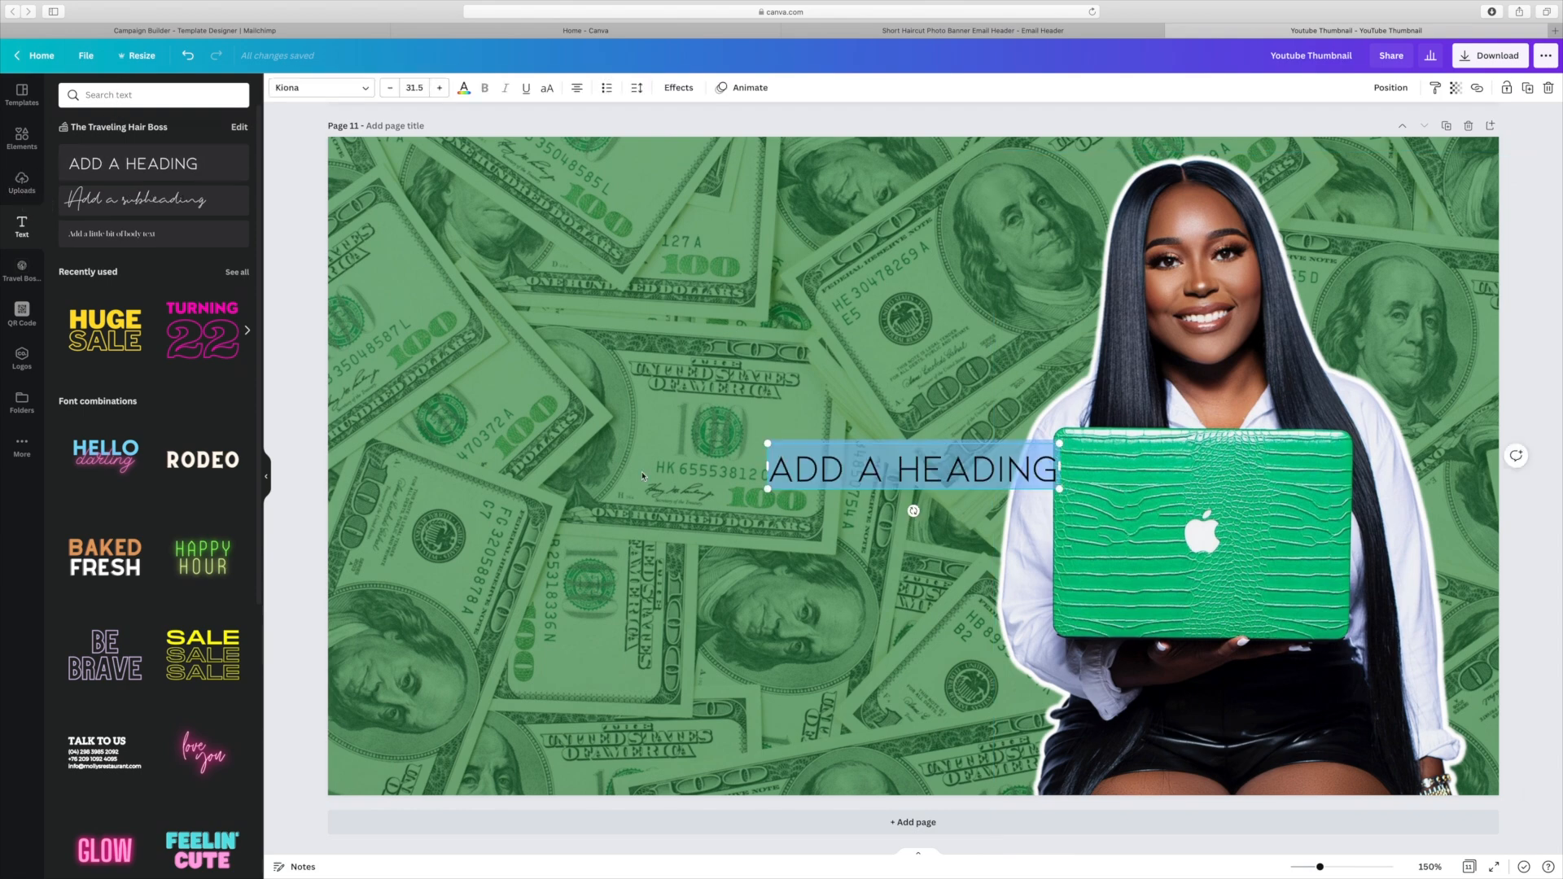
pyautogui.write('HOW TO CREATE  AN EMAIL')
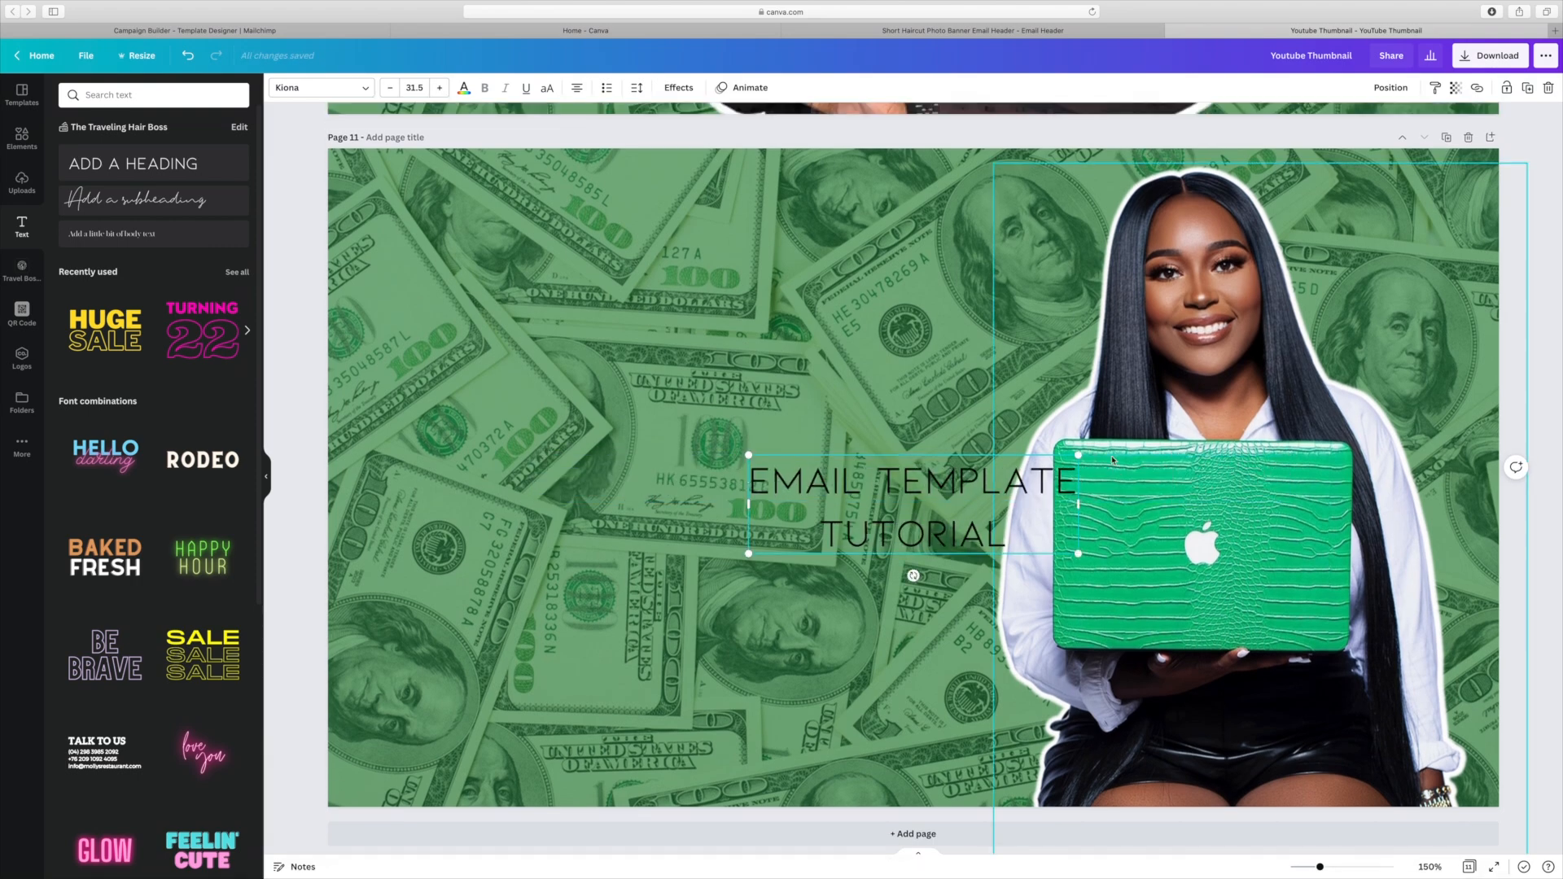
pyautogui.click(315, 88)
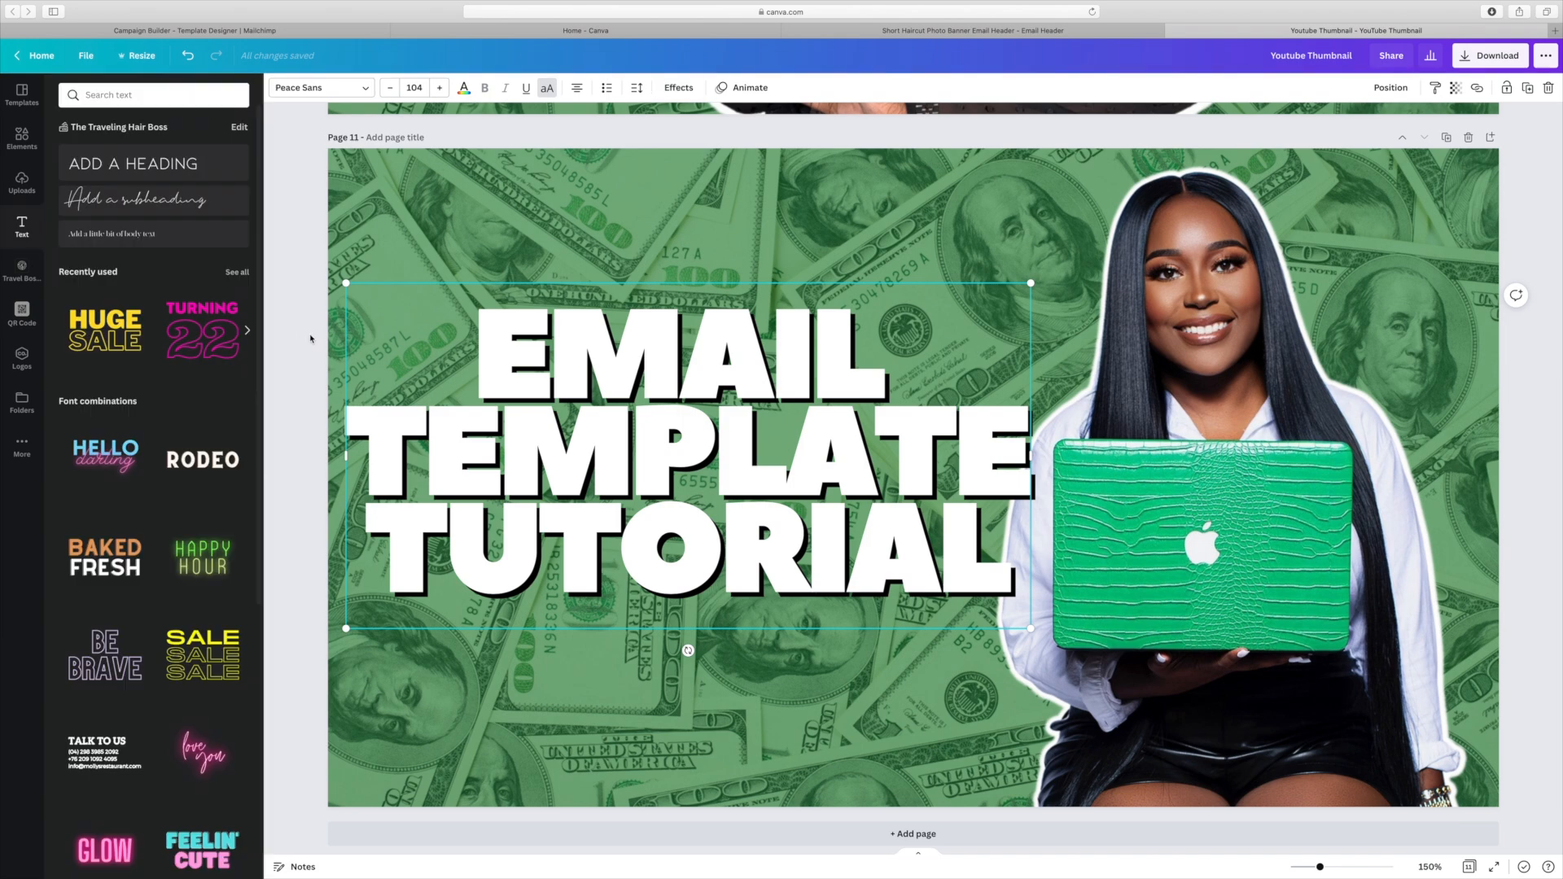
# Step: Search Canva Elements for a Mailchimp logo
pyautogui.click(22, 185)
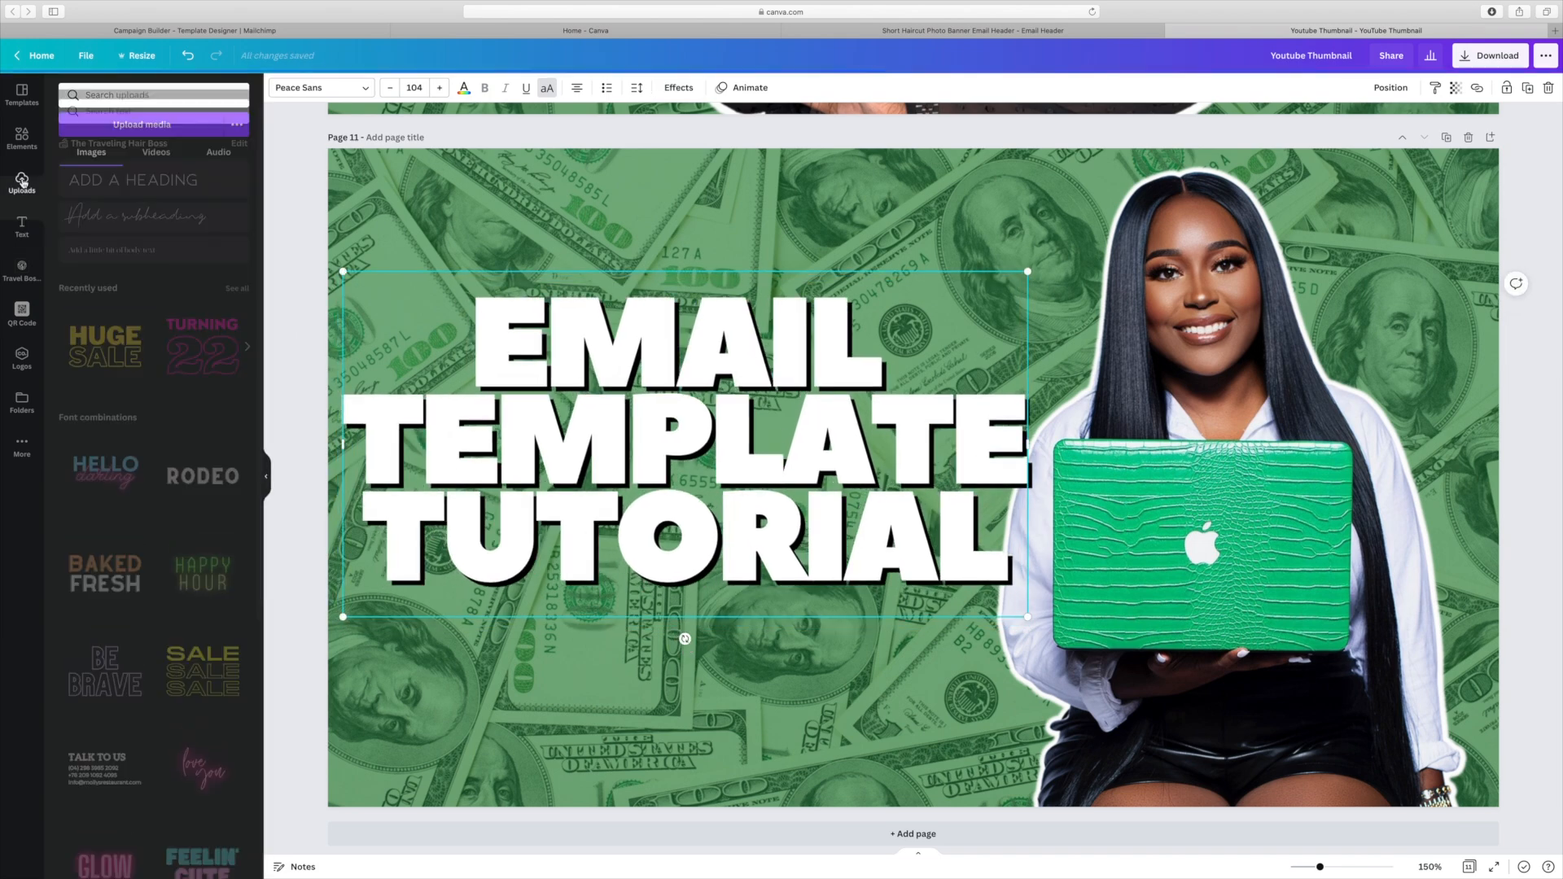
pyautogui.write('mailchimp')
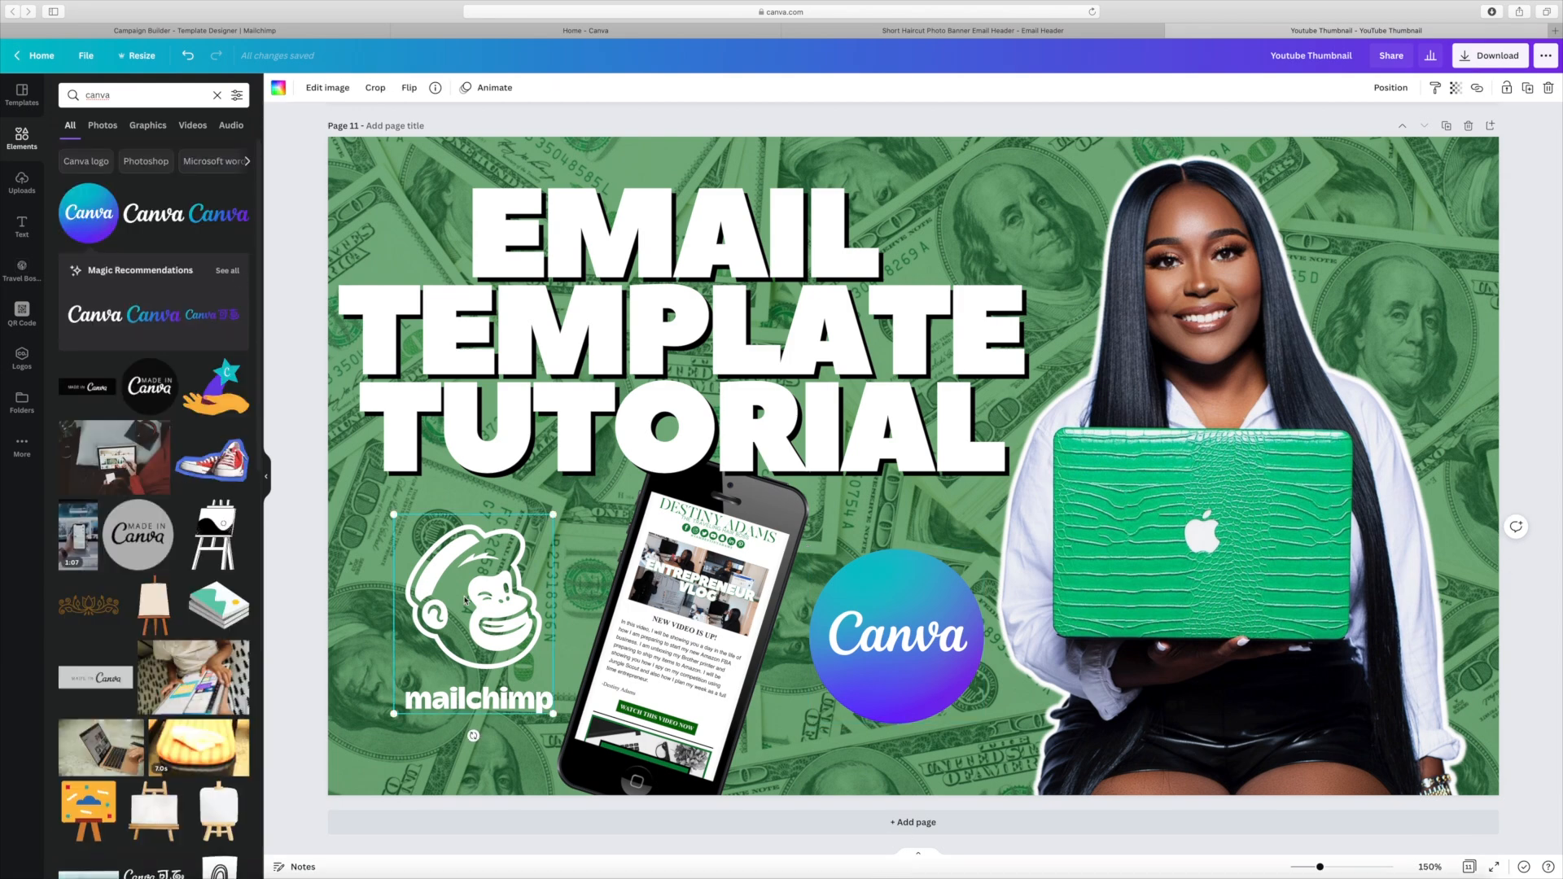
pyautogui.write('mailchimp')
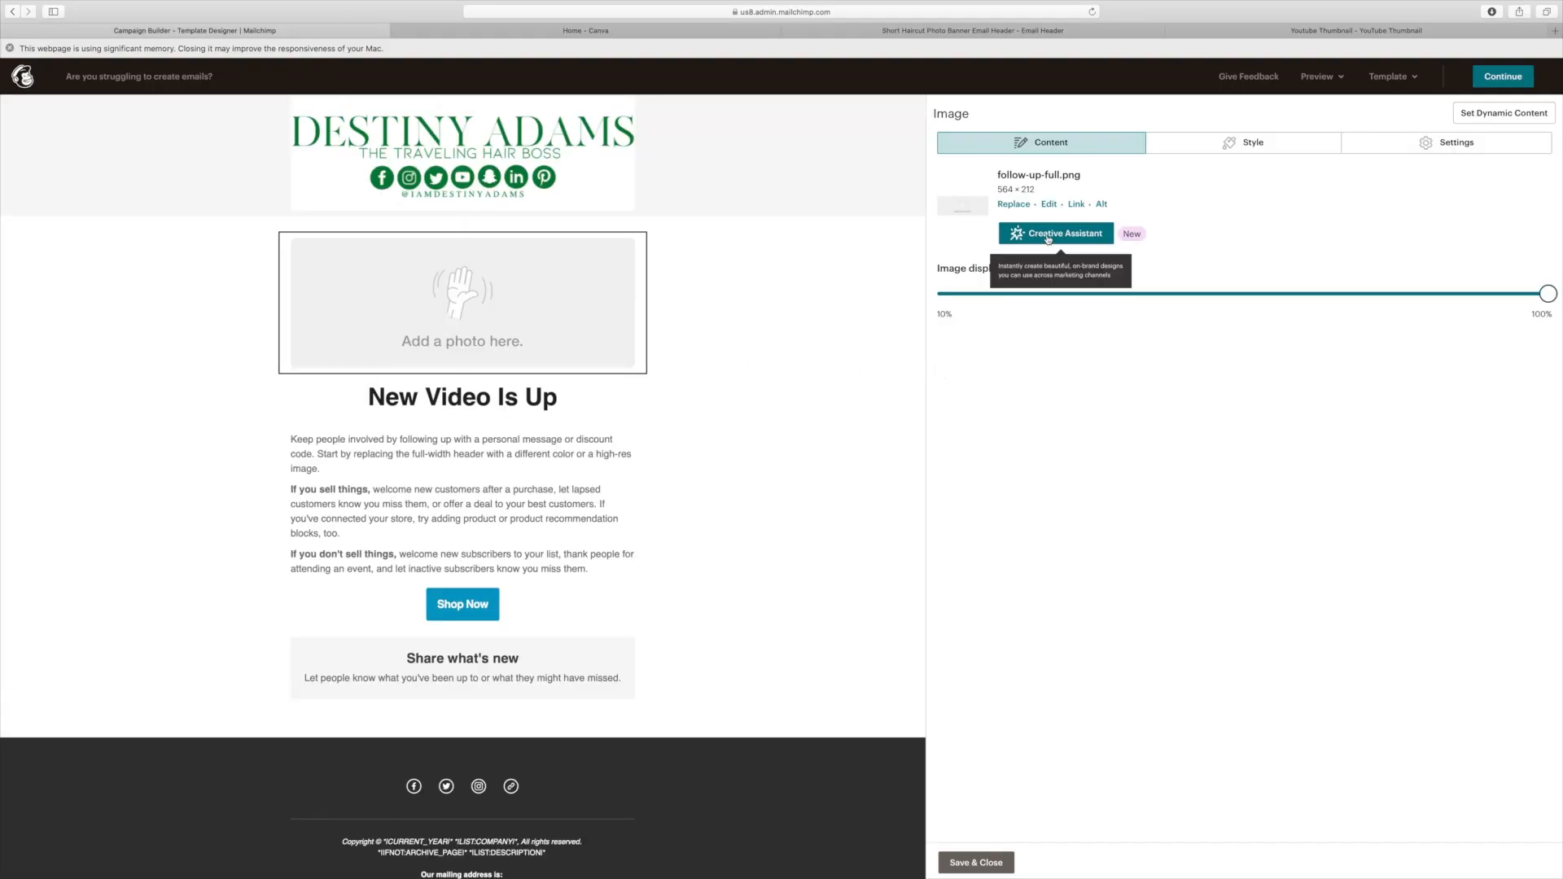
# Step: Upload 'Youtube Thumbnail -17.png' into the empty photo block through Content Studio
pyautogui.click(1012, 205)
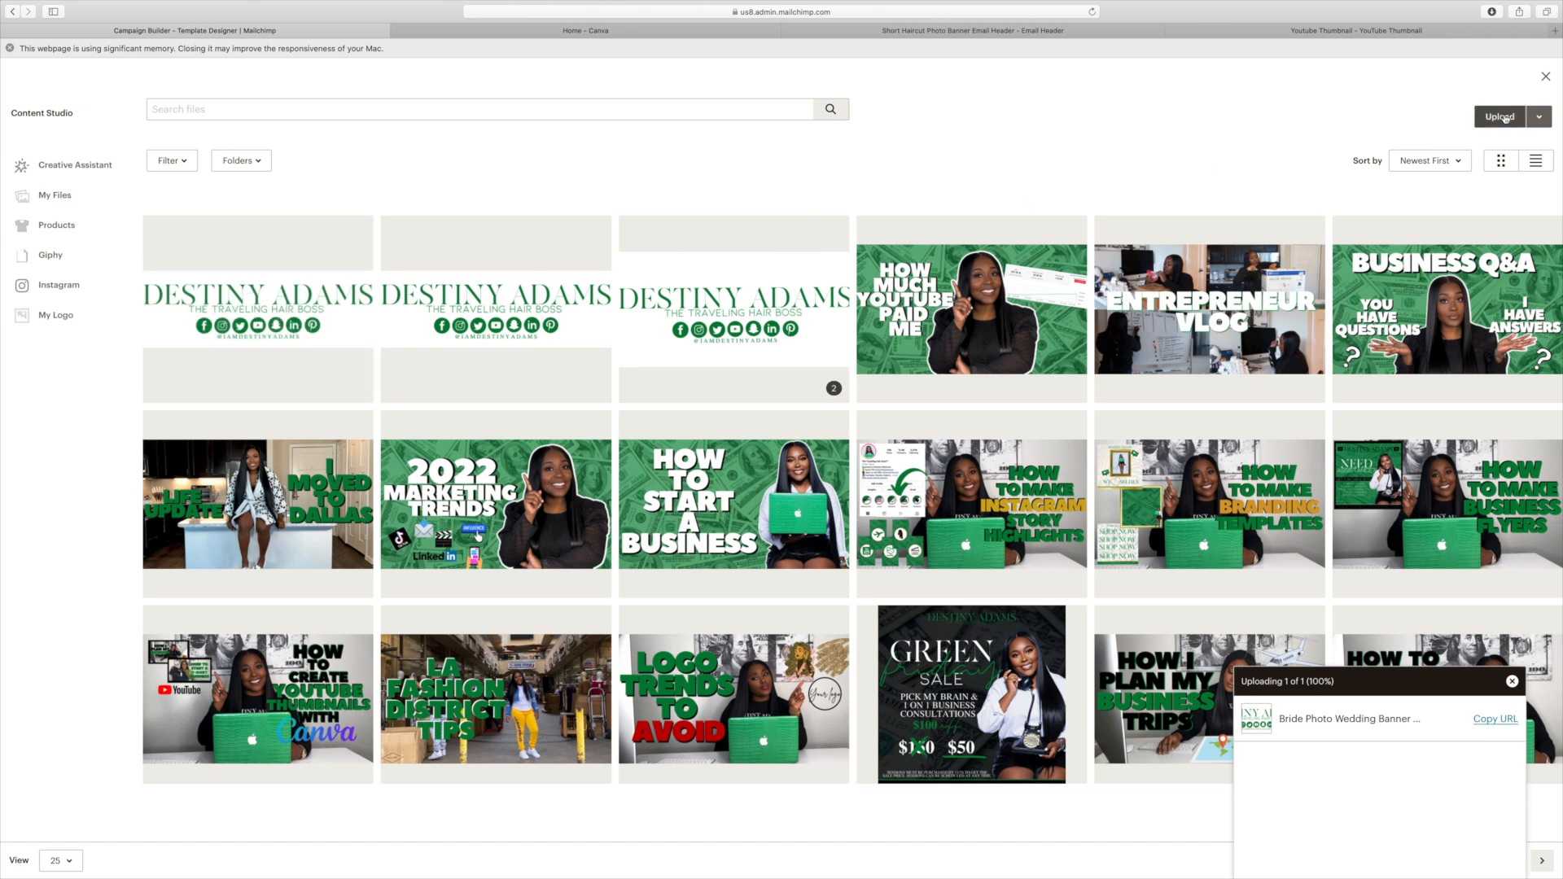
pyautogui.click(1500, 116)
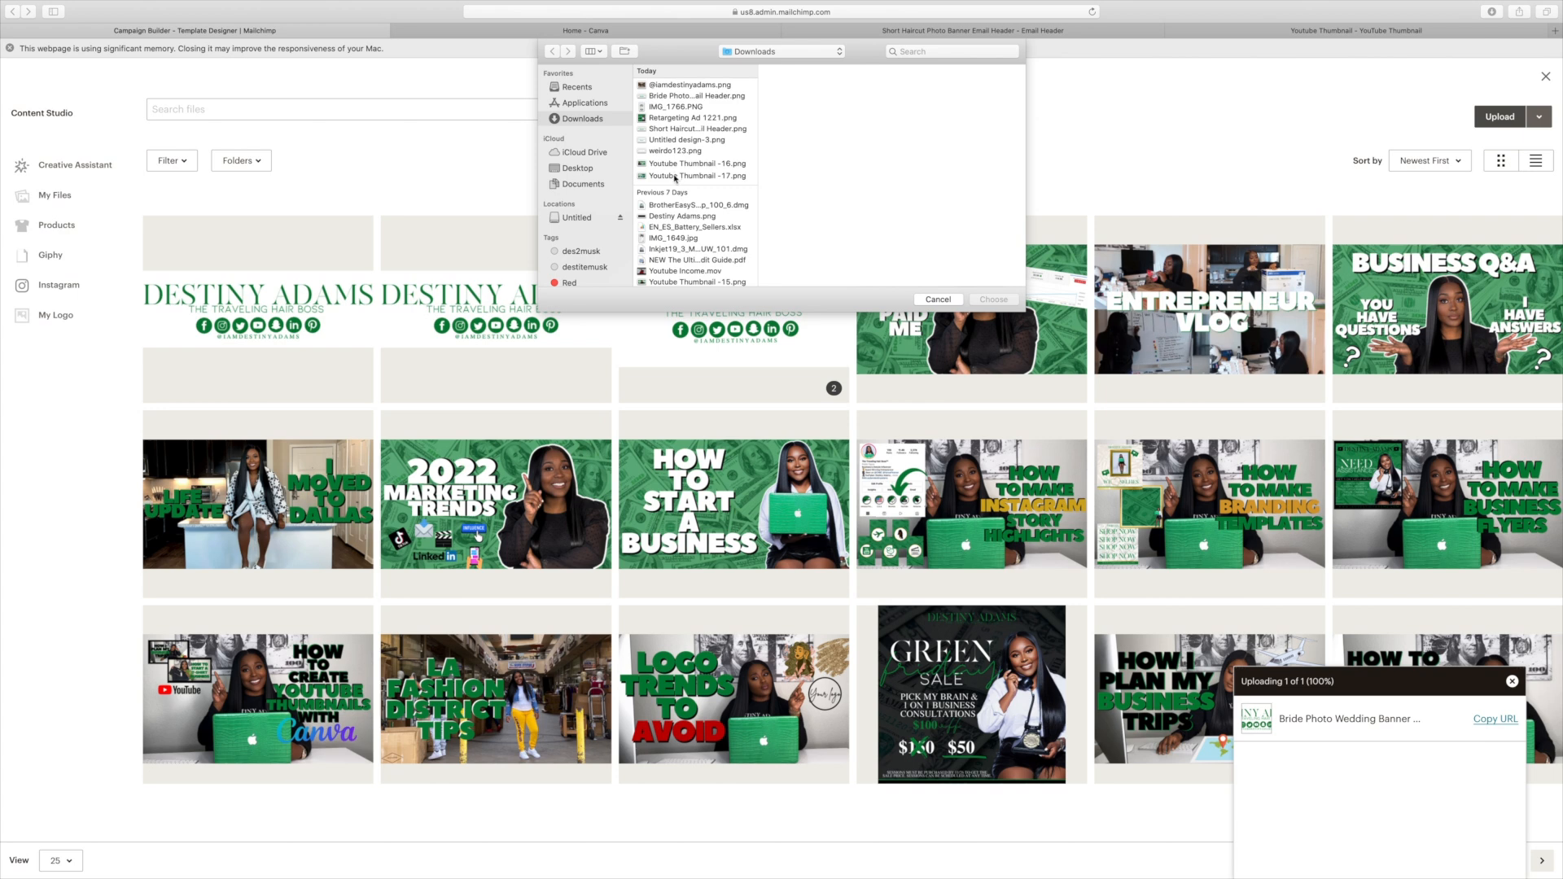
pyautogui.click(695, 176)
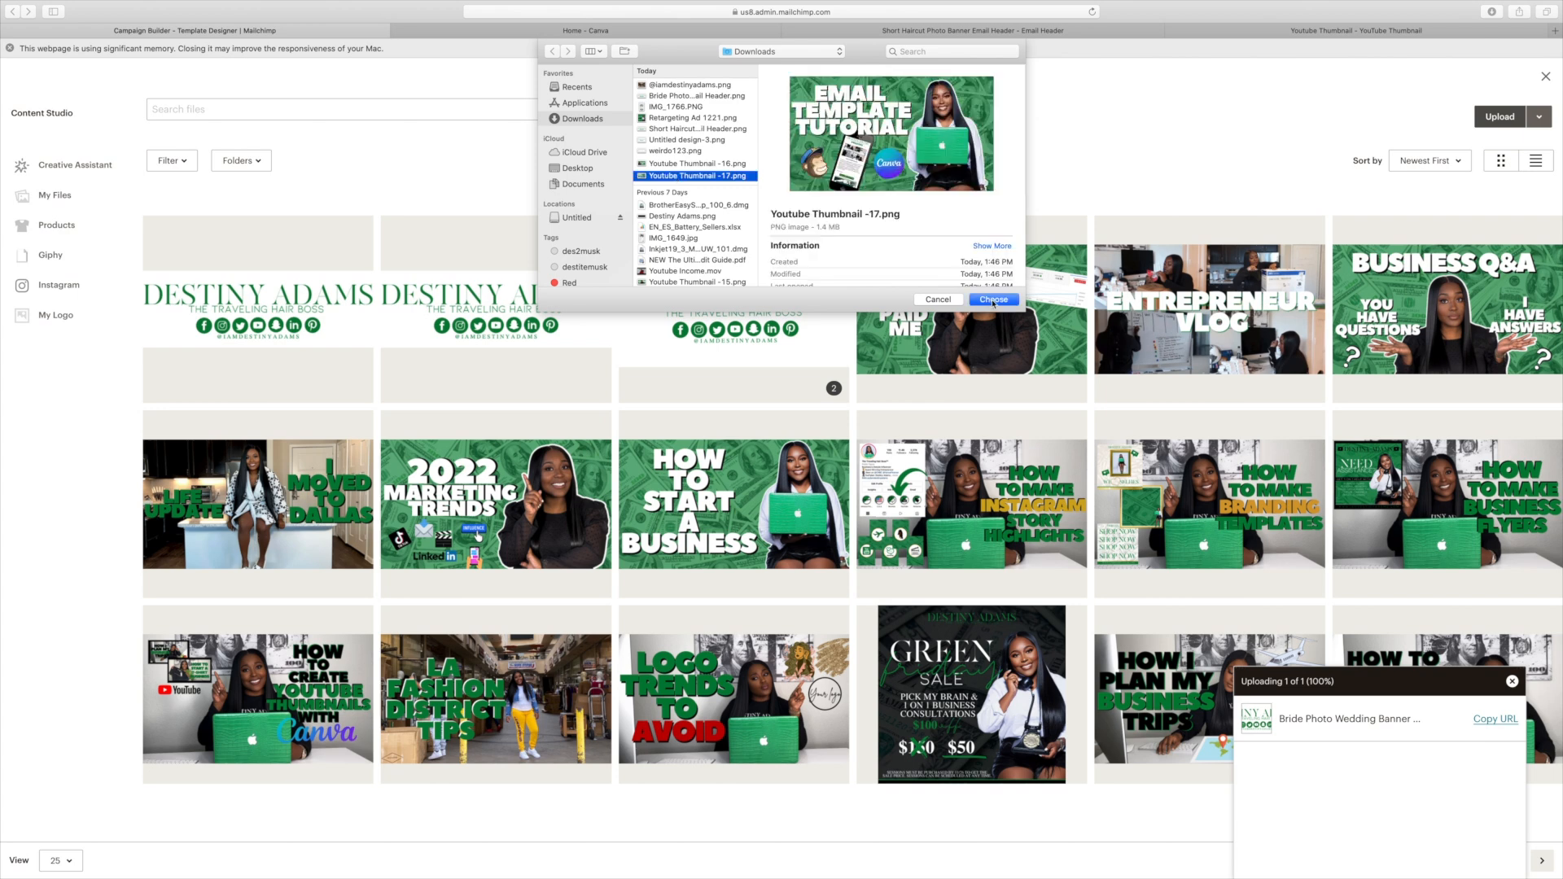
pyautogui.click(992, 299)
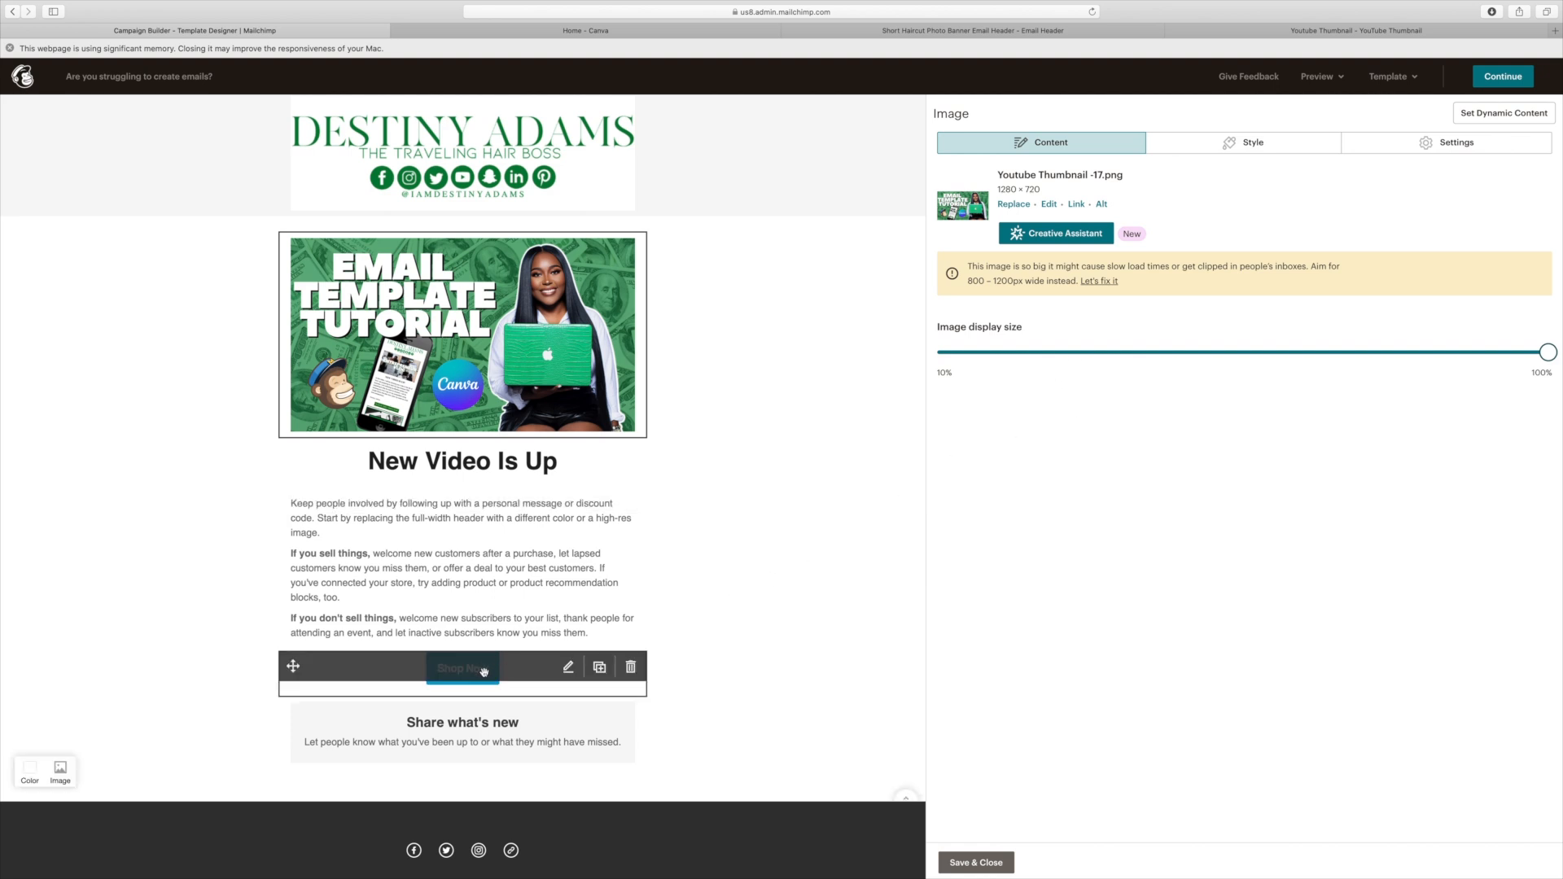
pyautogui.moveTo(483, 658)
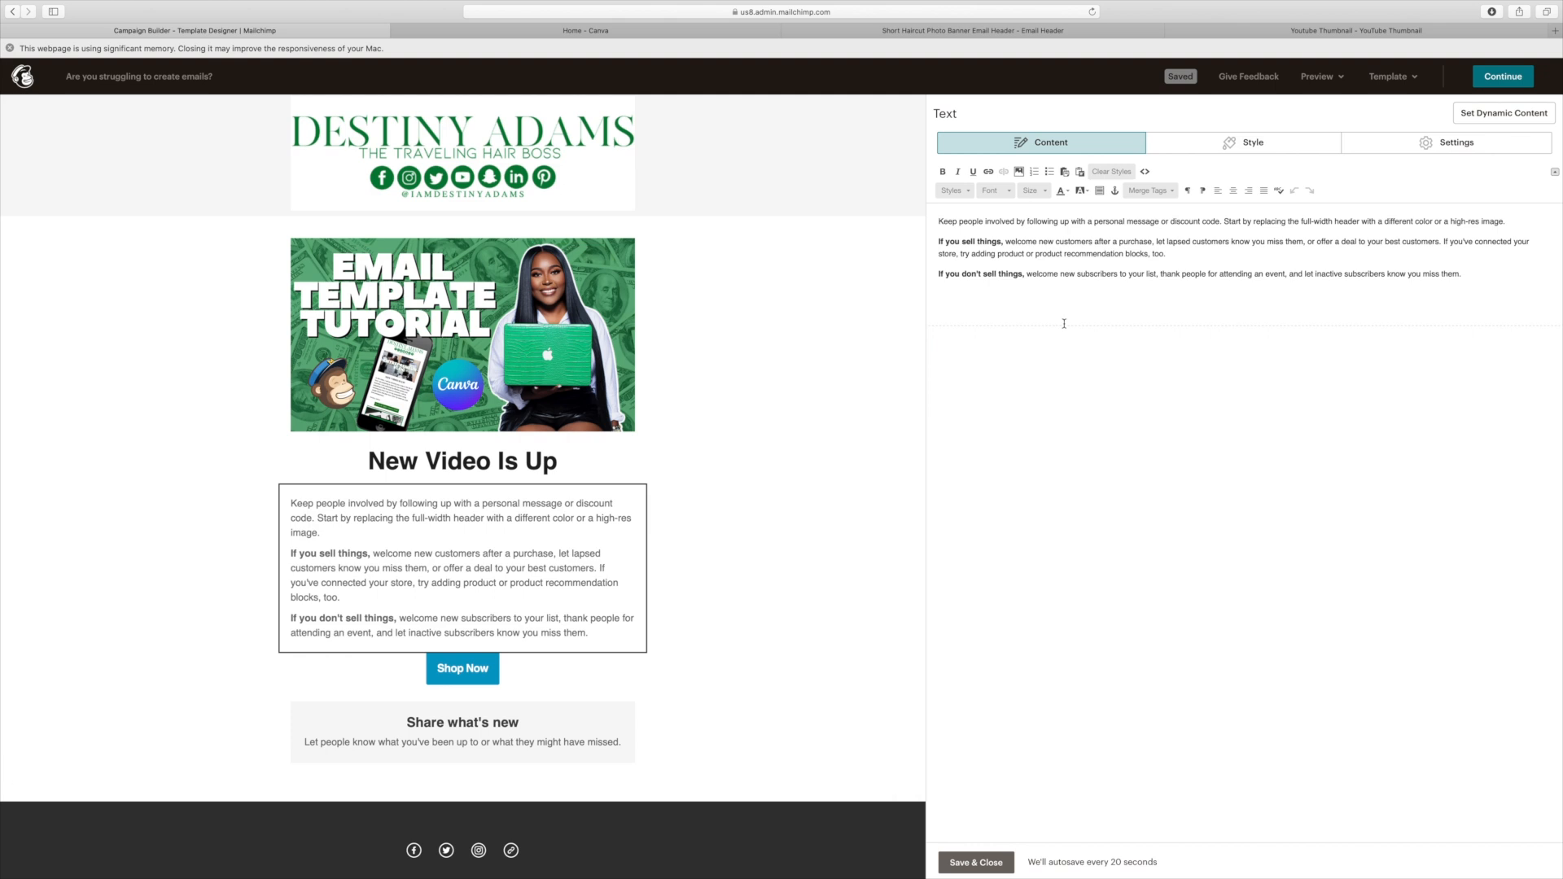
# Step: Replace the placeholder body with the Canva-and-Mailchimp tutorial intro ending 'Let me know what you think.'
pyautogui.moveTo(935, 274); pyautogui.dragTo(1461, 273)
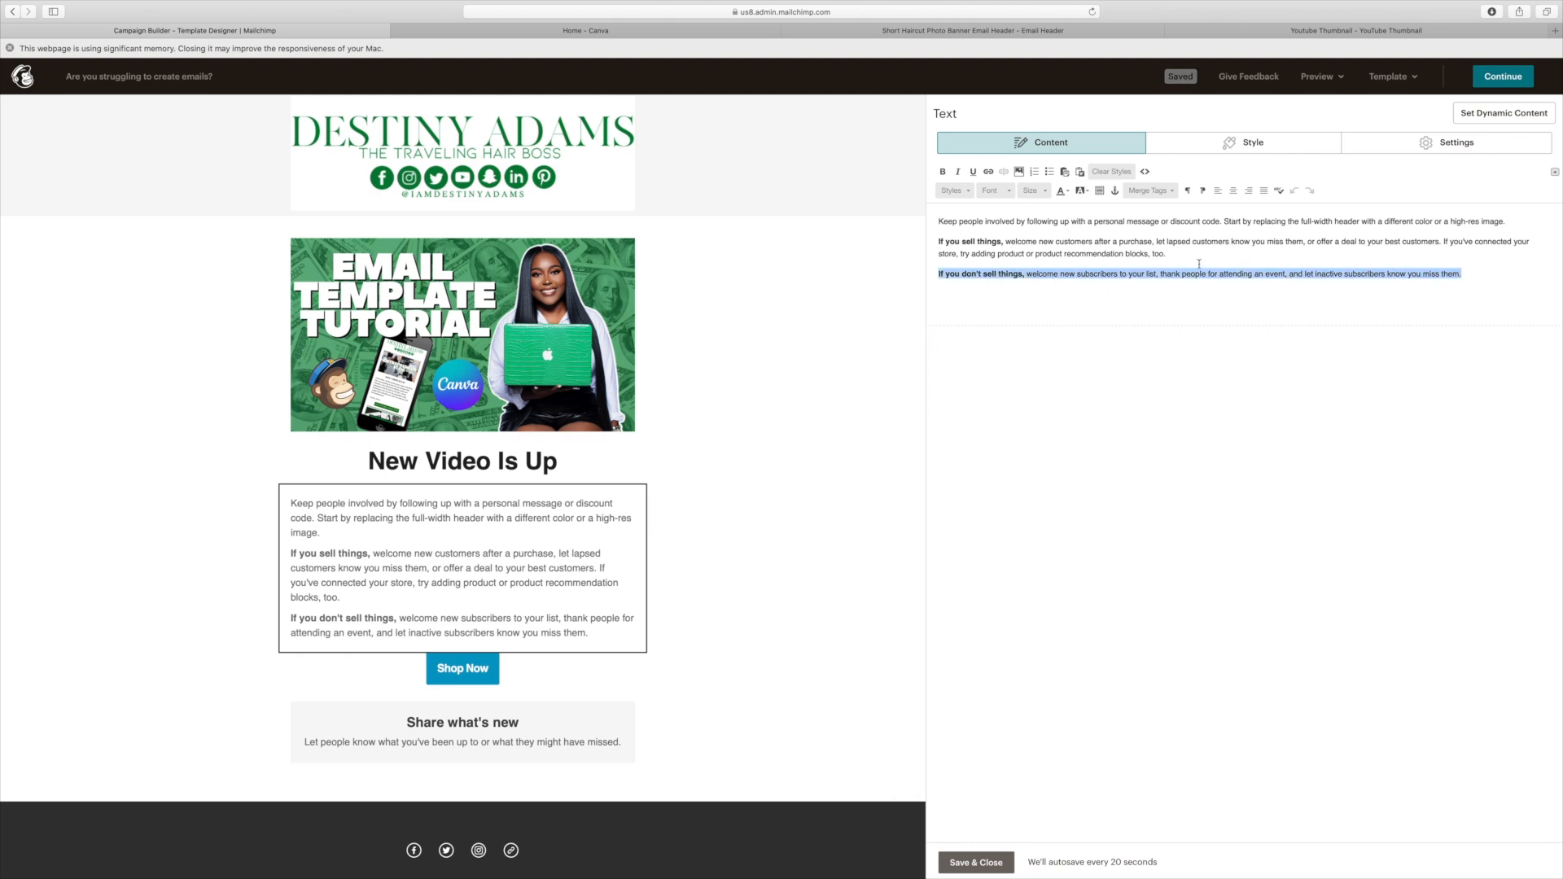
pyautogui.press('cmd+a')
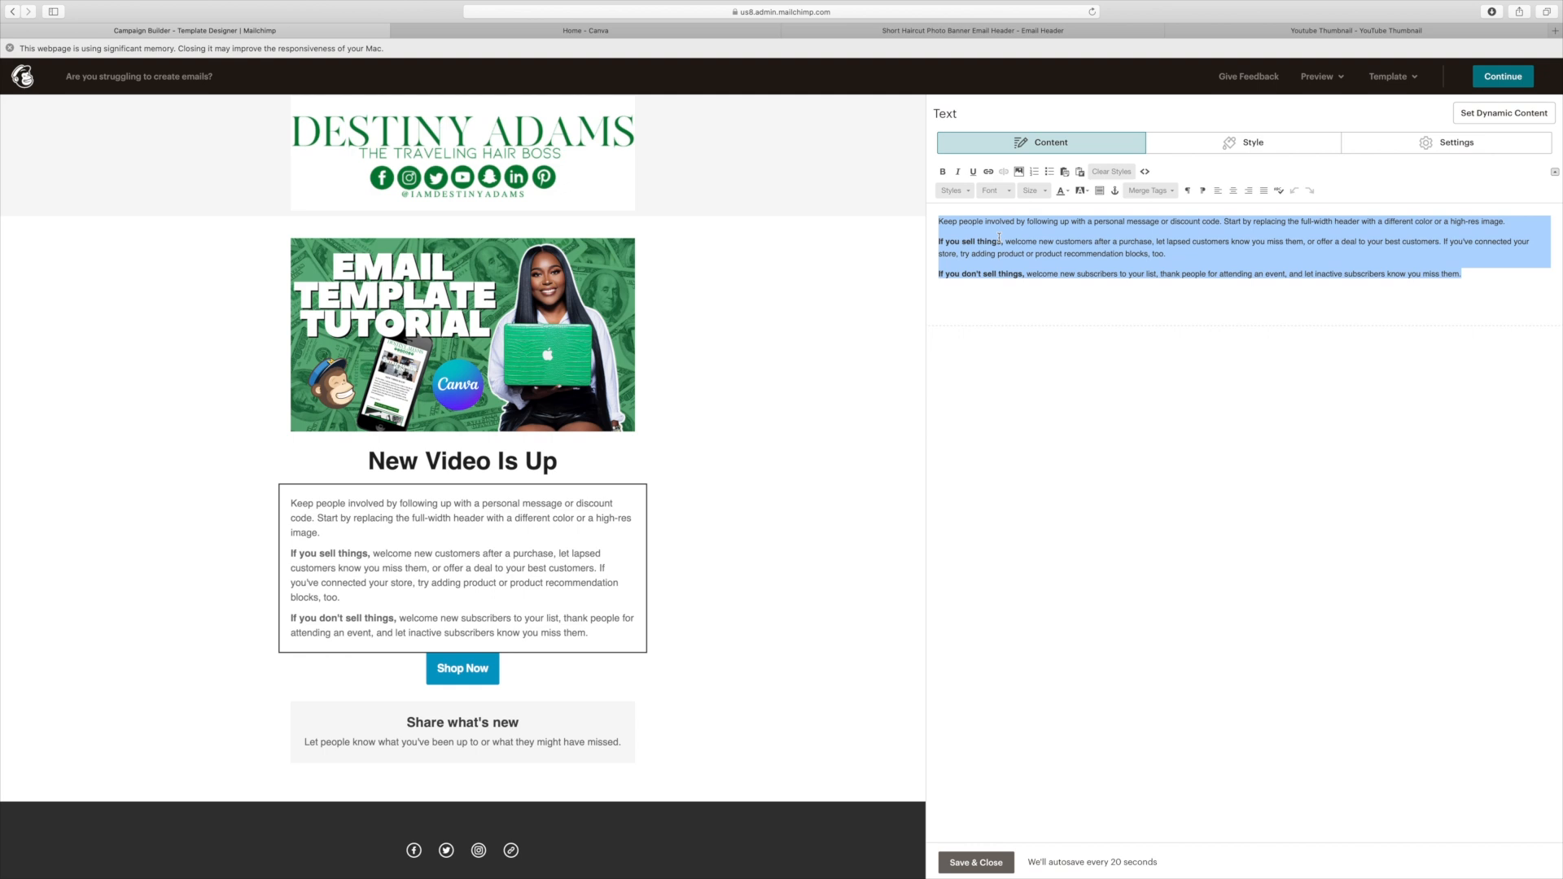
pyautogui.write('Hey you!!! Are you struggling to')
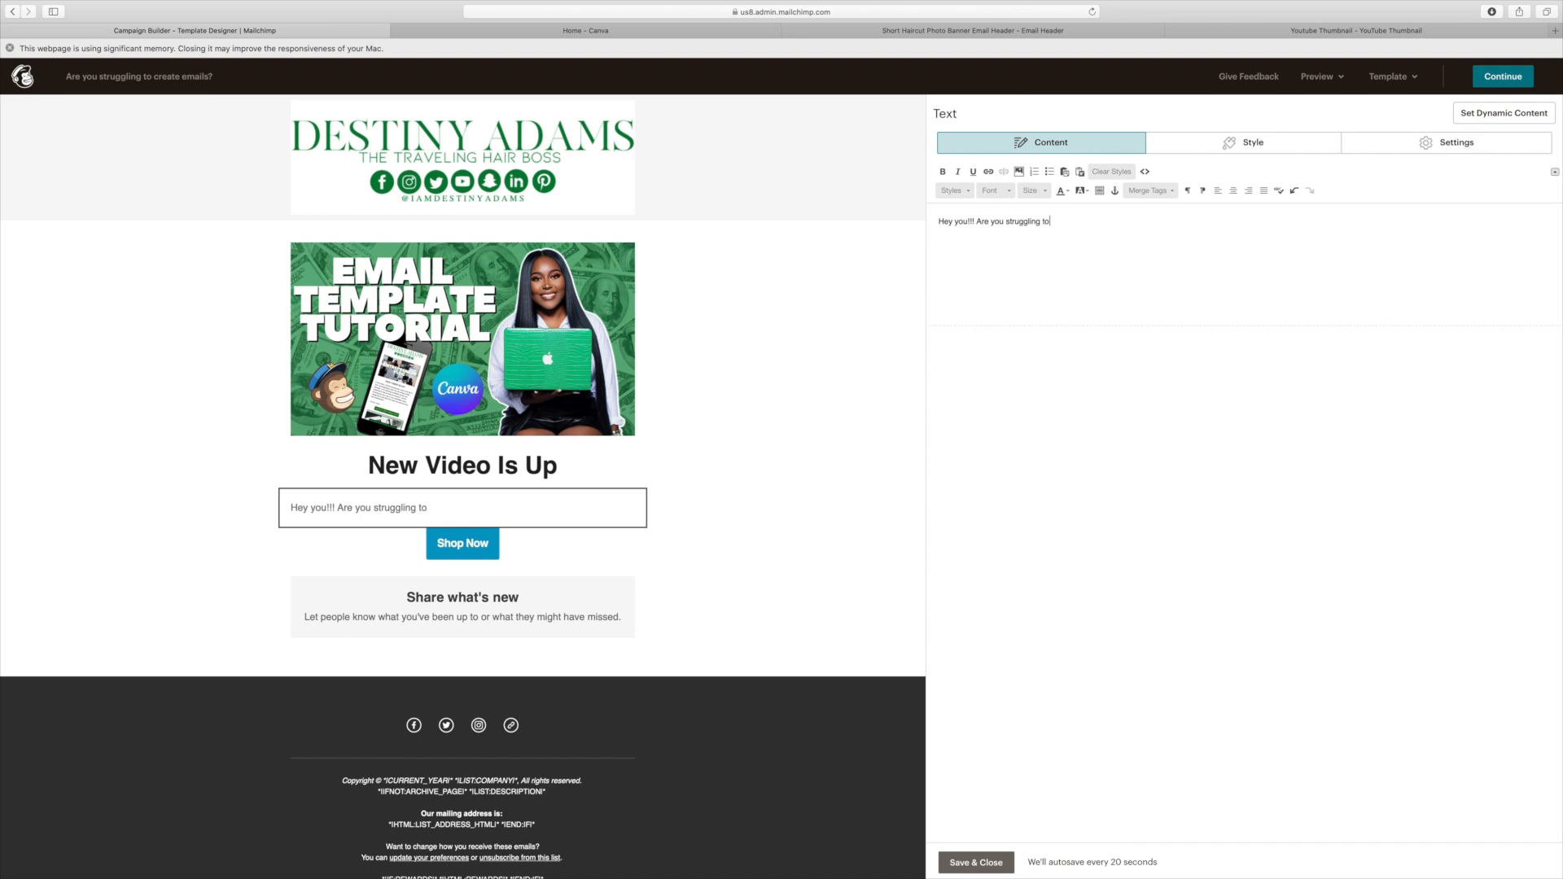
pyautogui.write('create emails for your b')
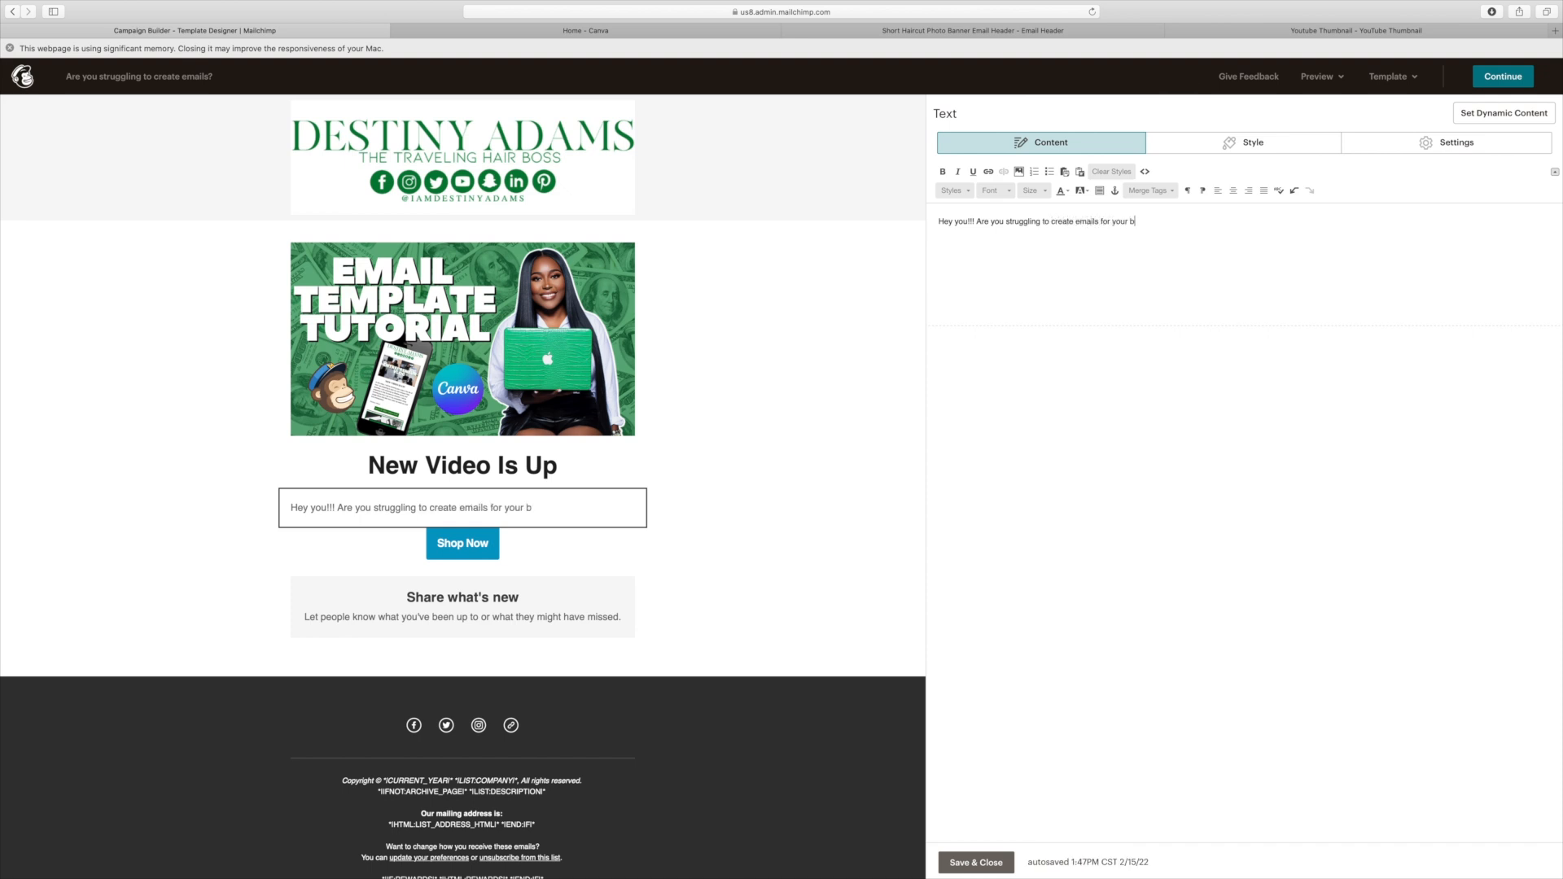
pyautogui.write('usiness')
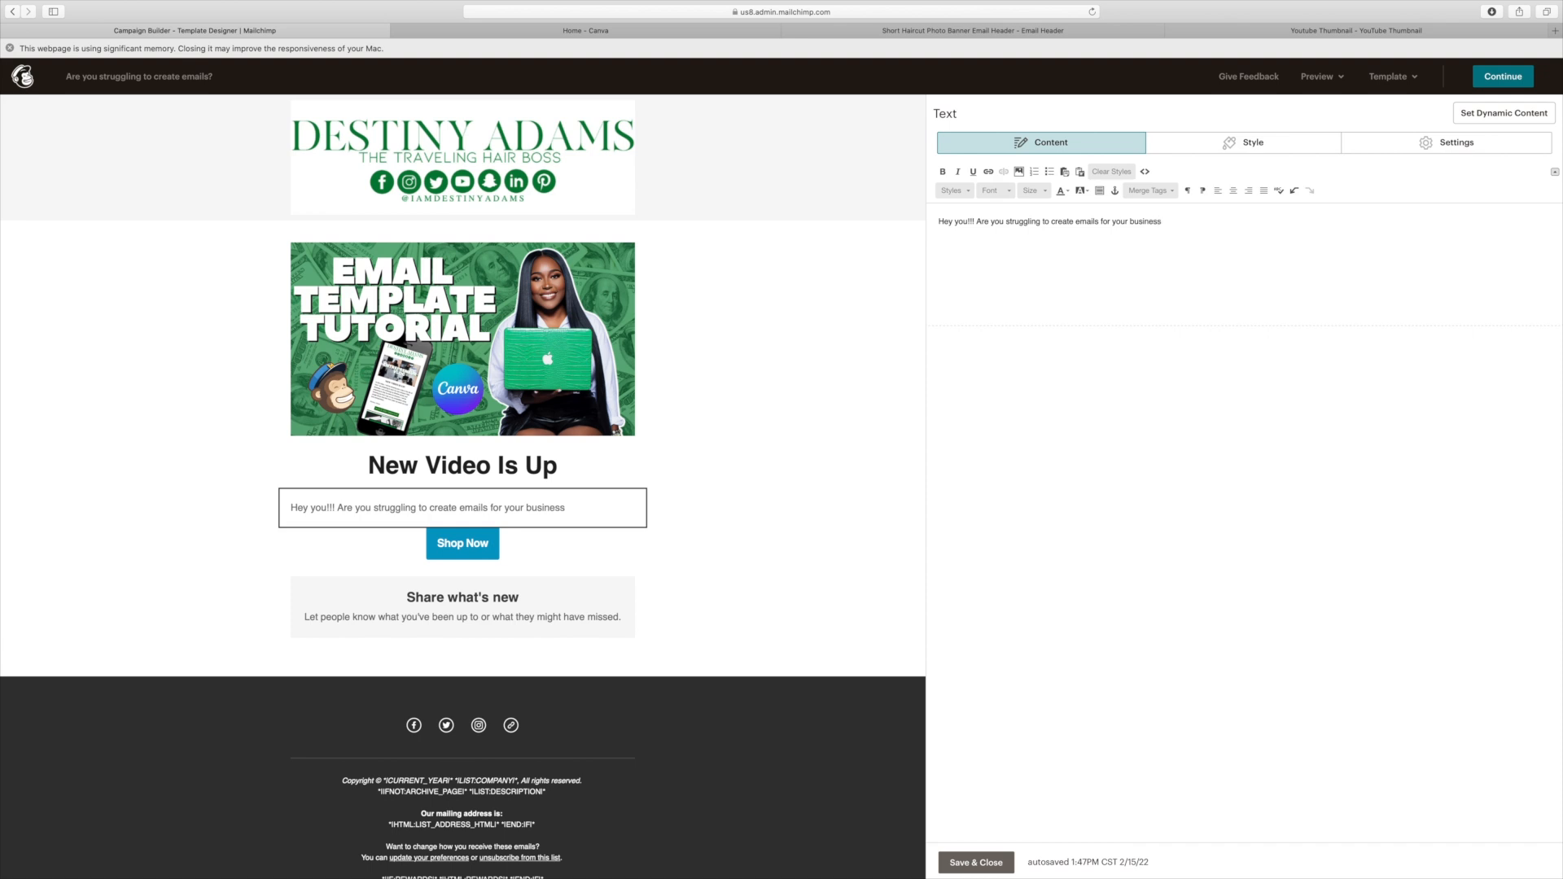
pyautogui.write('?')
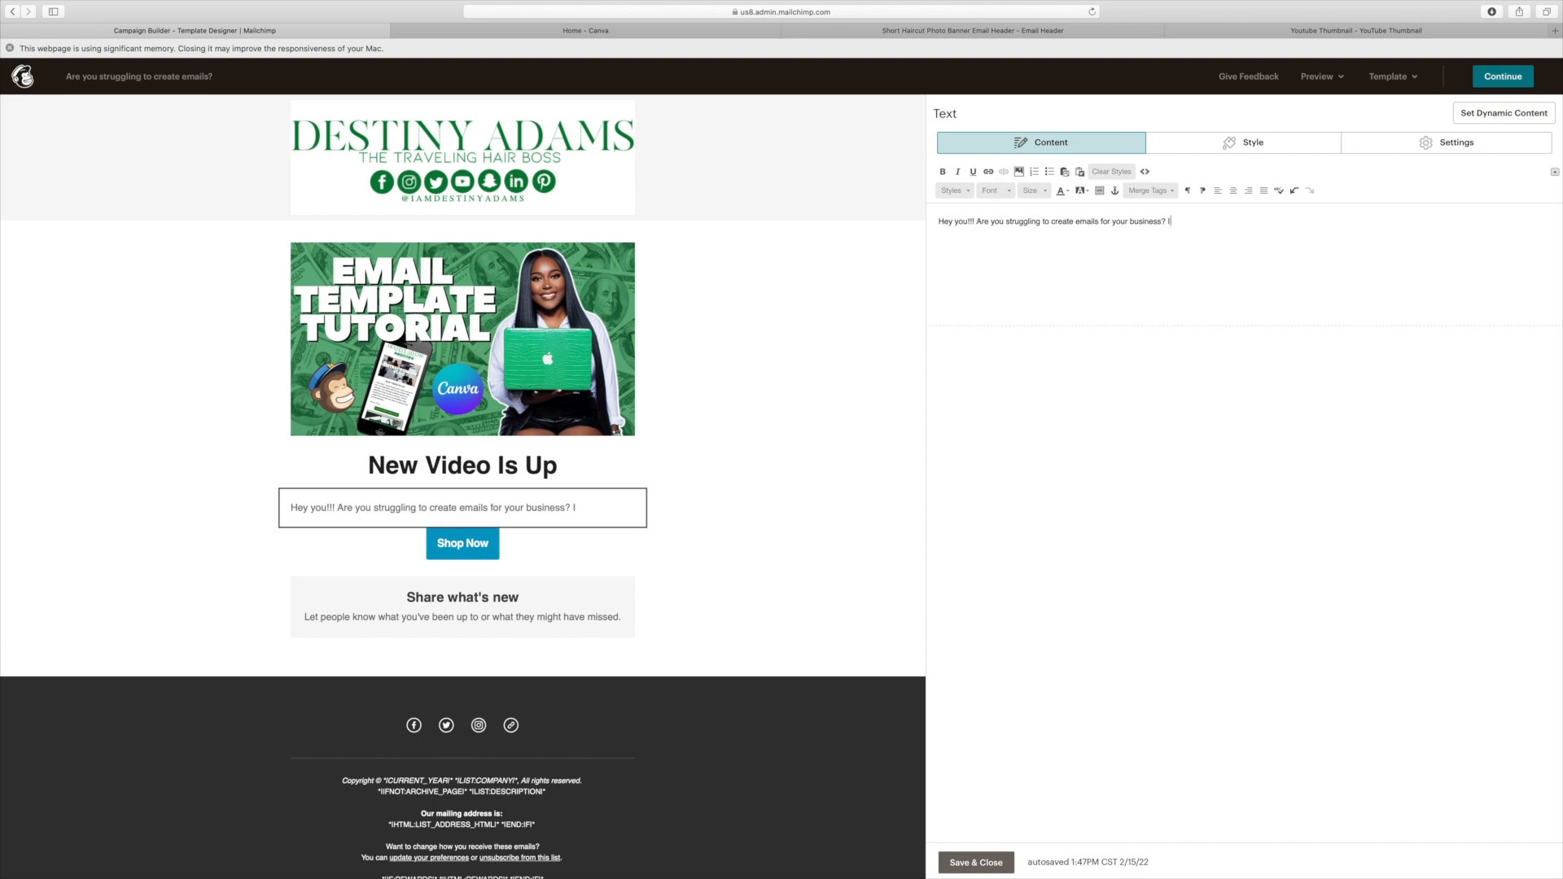
pyautogui.write('In this video, I was')
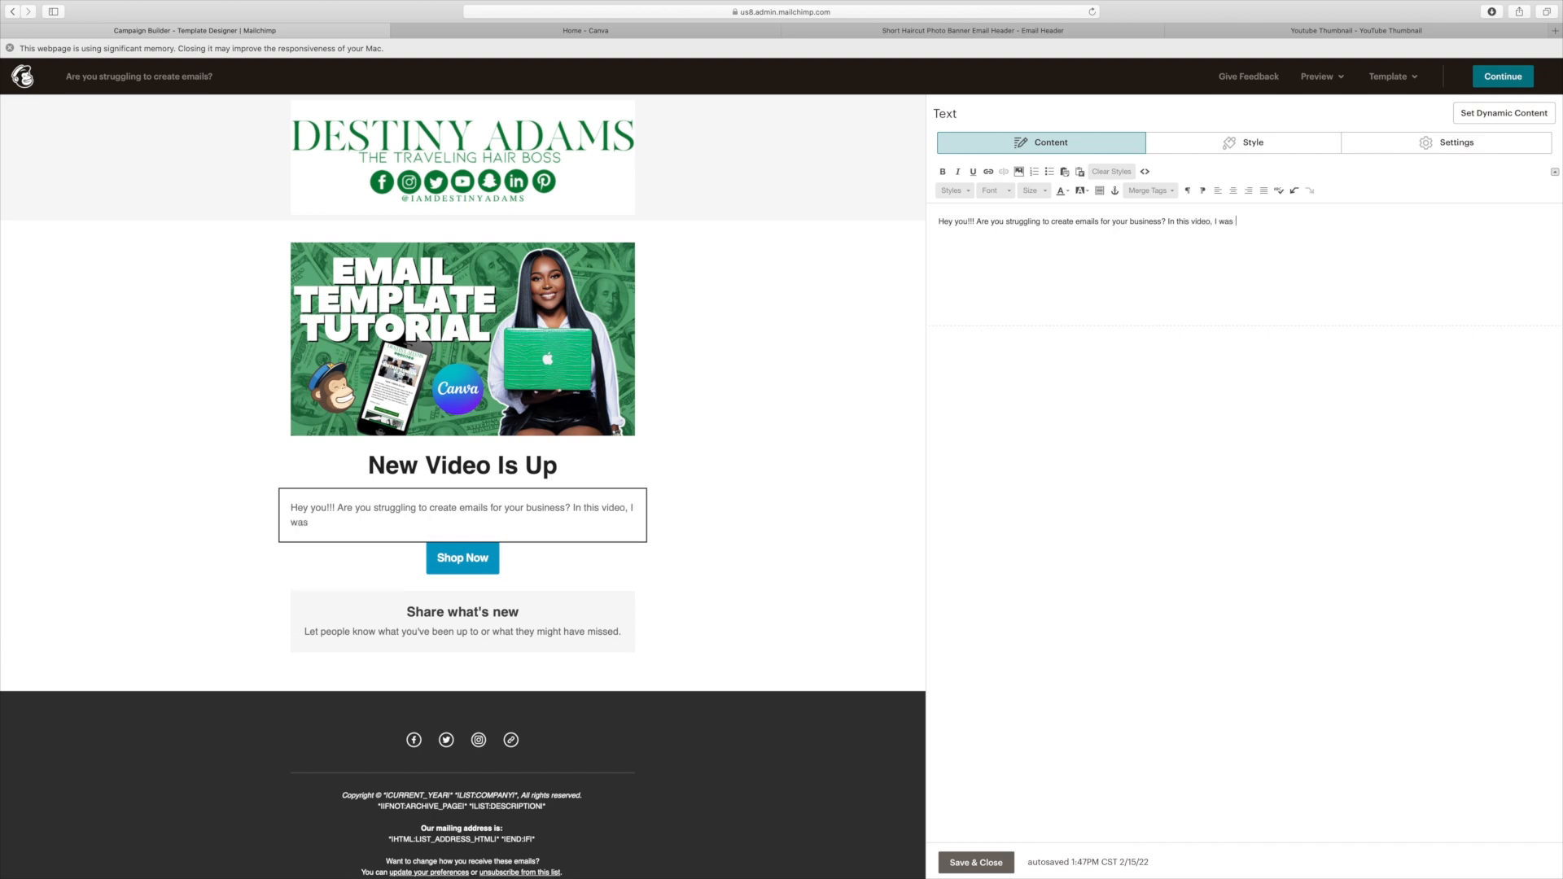
pyautogui.write('be showing you an easy')
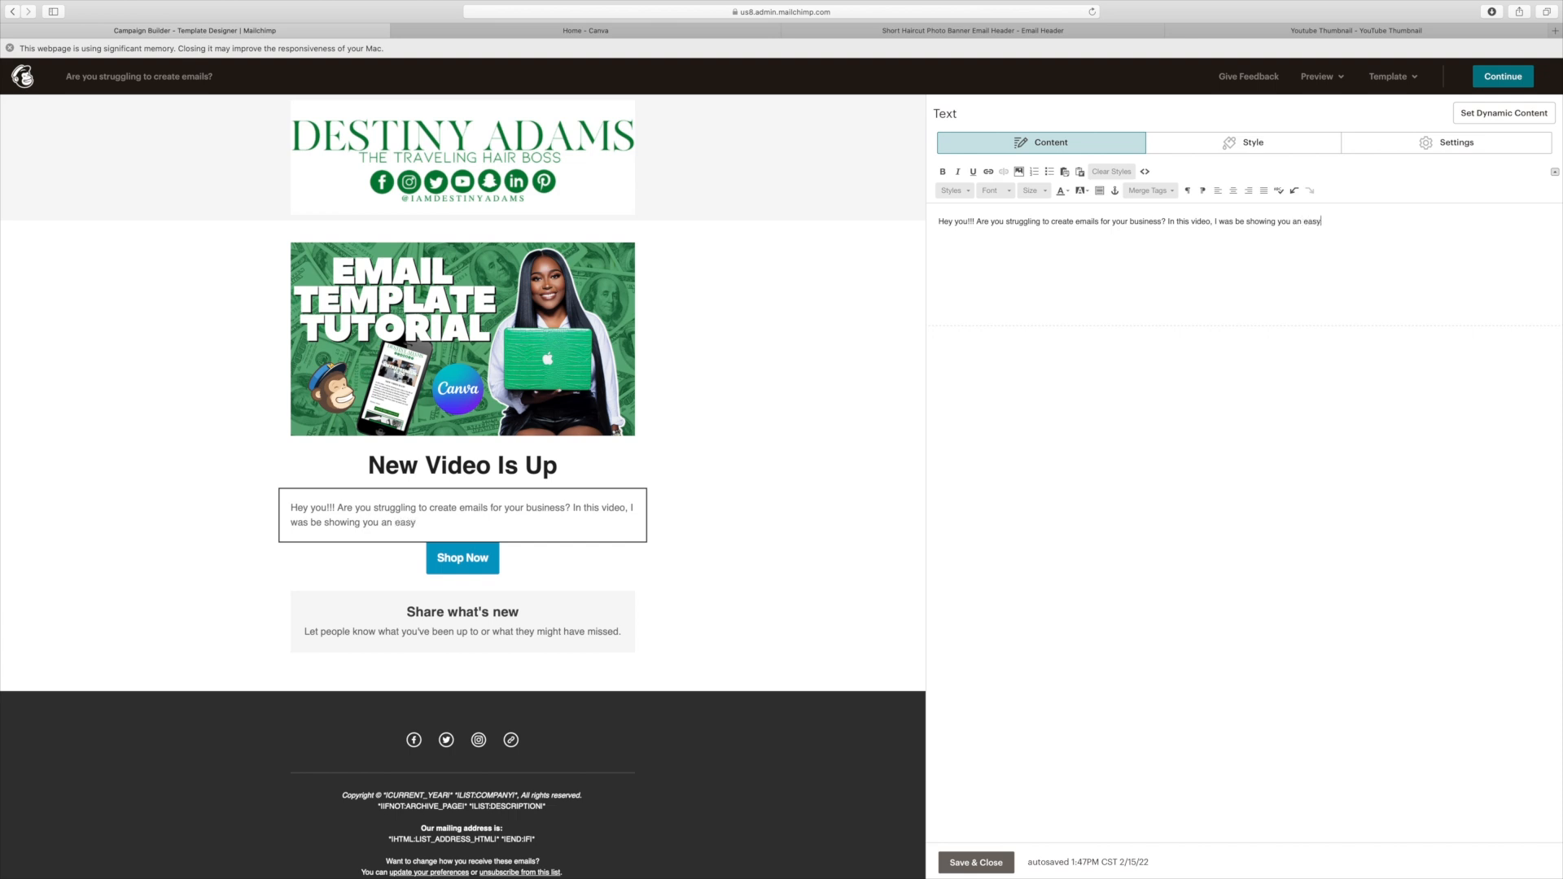
pyautogui.write('step by step tuto')
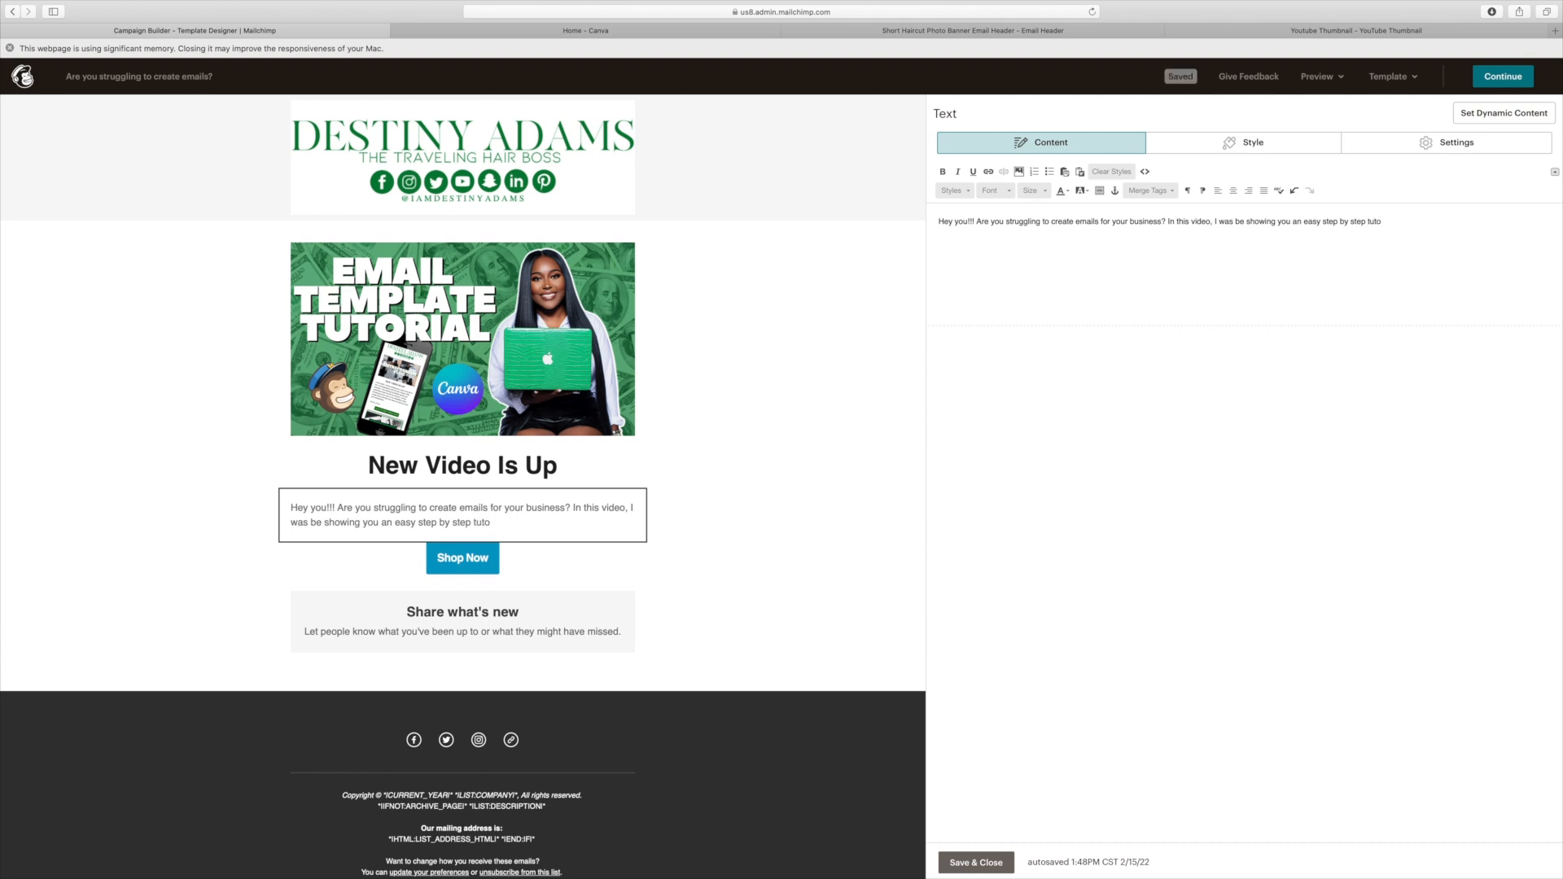
pyautogui.write('rial of how I cre')
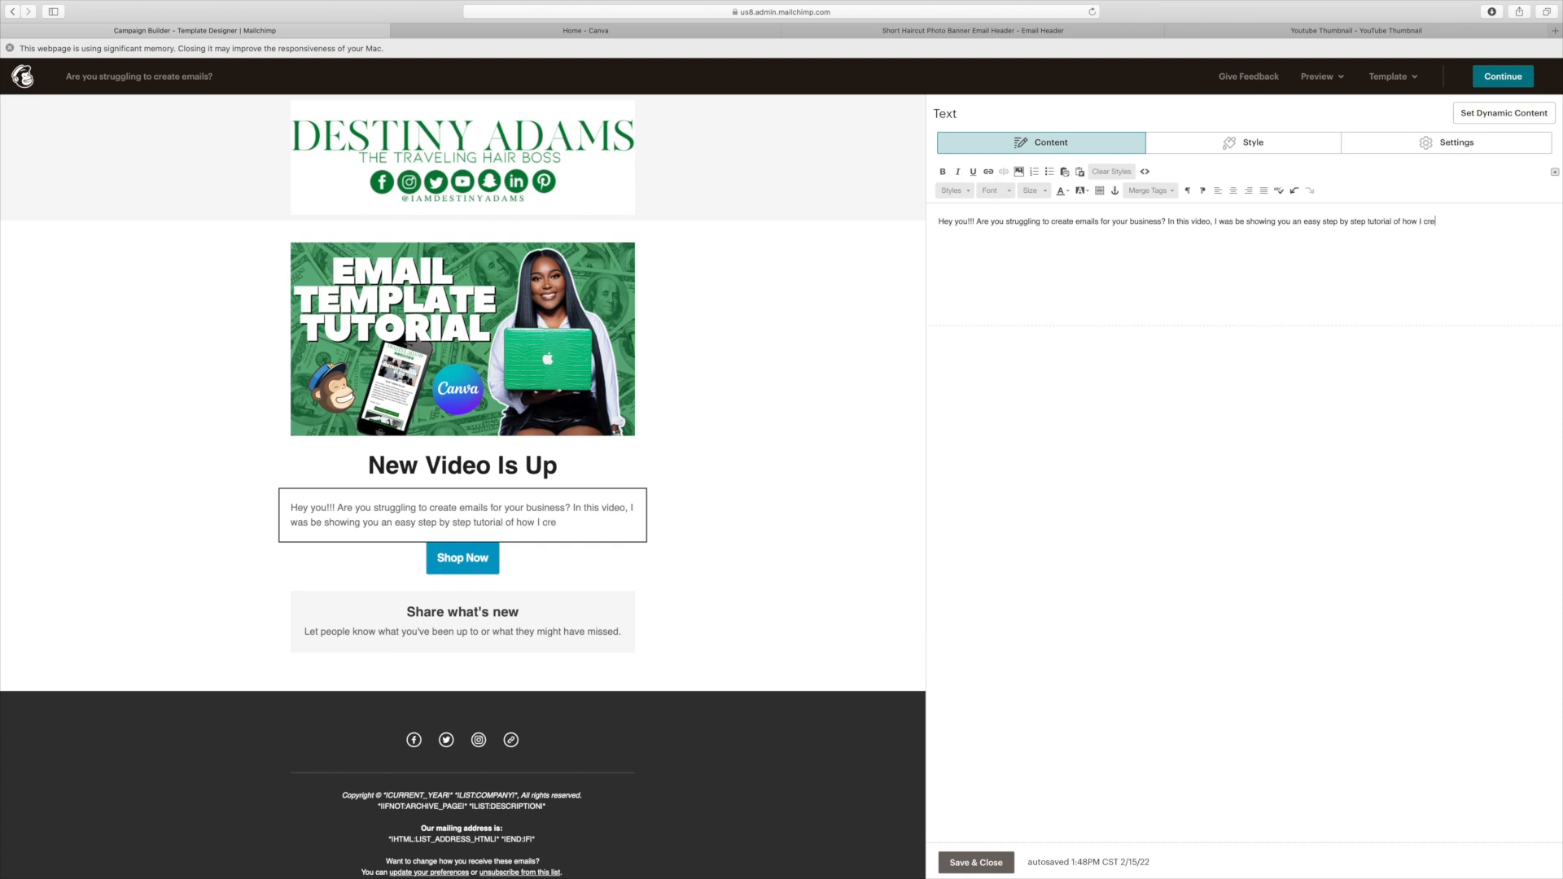
pyautogui.write('ate my e')
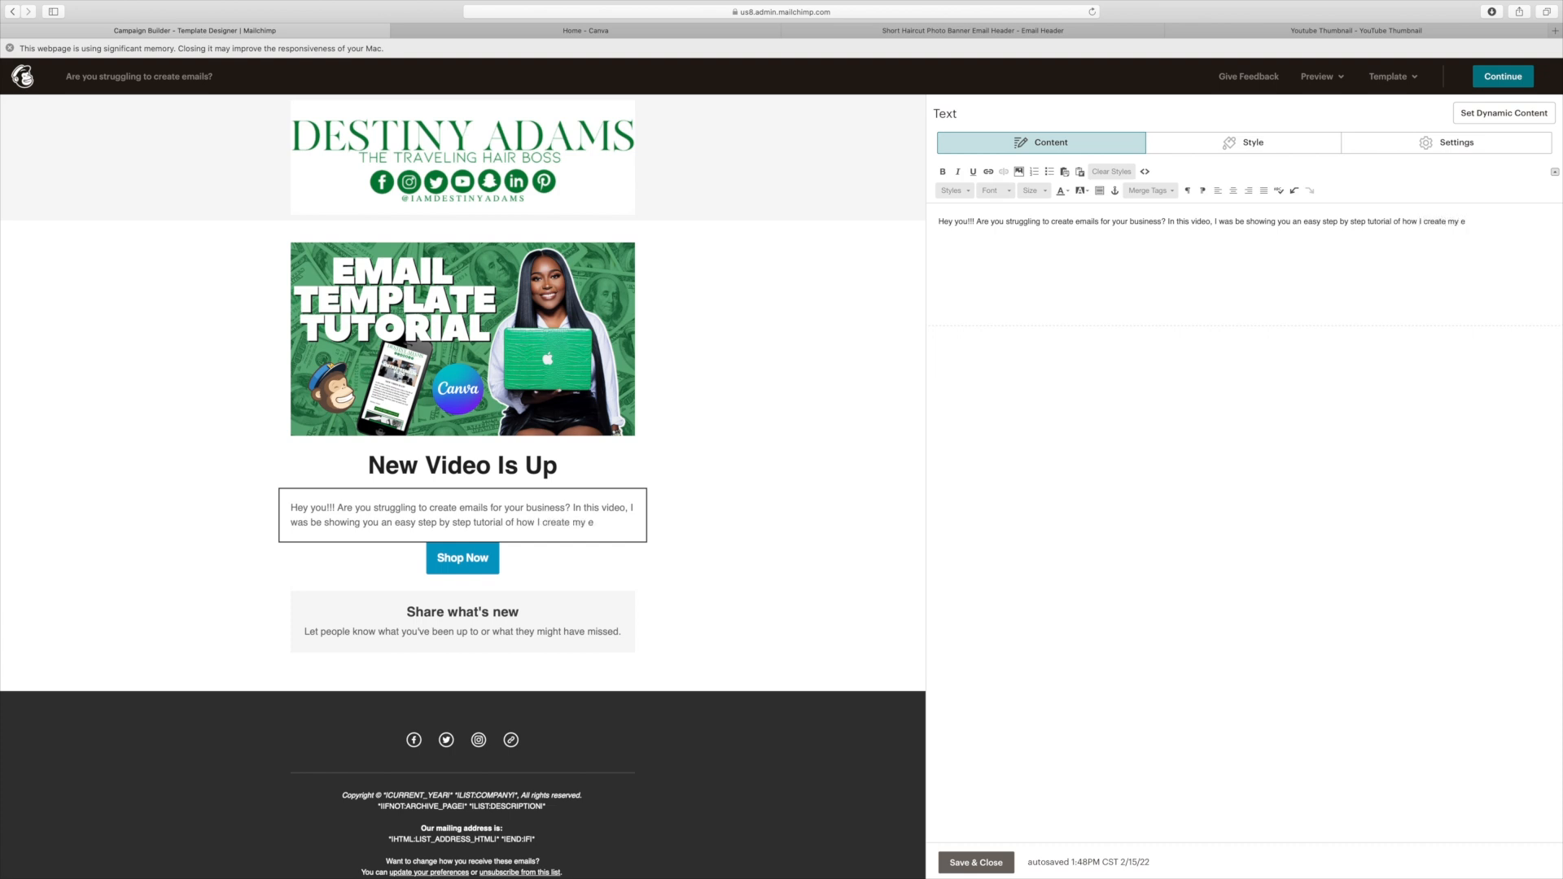
pyautogui.write('mail templates')
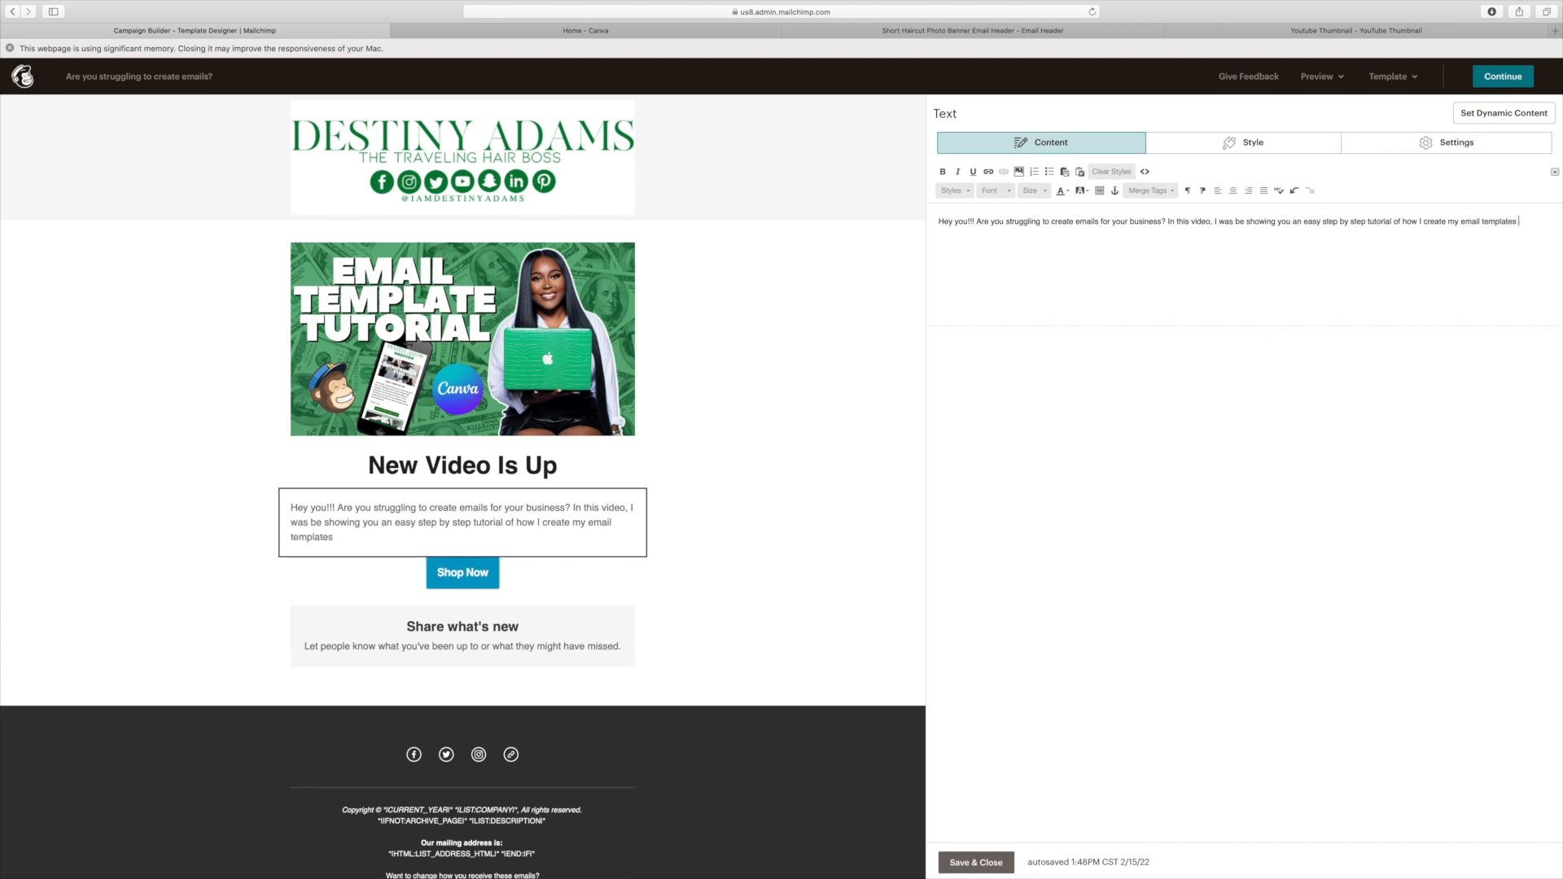
pyautogui.write('using Canva and Mai')
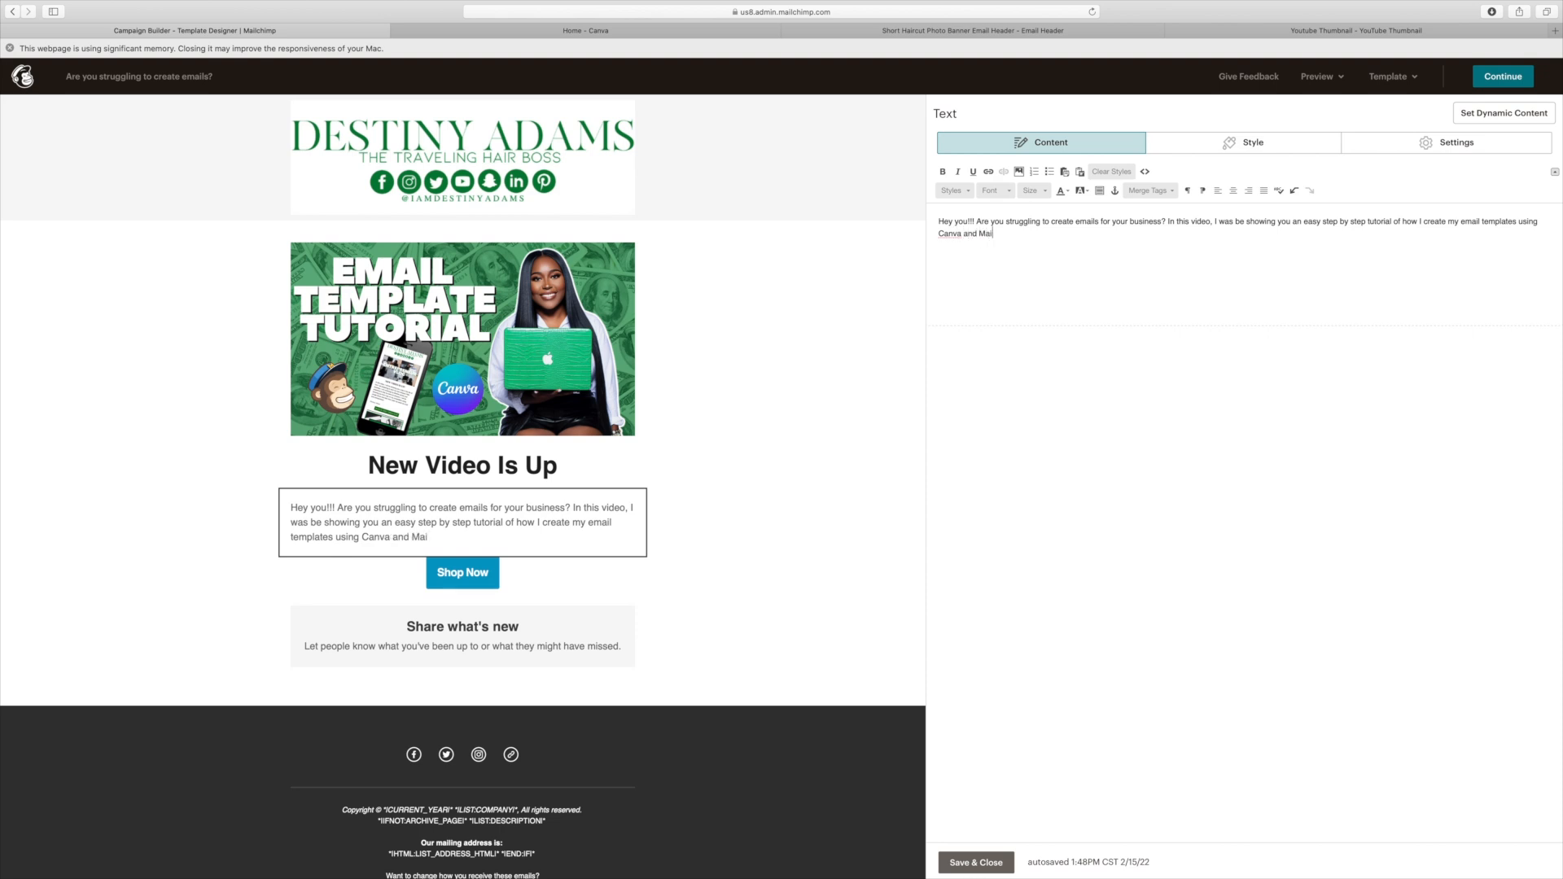
pyautogui.write('lchim')
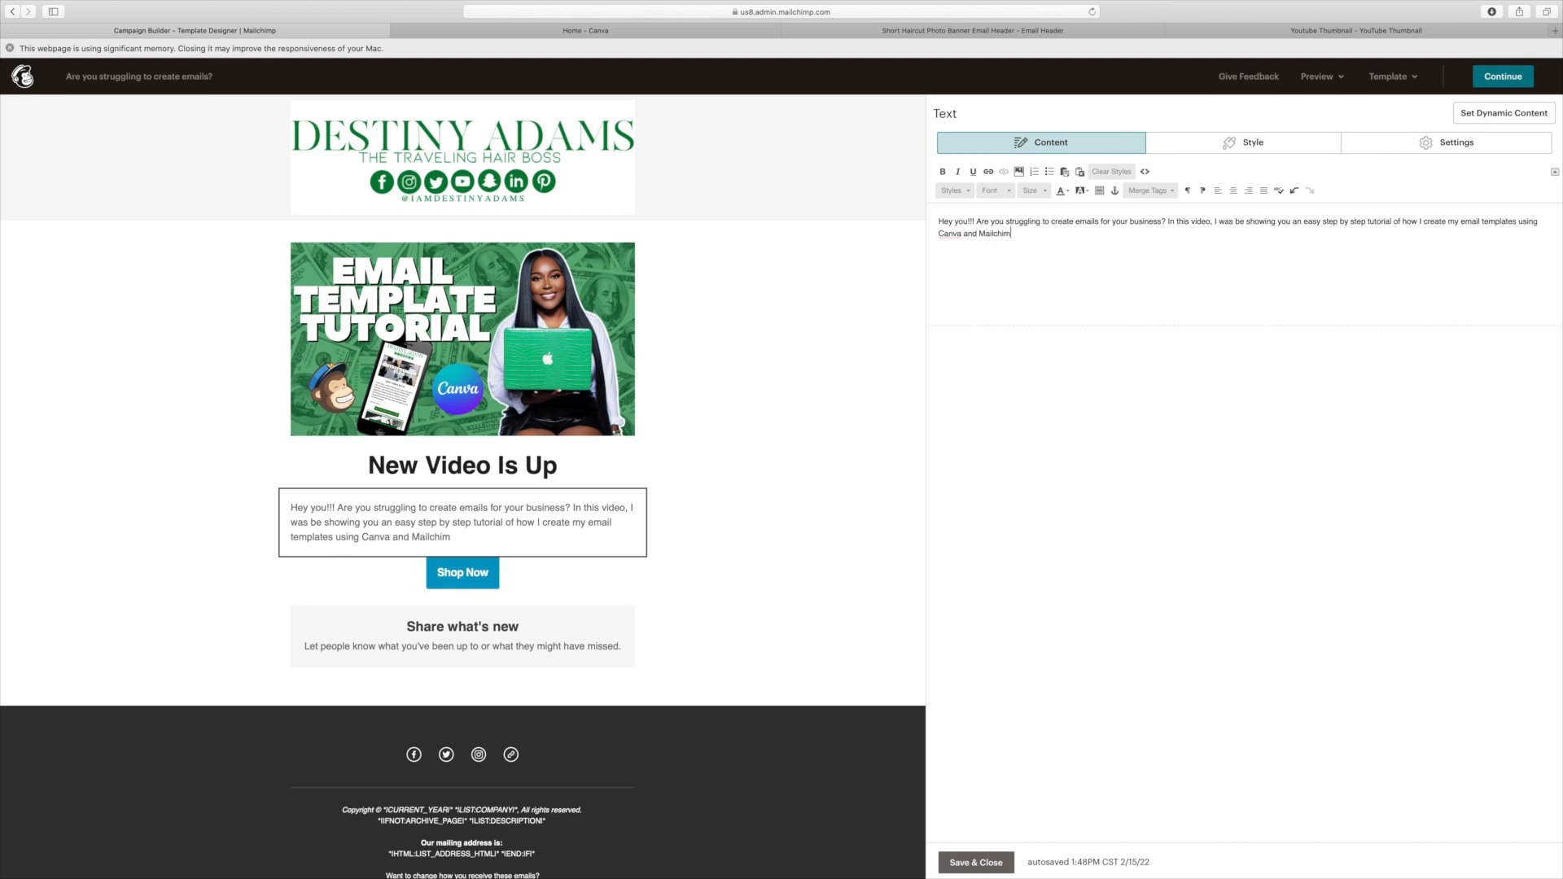
pyautogui.write('p.')
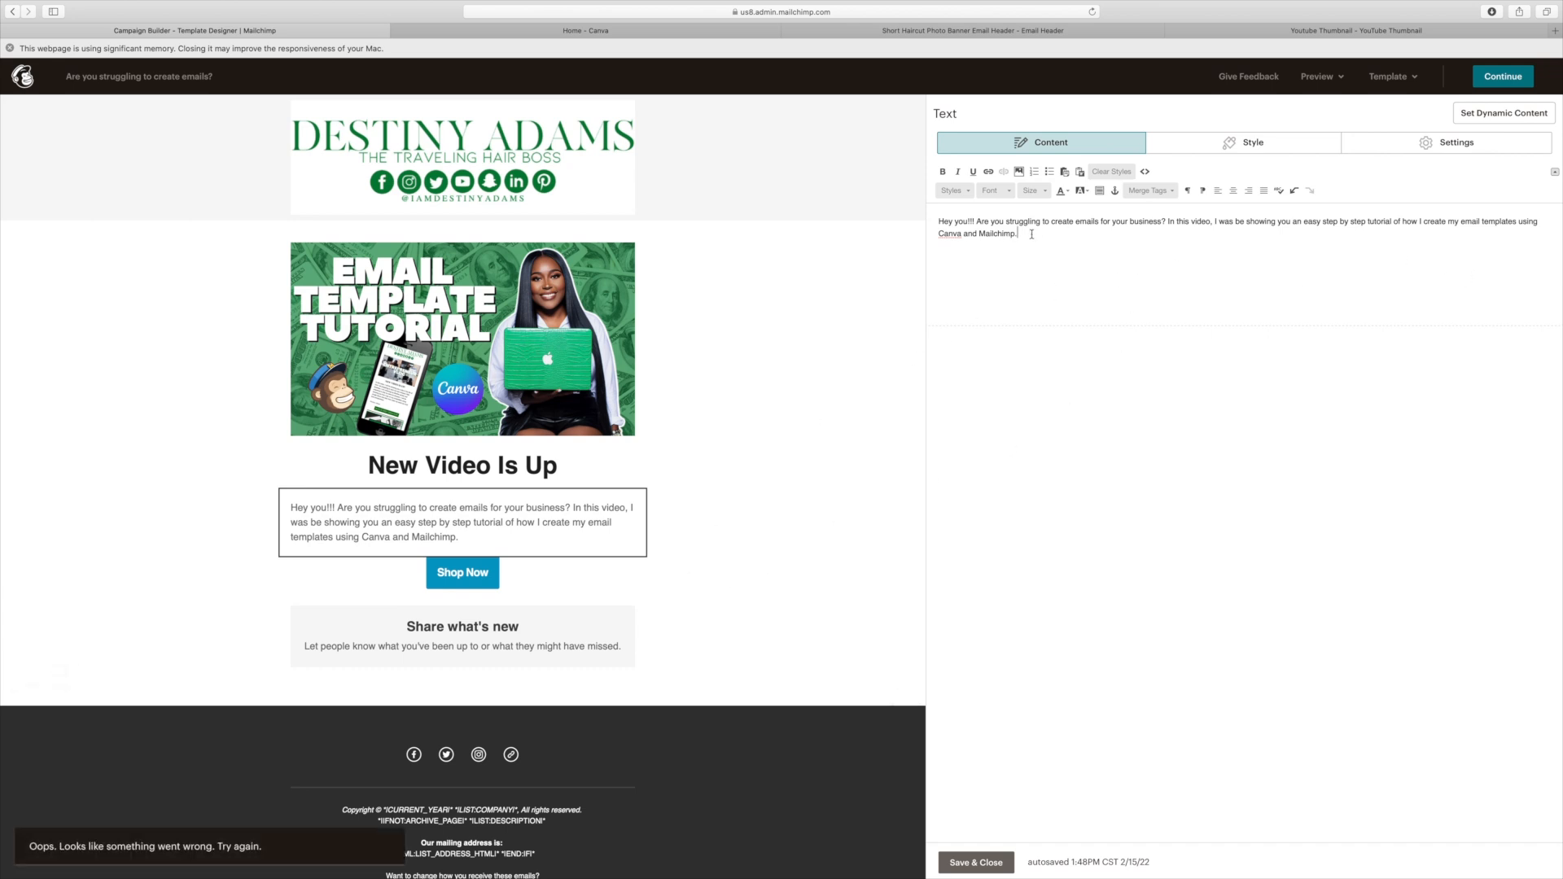
pyautogui.write('Let m')
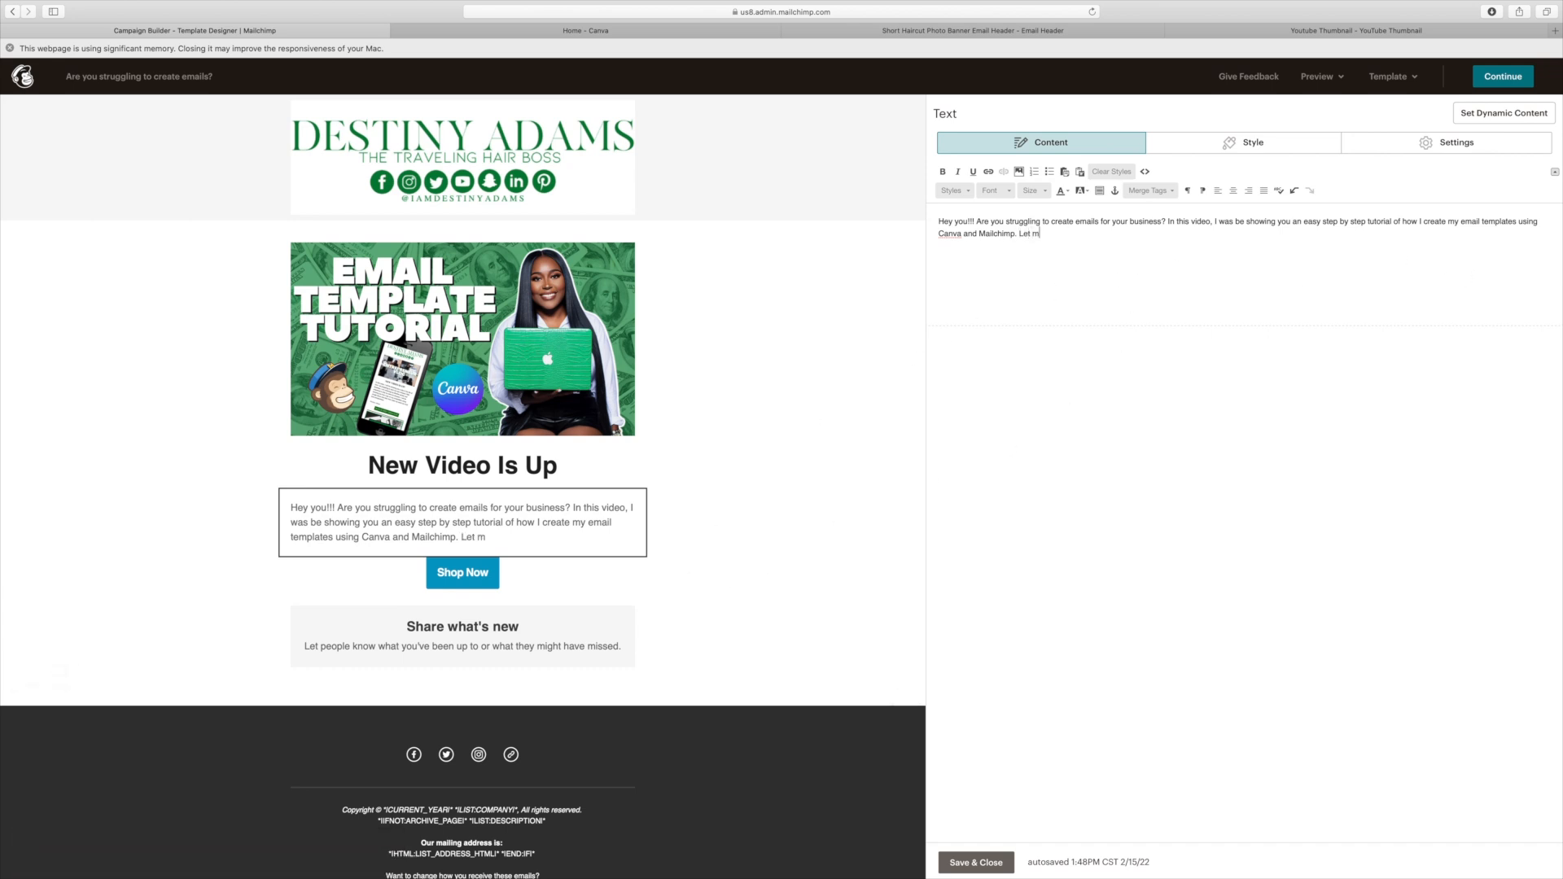
pyautogui.write('e know what')
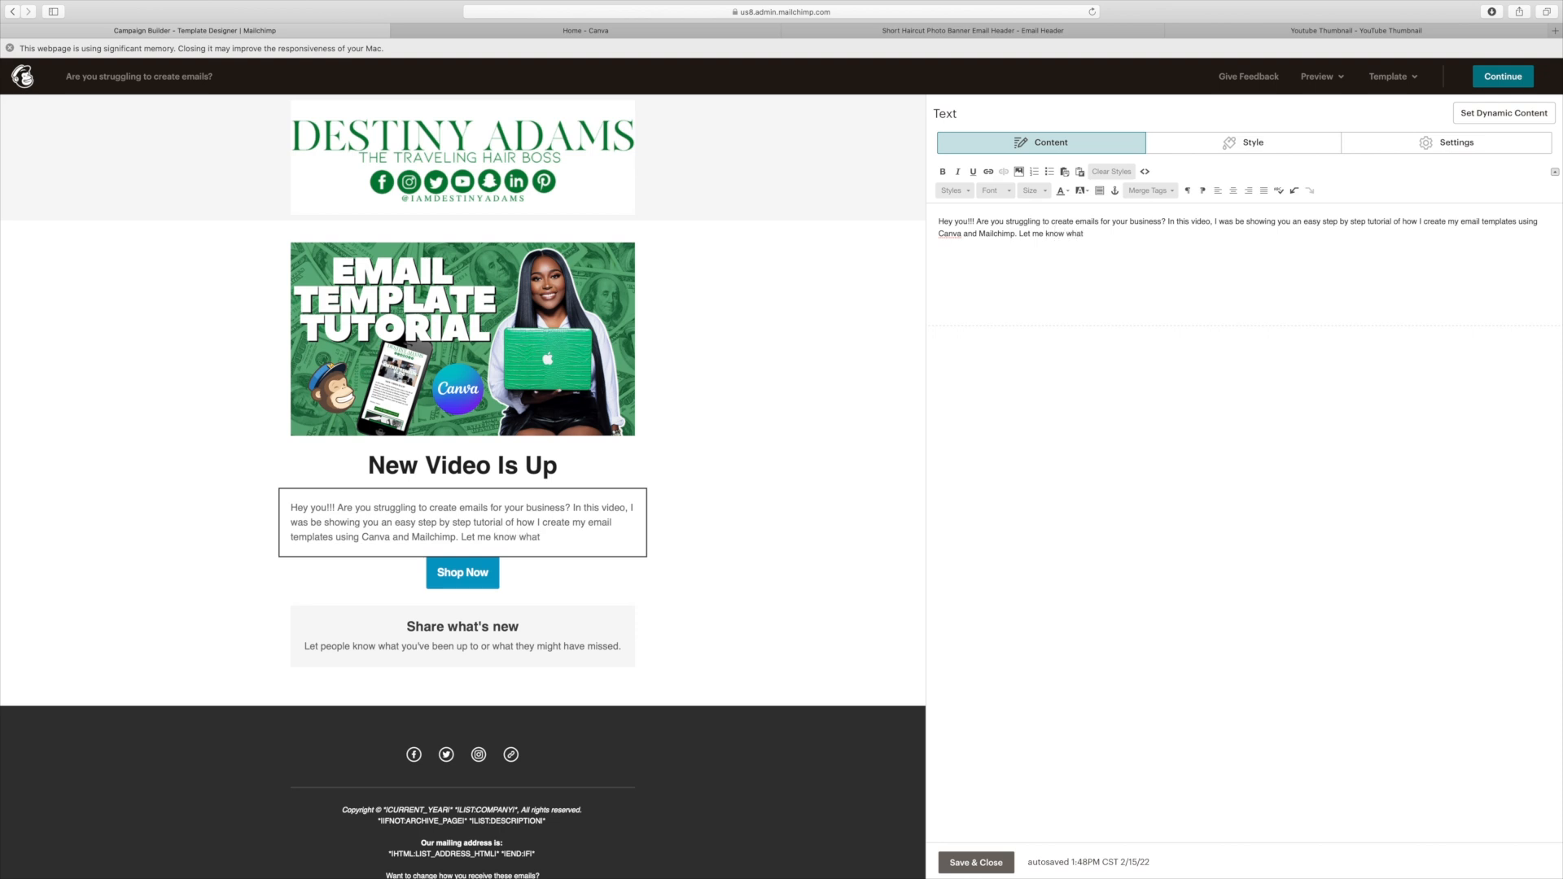
pyautogui.write('you')
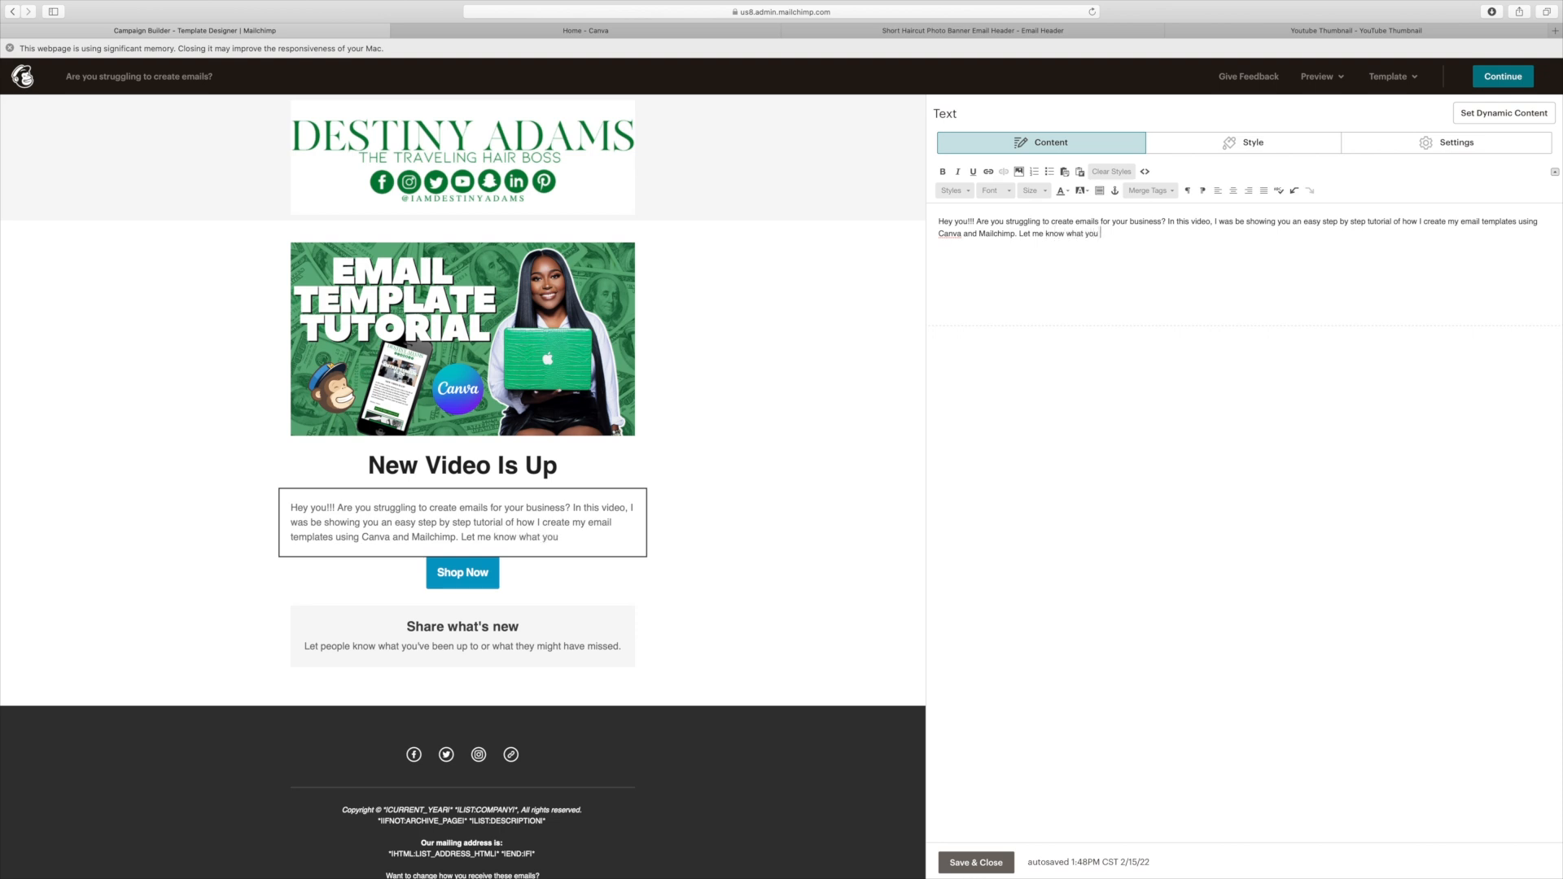
pyautogui.write('think.')
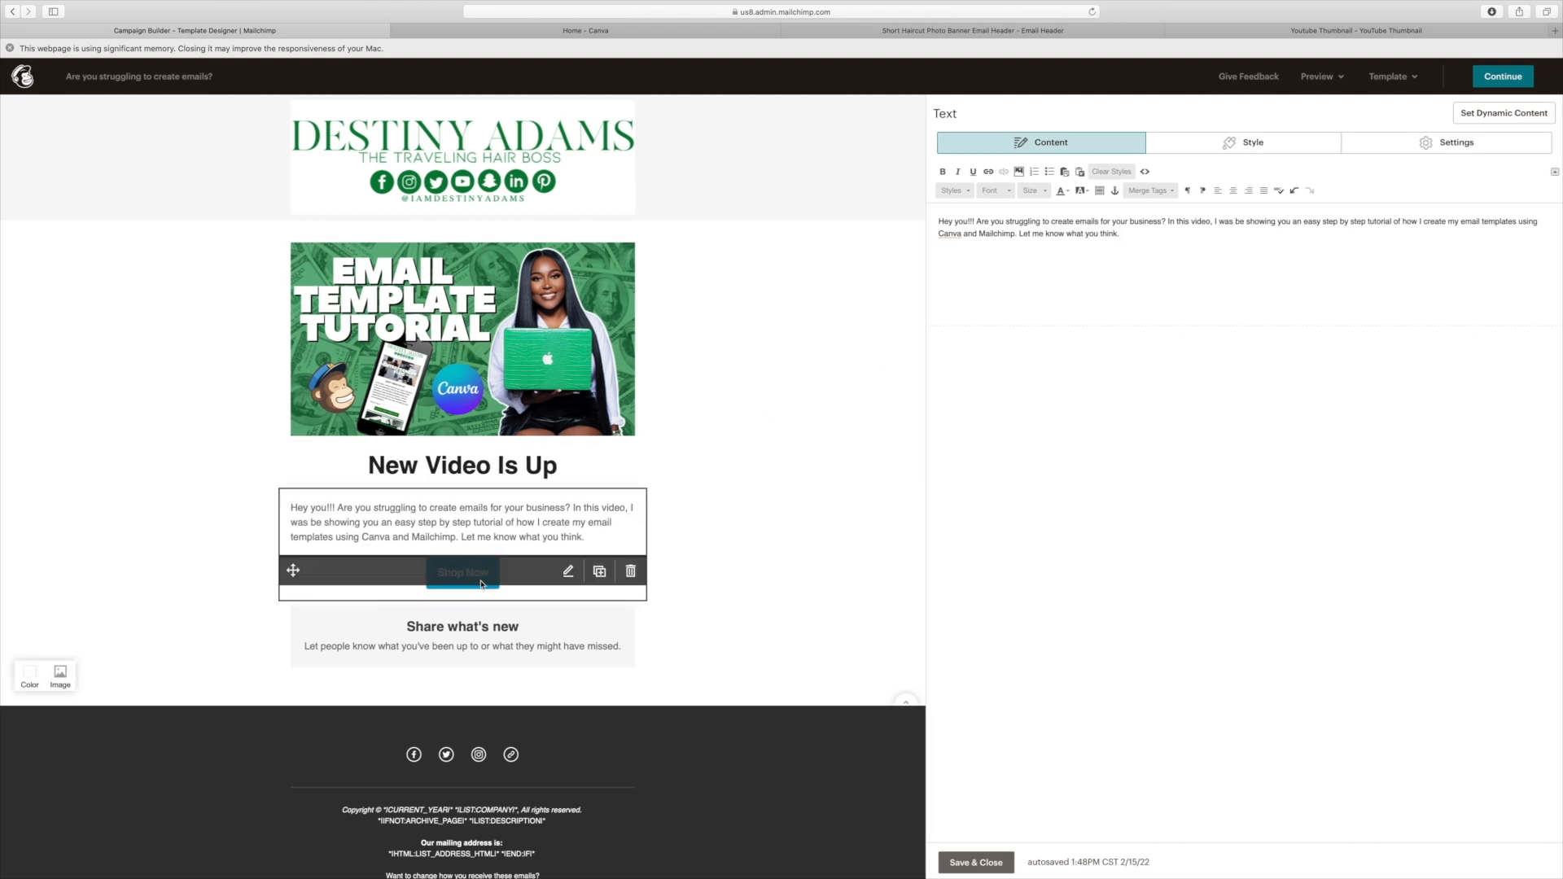
# Step: Set the button's text to 'Watch Now'
pyautogui.click(462, 570)
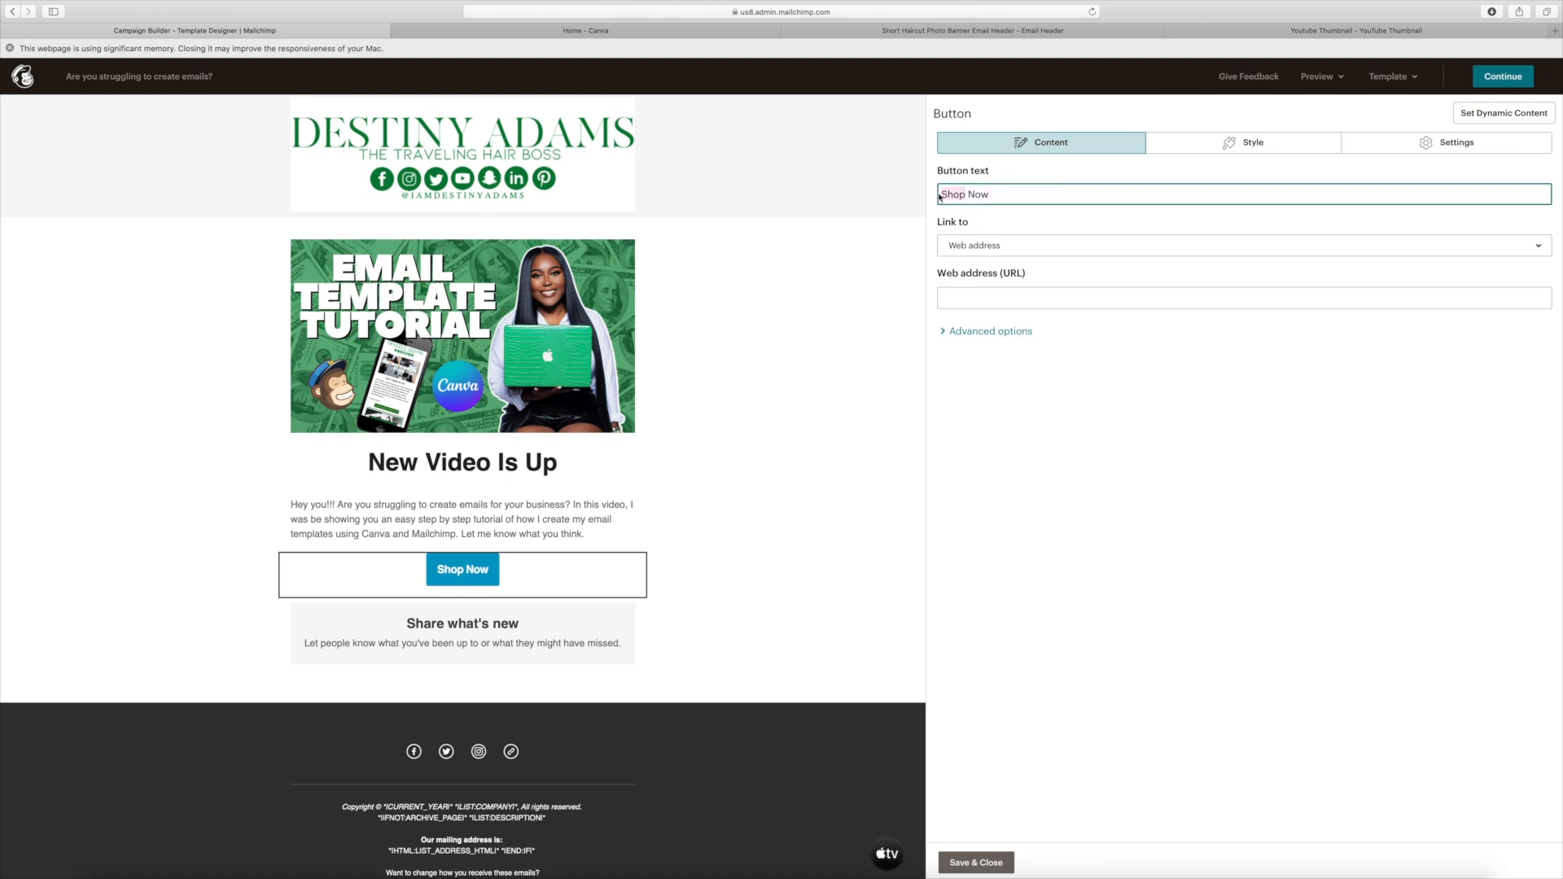
pyautogui.write('Wa Now')
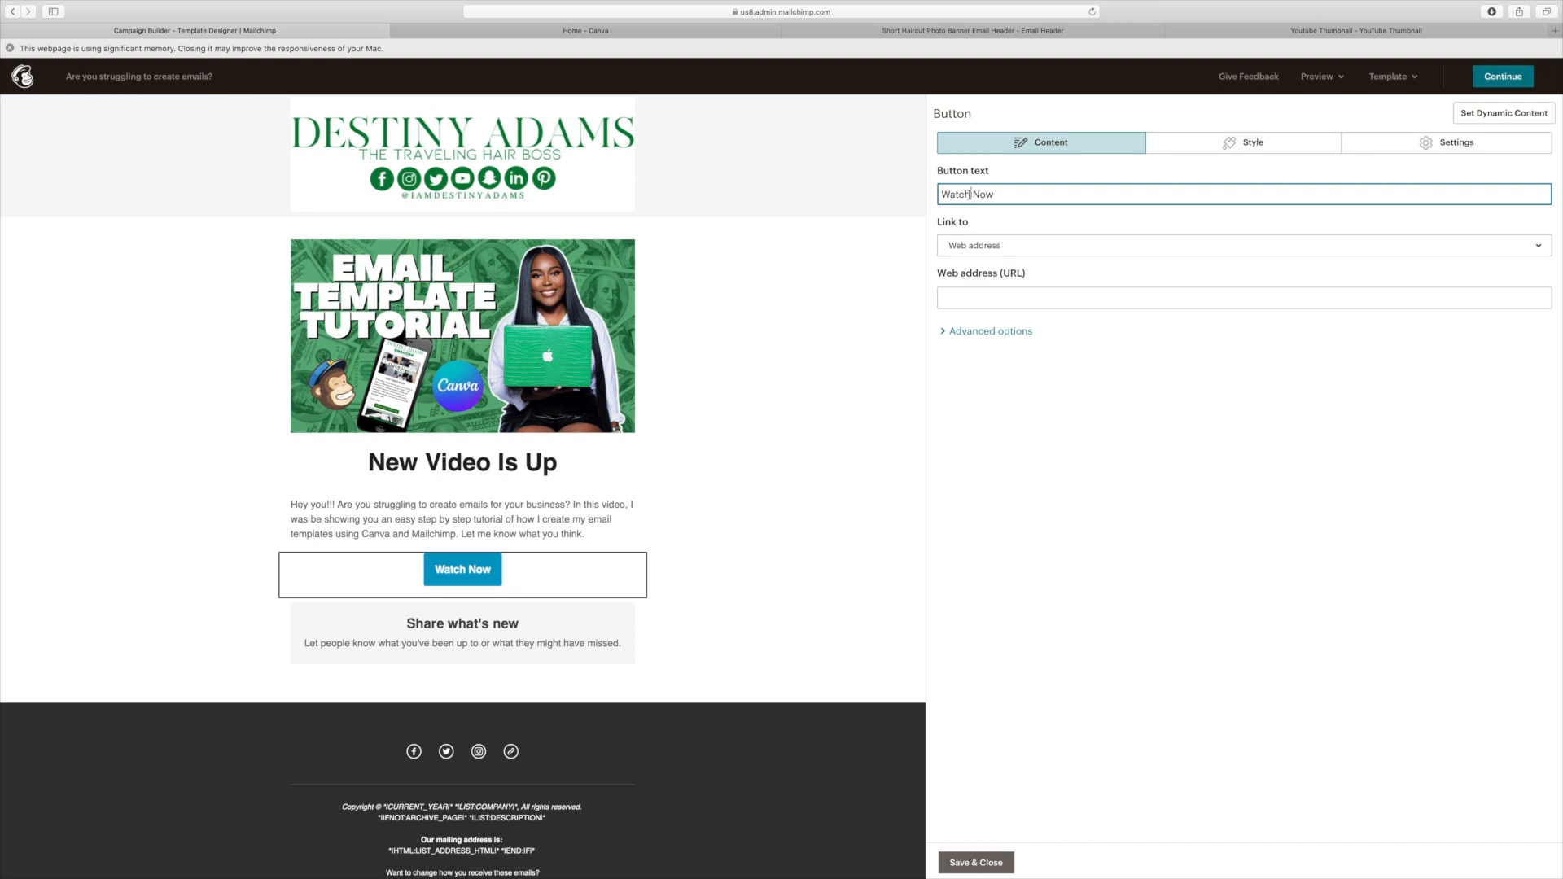
pyautogui.doubleClick(954, 195)
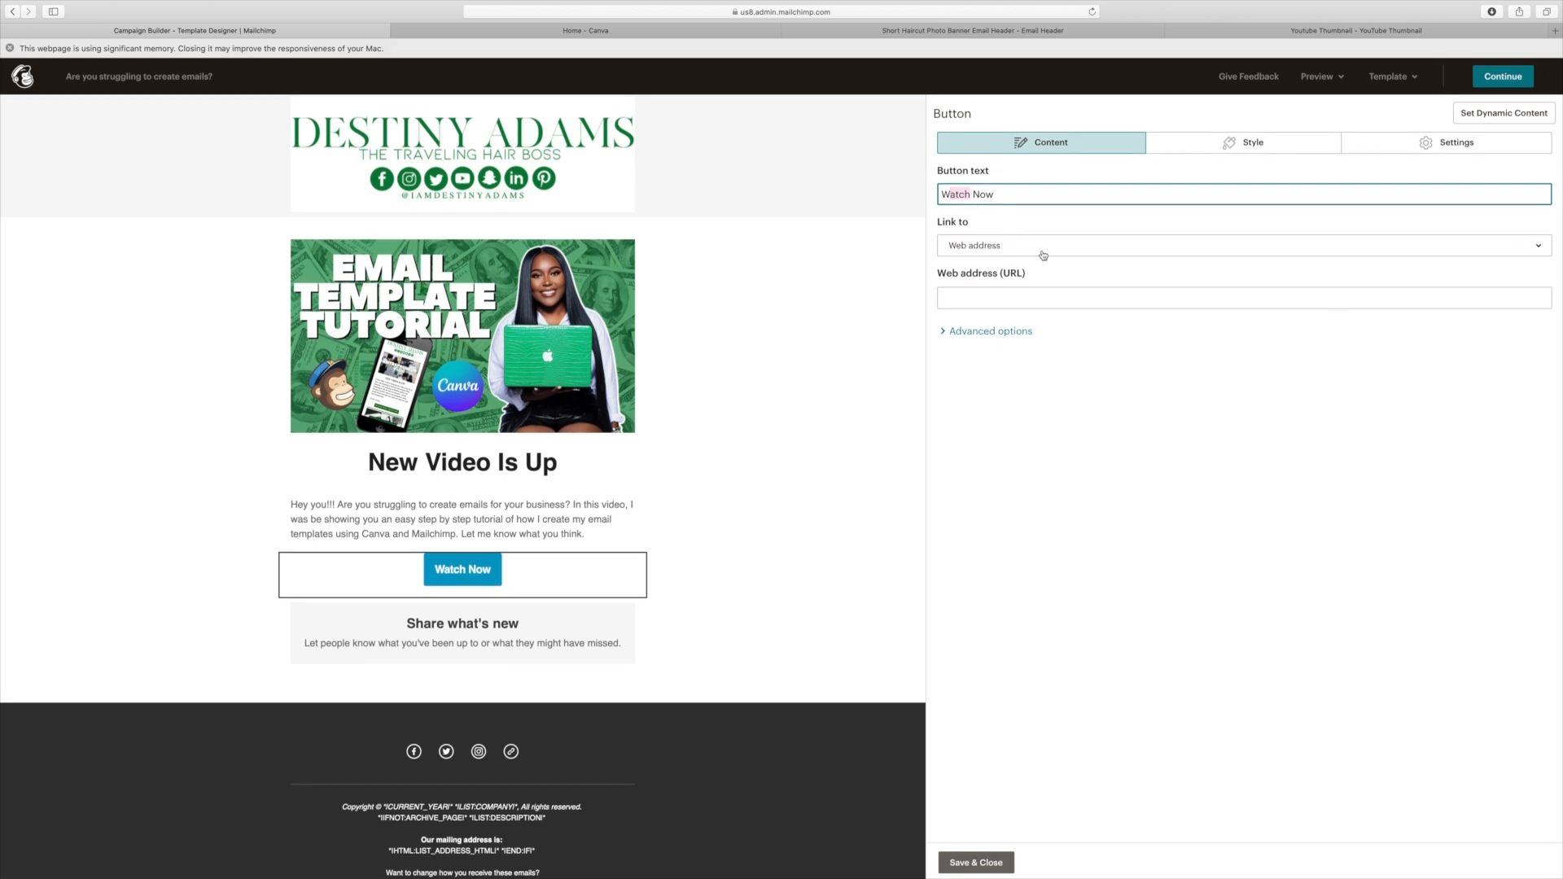
# Step: Begin entering YouTube.com/iamdestinyadams as the button's web address
pyautogui.click(1242, 297)
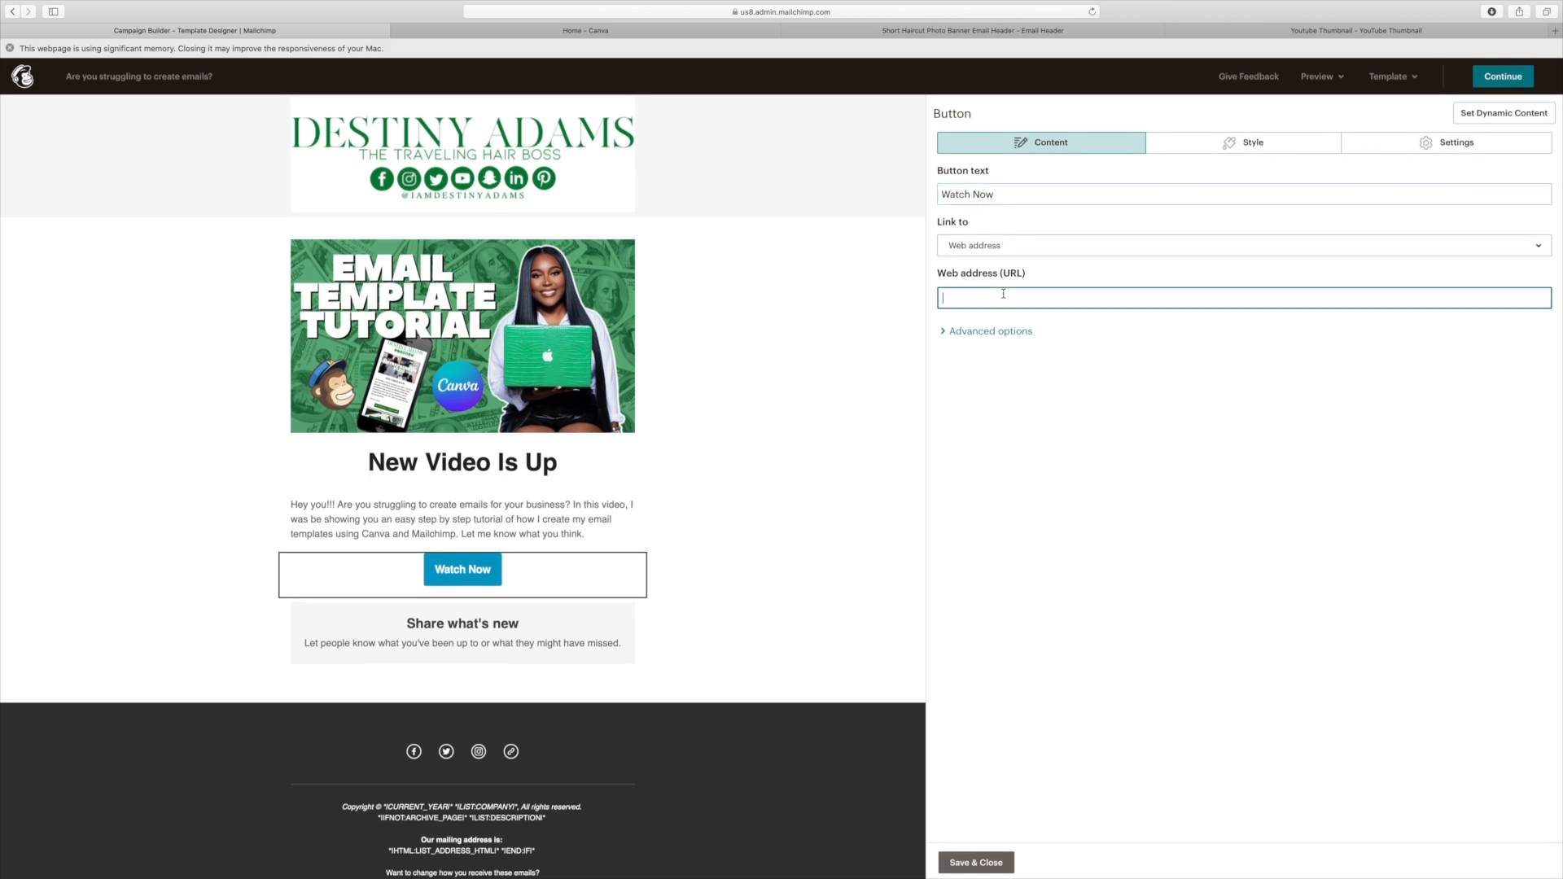
pyautogui.write('youtub')
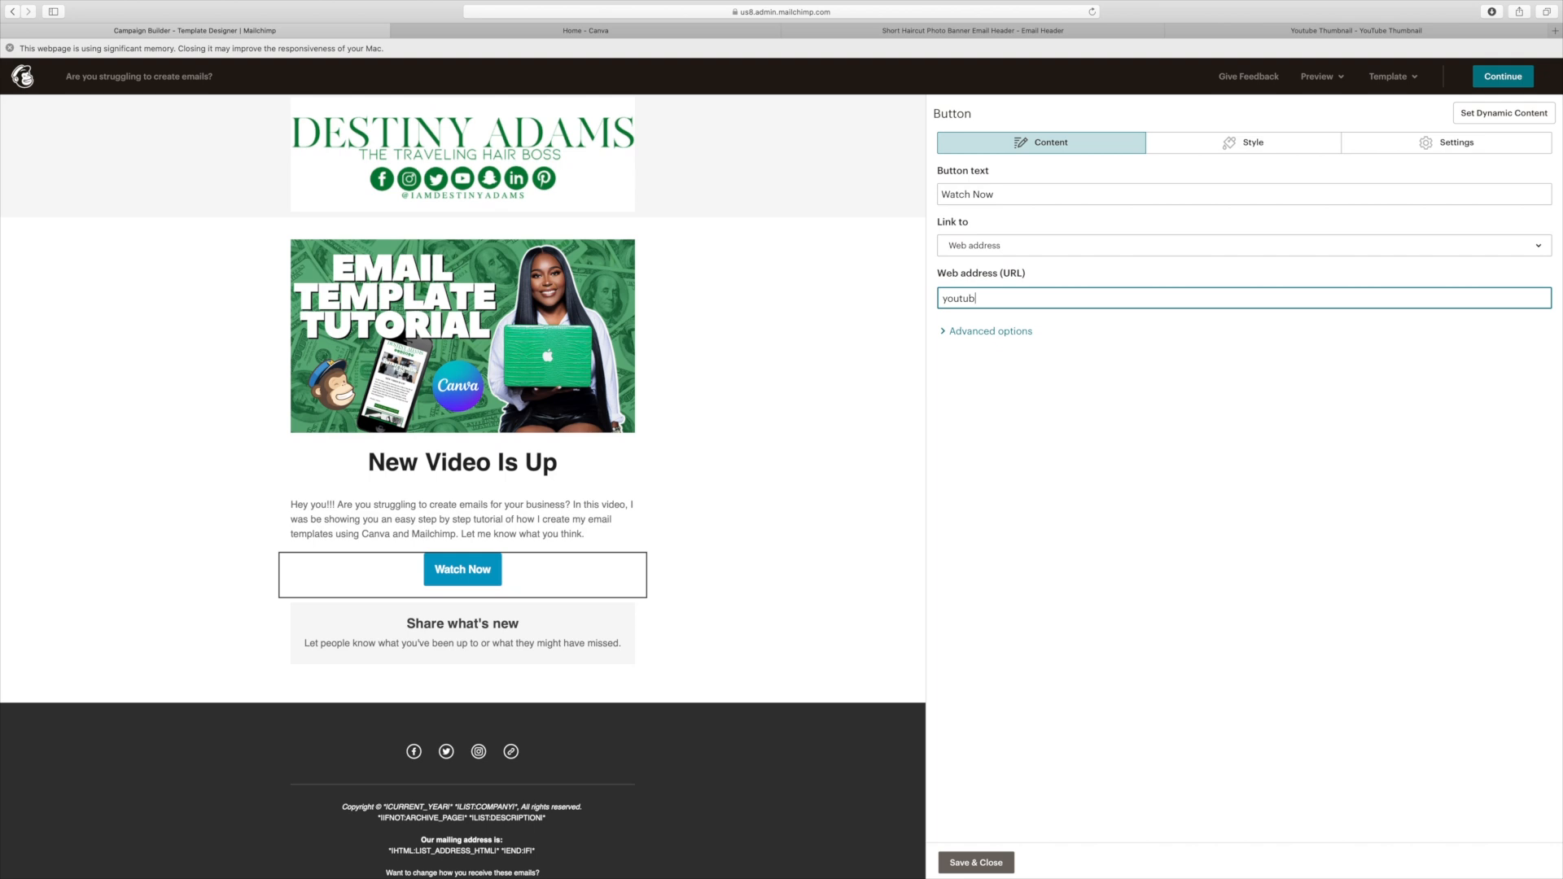
pyautogui.write('YouTube.com/i')
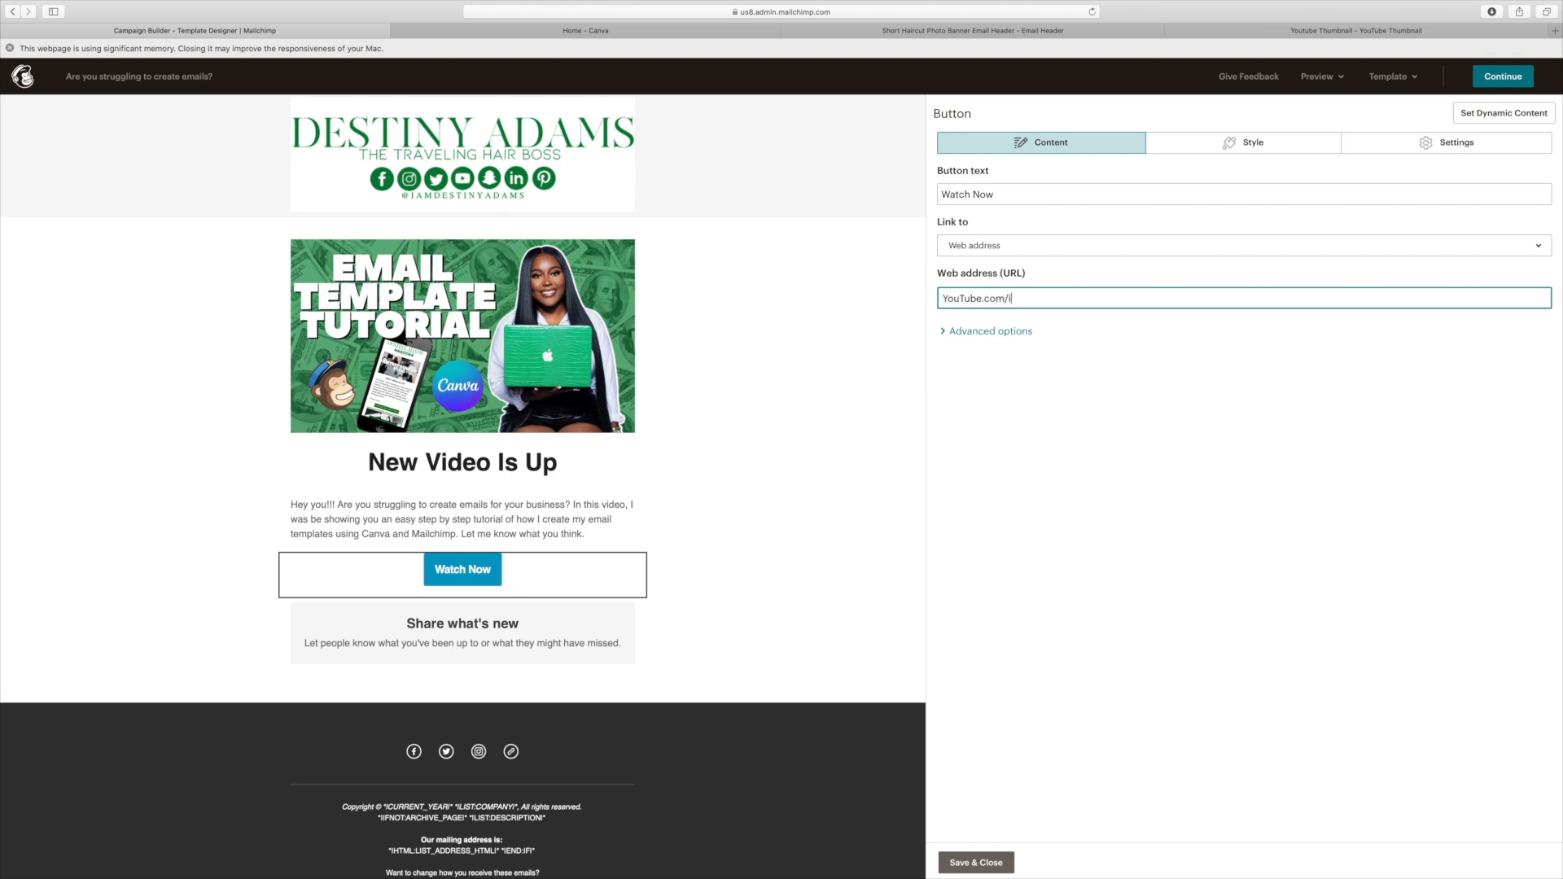
pyautogui.write('amdestinyadams')
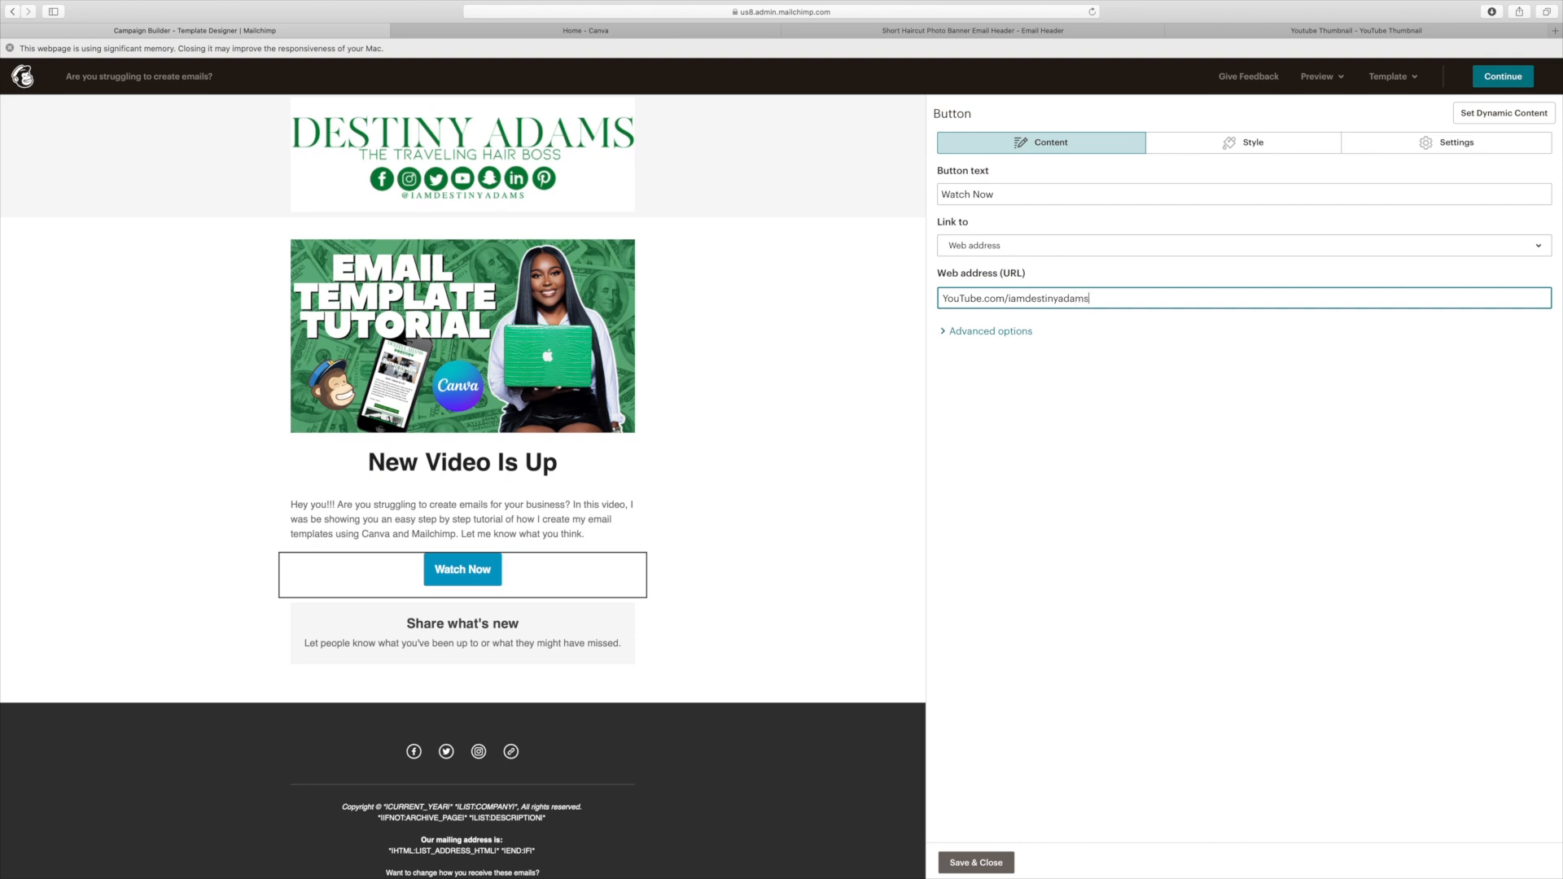
pyautogui.moveTo(1047, 317)
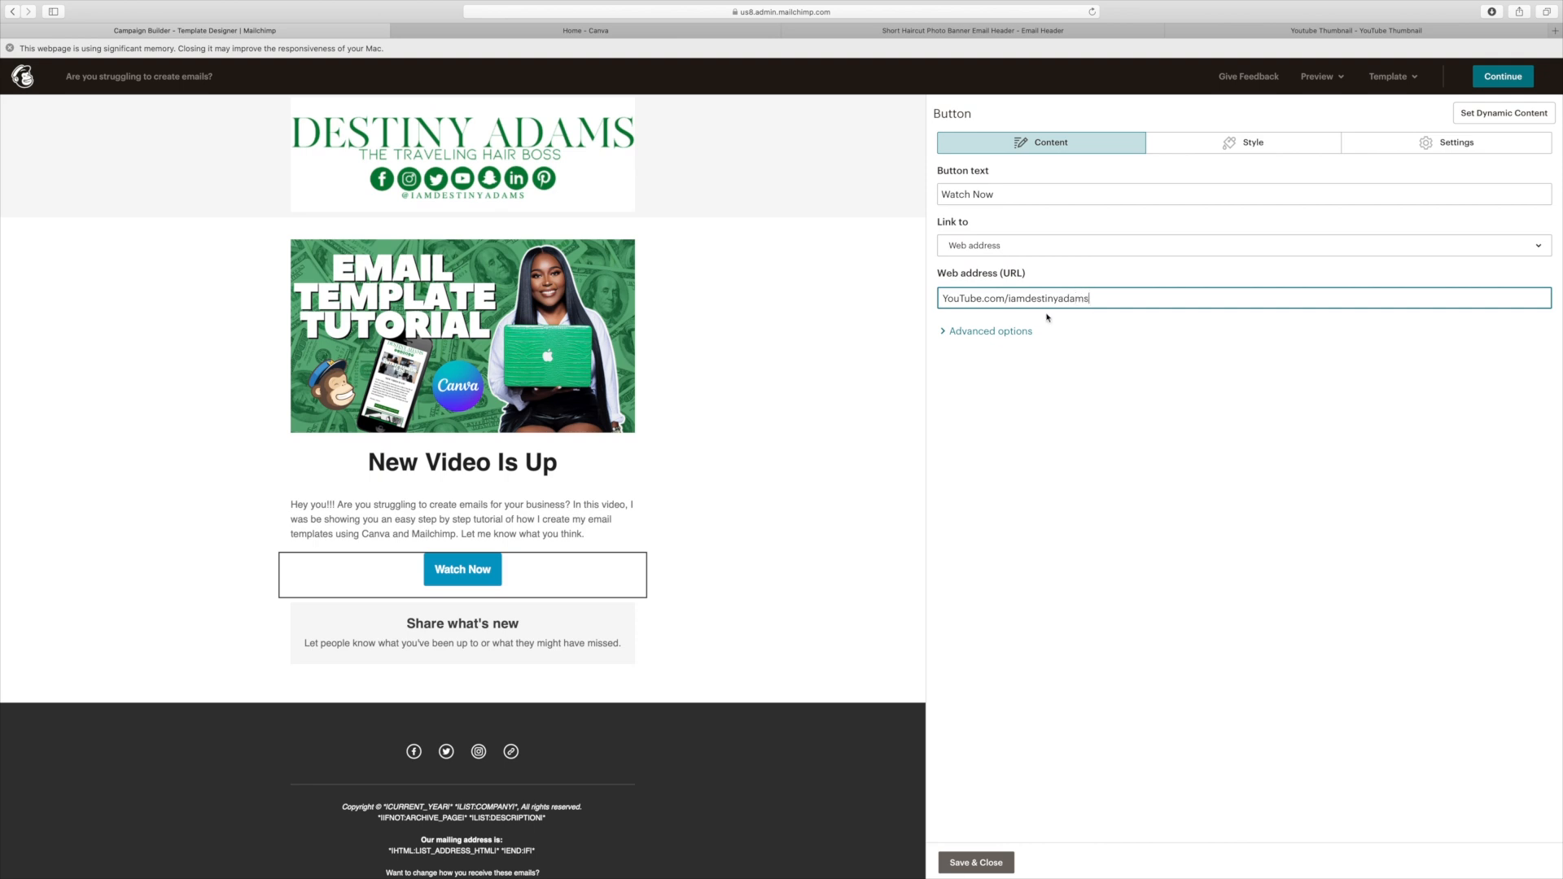
# Step: Style the Watch Now button with square corners and a #008037 green background
pyautogui.click(1242, 141)
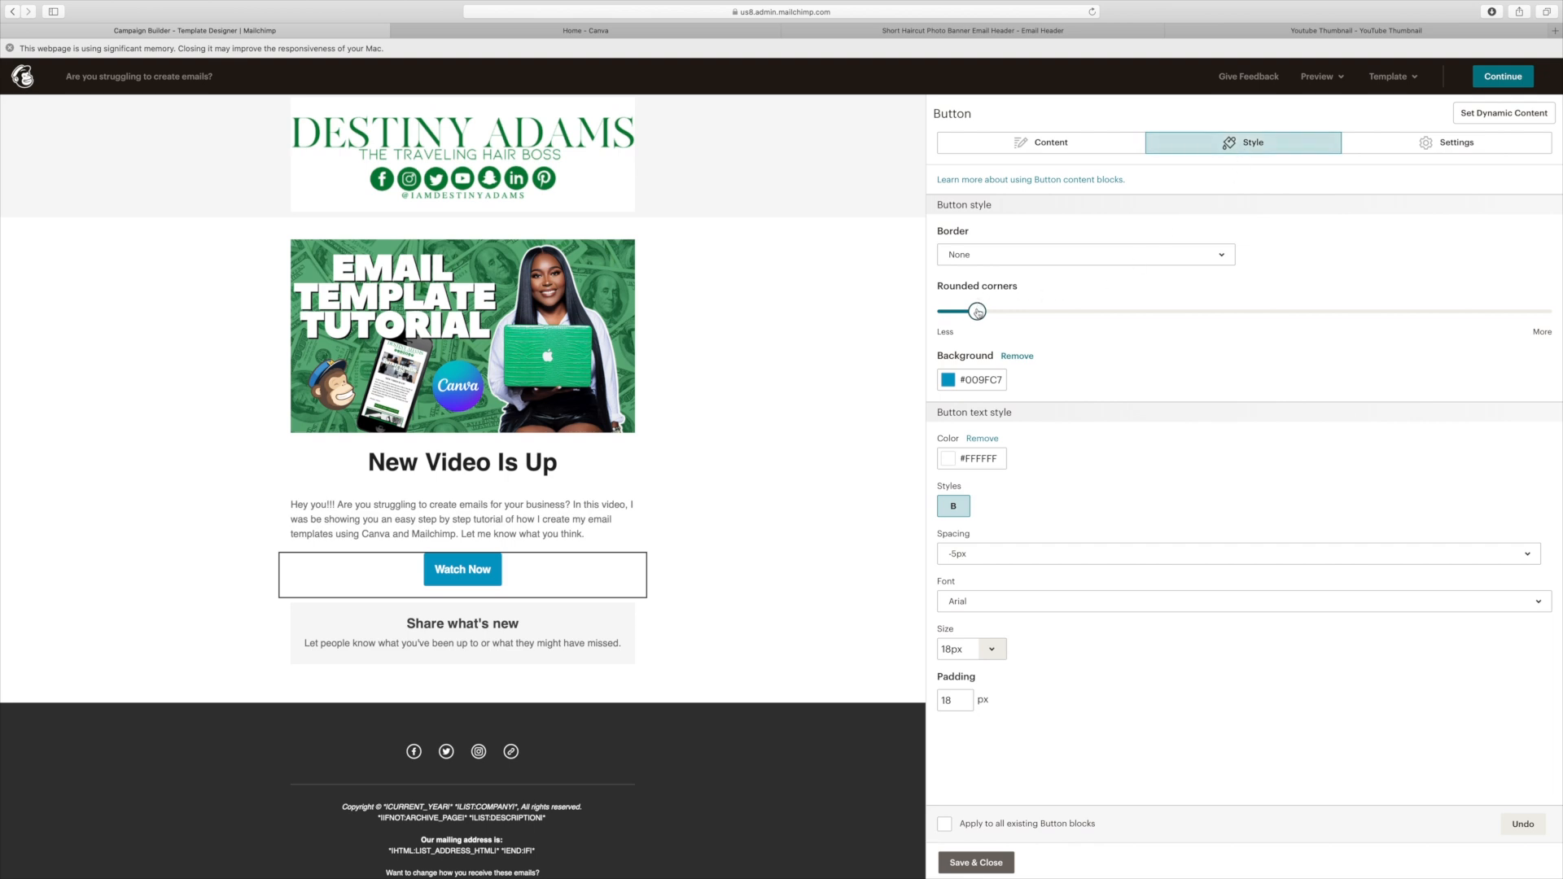
pyautogui.moveTo(977, 311); pyautogui.dragTo(1075, 311)
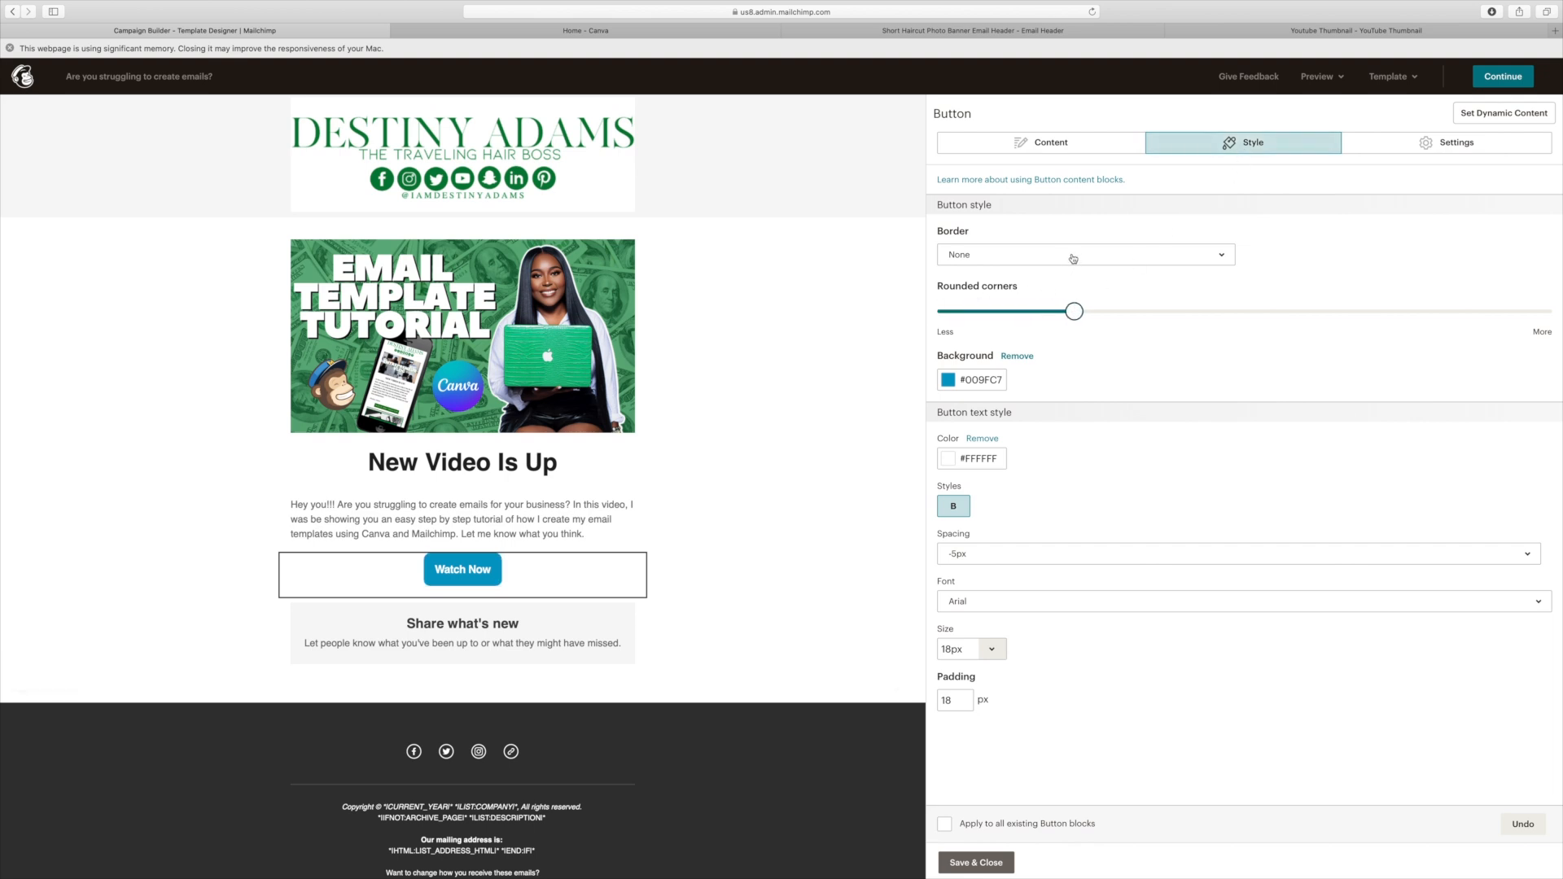
pyautogui.moveTo(1075, 311); pyautogui.dragTo(940, 311)
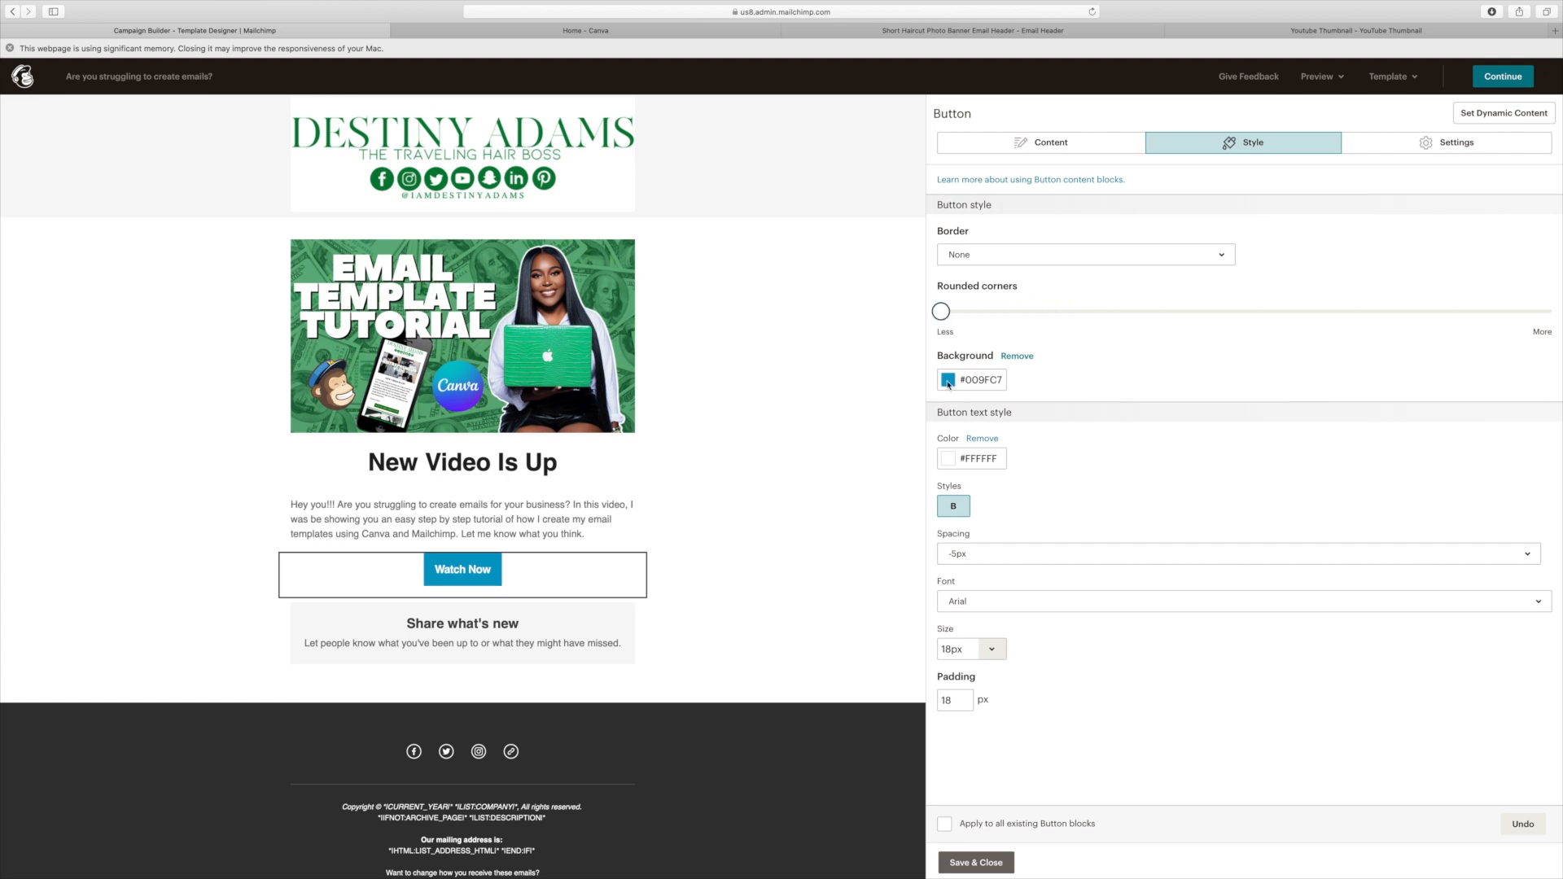
pyautogui.click(946, 380)
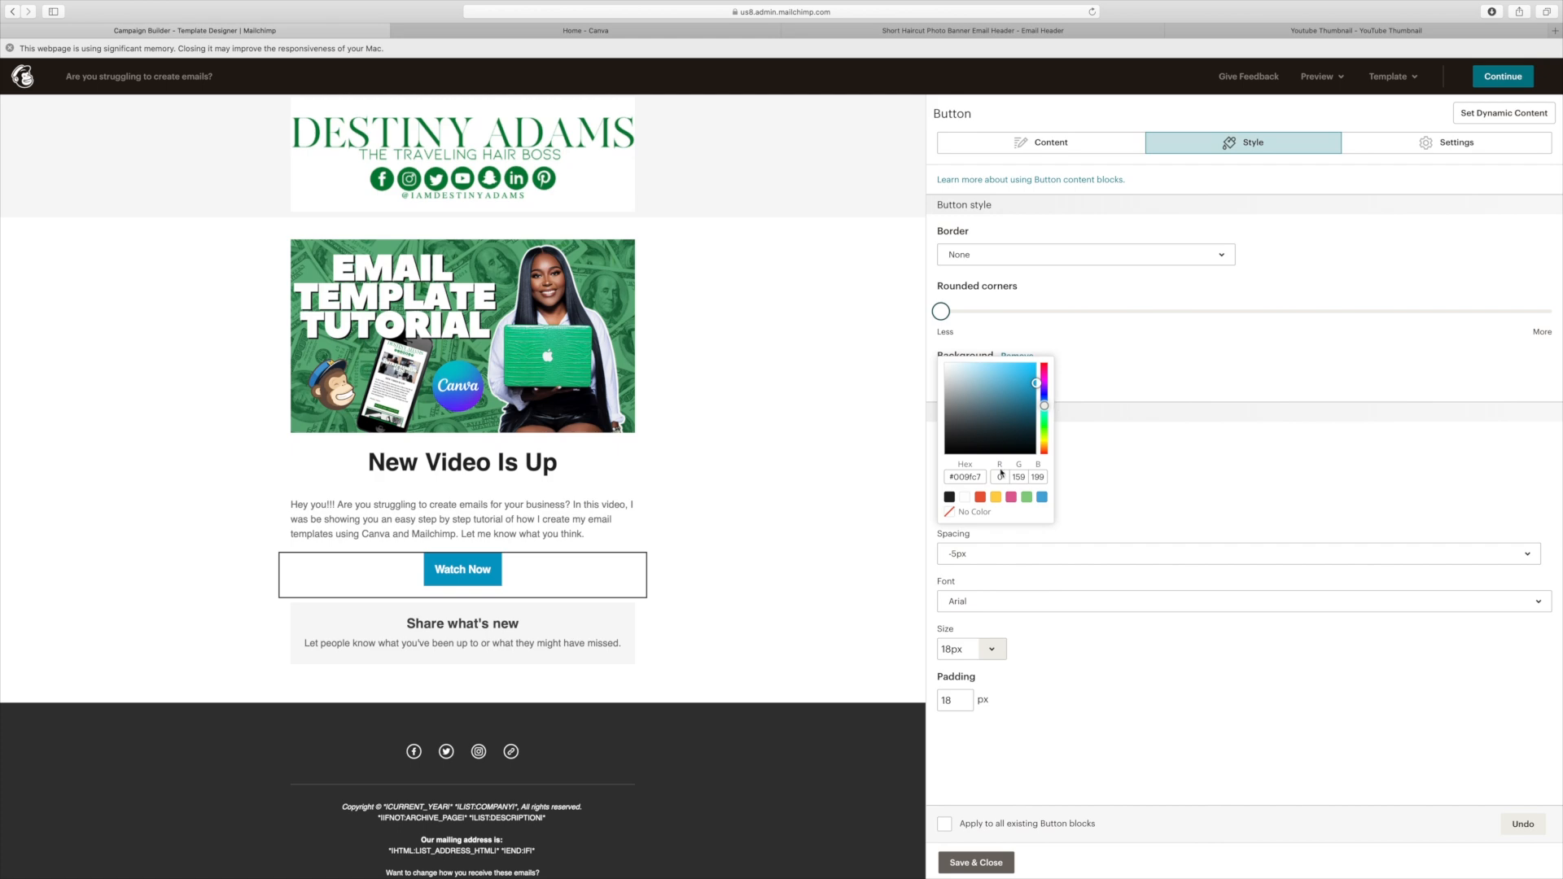
pyautogui.click(964, 476)
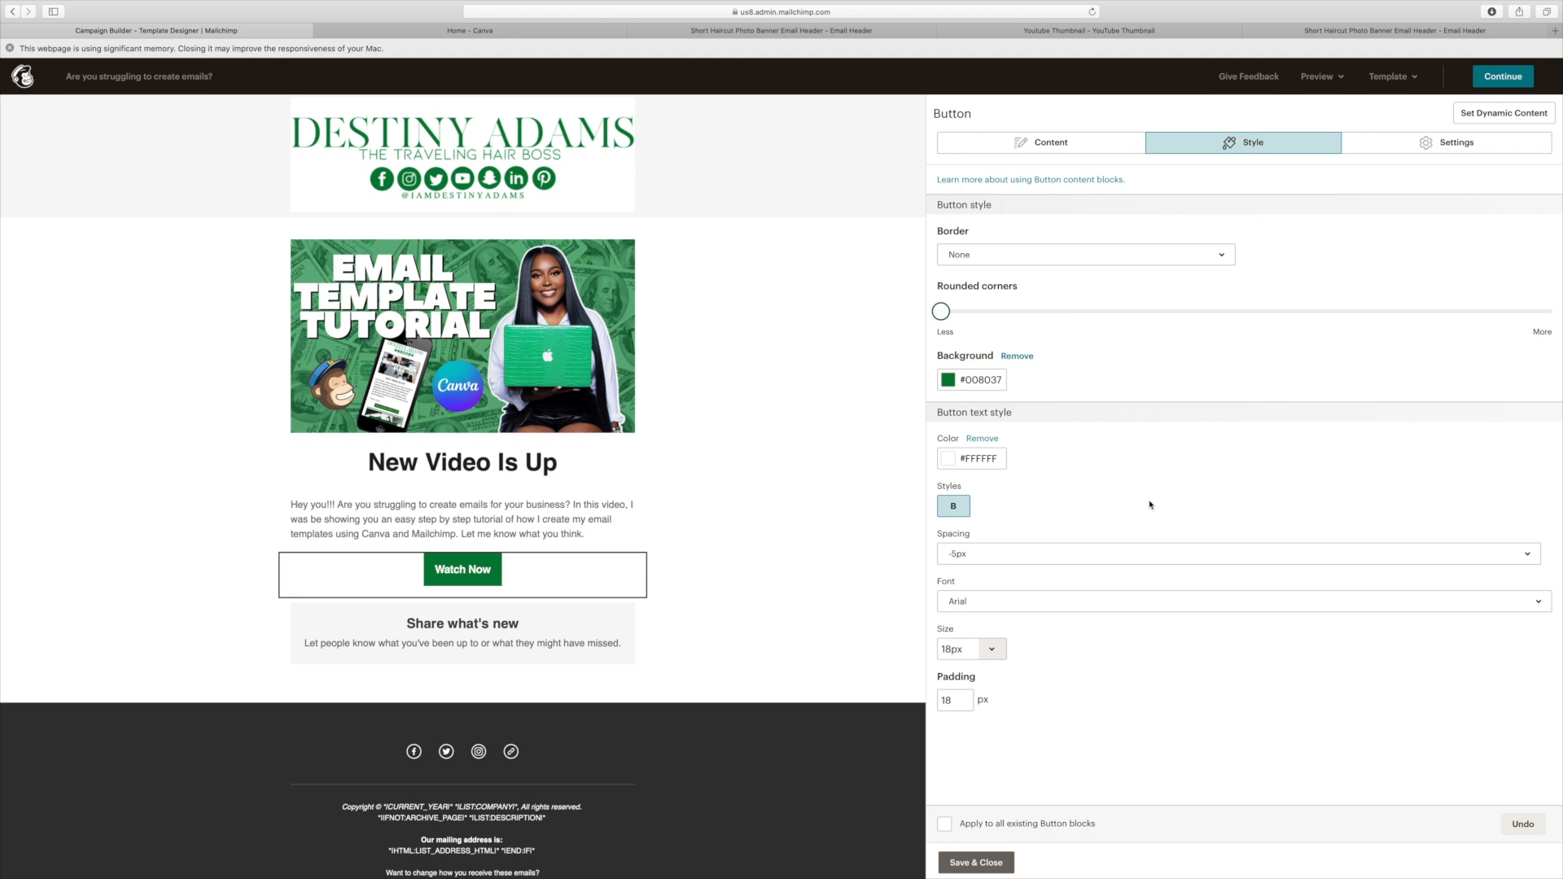
pyautogui.moveTo(1022, 495)
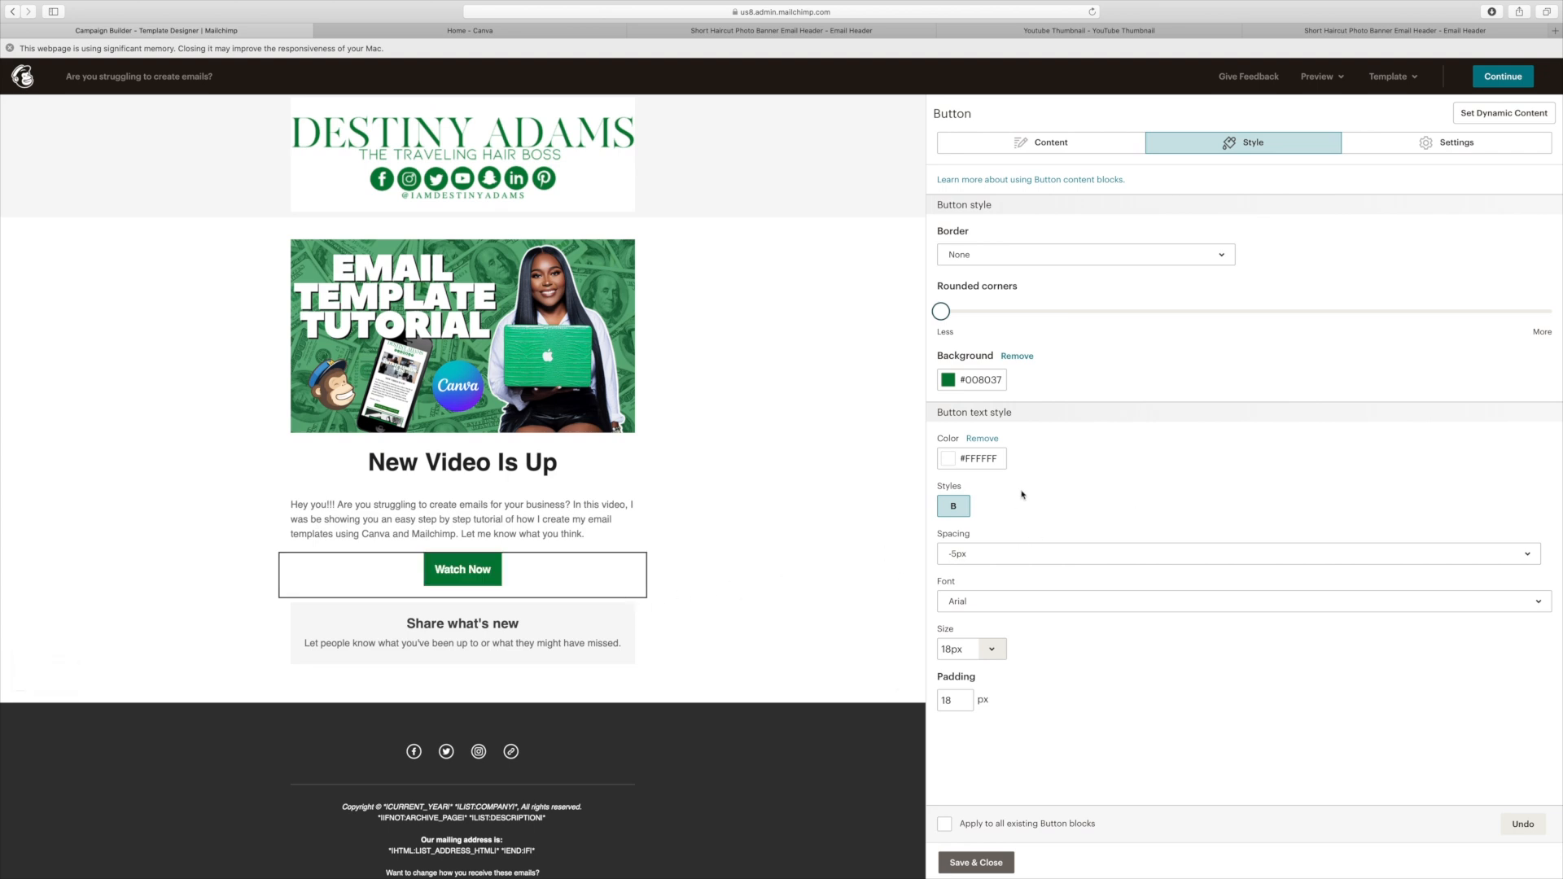
# Step: Set the Watch Now button text's letter spacing to Normal and its font to Times New Roman
pyautogui.click(1236, 553)
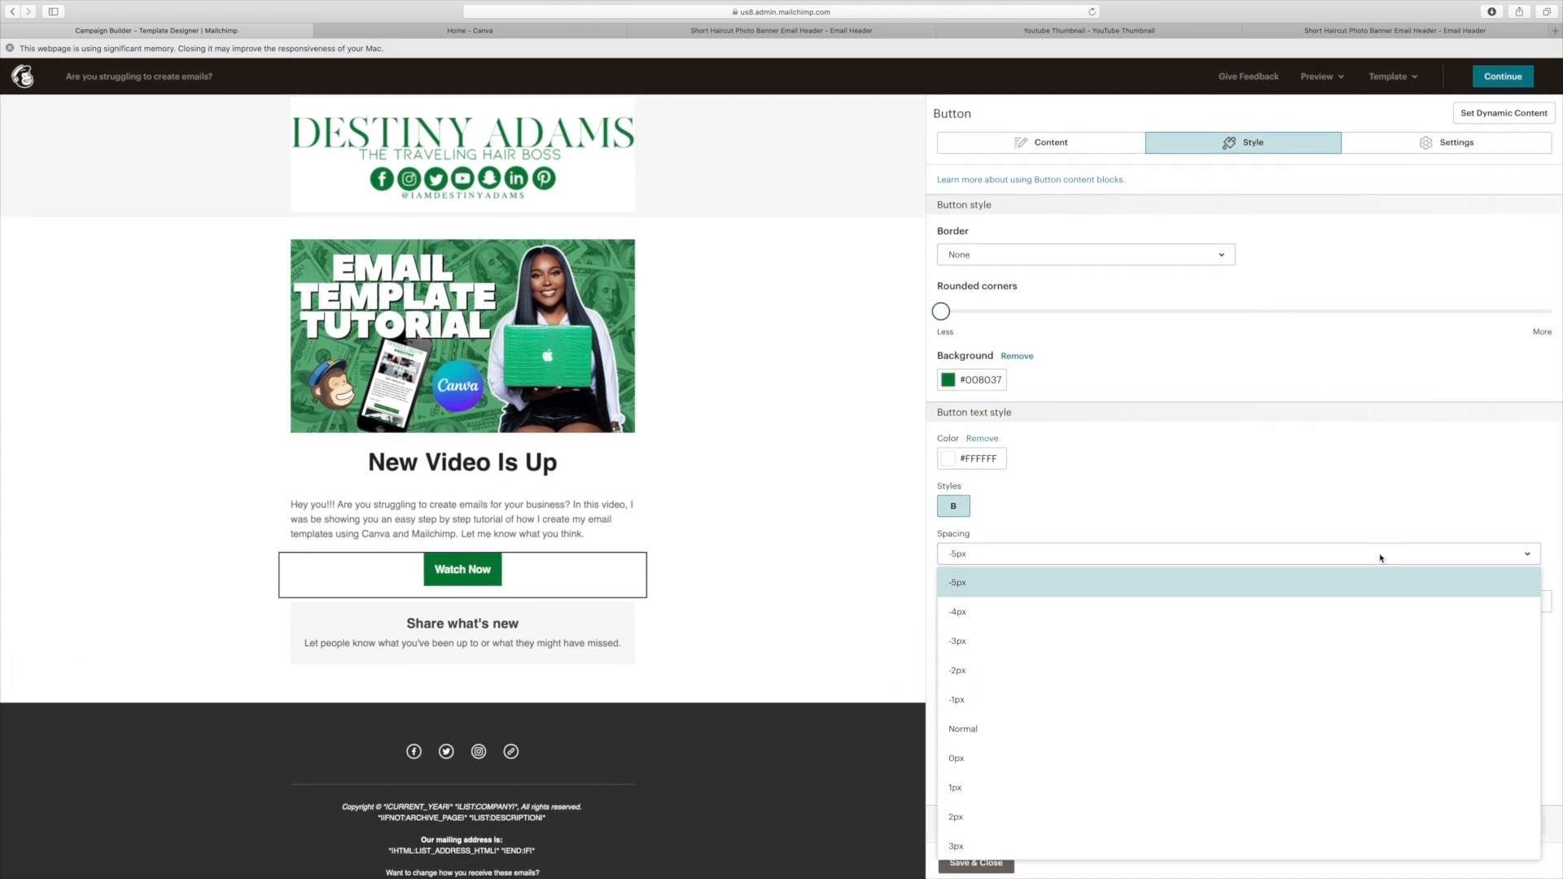
pyautogui.click(956, 641)
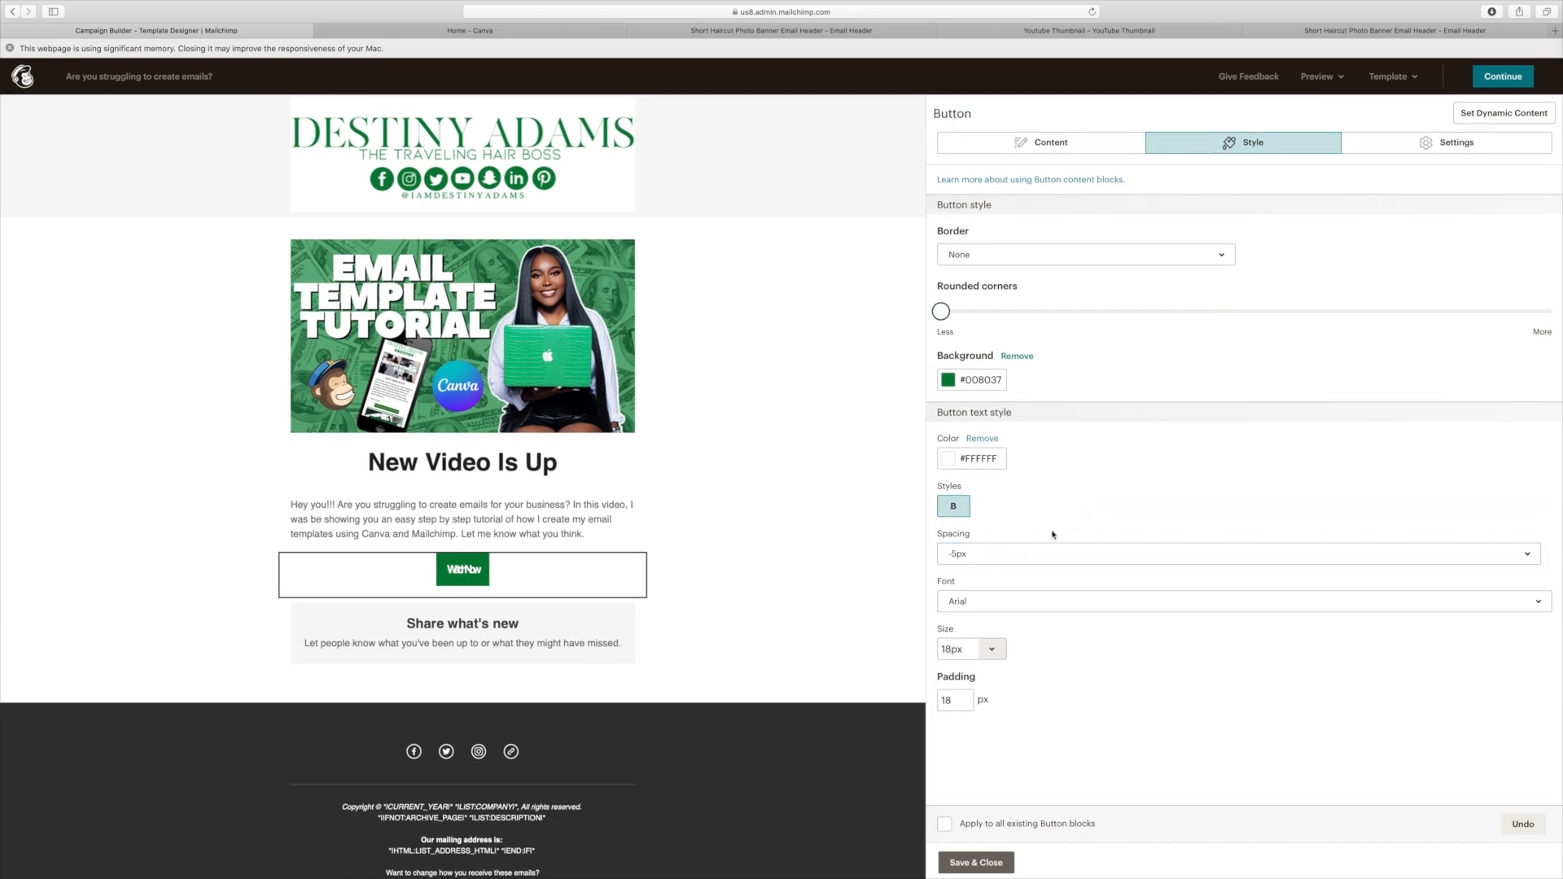
pyautogui.click(1239, 554)
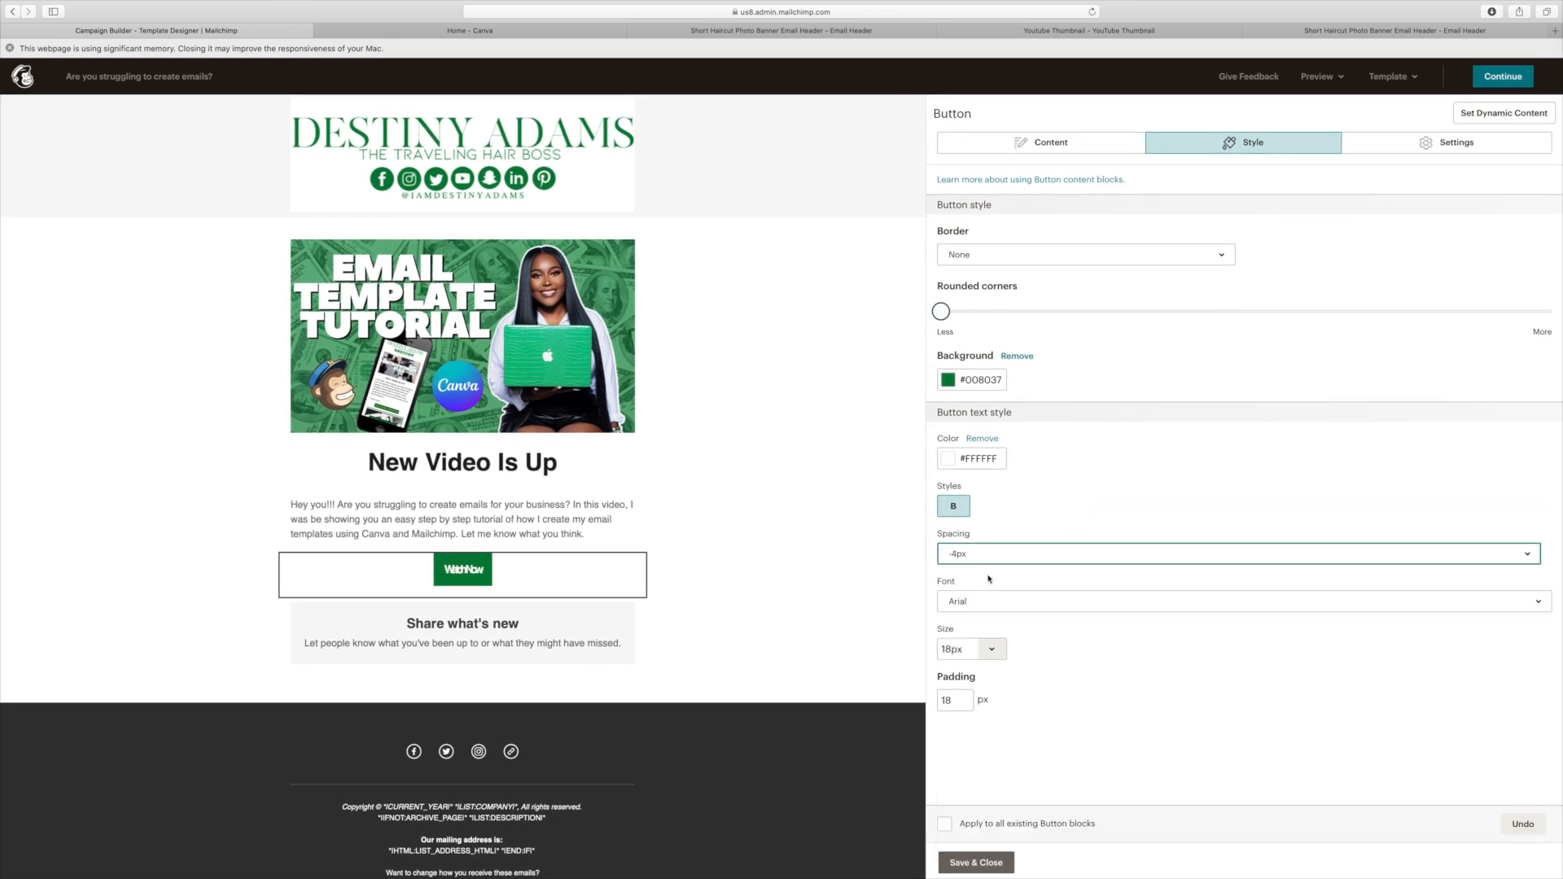
pyautogui.click(1538, 553)
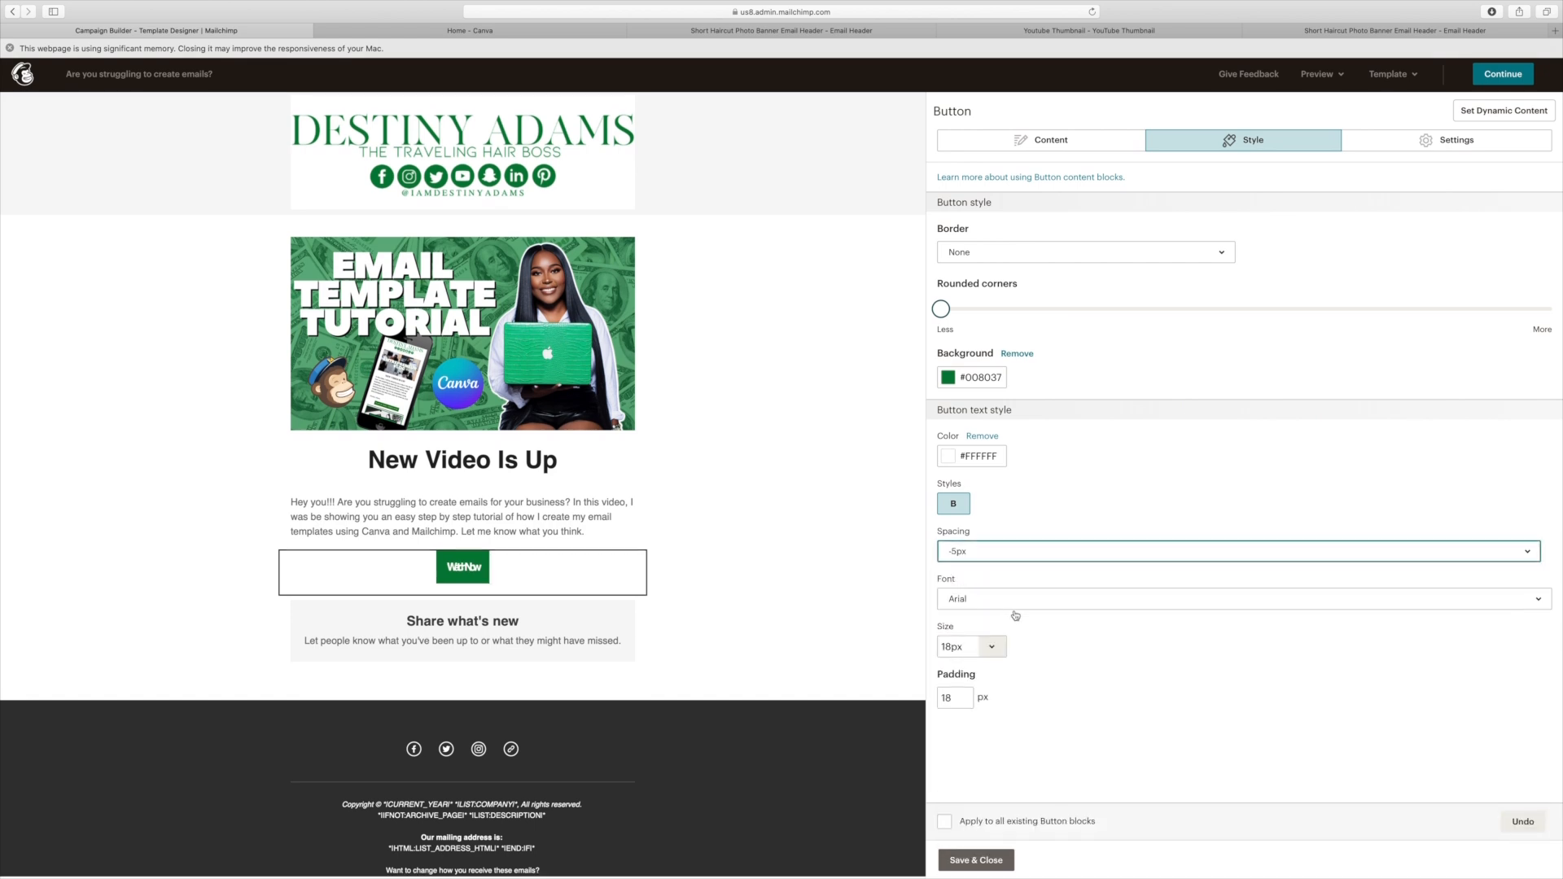
pyautogui.click(1238, 554)
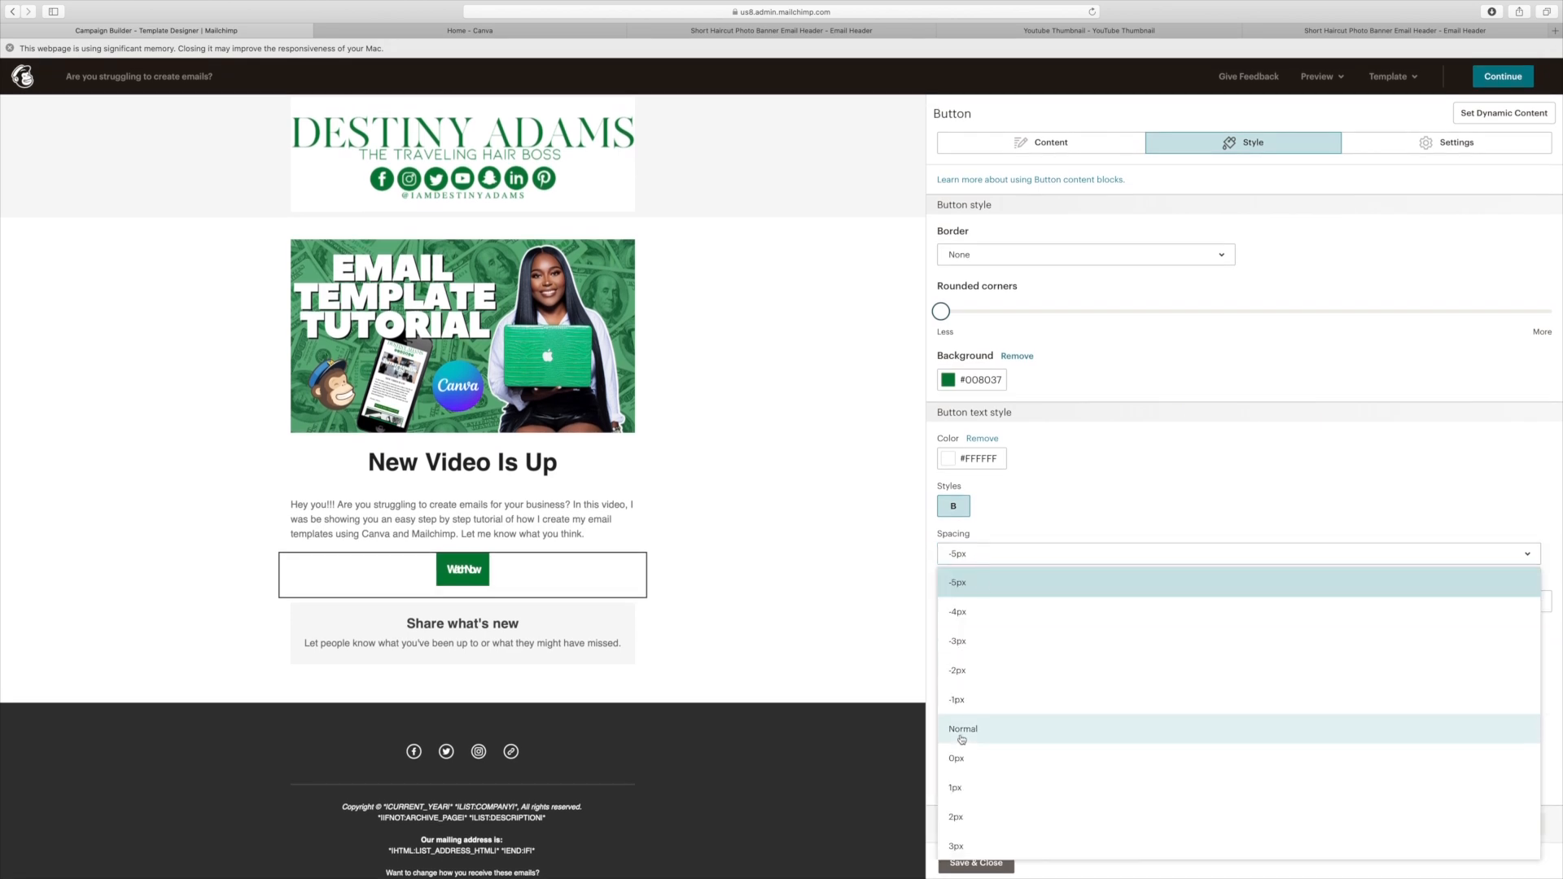
pyautogui.click(963, 729)
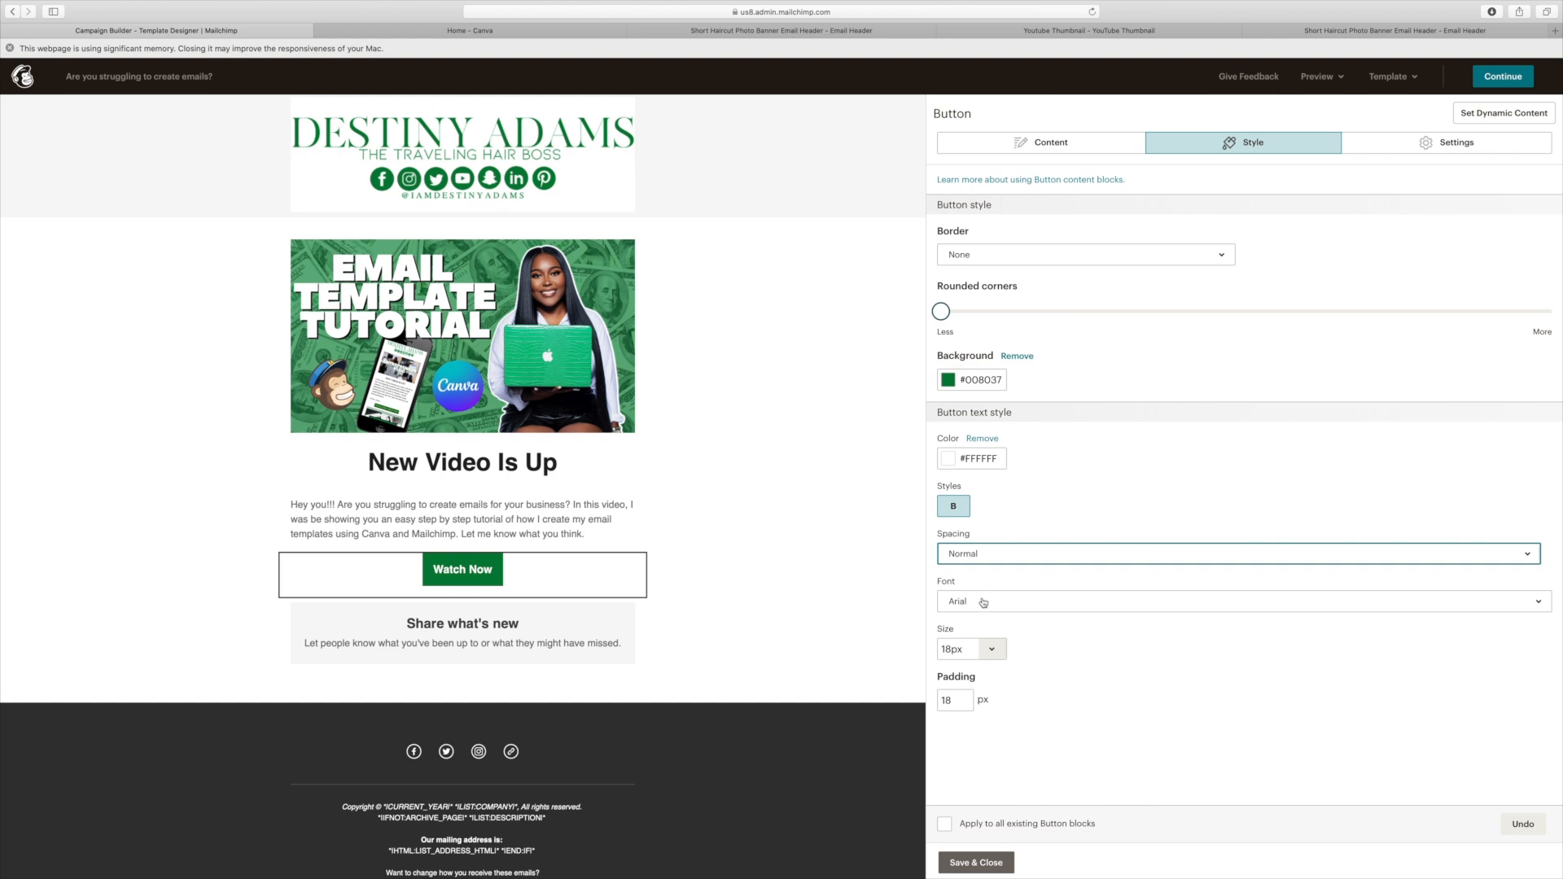
pyautogui.moveTo(985, 605)
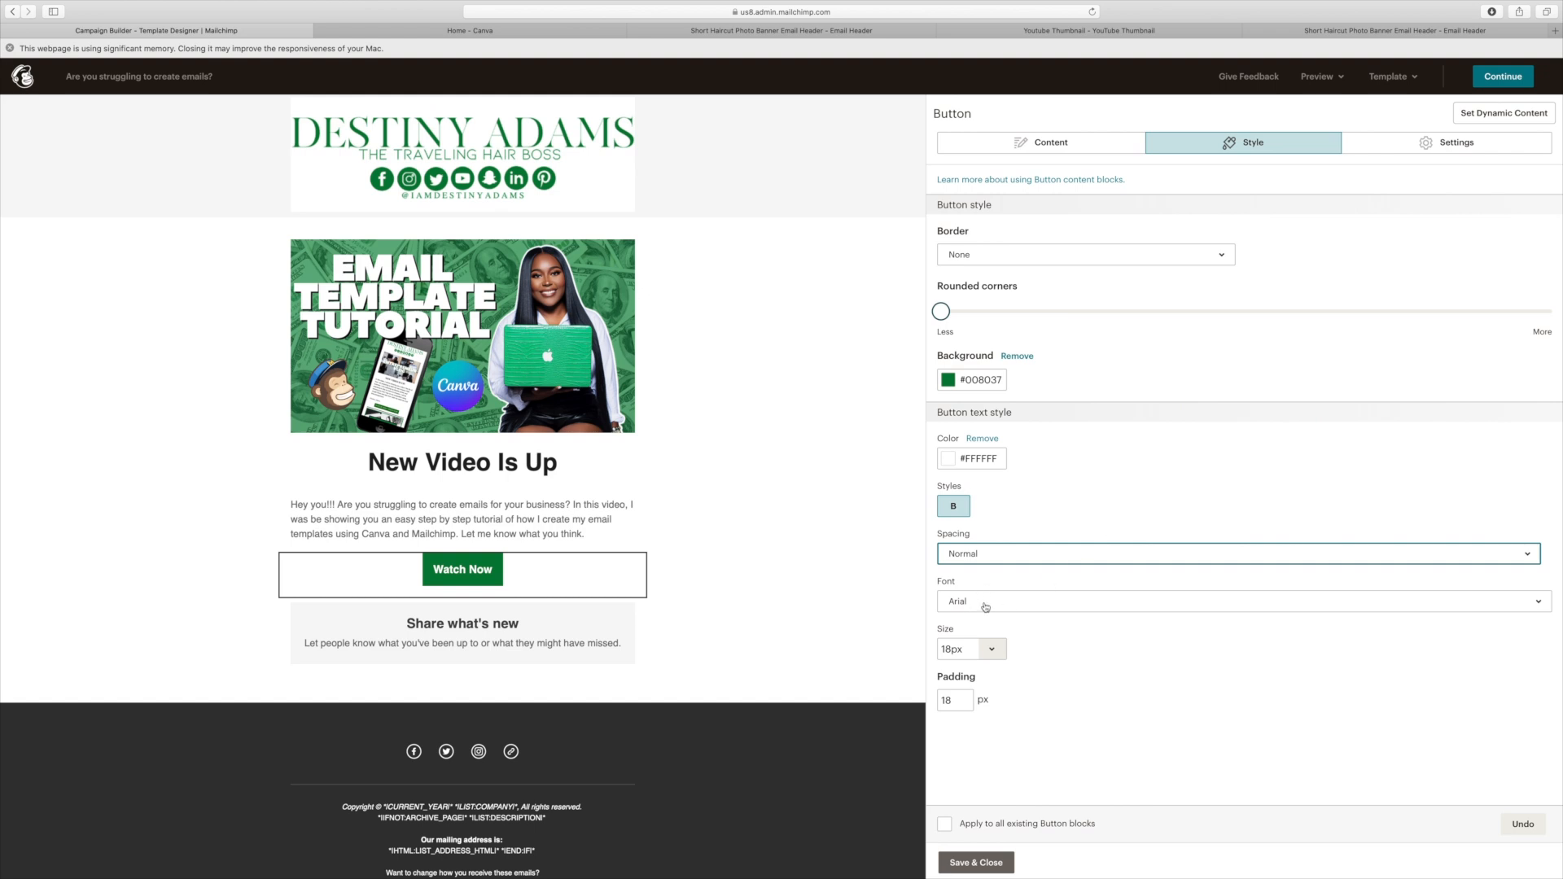
pyautogui.moveTo(987, 606)
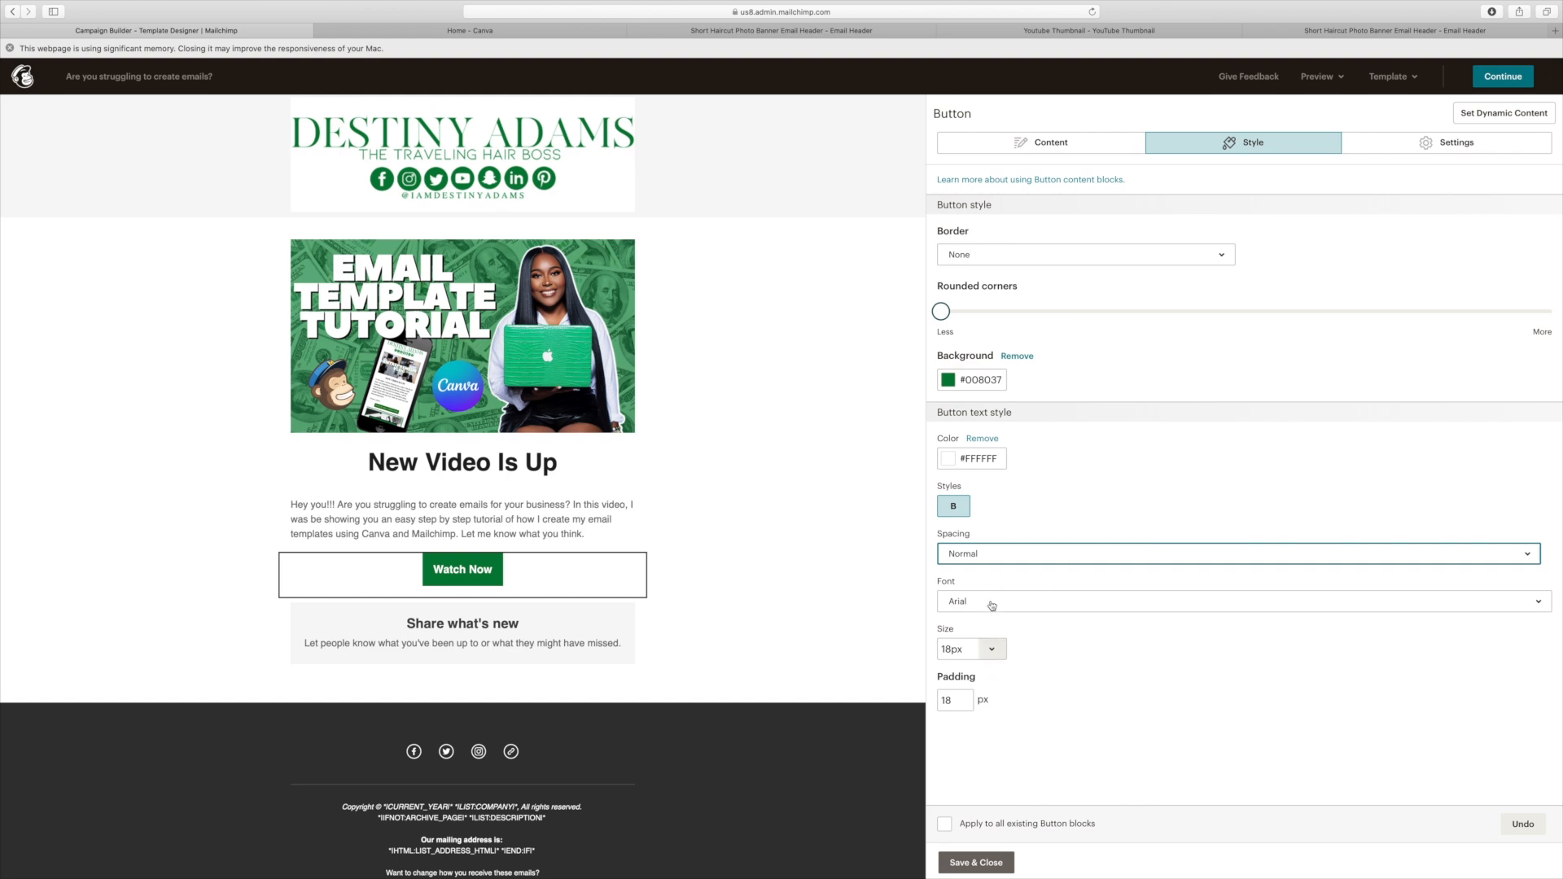
pyautogui.click(1242, 600)
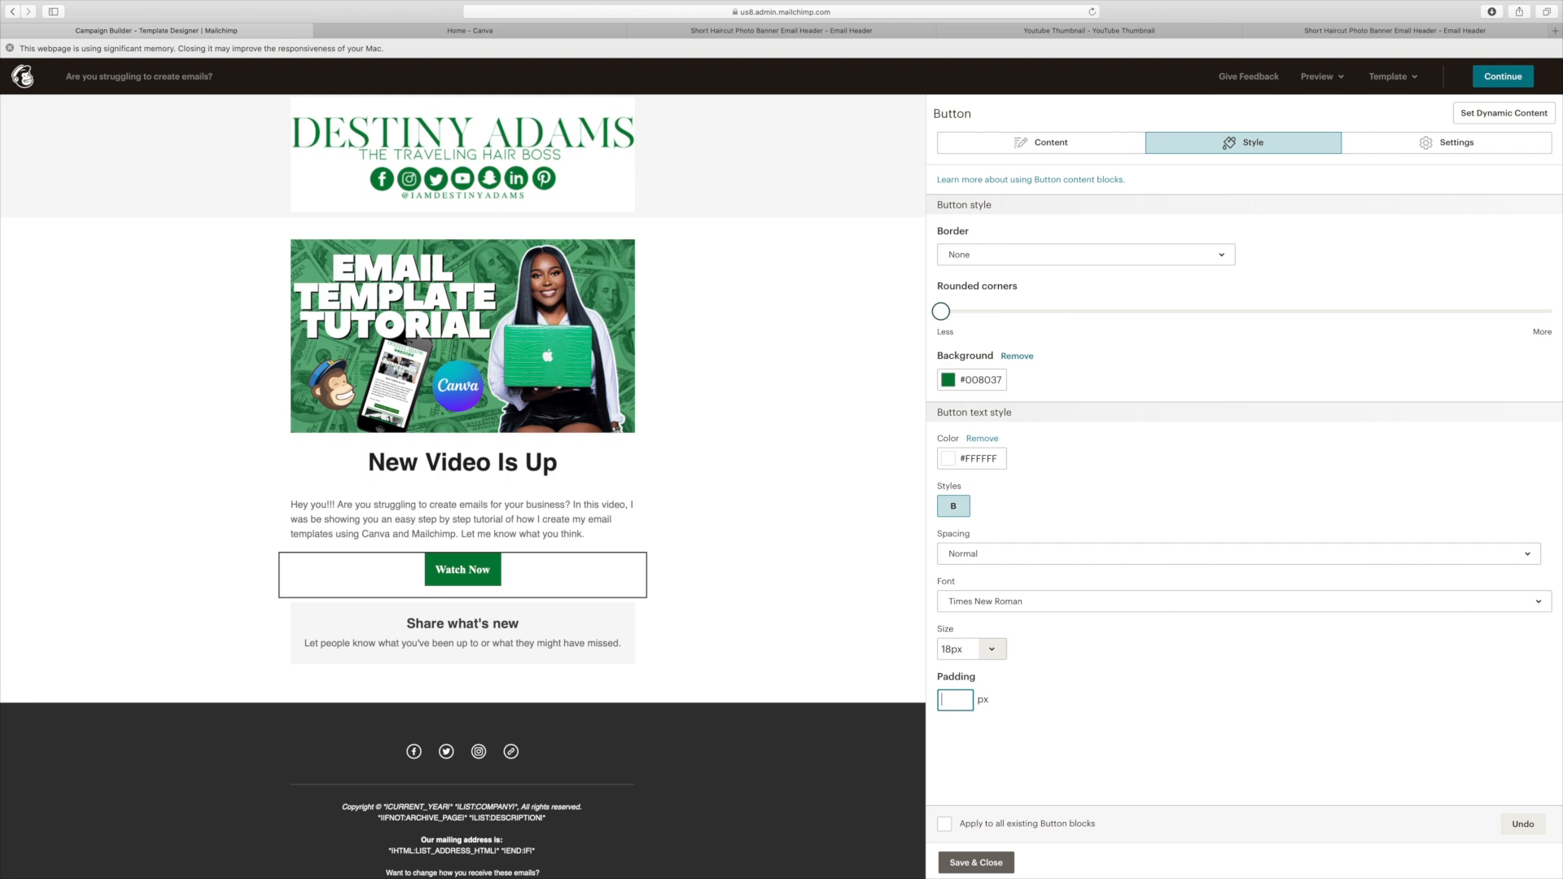
# Step: Change the Watch Now button padding from 20 to 10 px and save the block
pyautogui.write('0')
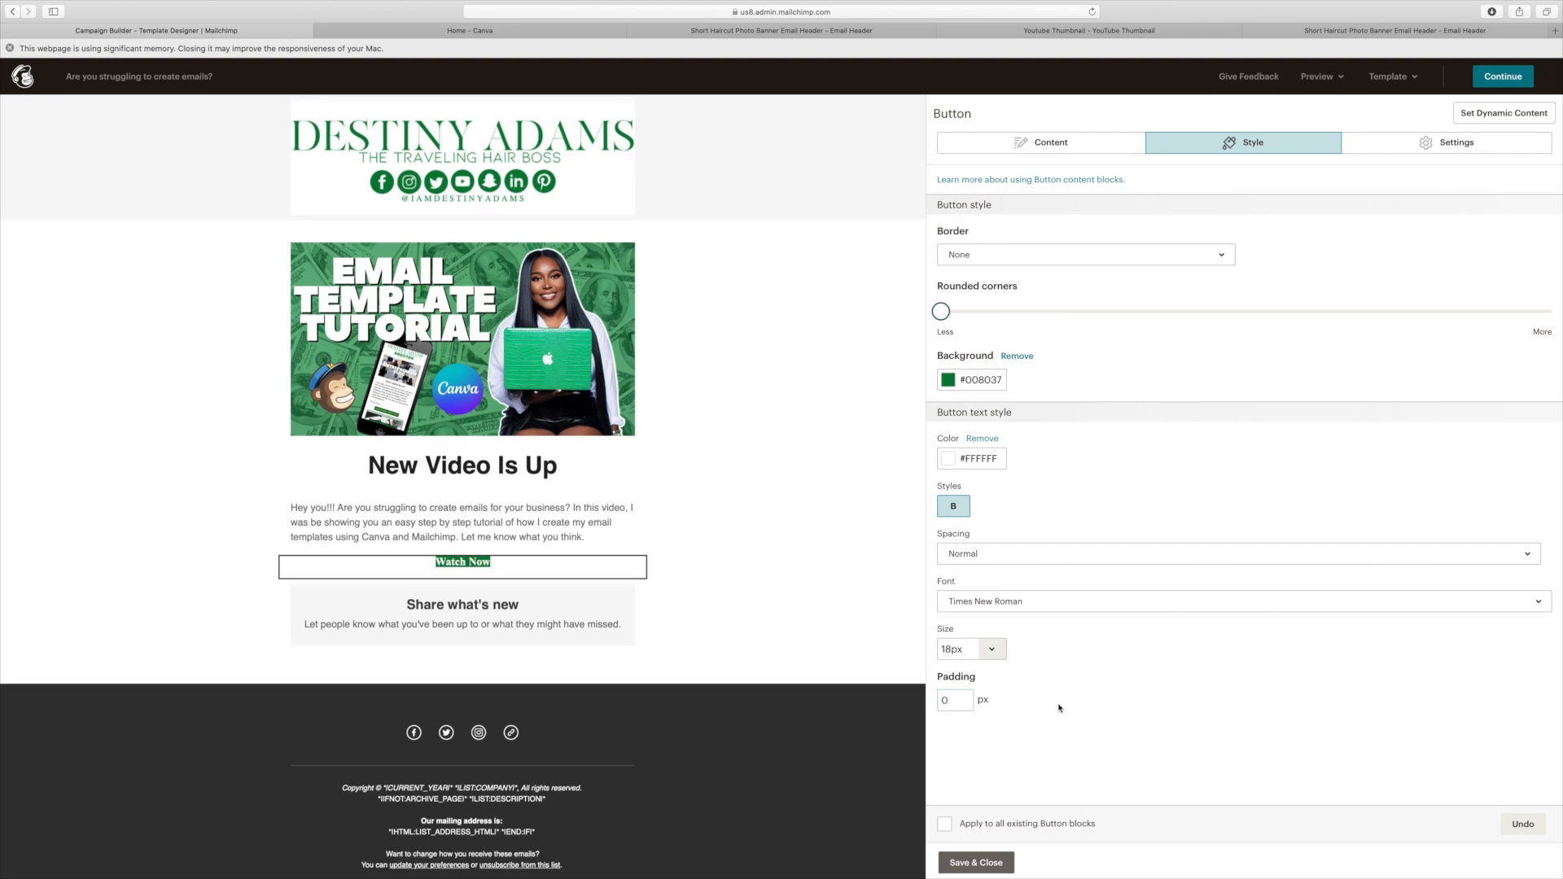
pyautogui.click(954, 699)
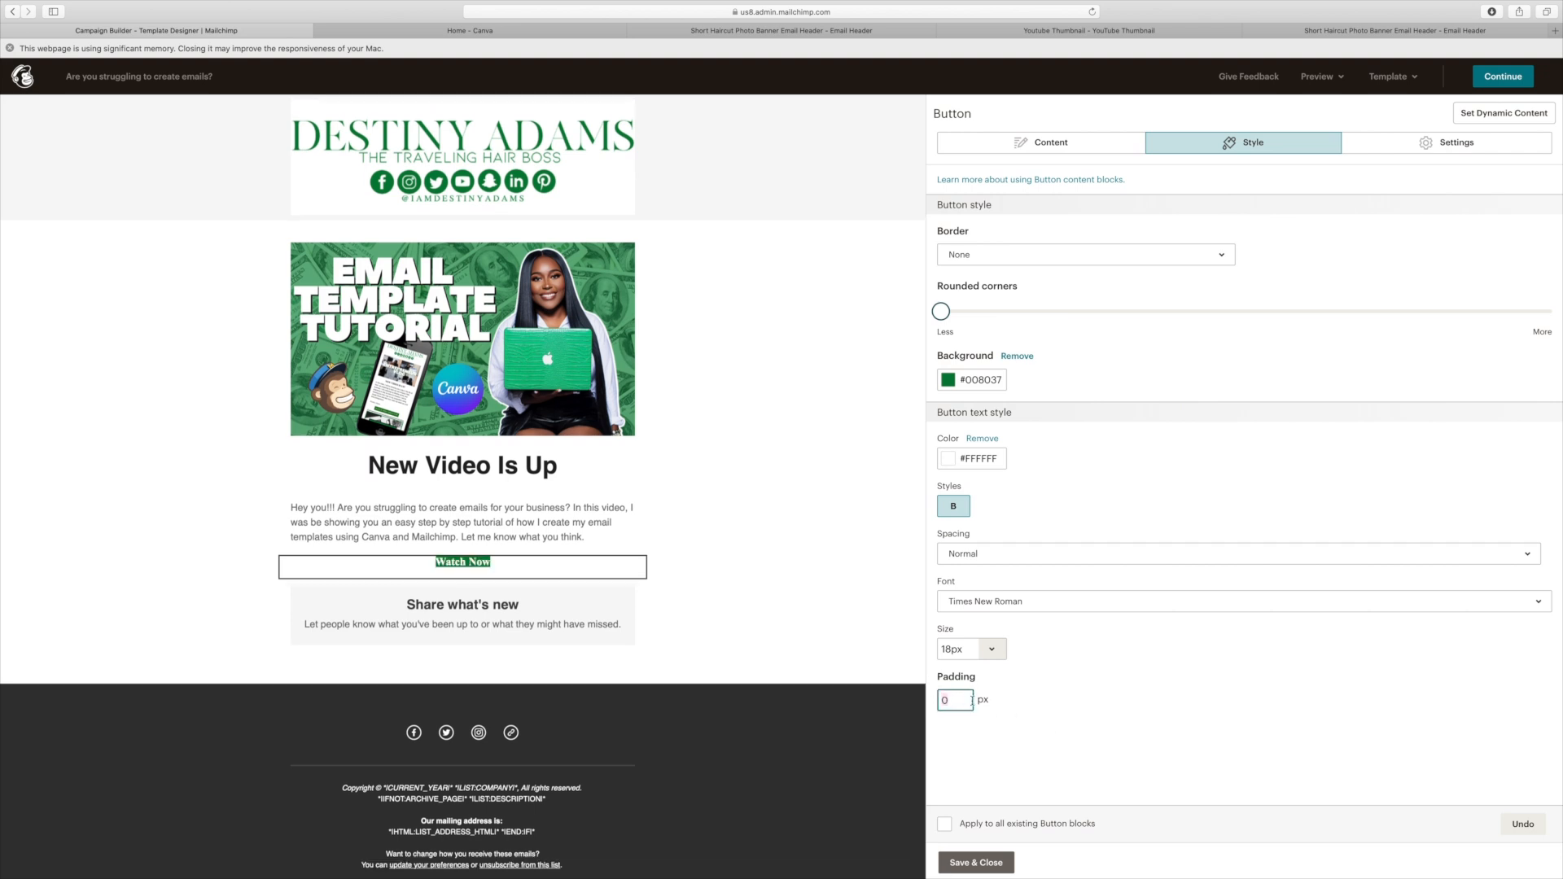
pyautogui.write('1')
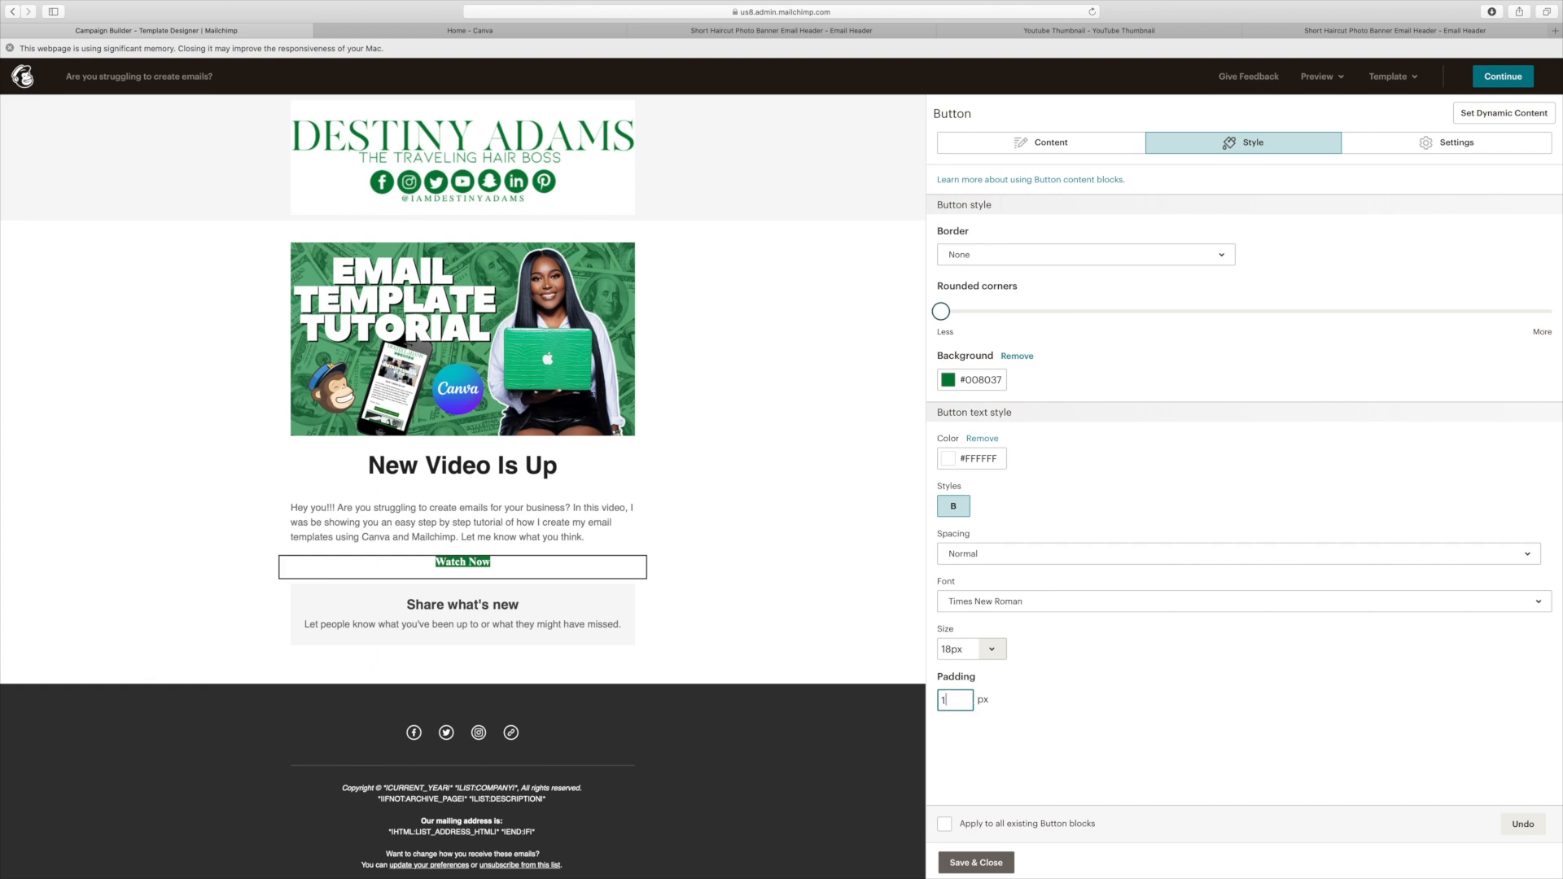
pyautogui.write('0')
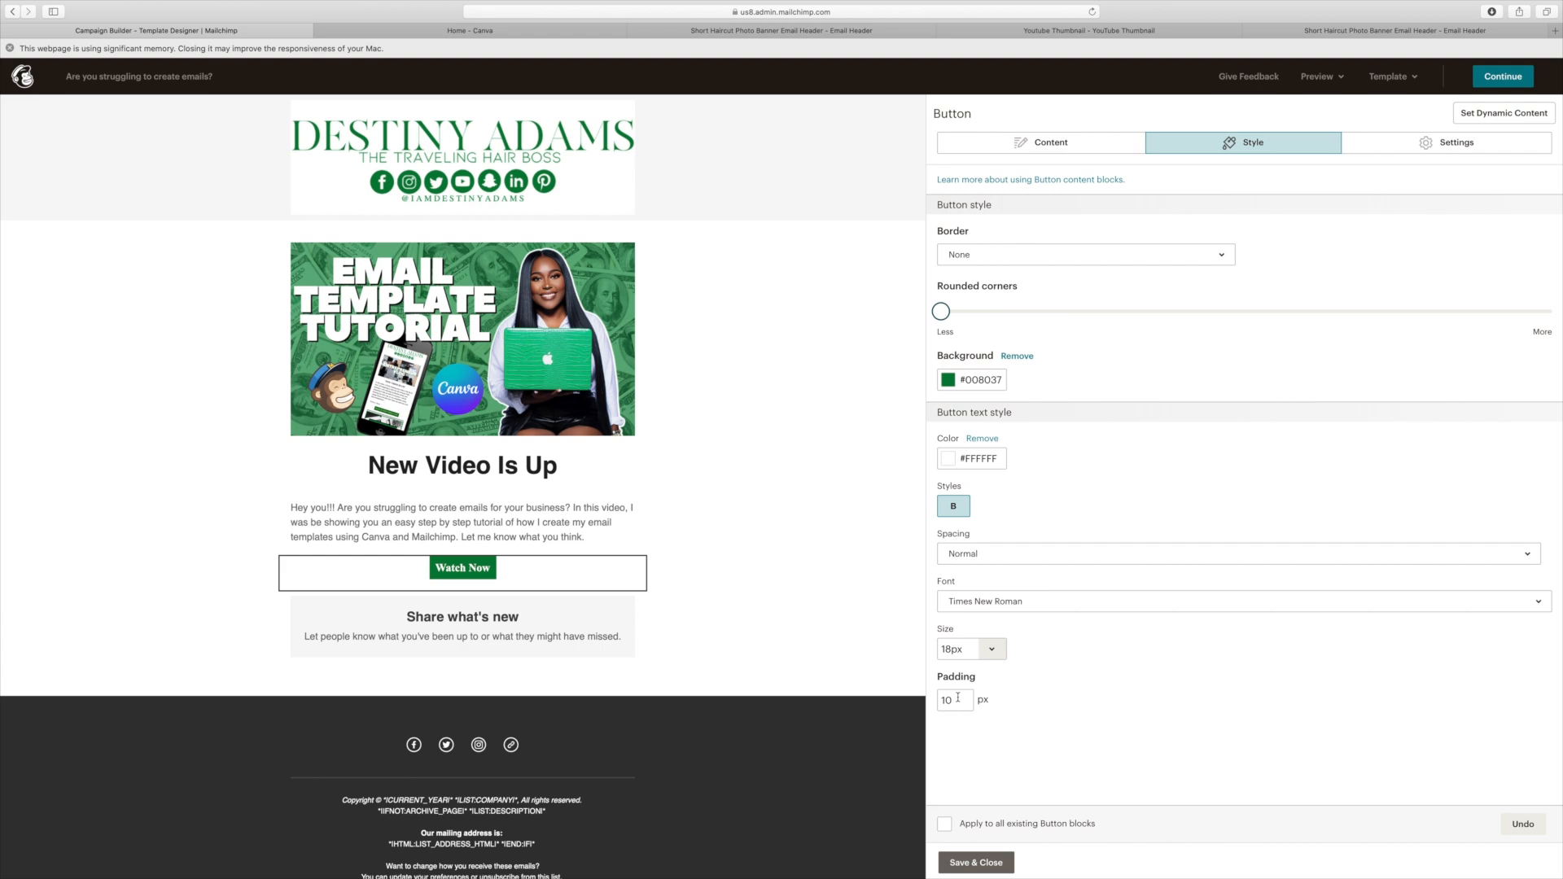
pyautogui.write('2')
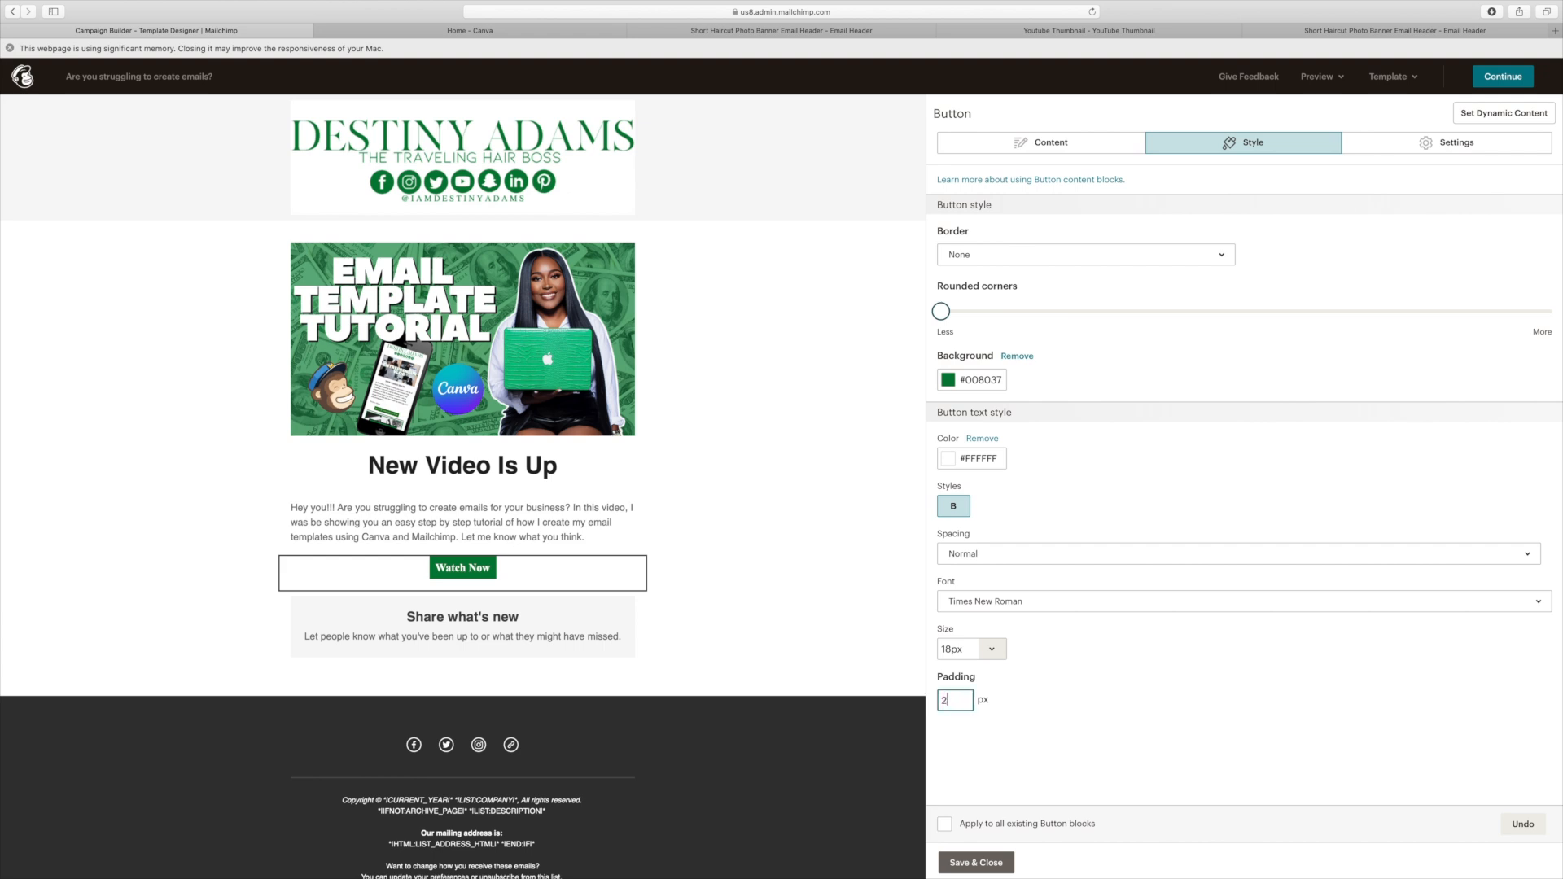
pyautogui.write('0')
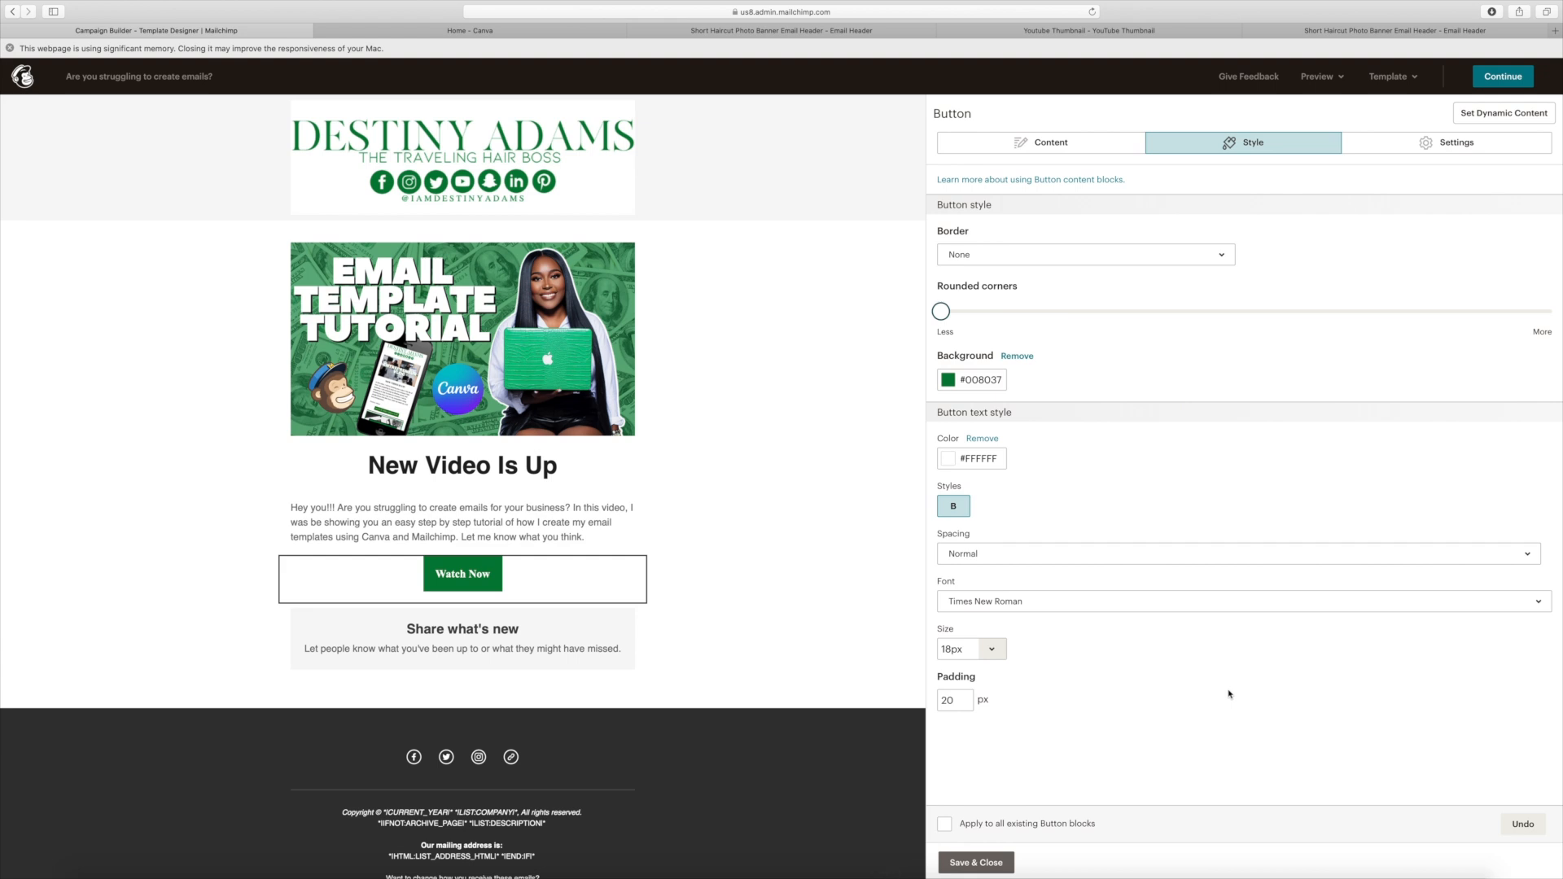
pyautogui.click(952, 700)
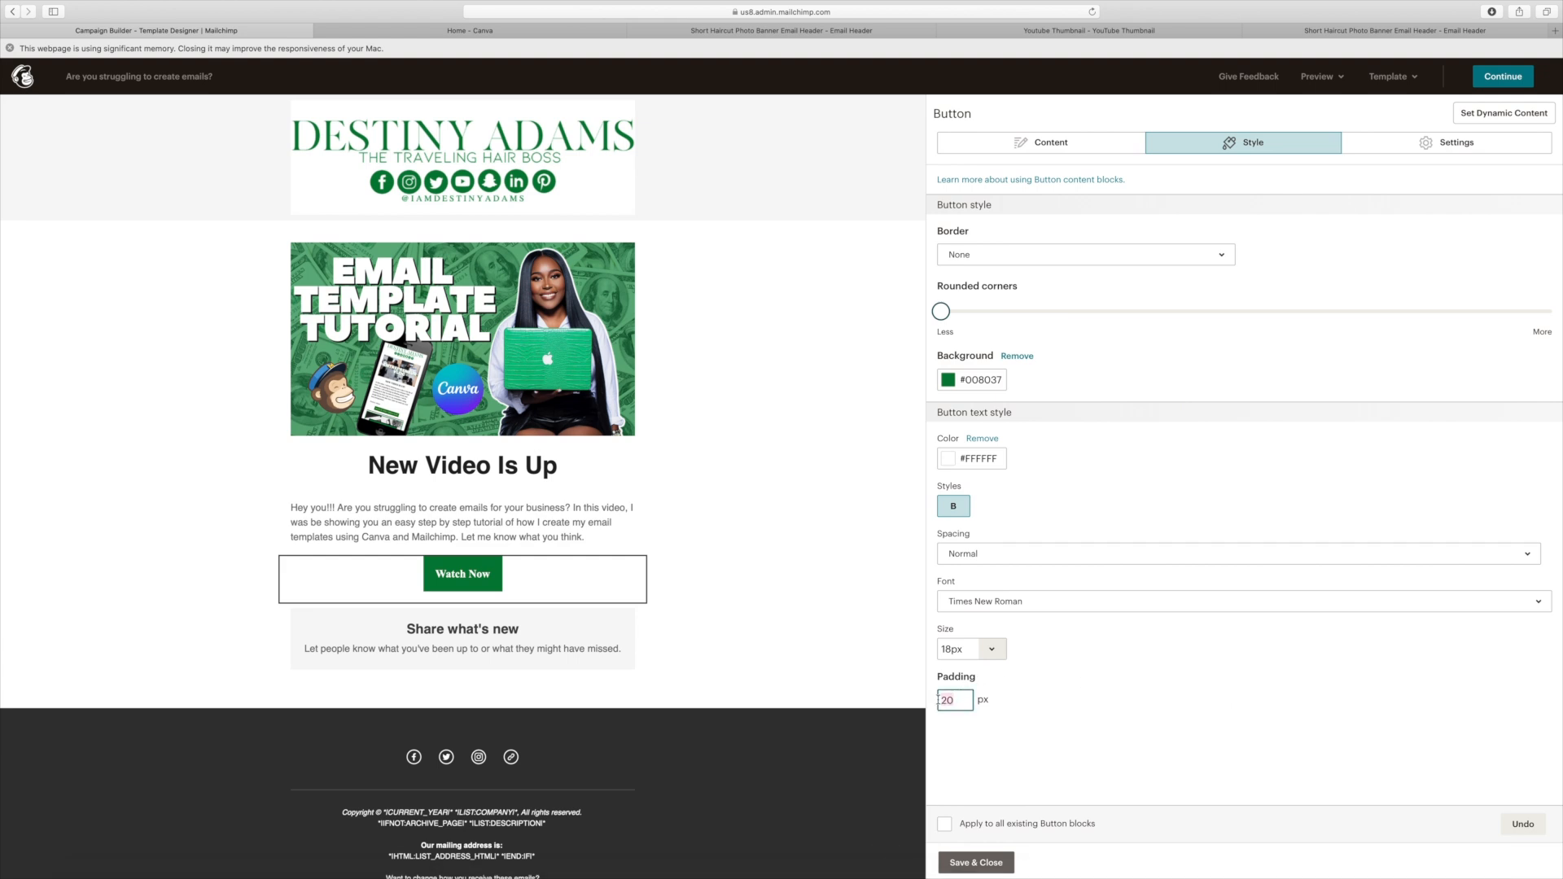
pyautogui.write('10')
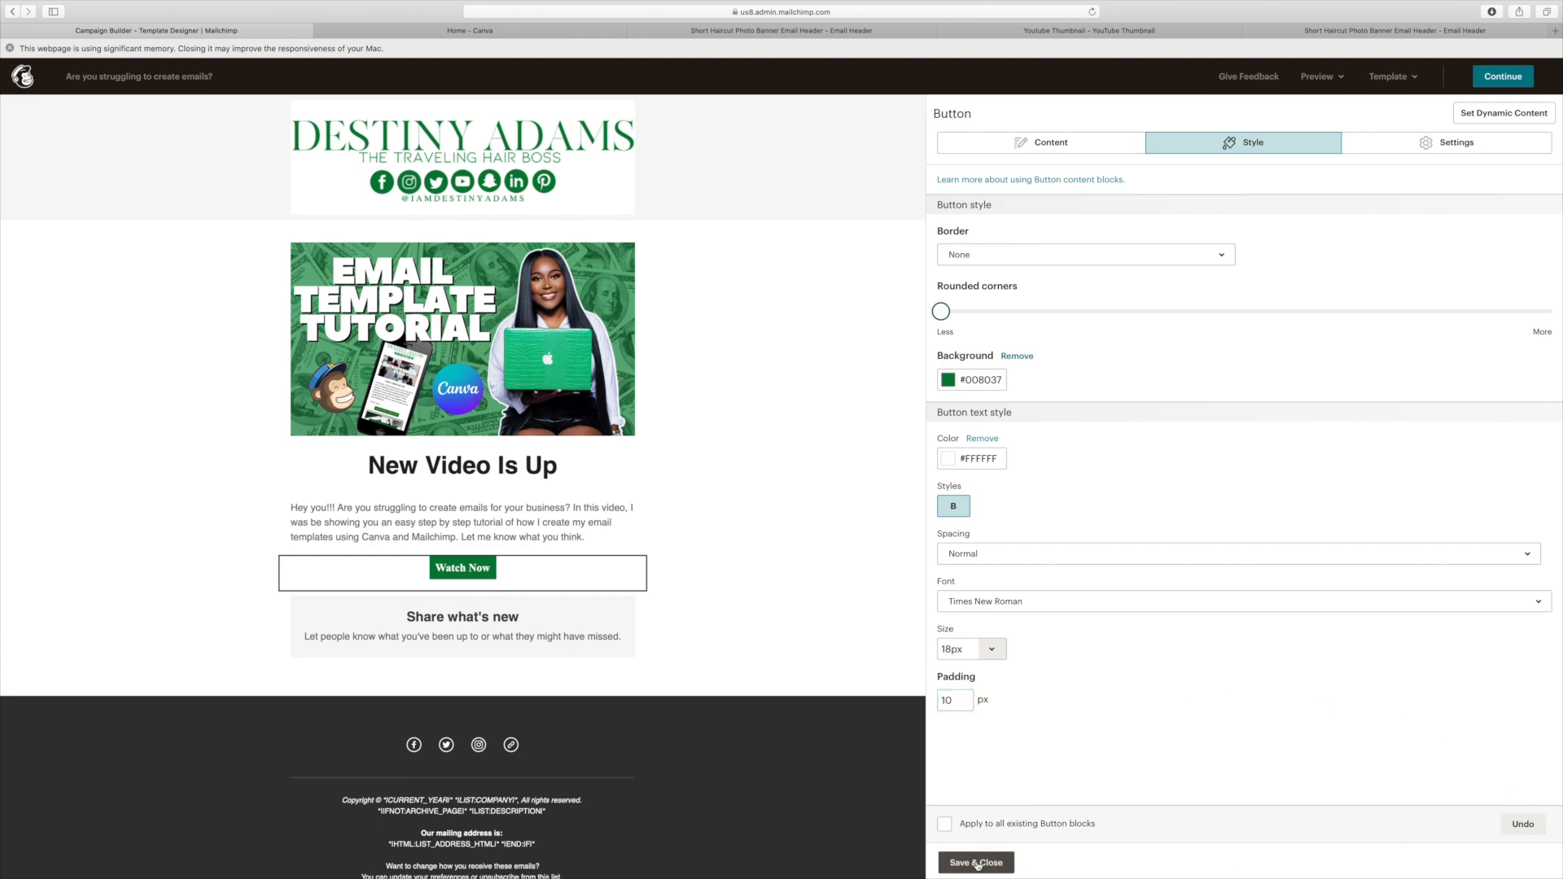
pyautogui.click(975, 863)
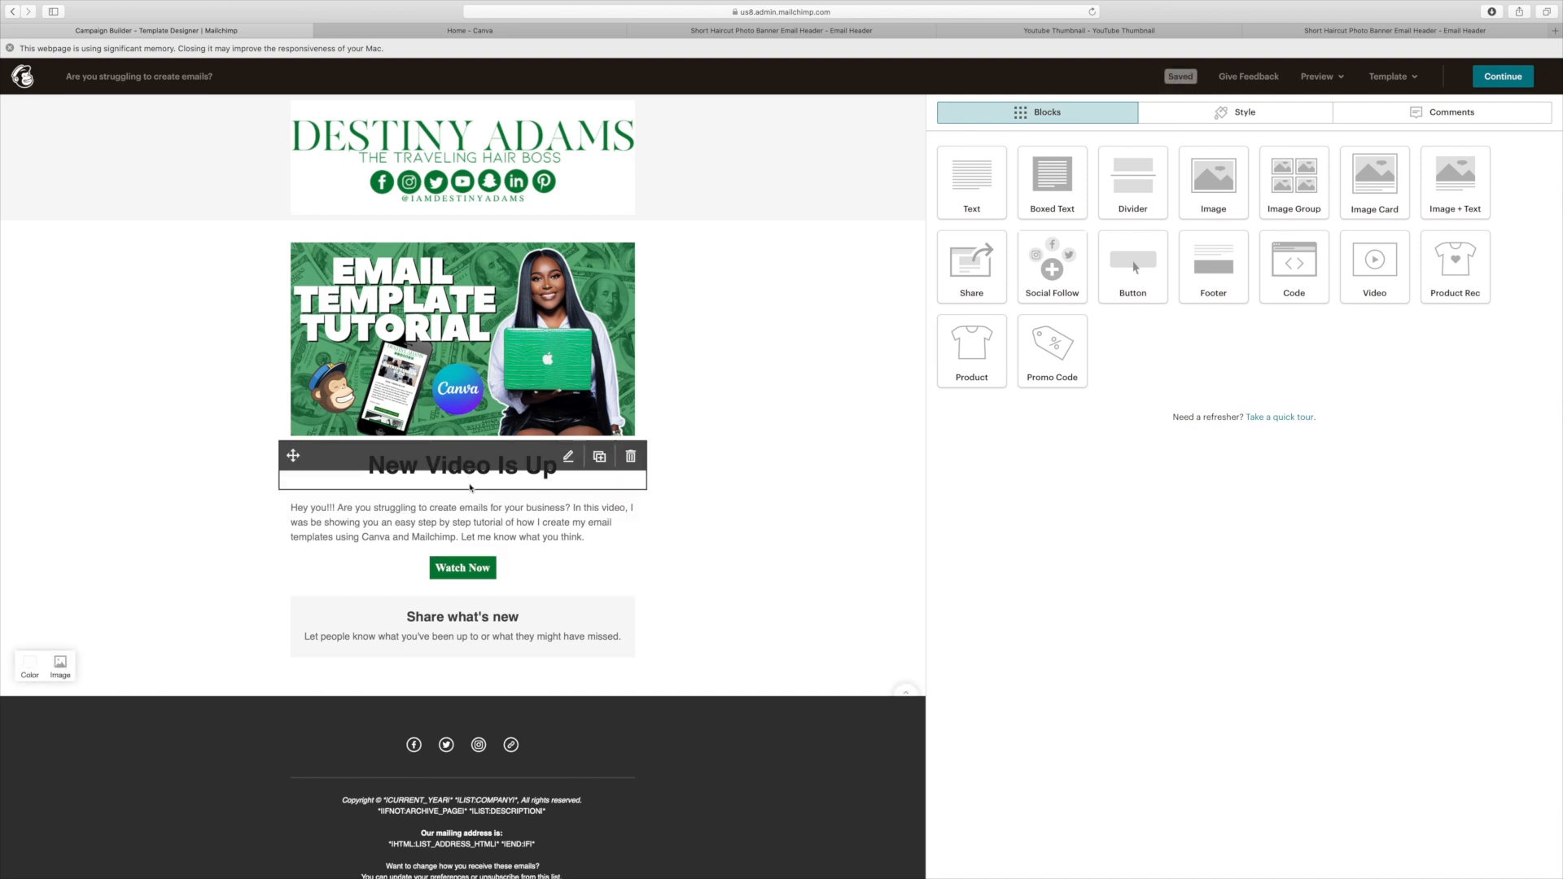
# Step: Set the New Video Is Up heading's line height to Normal in its Style settings
pyautogui.click(567, 457)
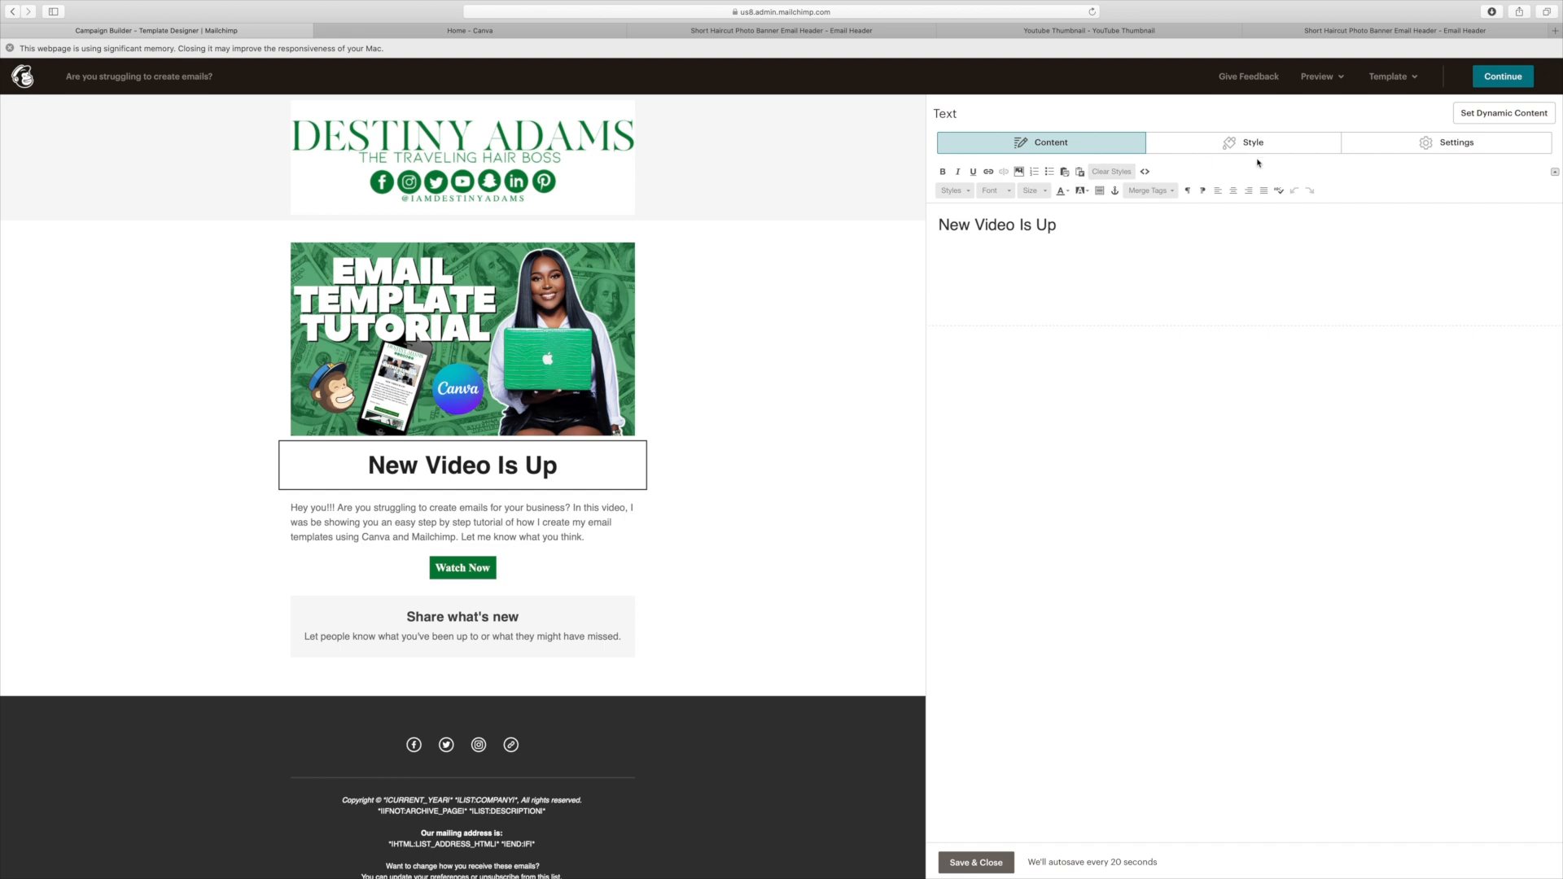
pyautogui.click(1243, 141)
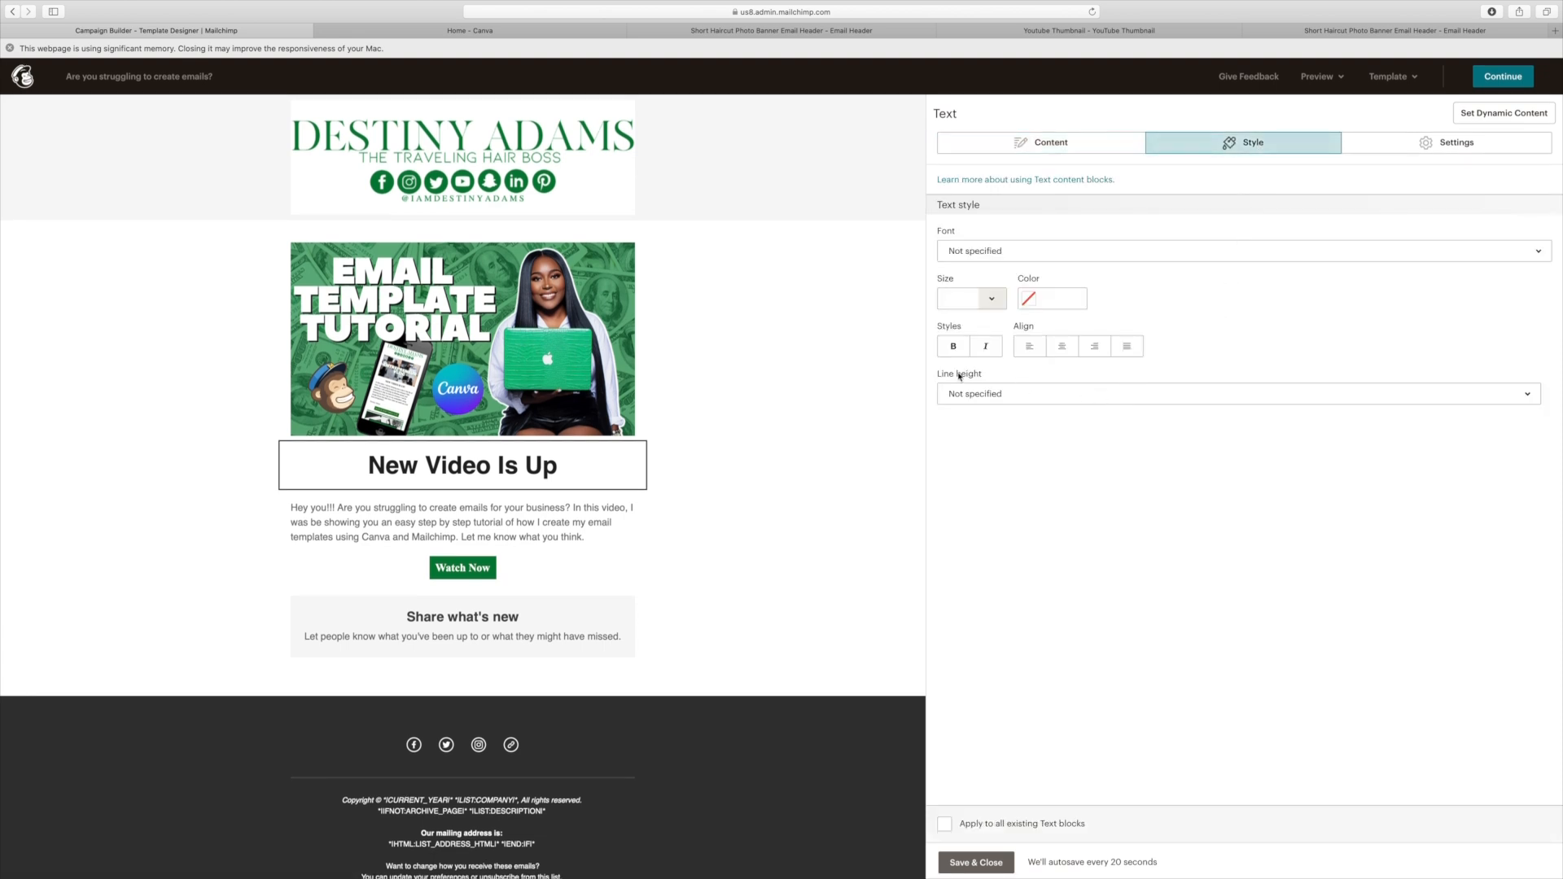
pyautogui.click(1236, 392)
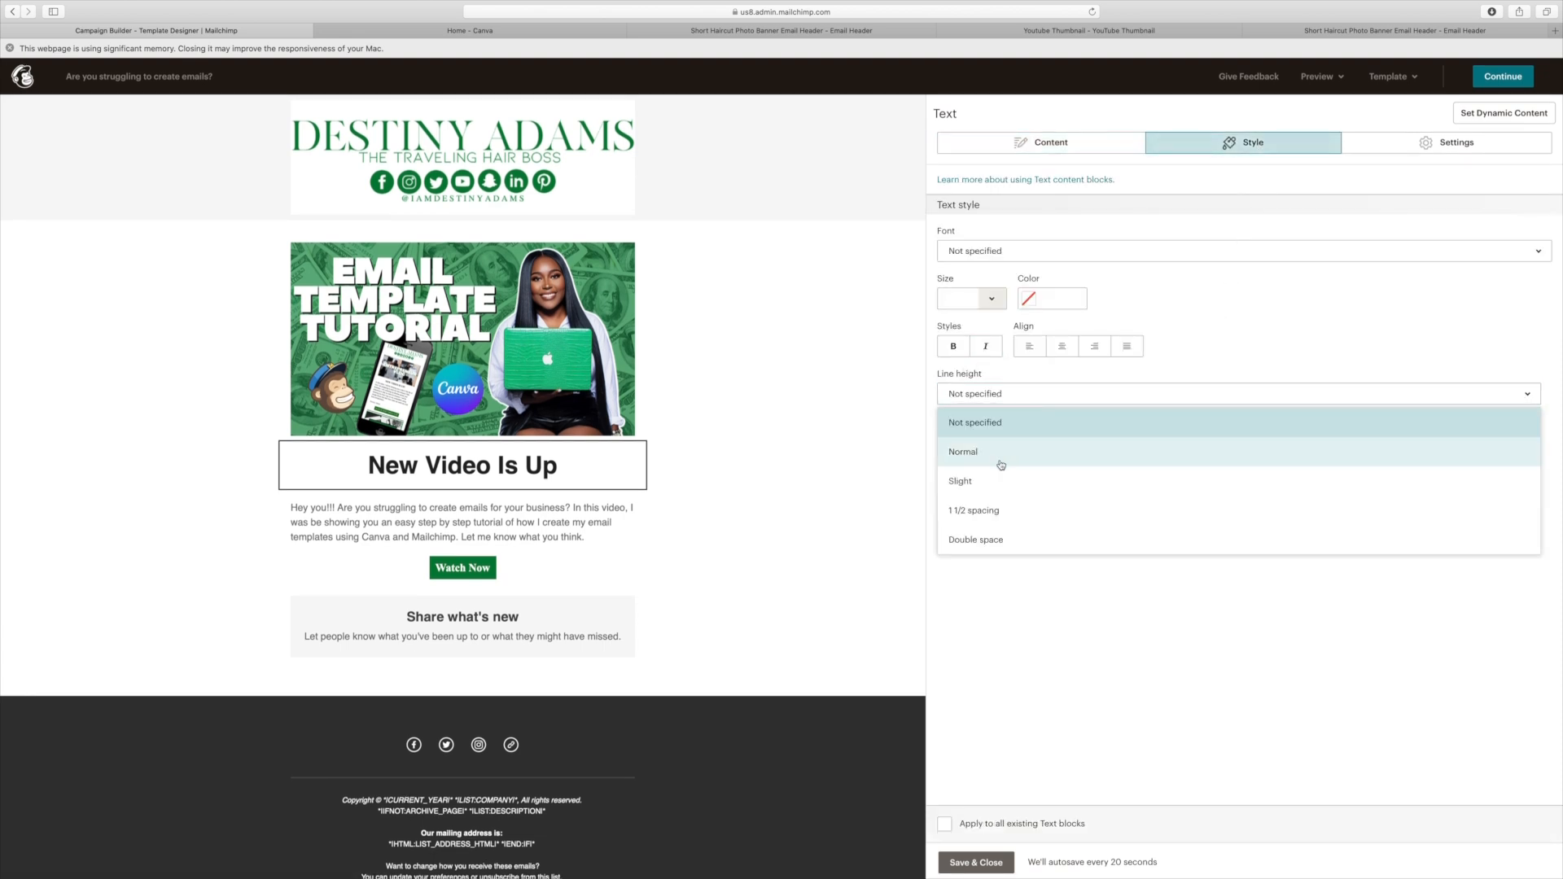
pyautogui.moveTo(982, 490)
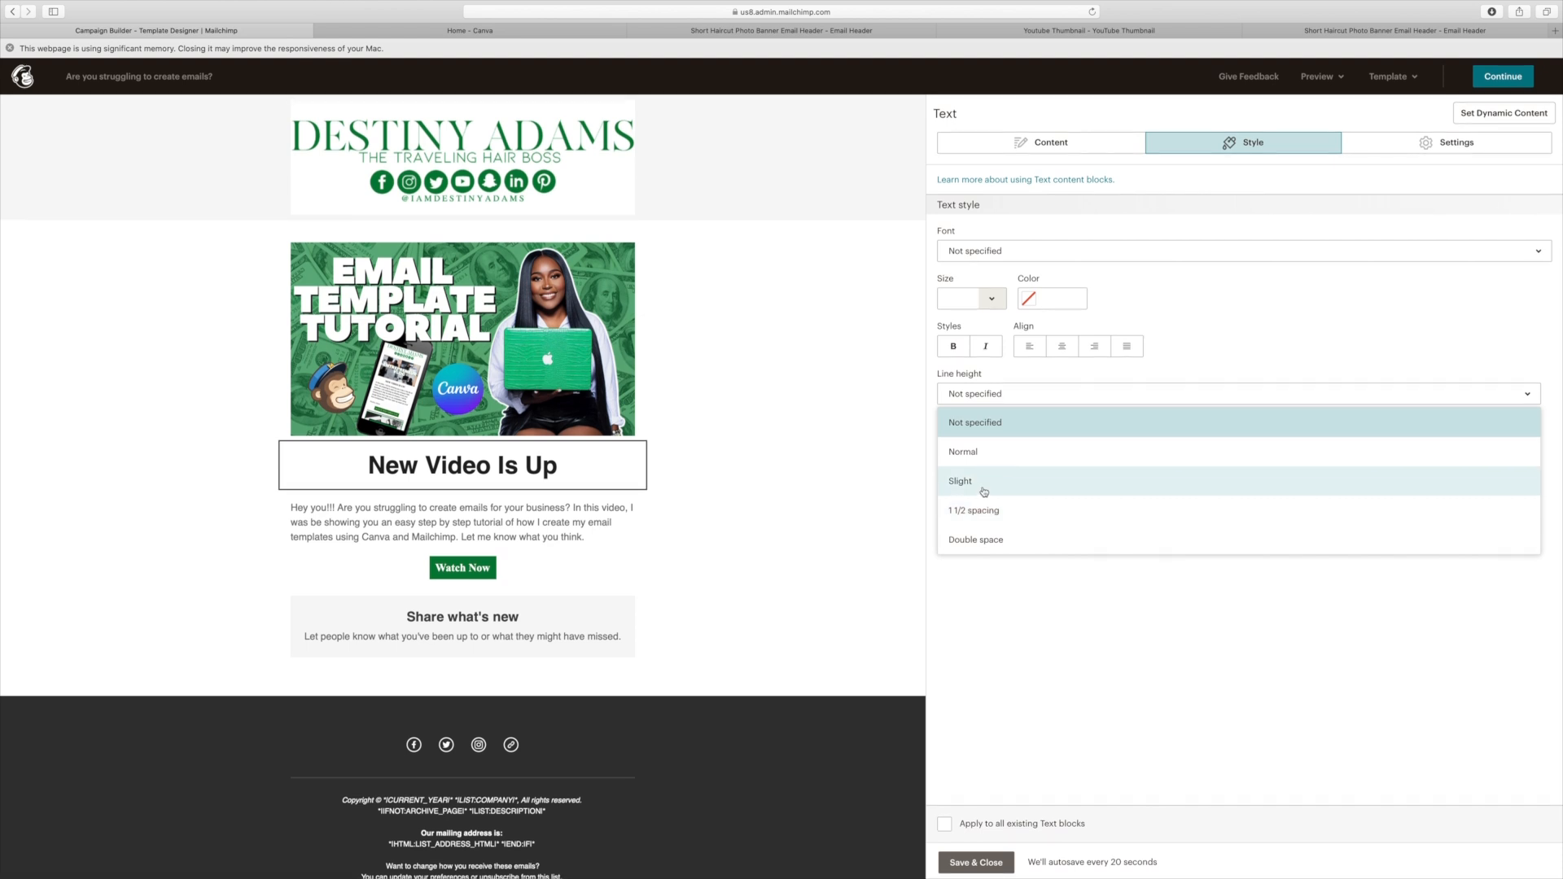
pyautogui.click(959, 480)
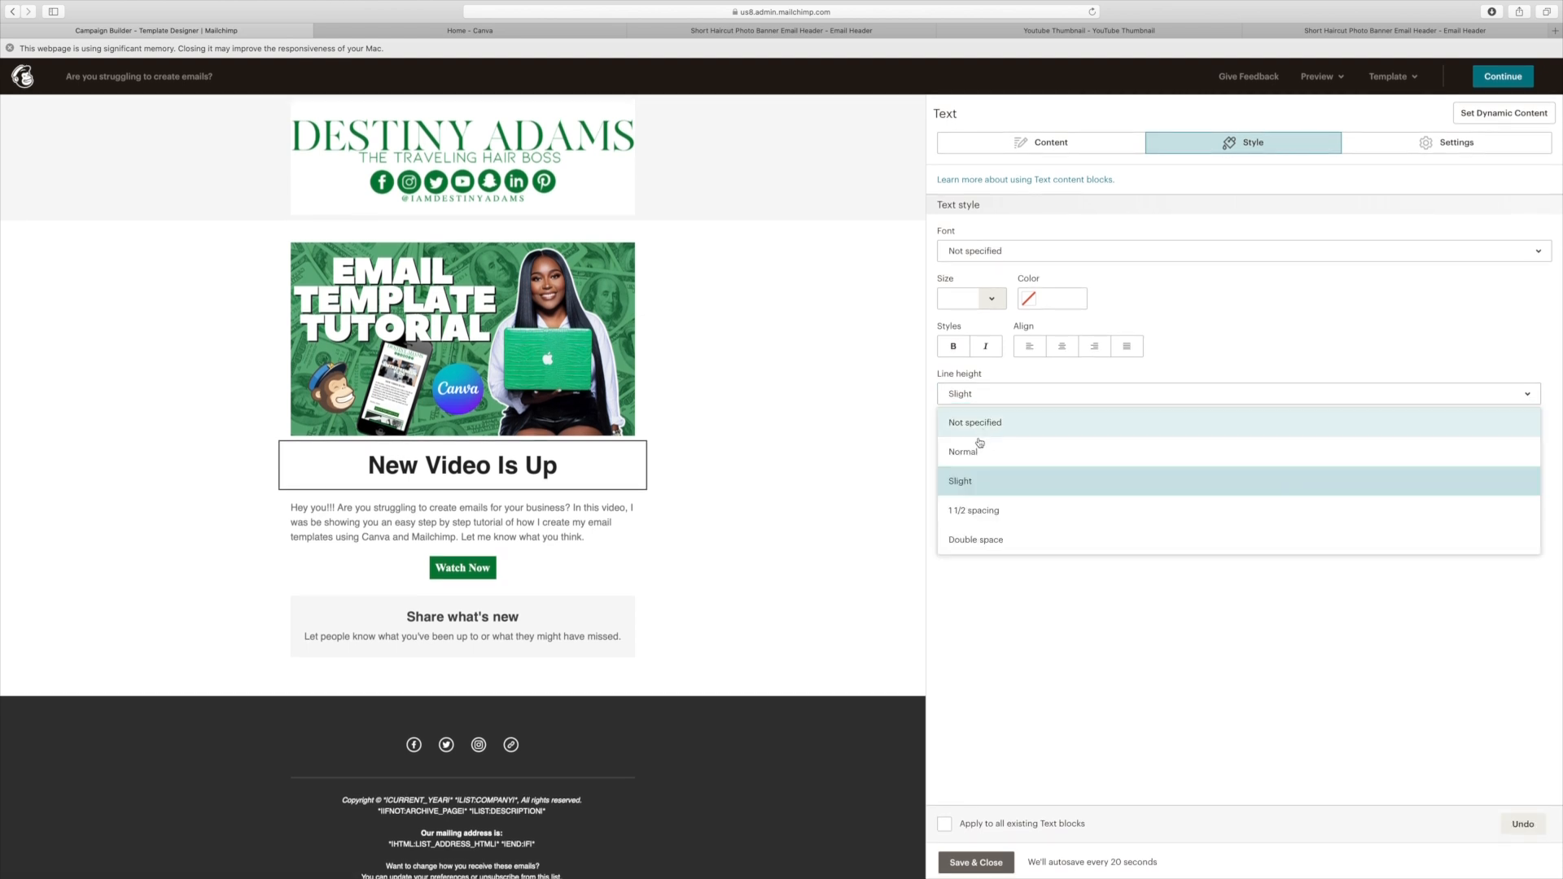
pyautogui.click(963, 451)
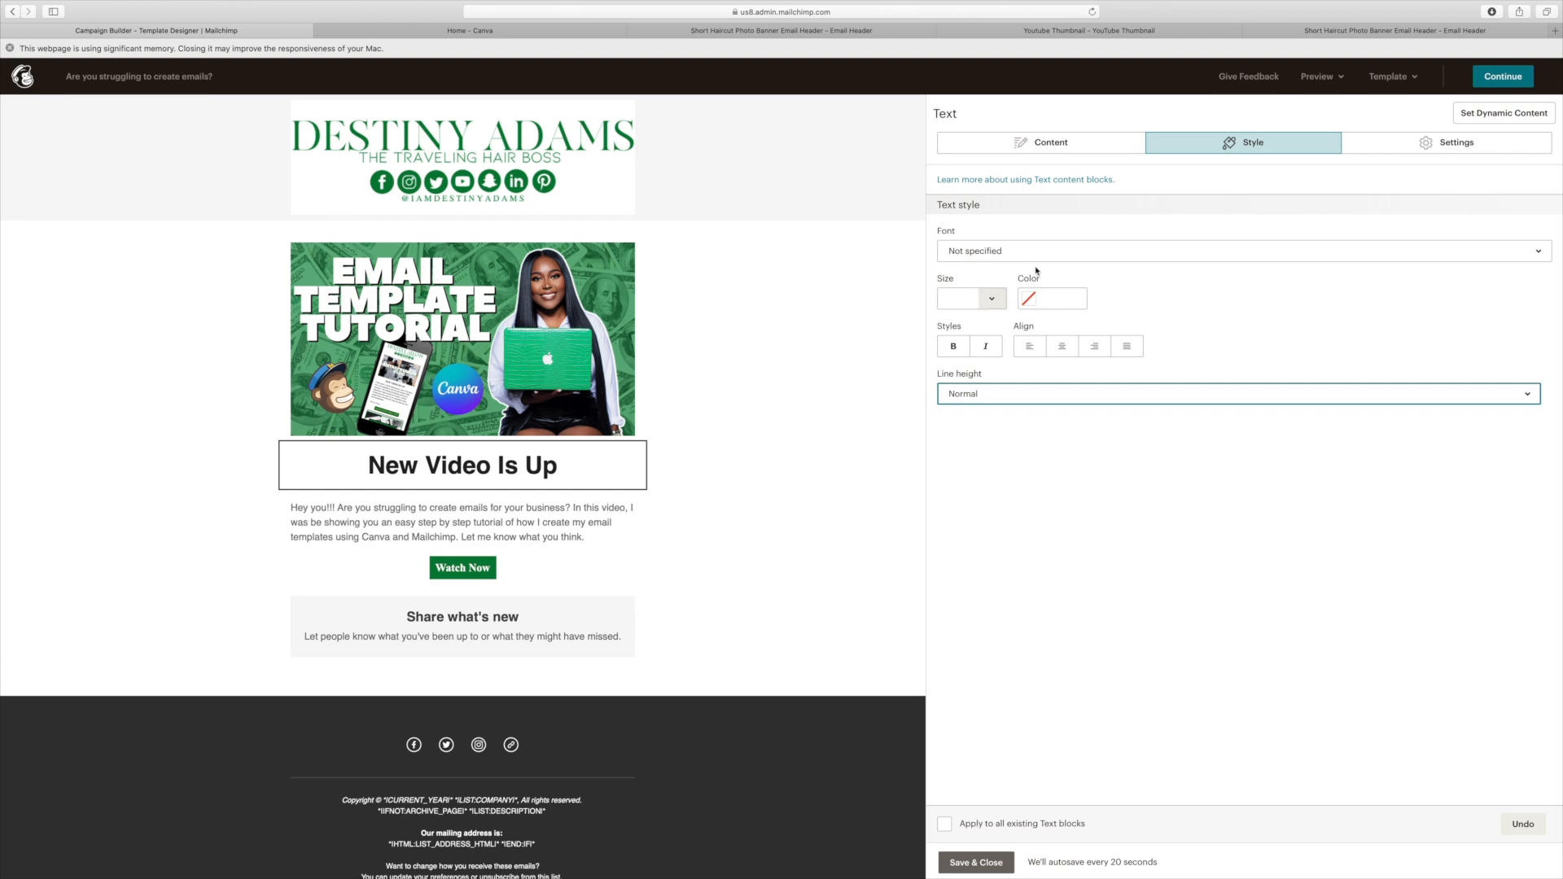
pyautogui.moveTo(1293, 218)
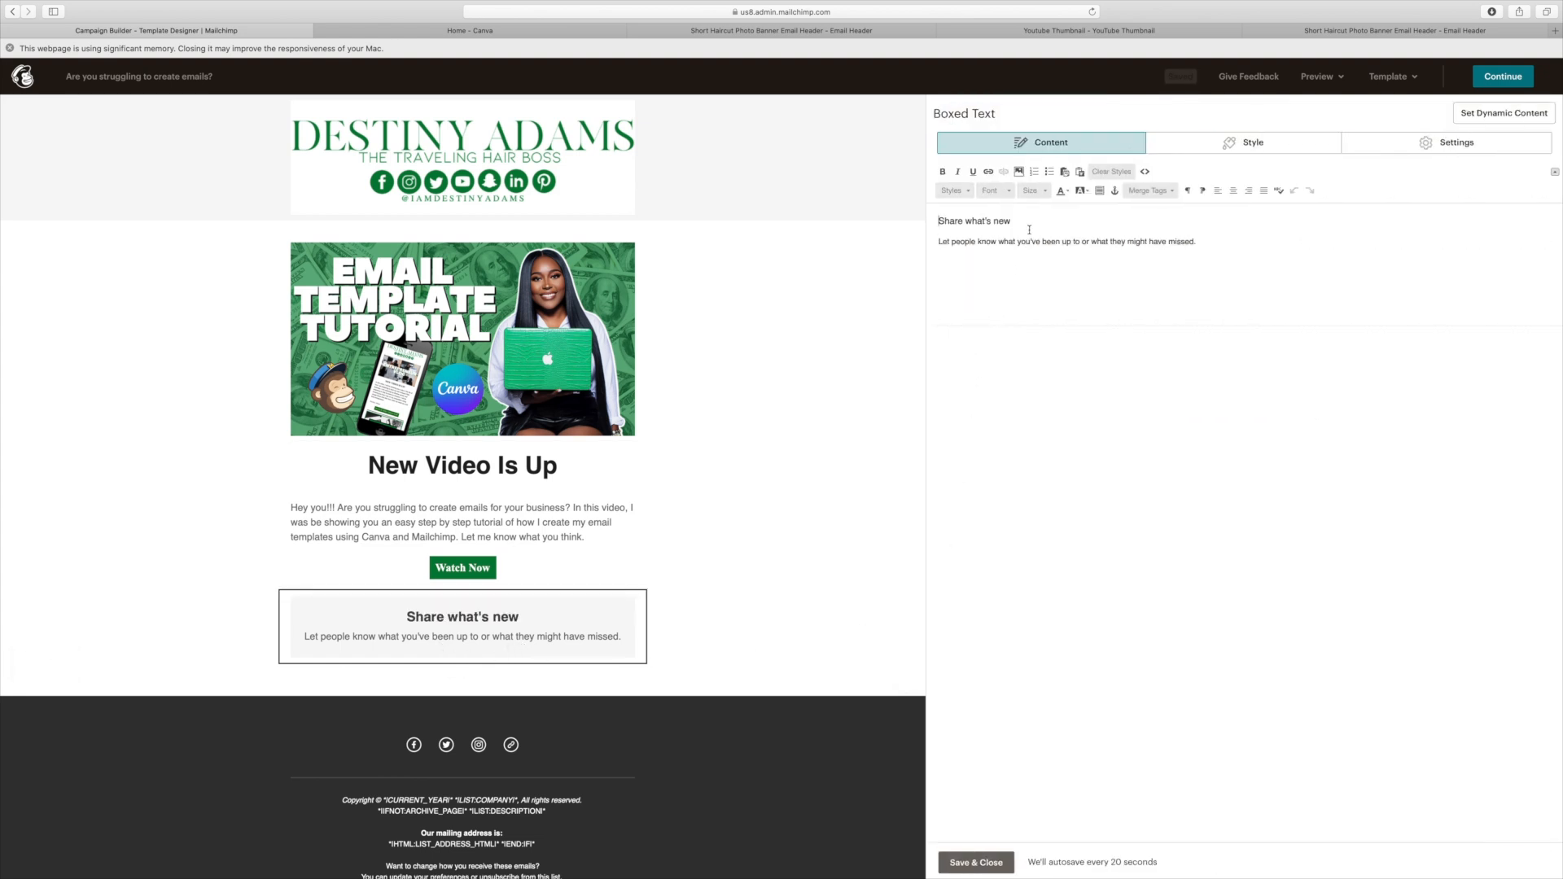
# Step: Retitle the boxed heading 'Shop Our Products' and delete its description line
pyautogui.doubleClick(995, 221)
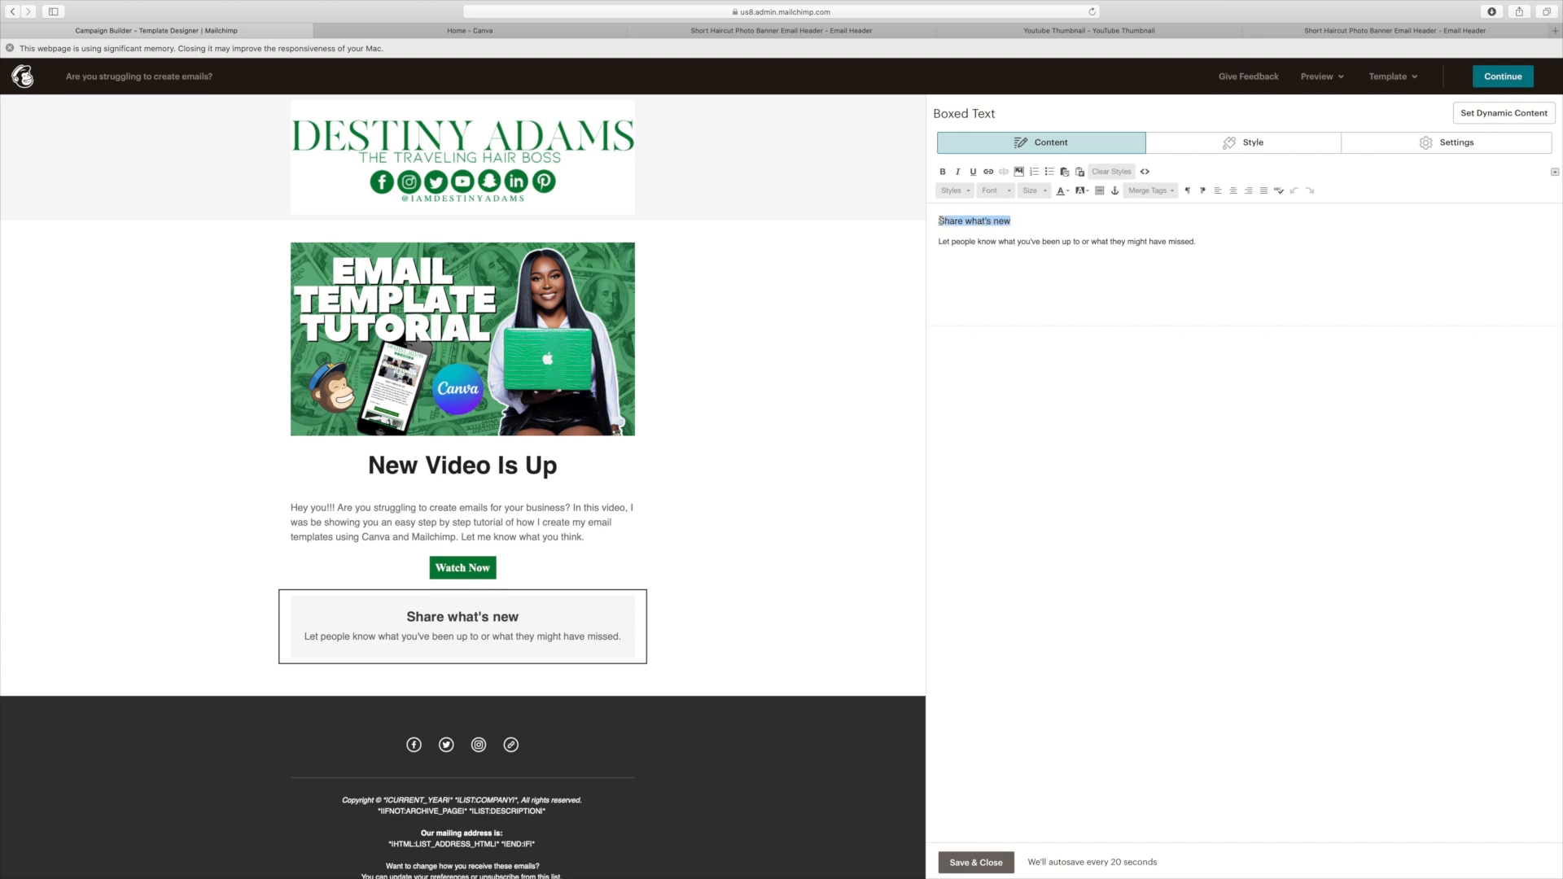
pyautogui.write('S')
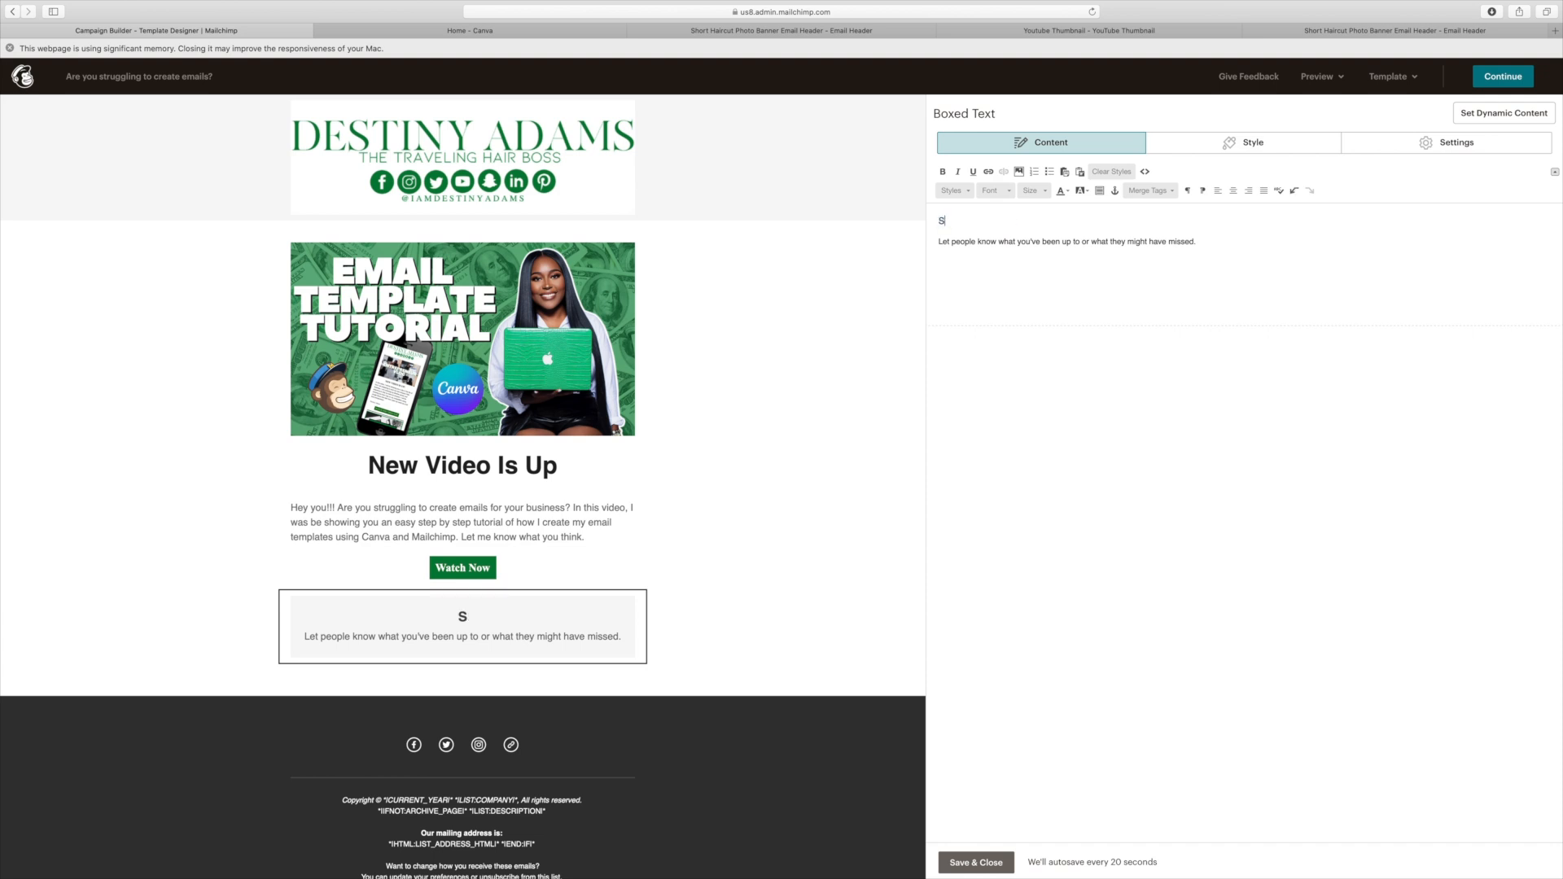
pyautogui.write('hop Our Produc')
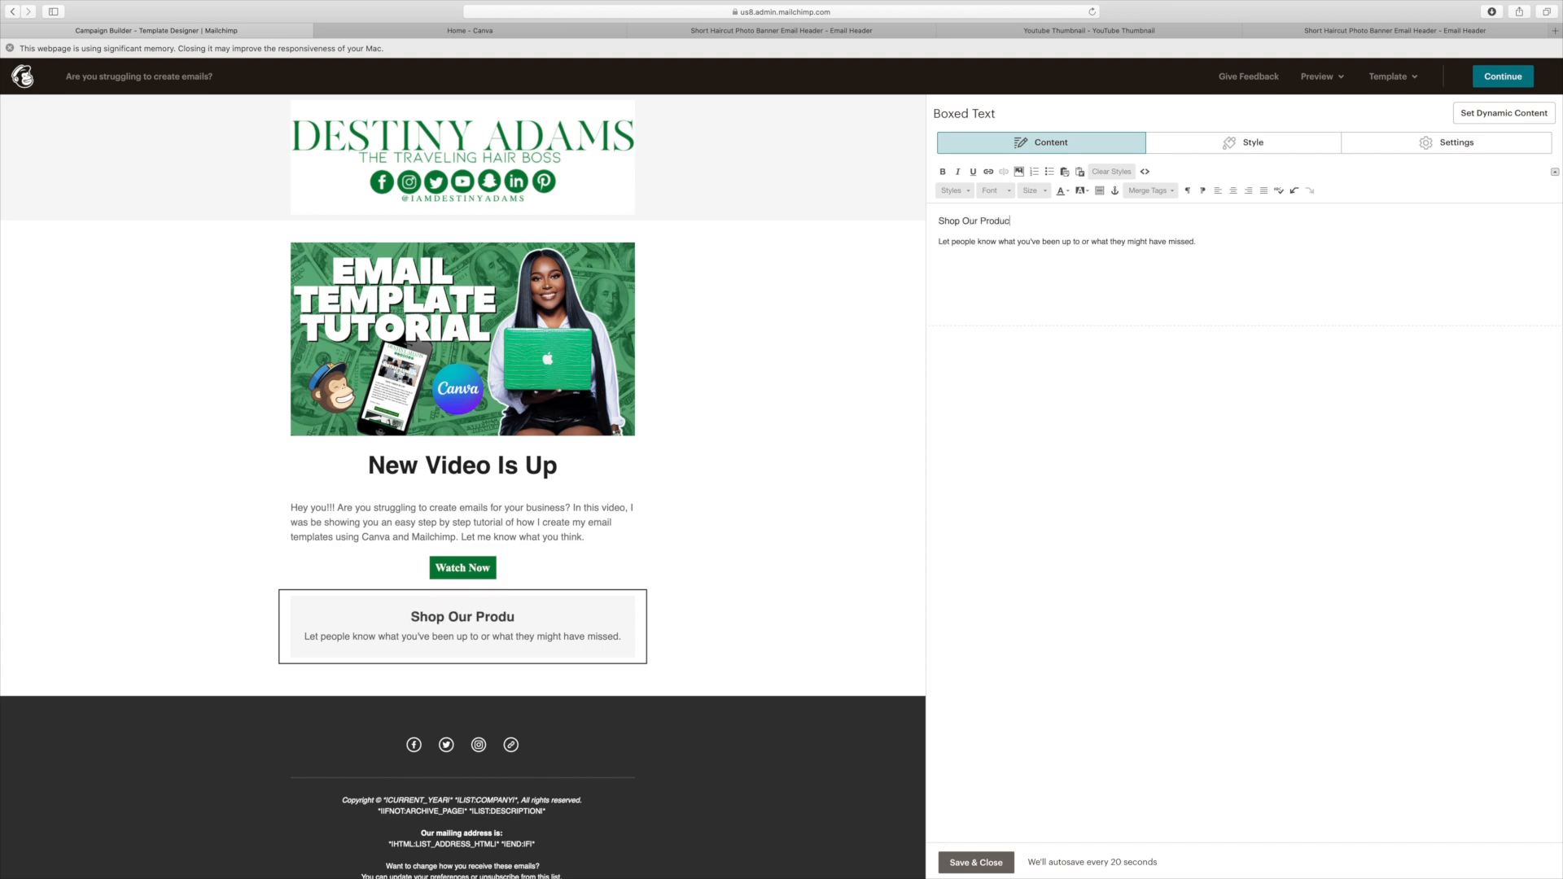
pyautogui.write('ts')
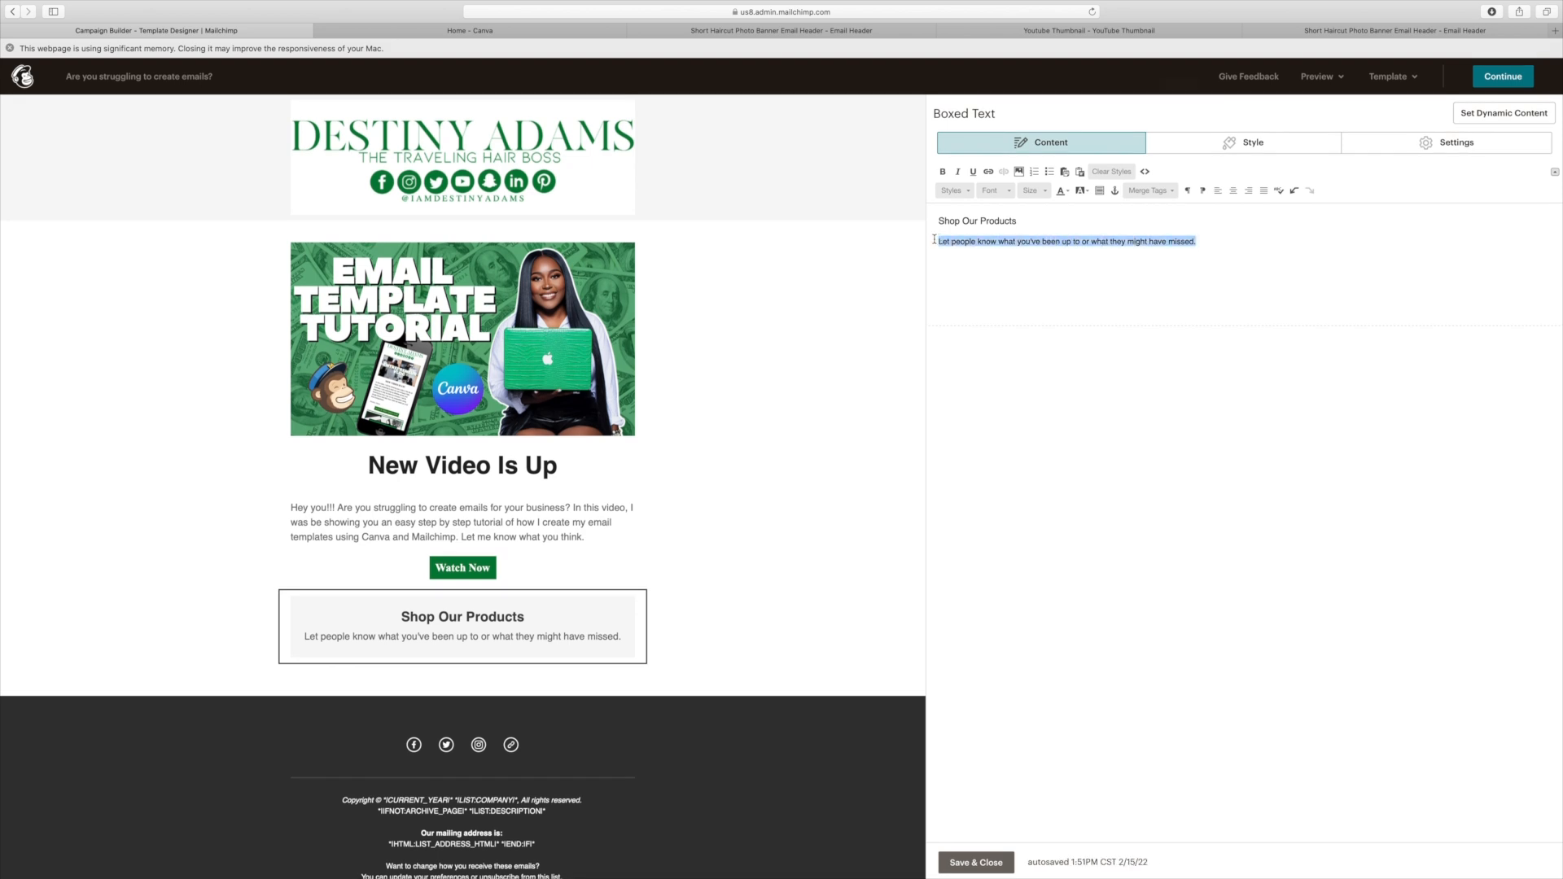
pyautogui.press('delete')
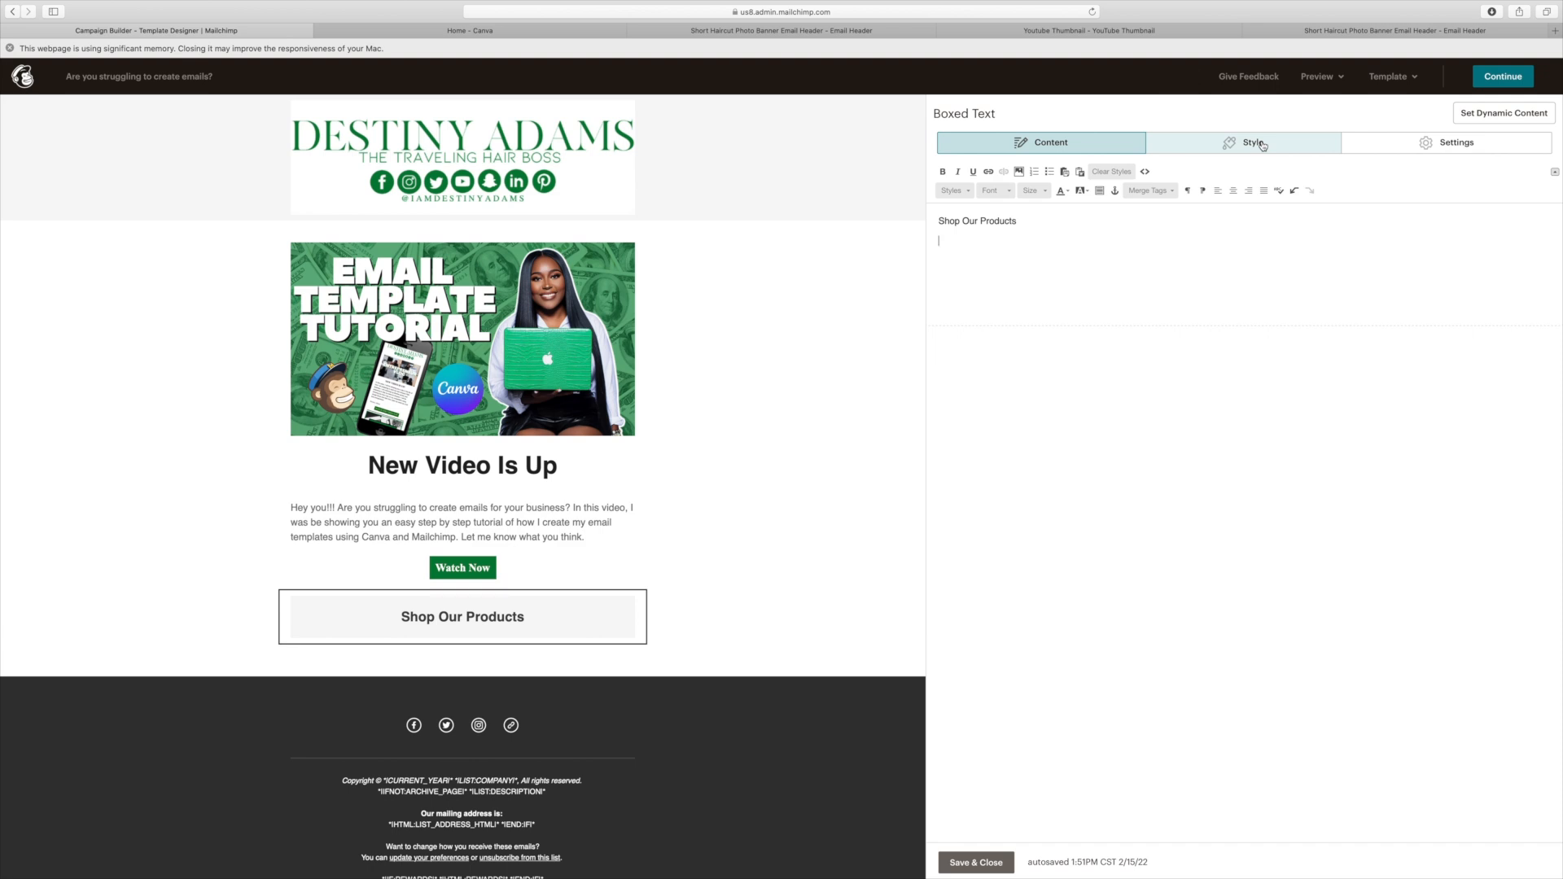
# Step: Remove the box's grey background and set its text colour to #222222
pyautogui.click(1242, 142)
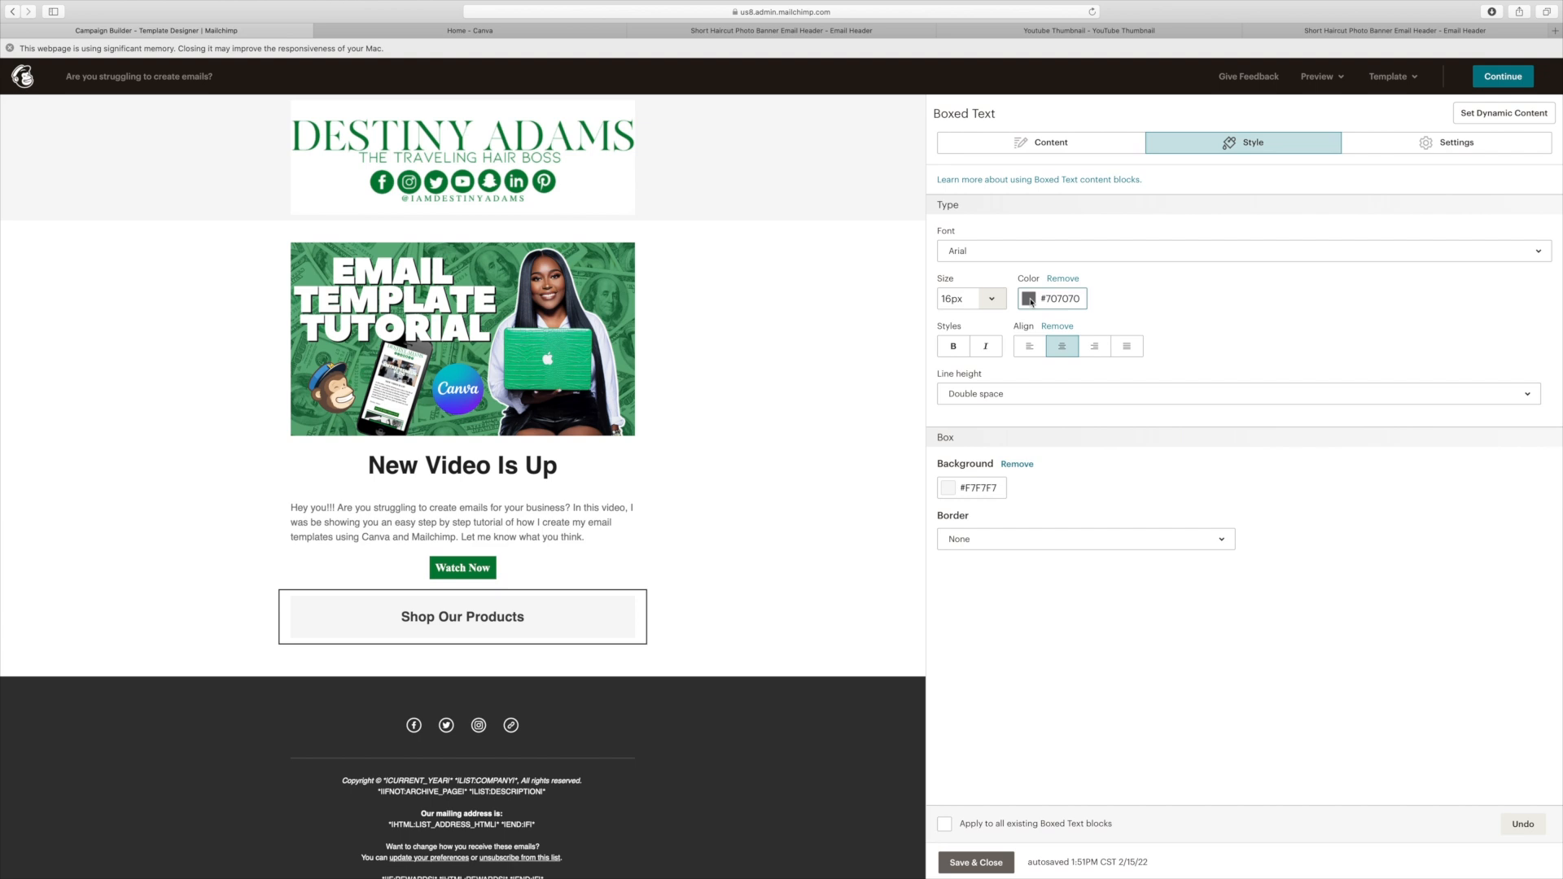
pyautogui.click(1029, 298)
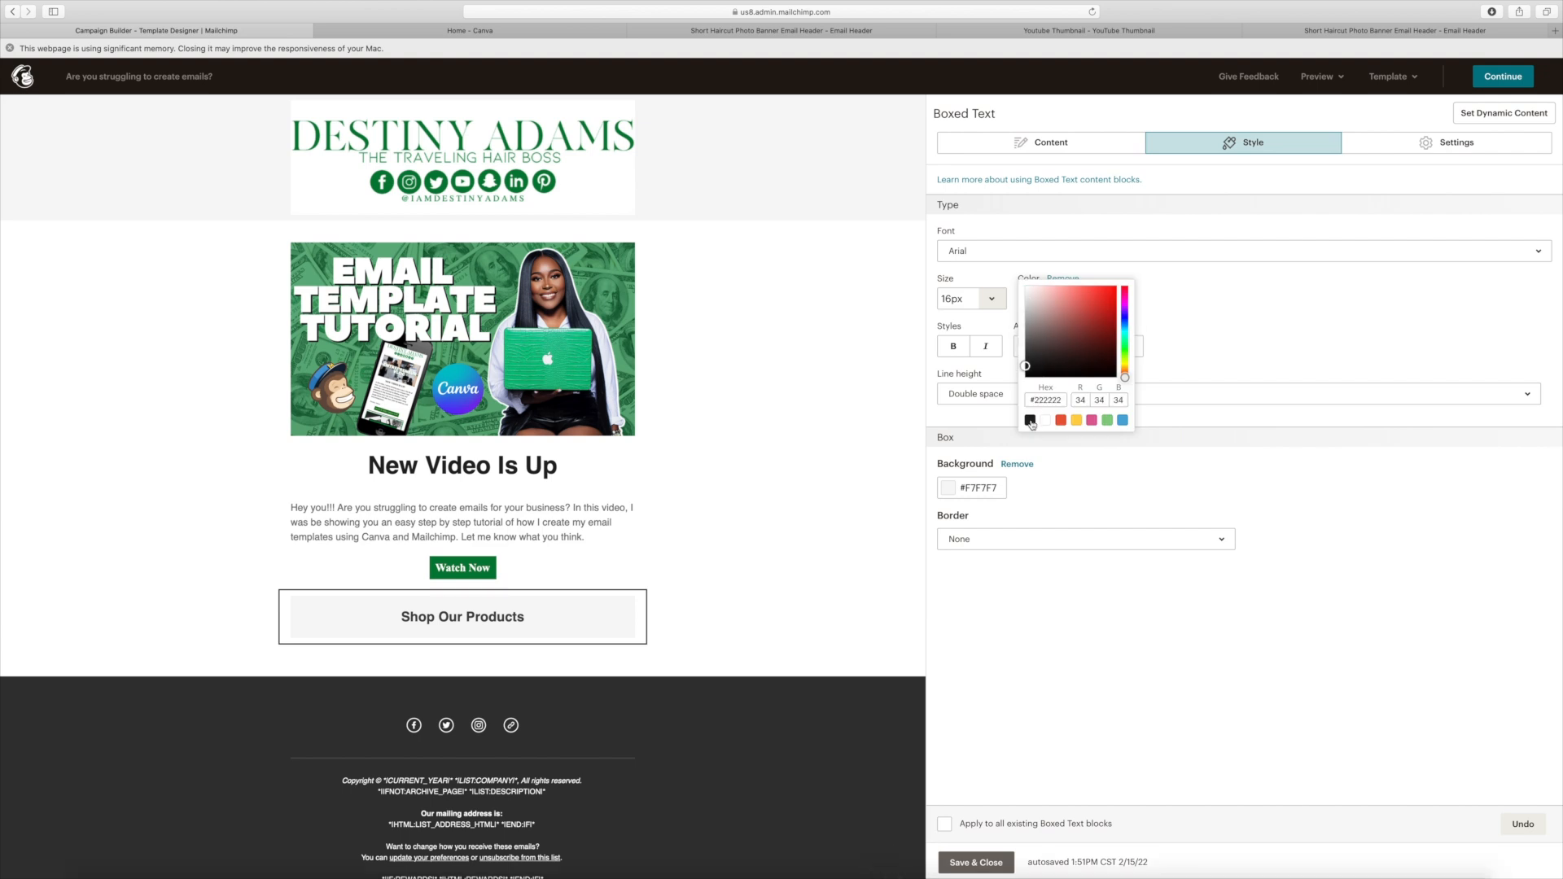
pyautogui.moveTo(1246, 303)
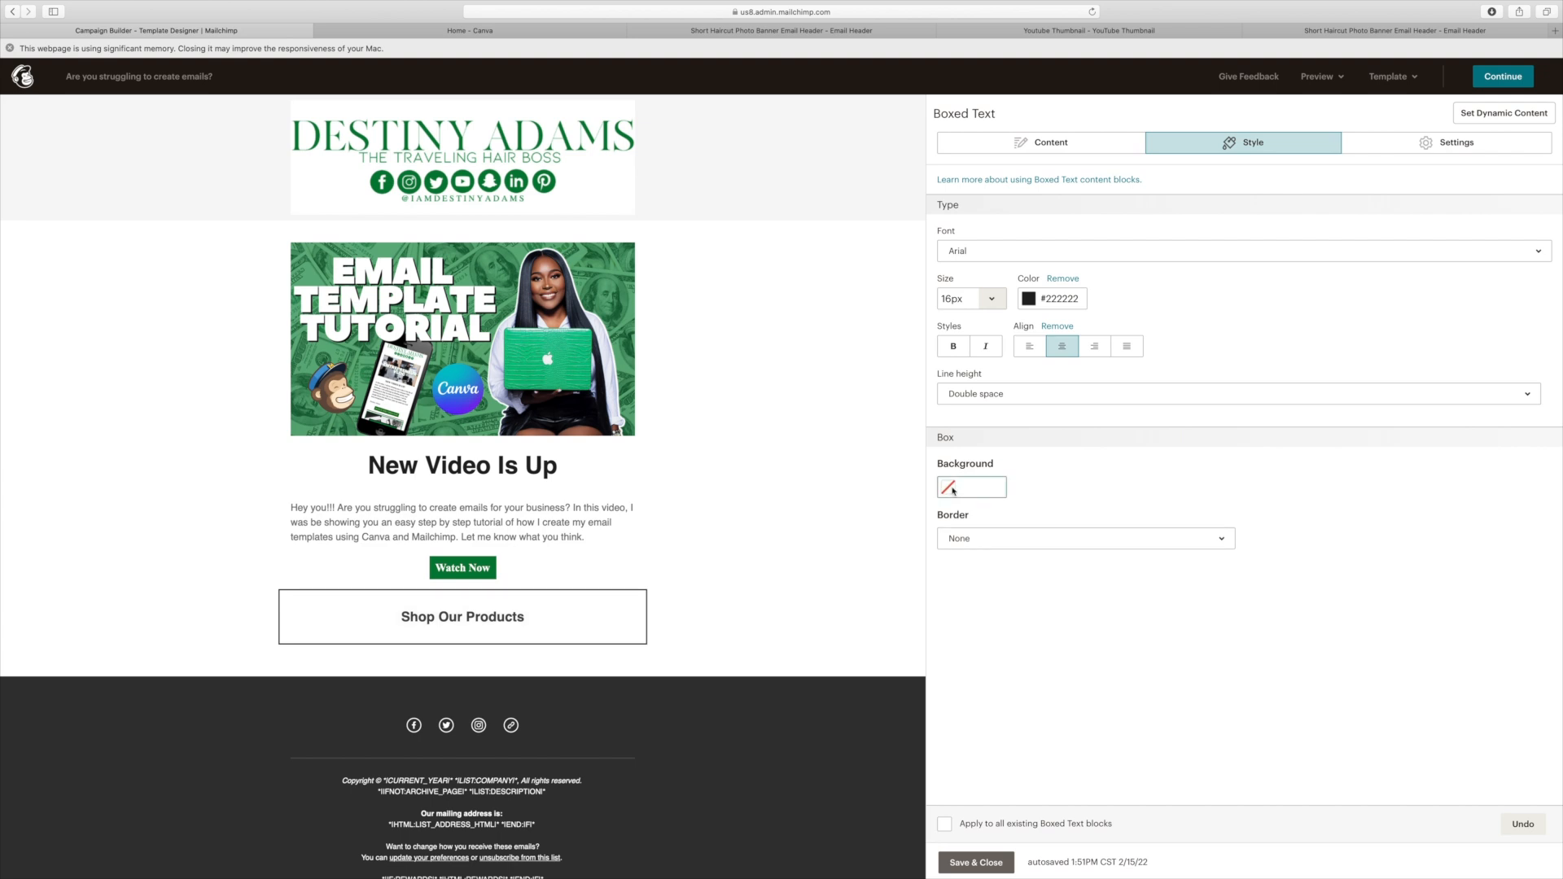
pyautogui.click(970, 487)
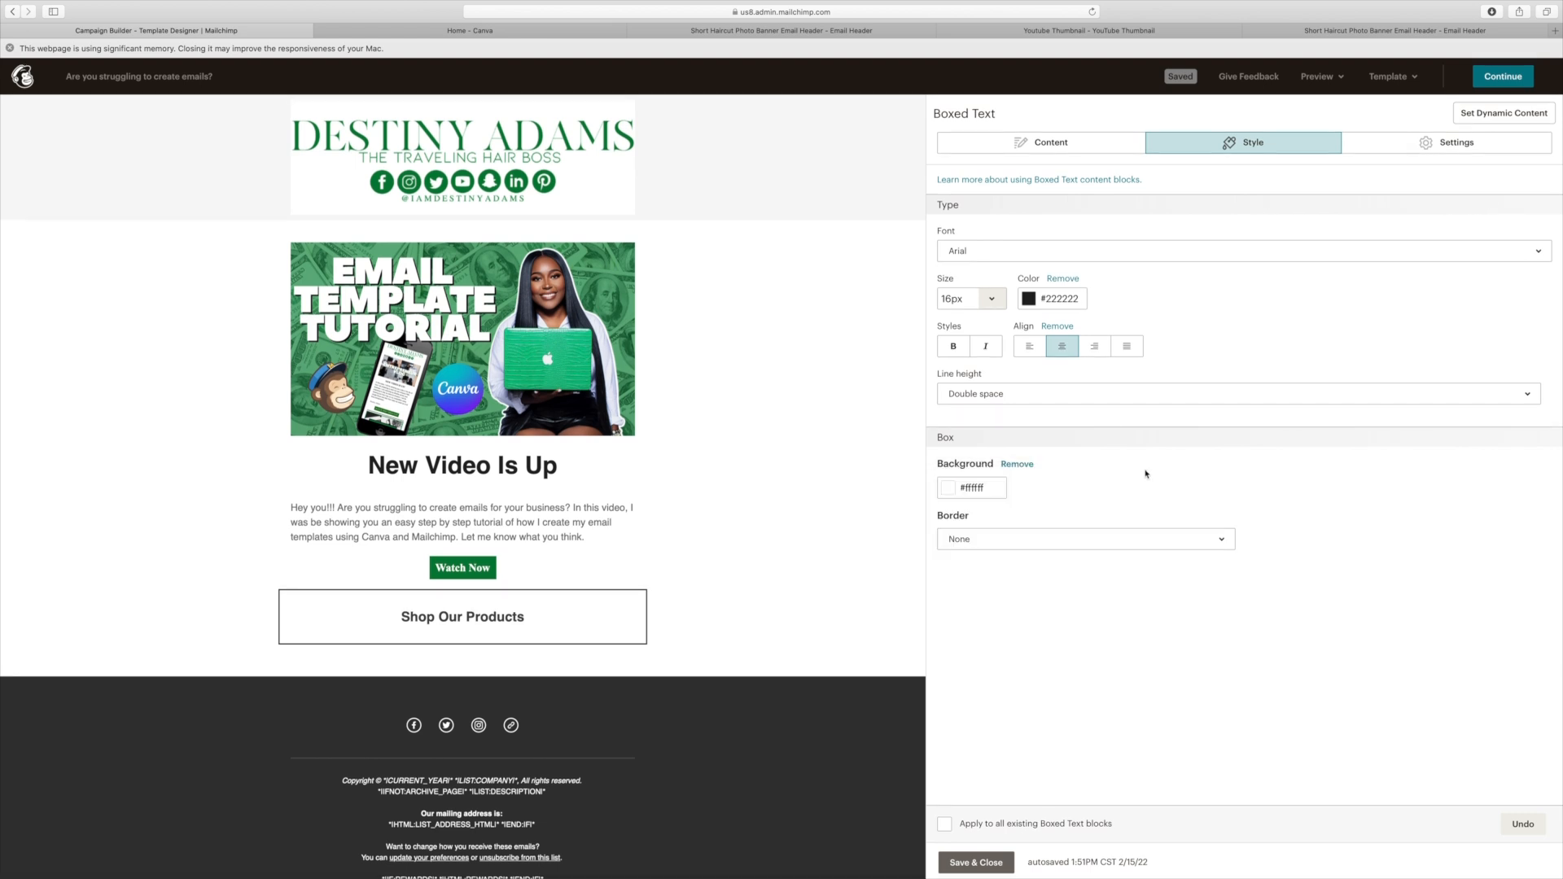
pyautogui.click(1017, 463)
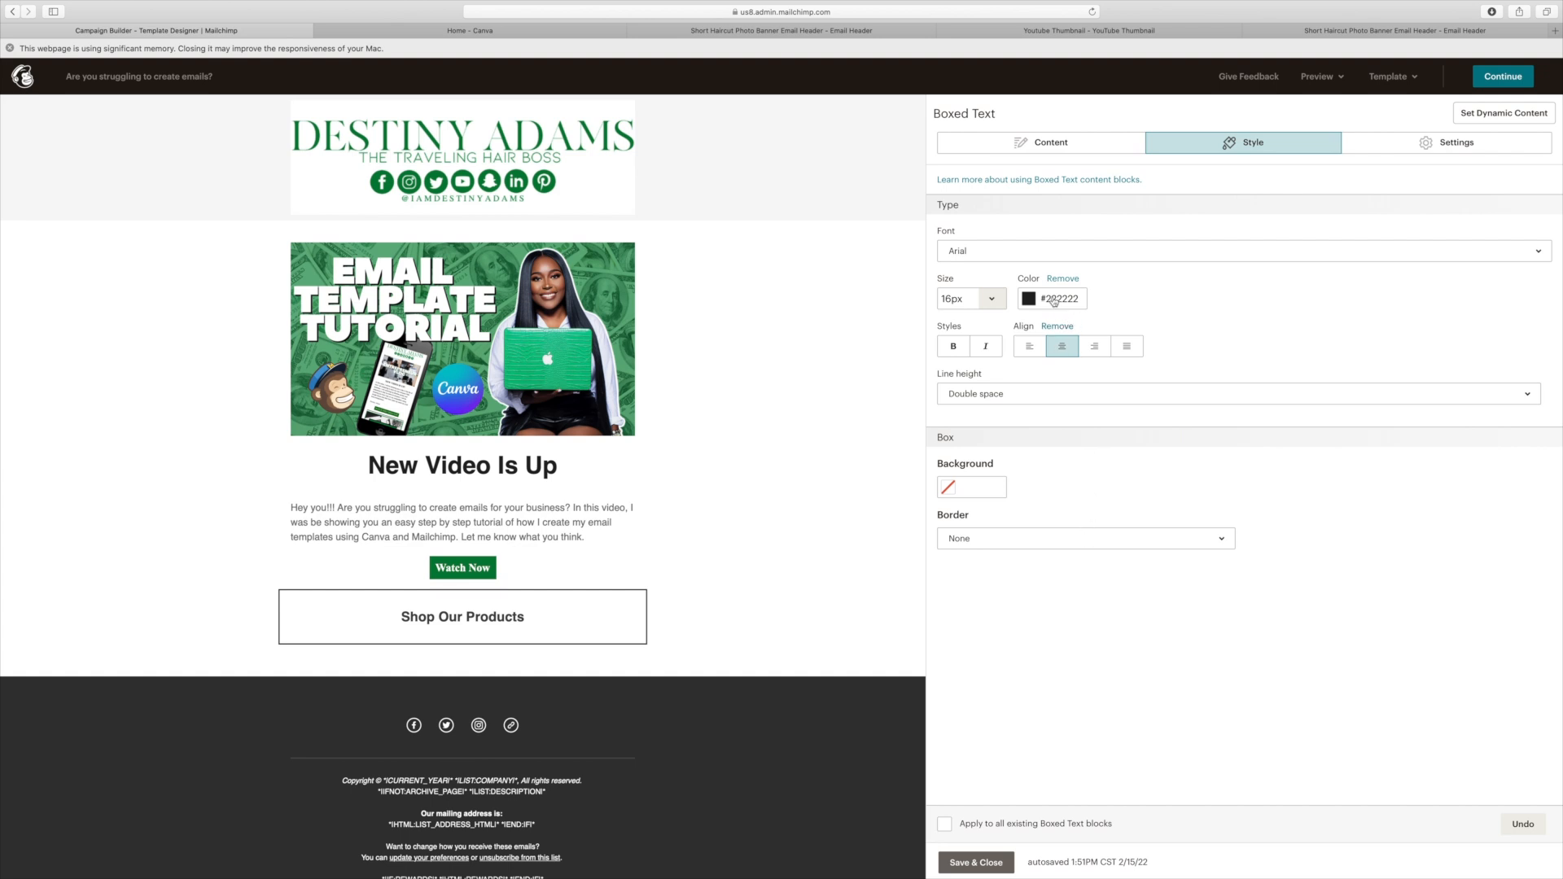
pyautogui.click(1027, 298)
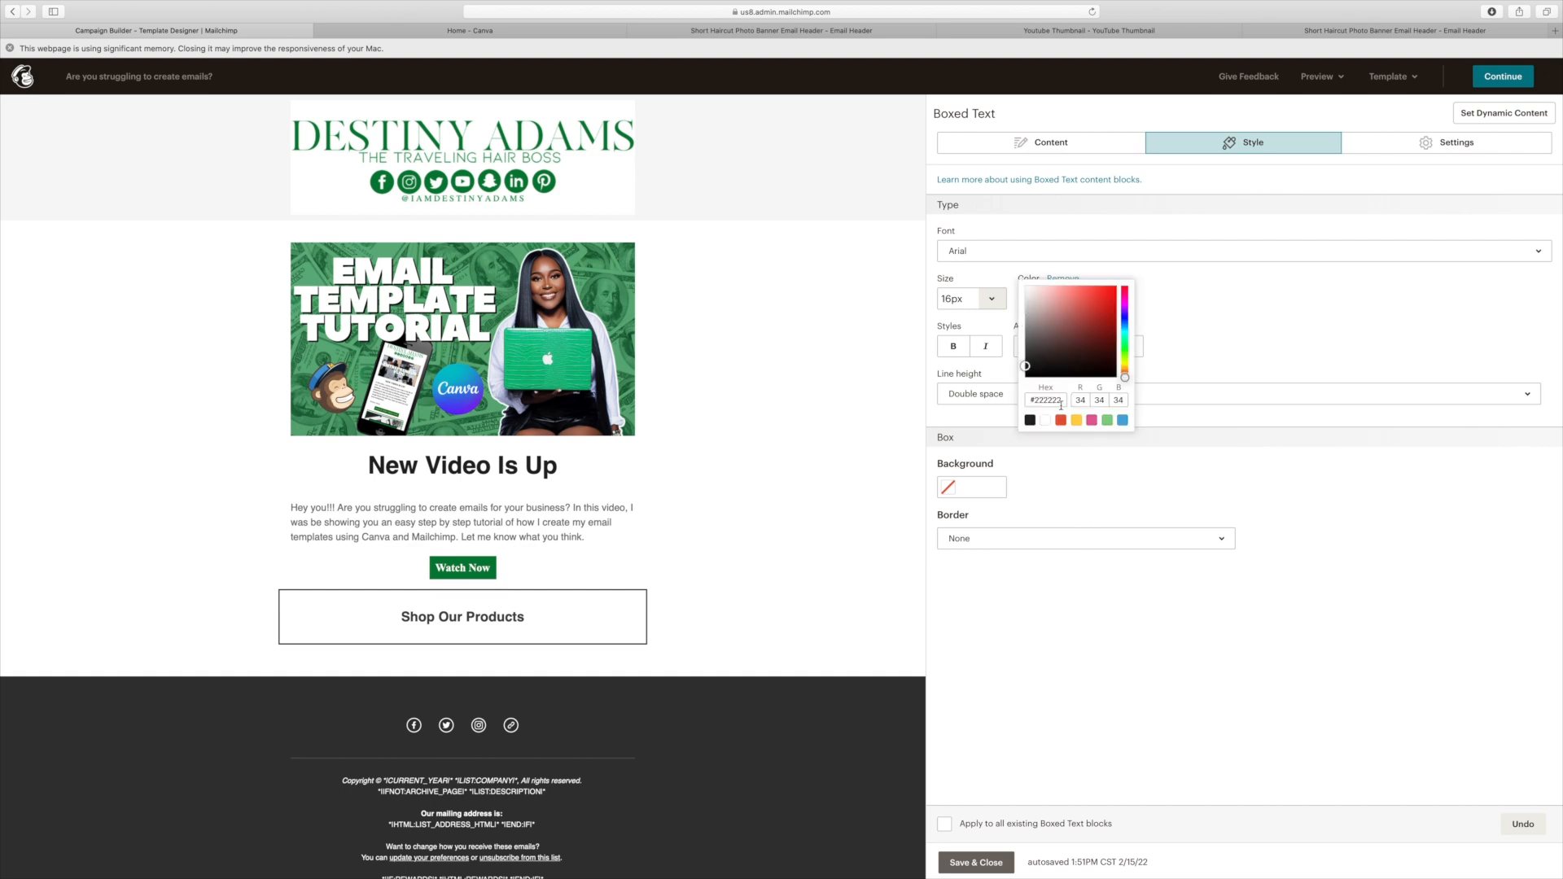
pyautogui.click(1026, 376)
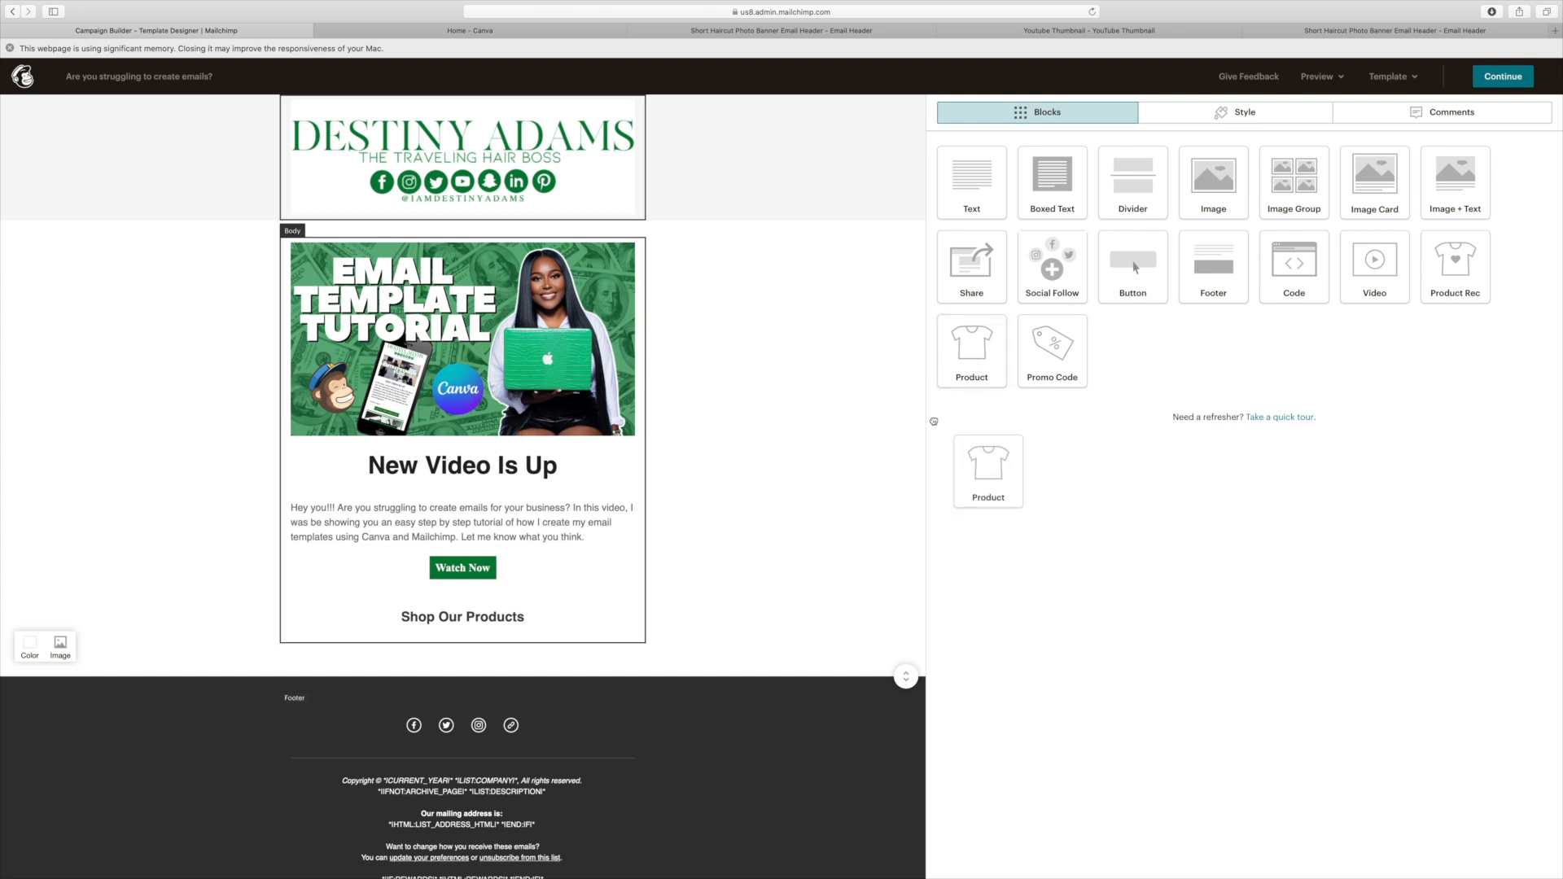
# Step: Add a product block with The Business Itinerary eBook and Let's Just Travel eBook cards
pyautogui.moveTo(987, 469); pyautogui.dragTo(536, 707)
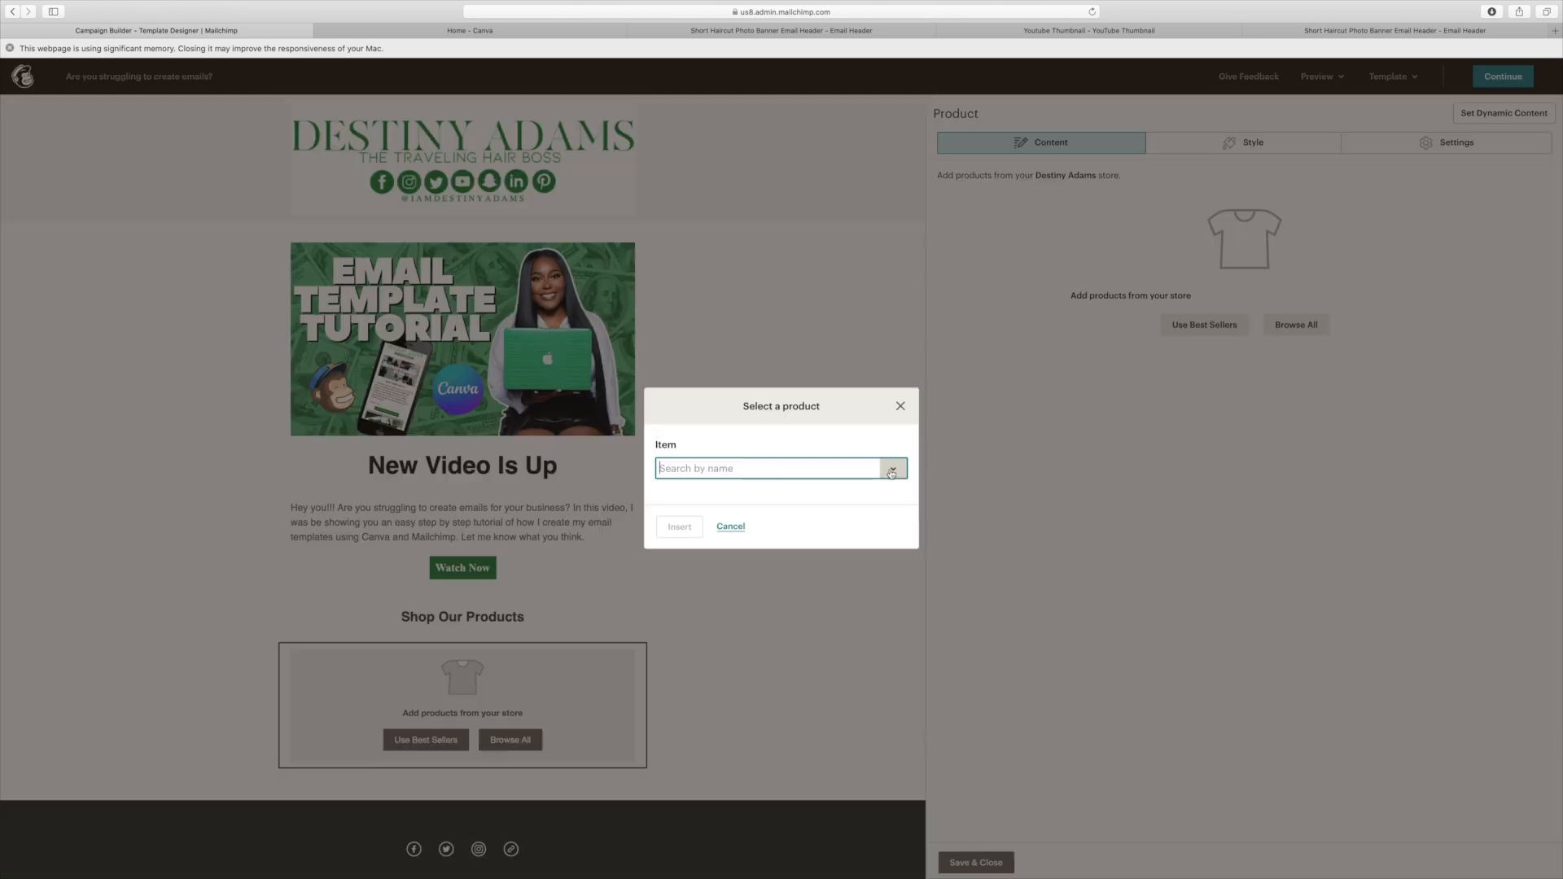
pyautogui.click(890, 469)
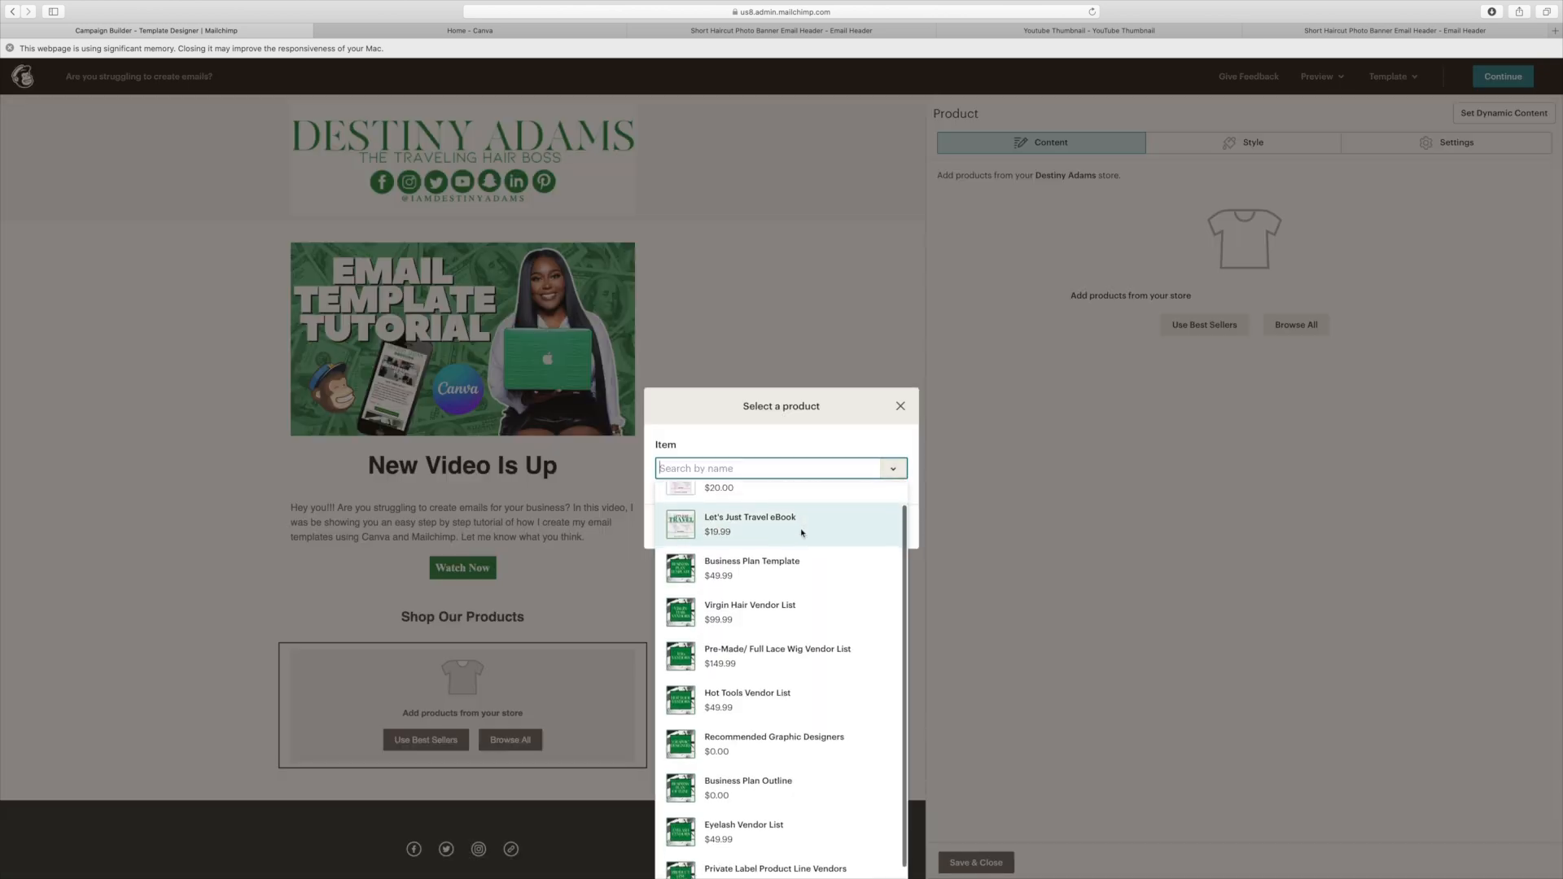
pyautogui.scroll(-3)
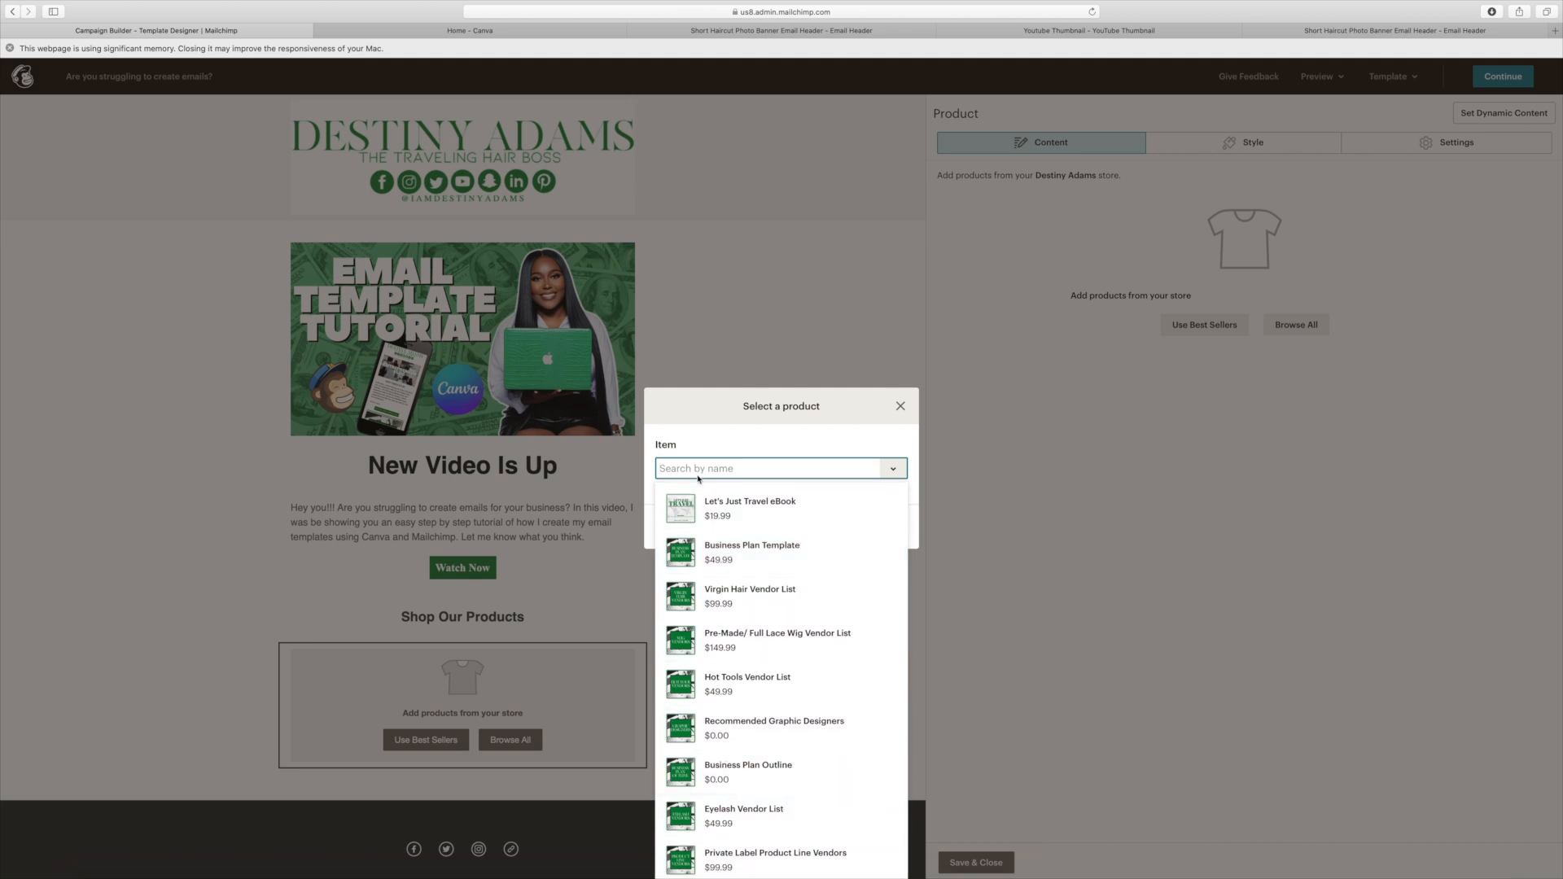
pyautogui.write('bus')
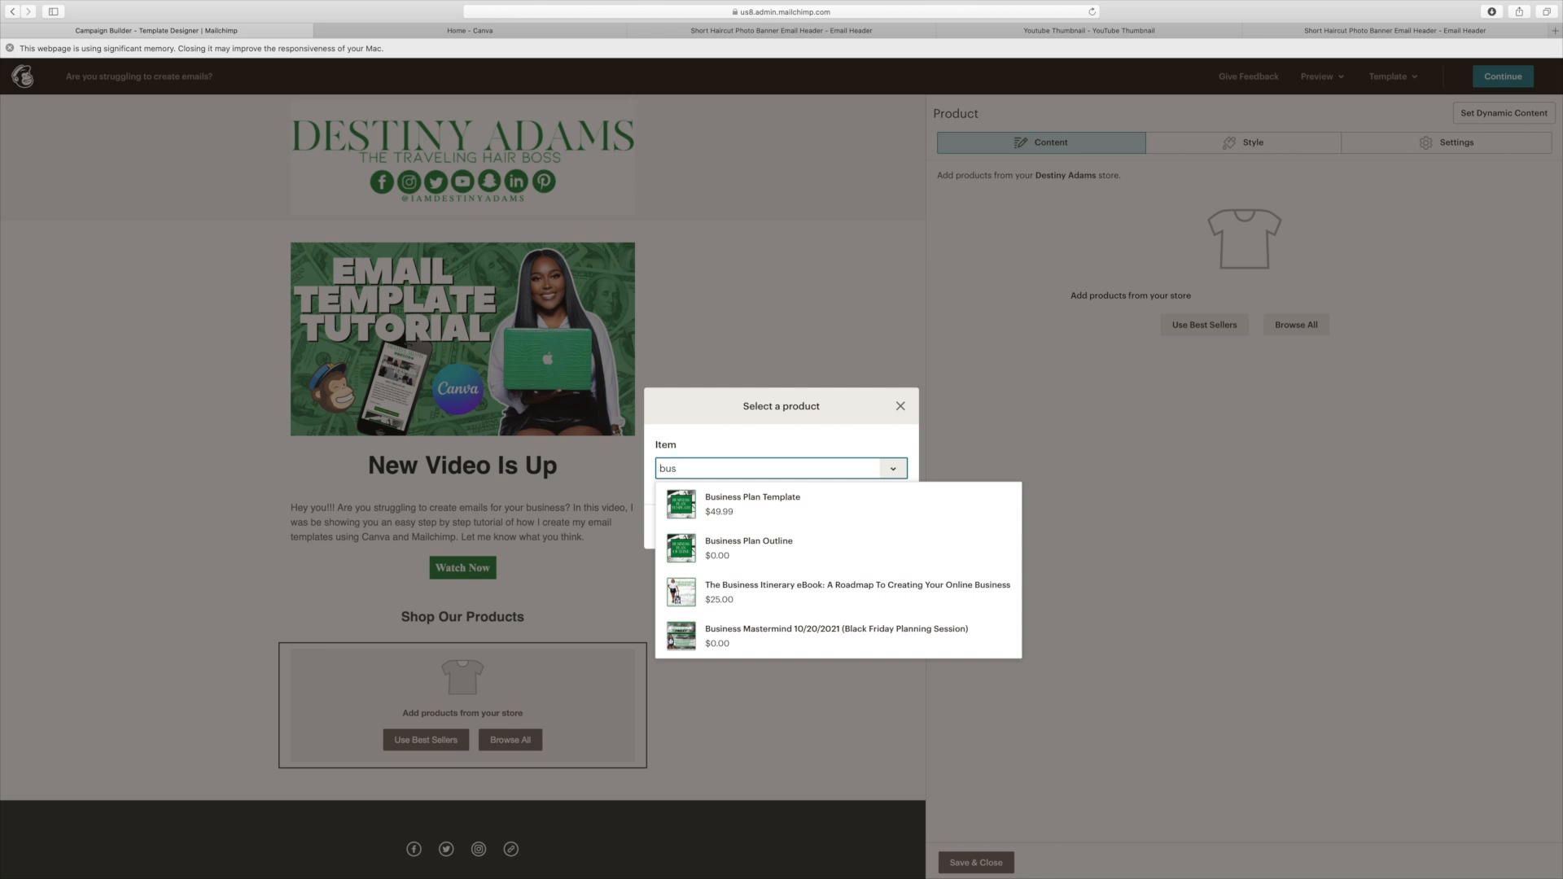
pyautogui.click(856, 591)
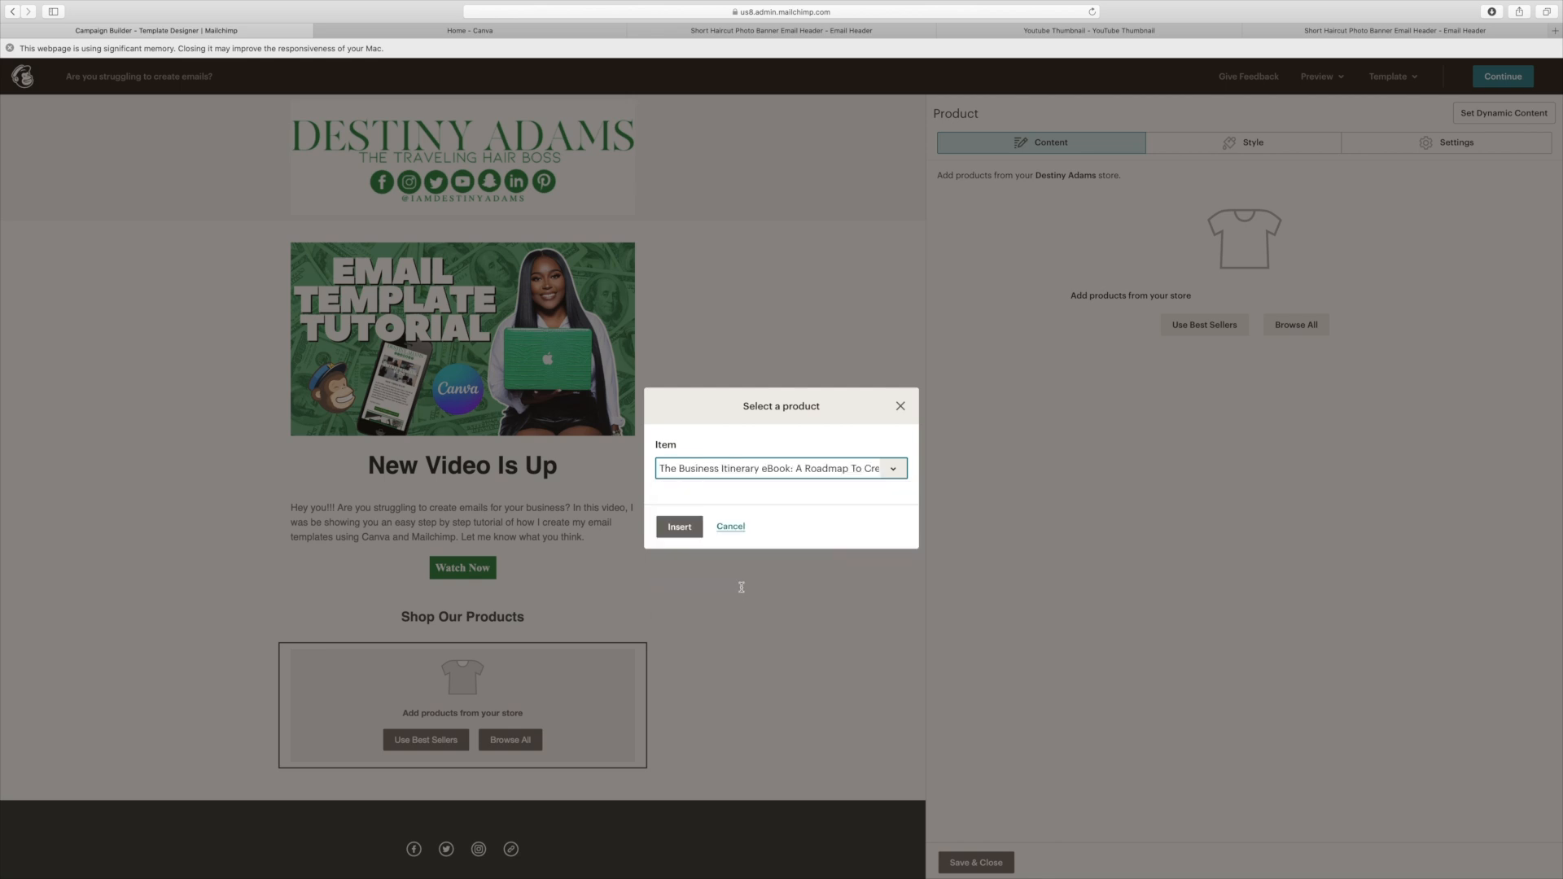
pyautogui.click(679, 527)
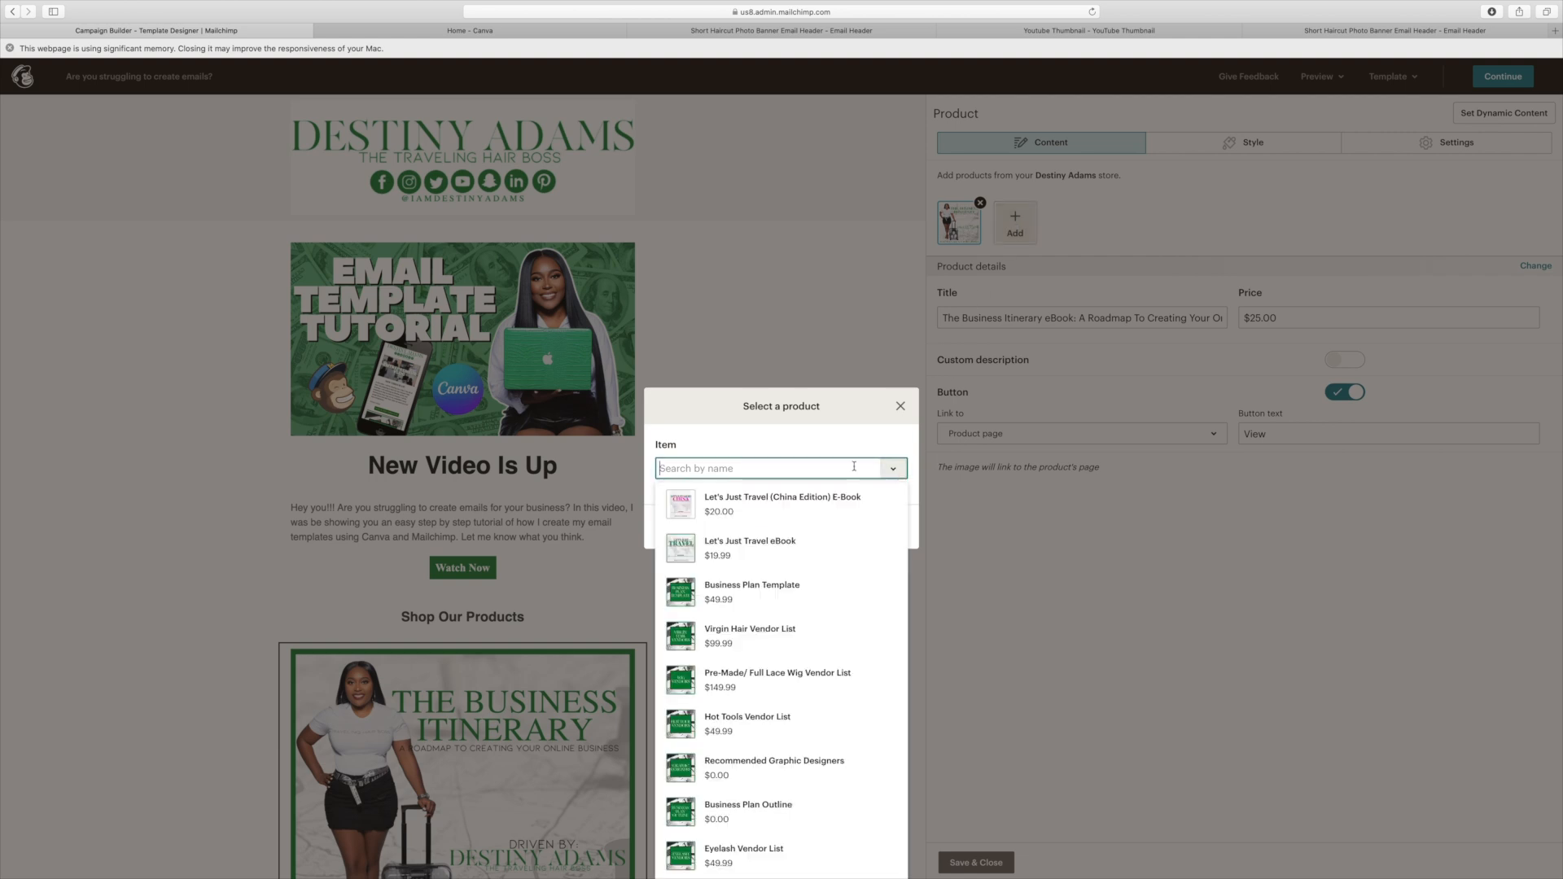
pyautogui.moveTo(750, 547)
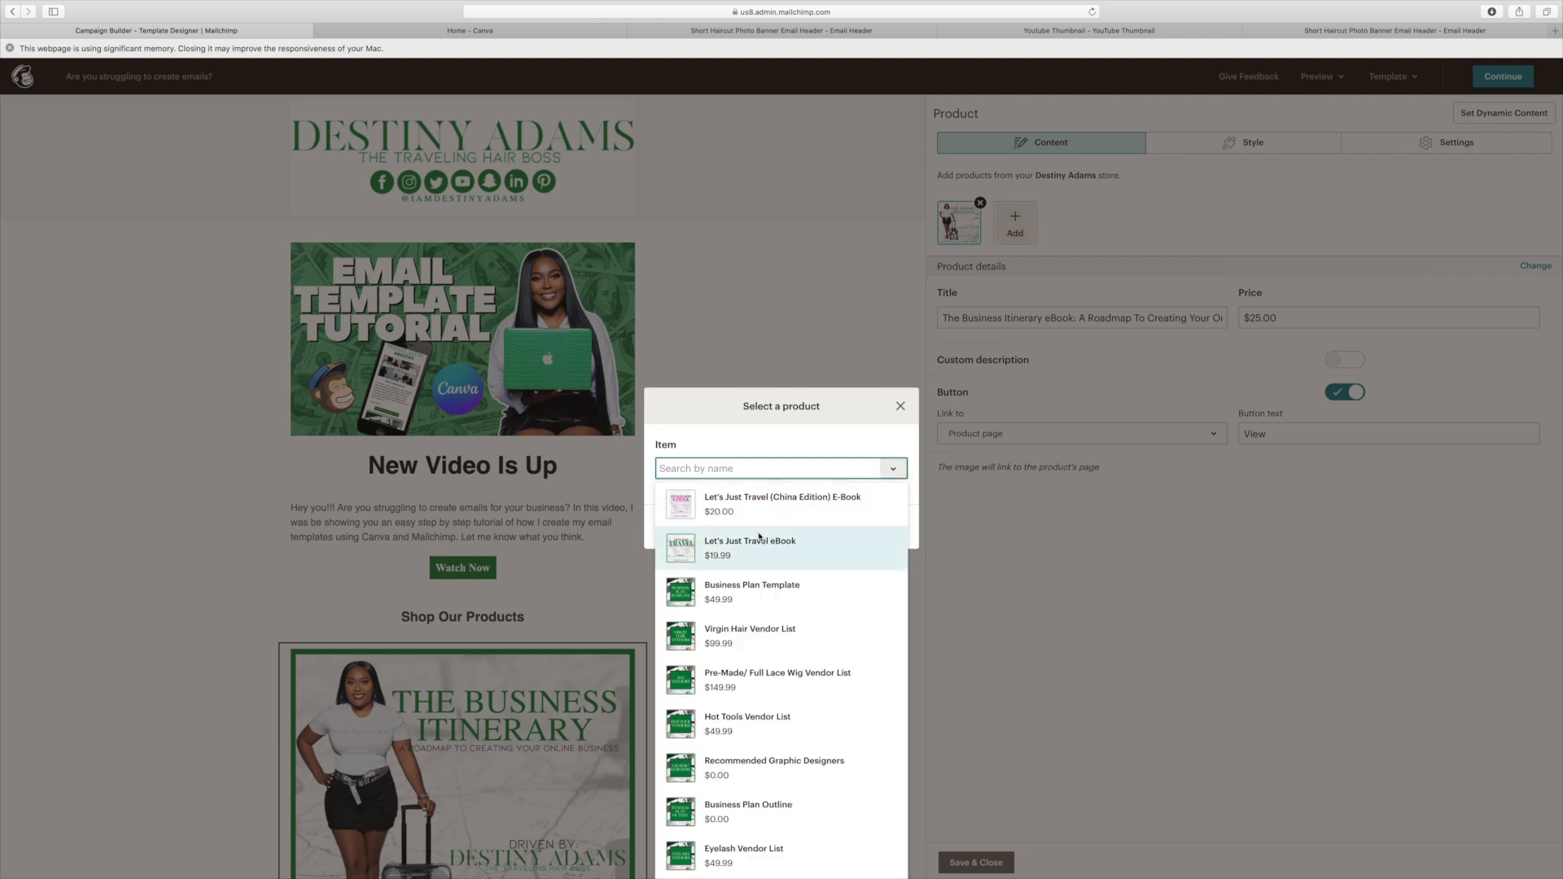
pyautogui.click(750, 547)
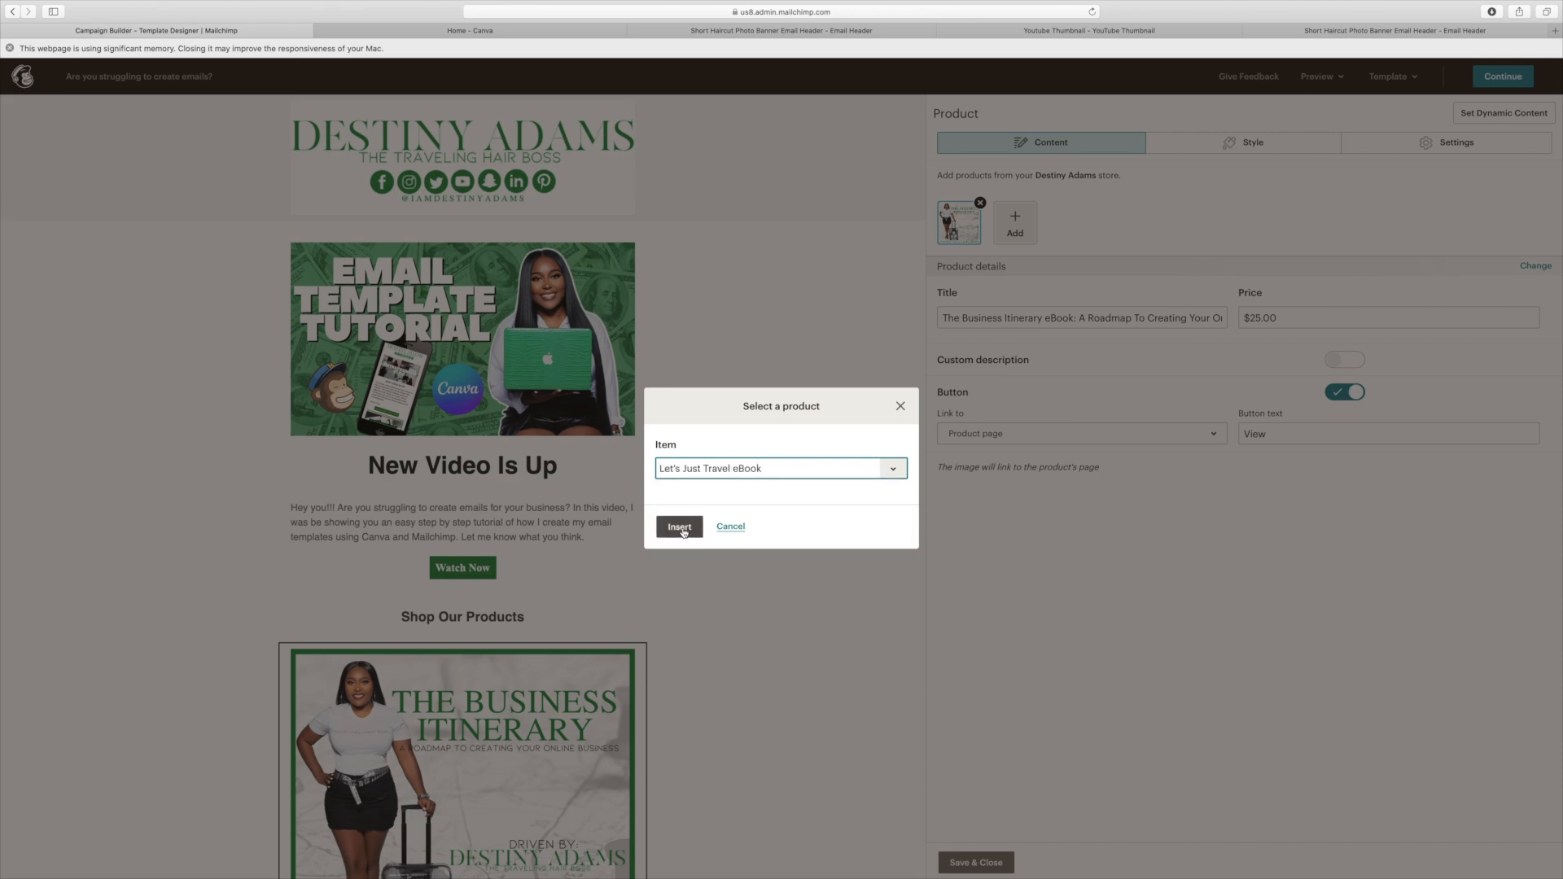
pyautogui.click(680, 527)
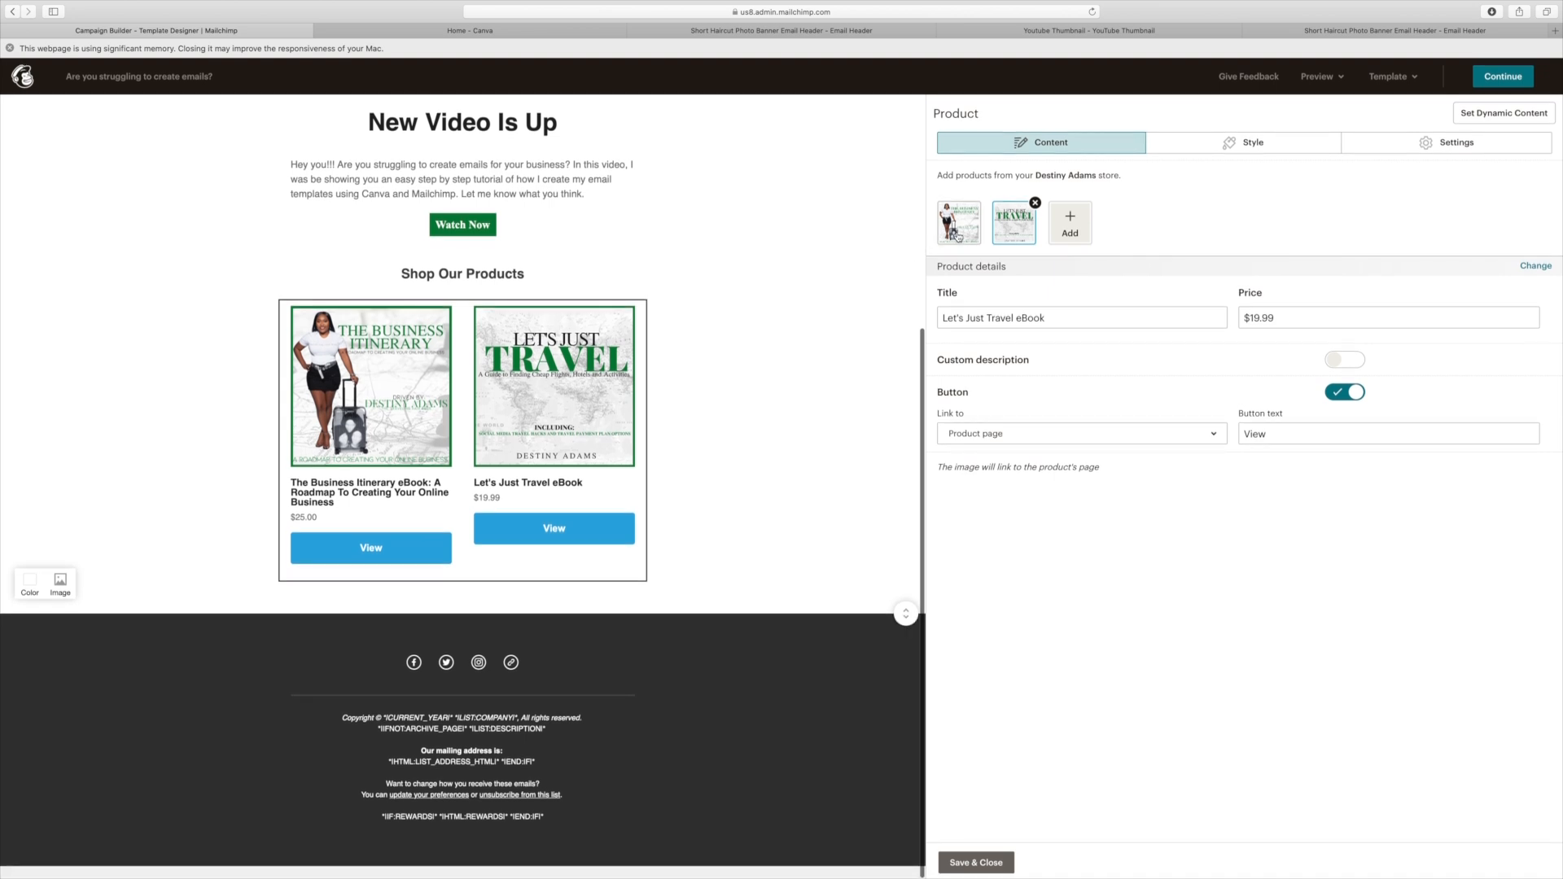
# Step: Shorten the first product's title to 'A Roadmap To Creating Your Online Business'
pyautogui.click(958, 221)
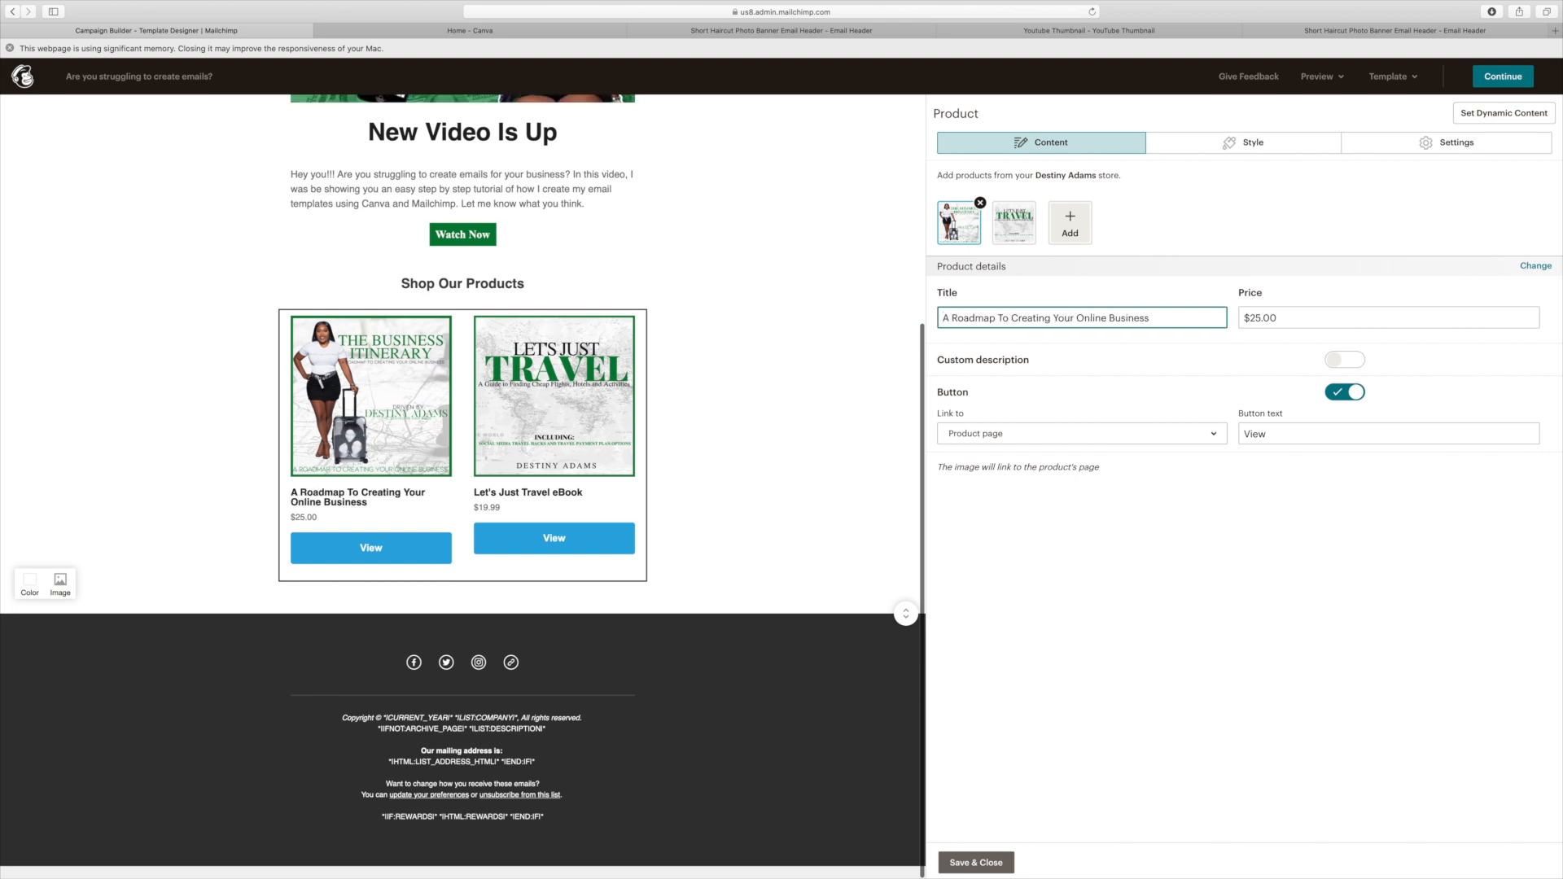
pyautogui.click(1082, 317)
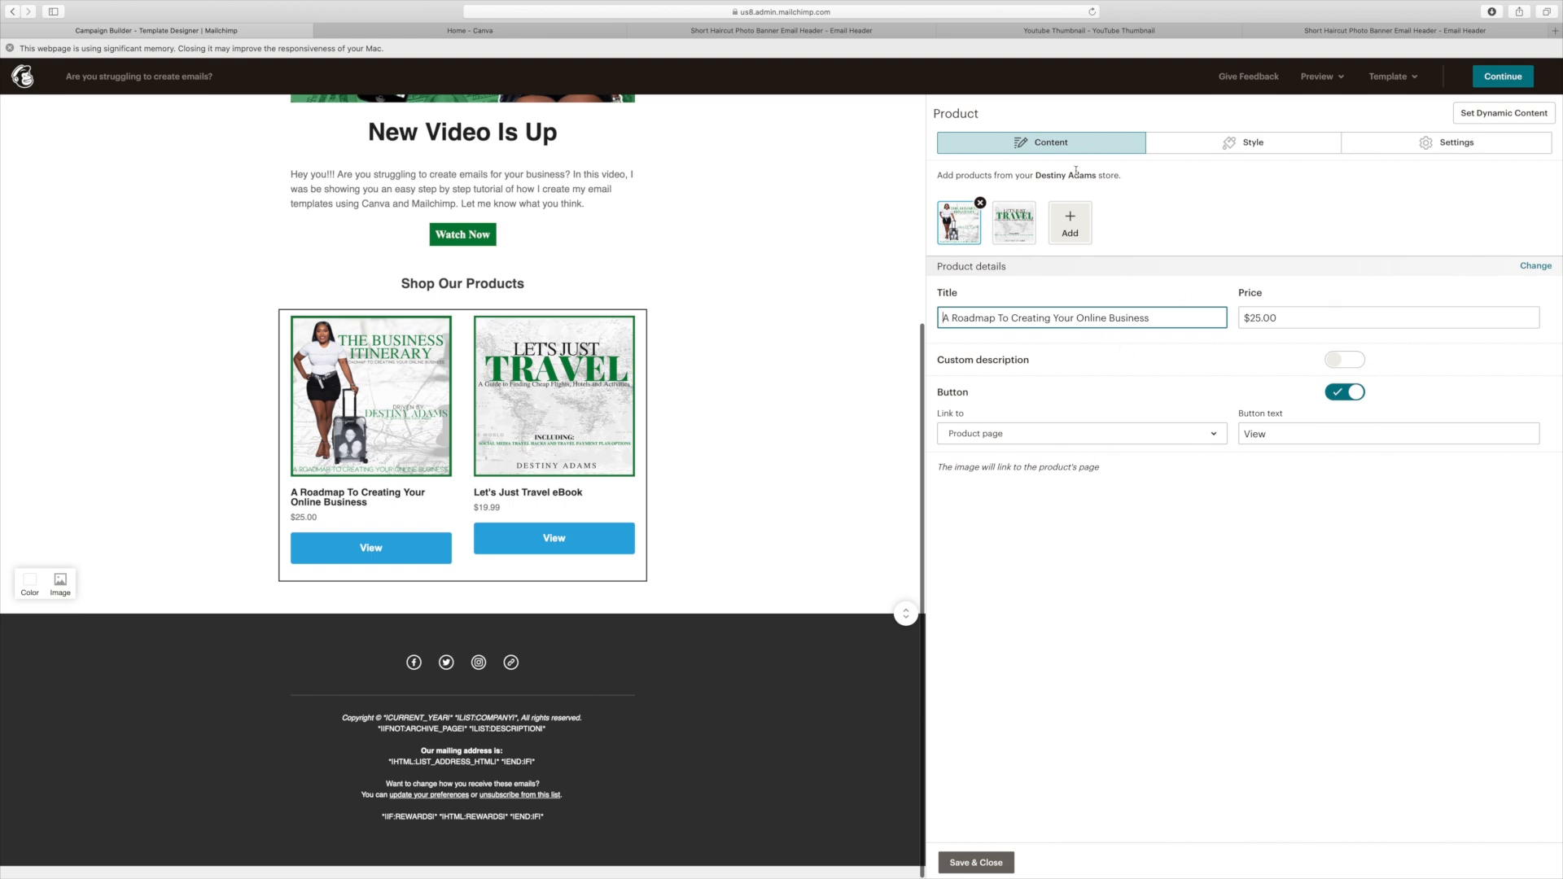
pyautogui.click(1242, 142)
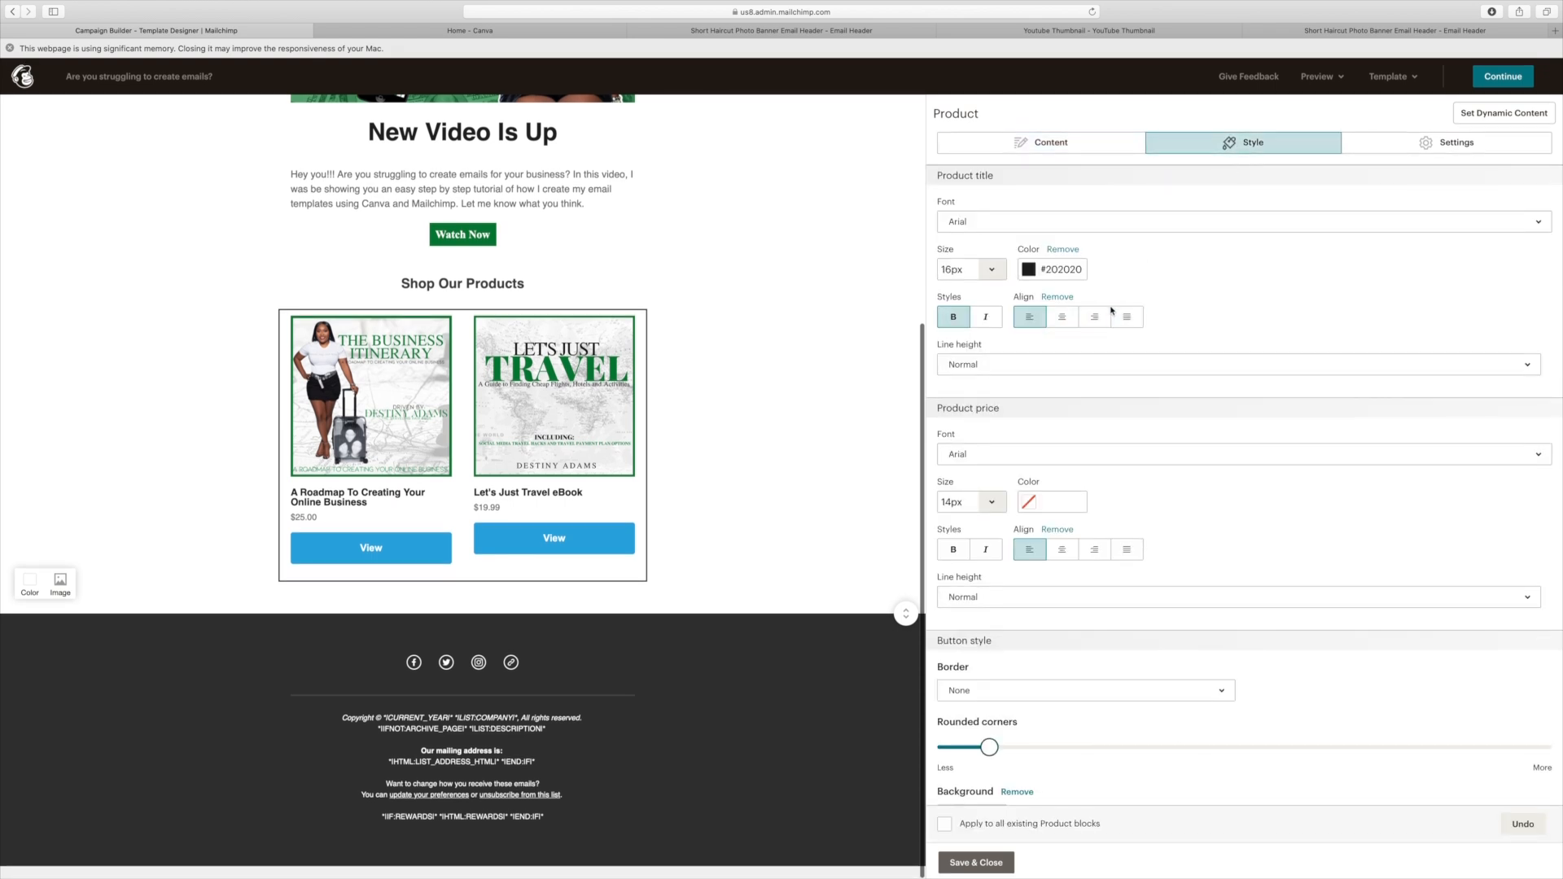
# Step: Give both product cards' View buttons a green #008037 background and close the block
pyautogui.scroll(-3)
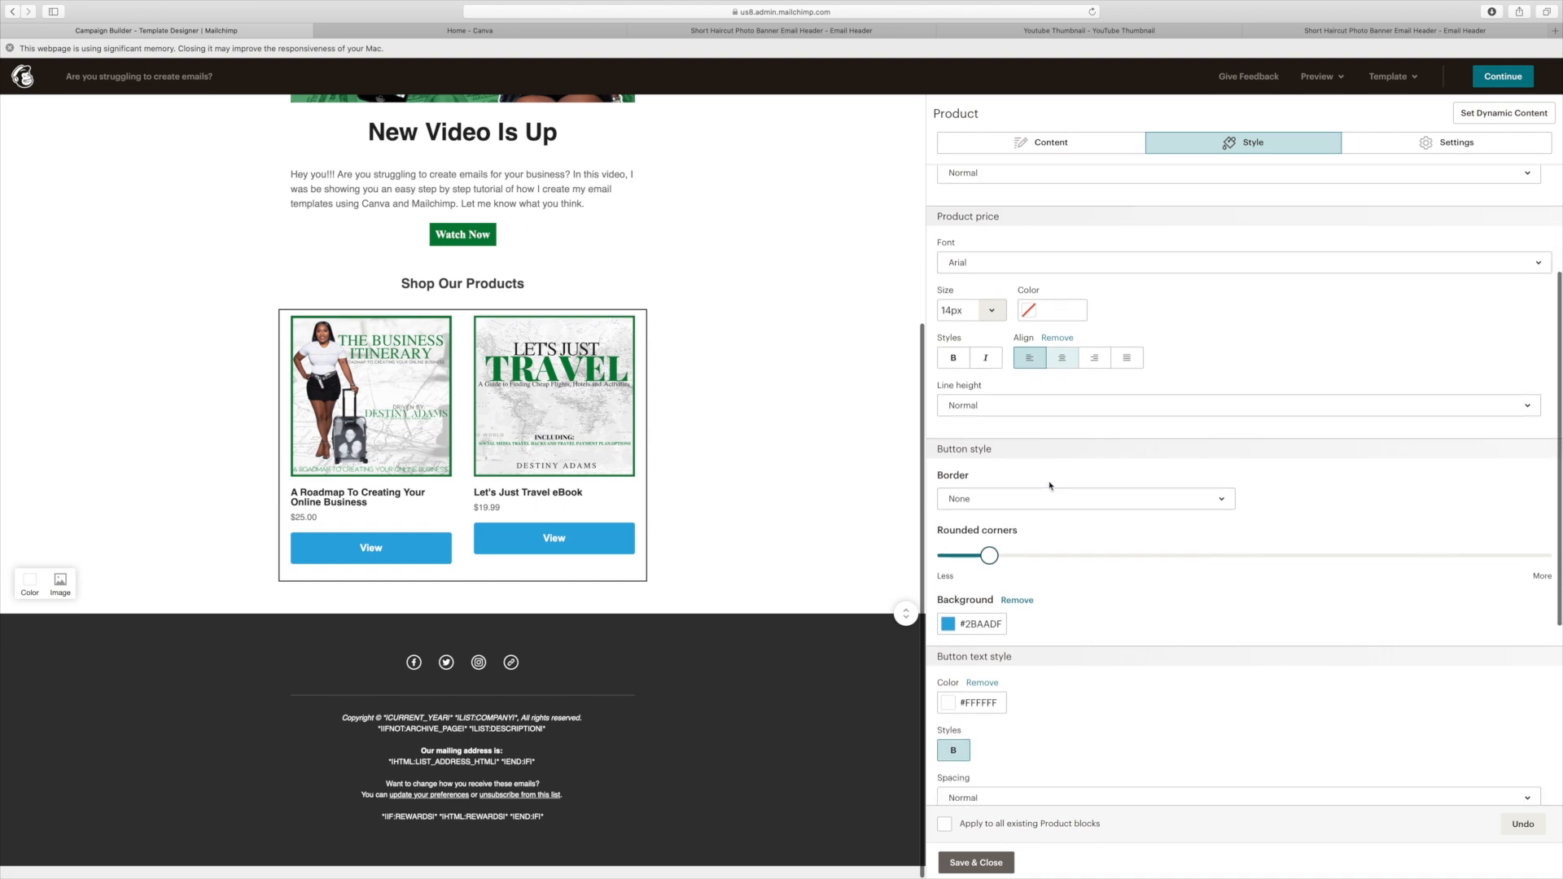
pyautogui.scroll(-3)
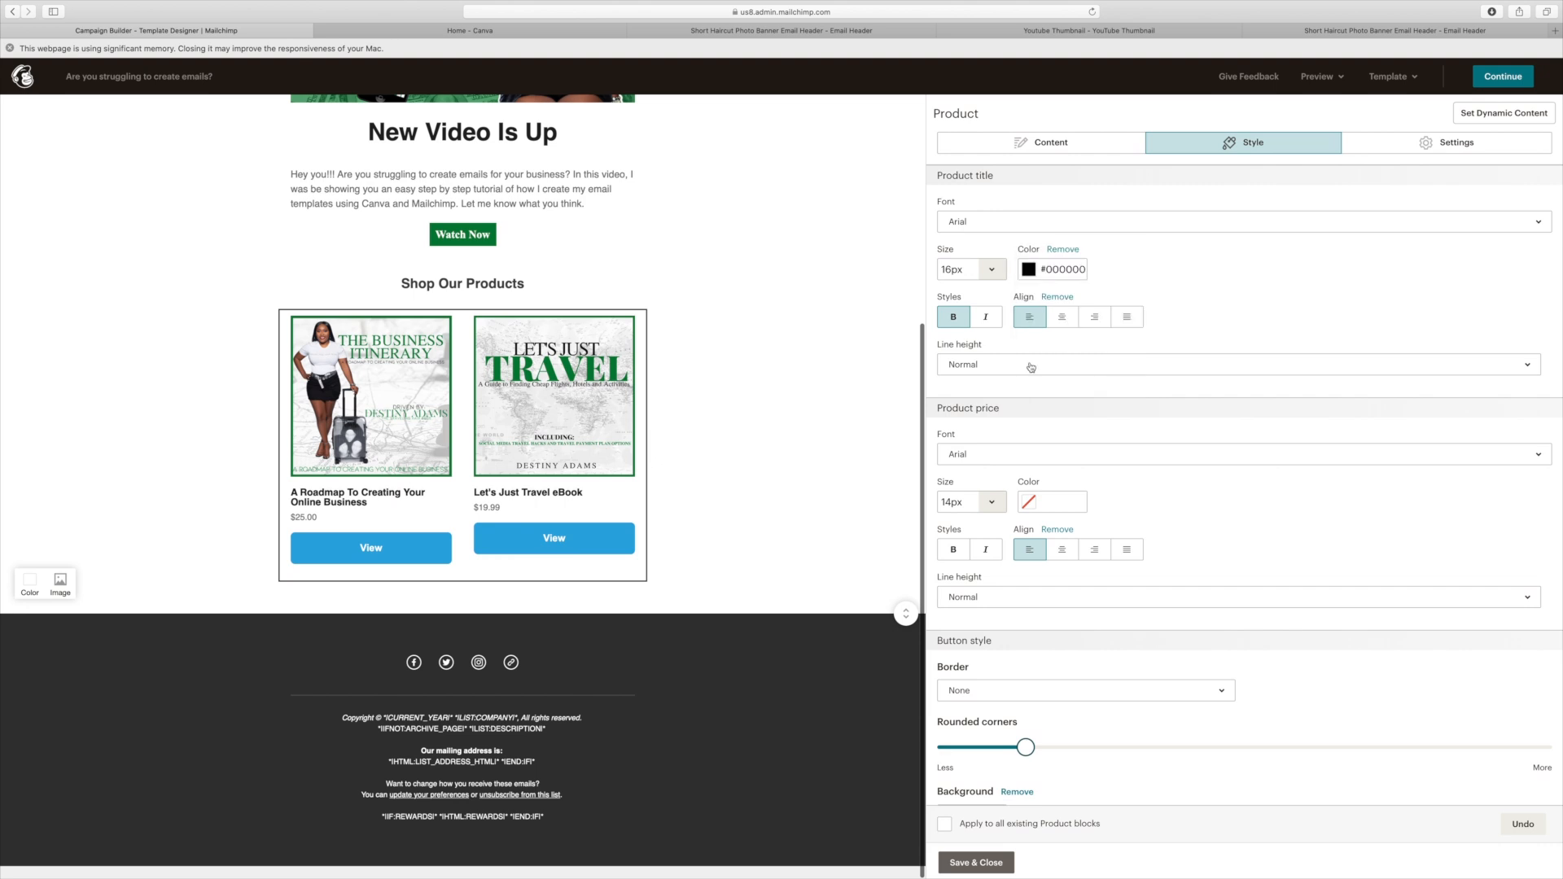
pyautogui.scroll(-3)
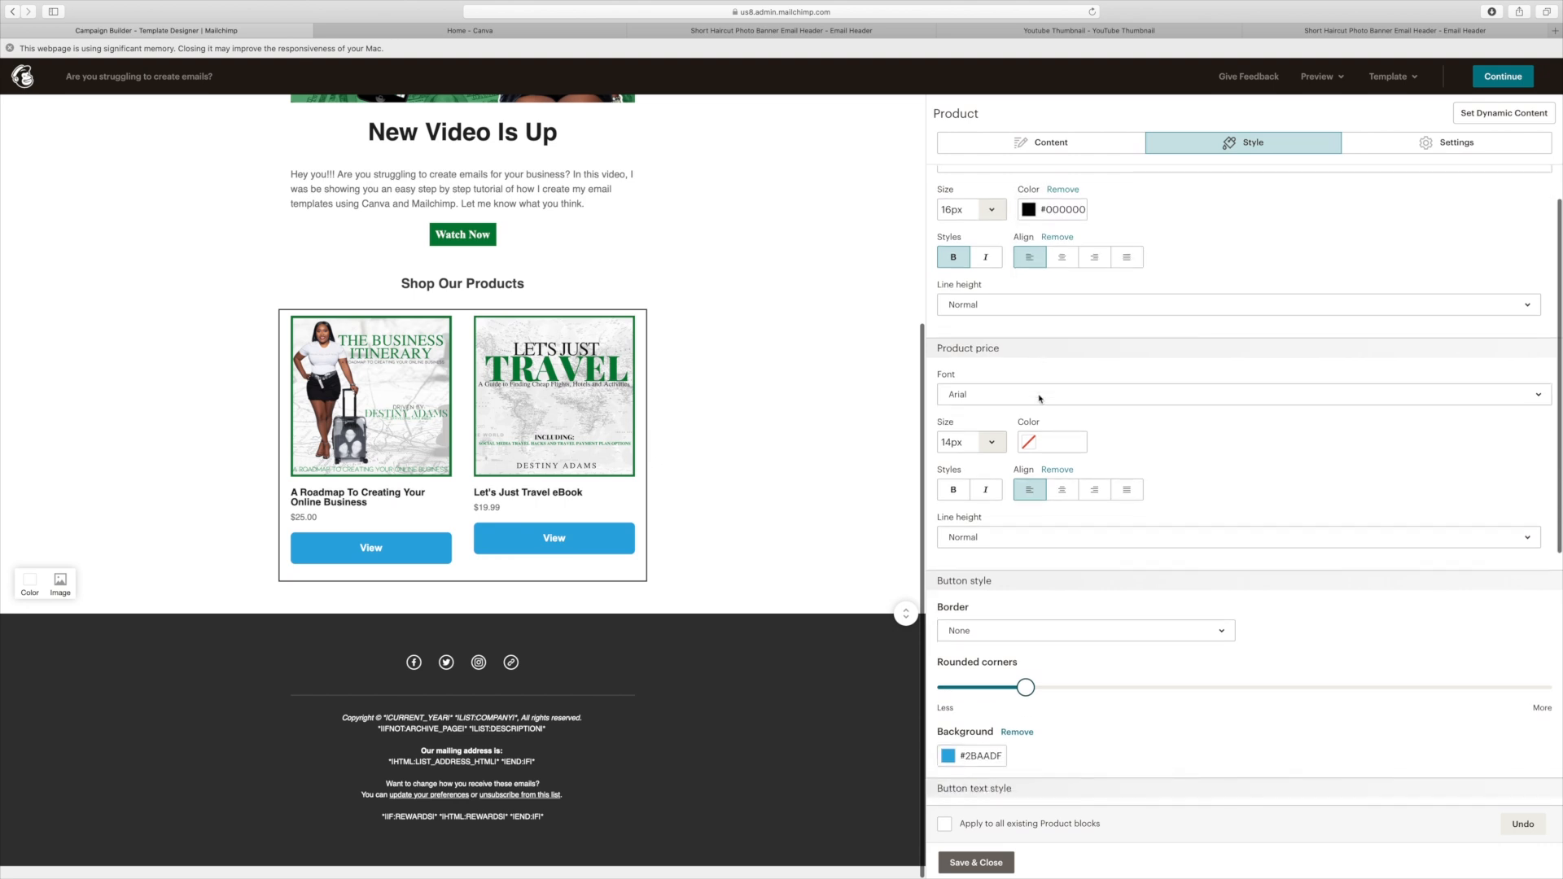
pyautogui.scroll(-3)
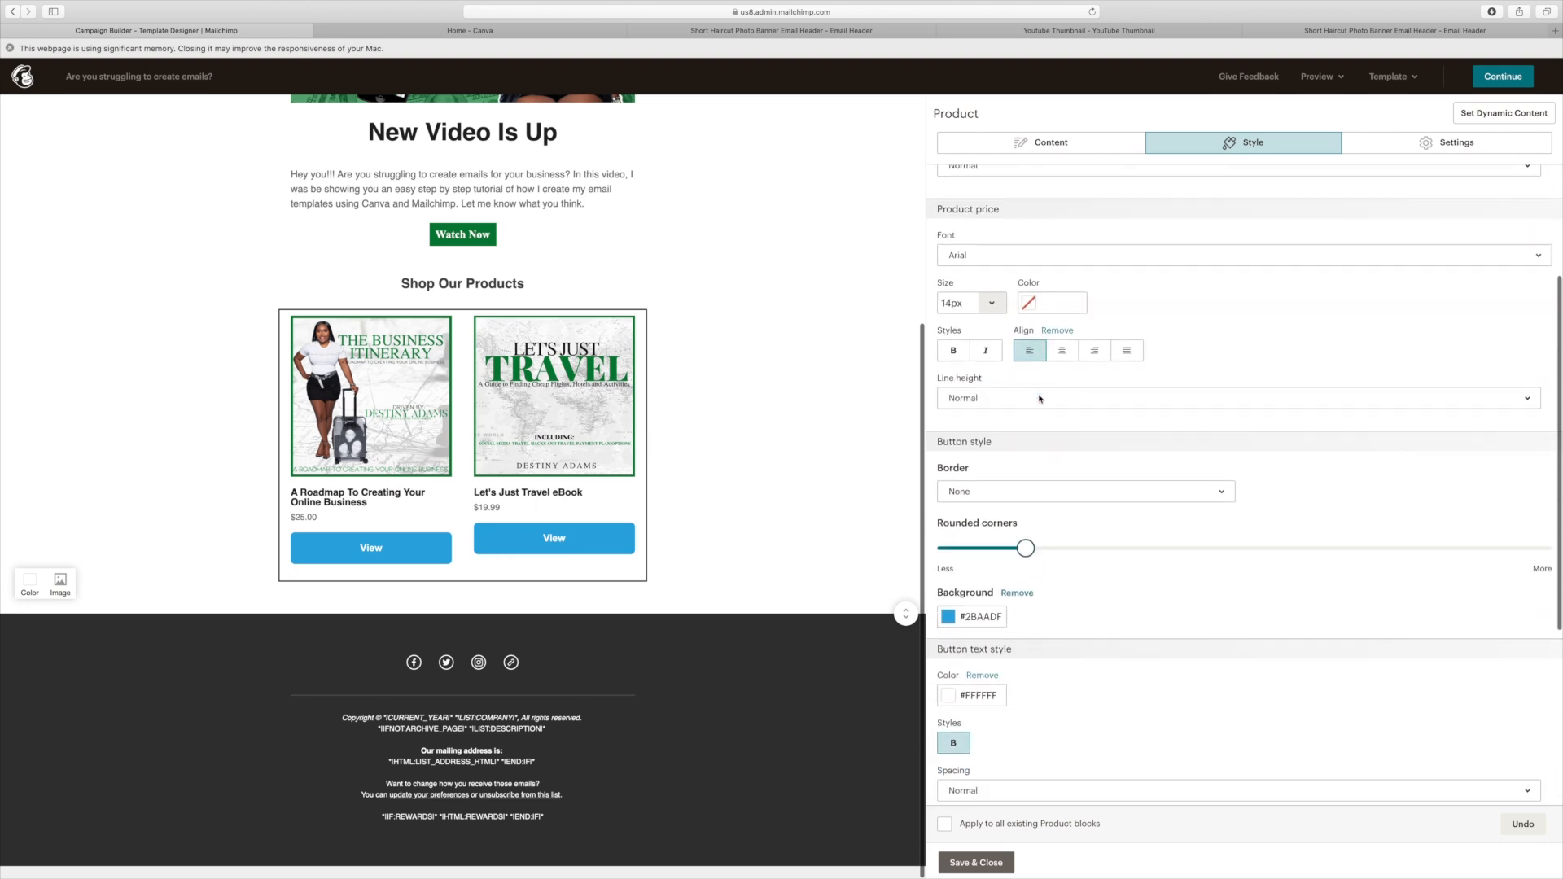
pyautogui.scroll(-3)
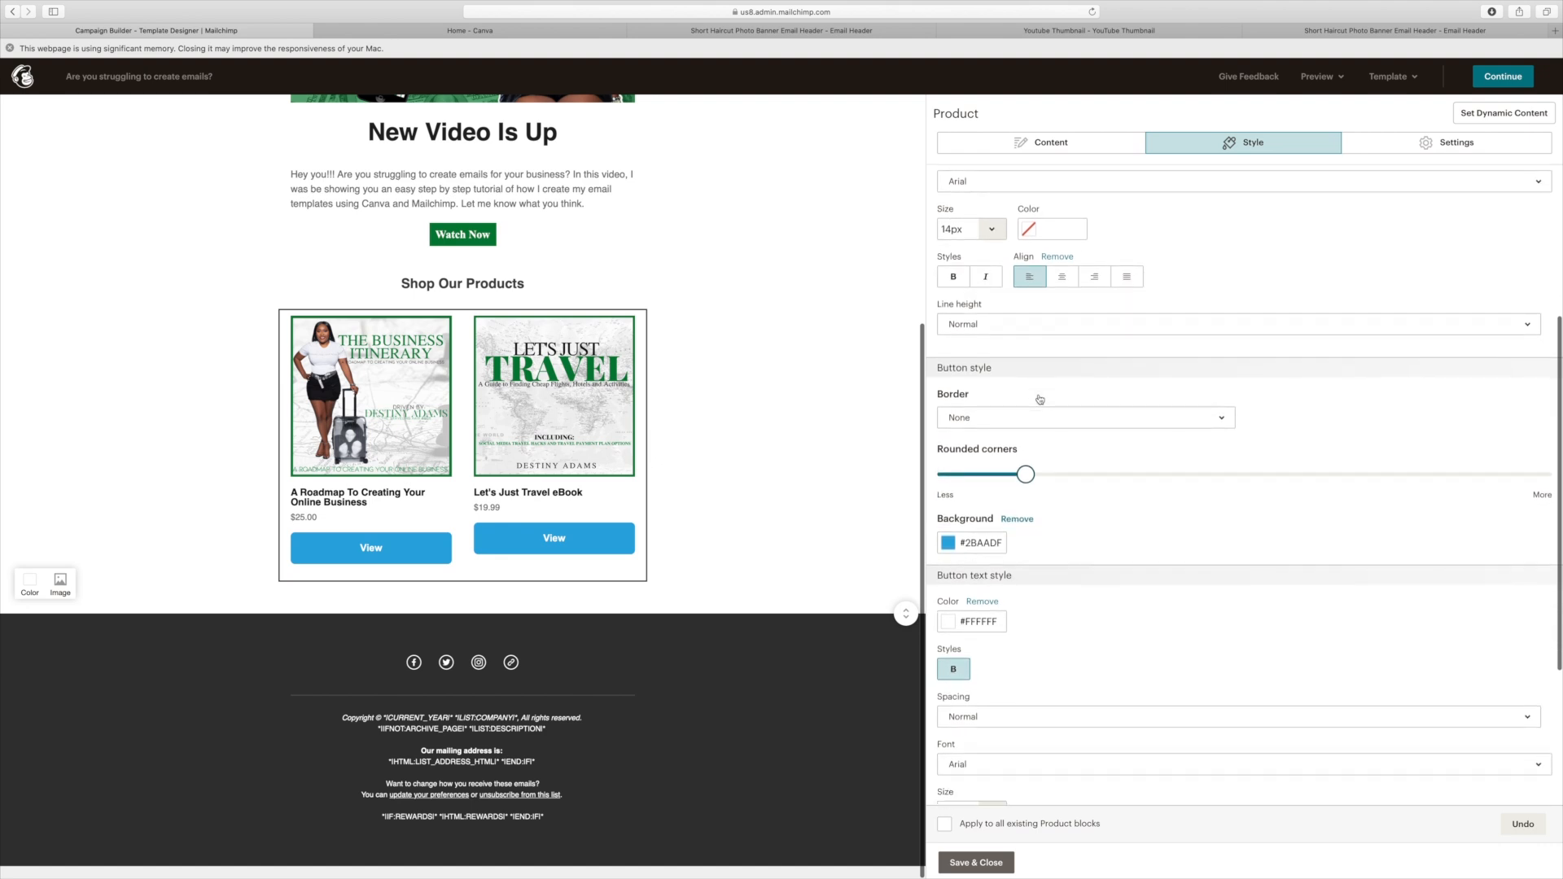
pyautogui.click(945, 542)
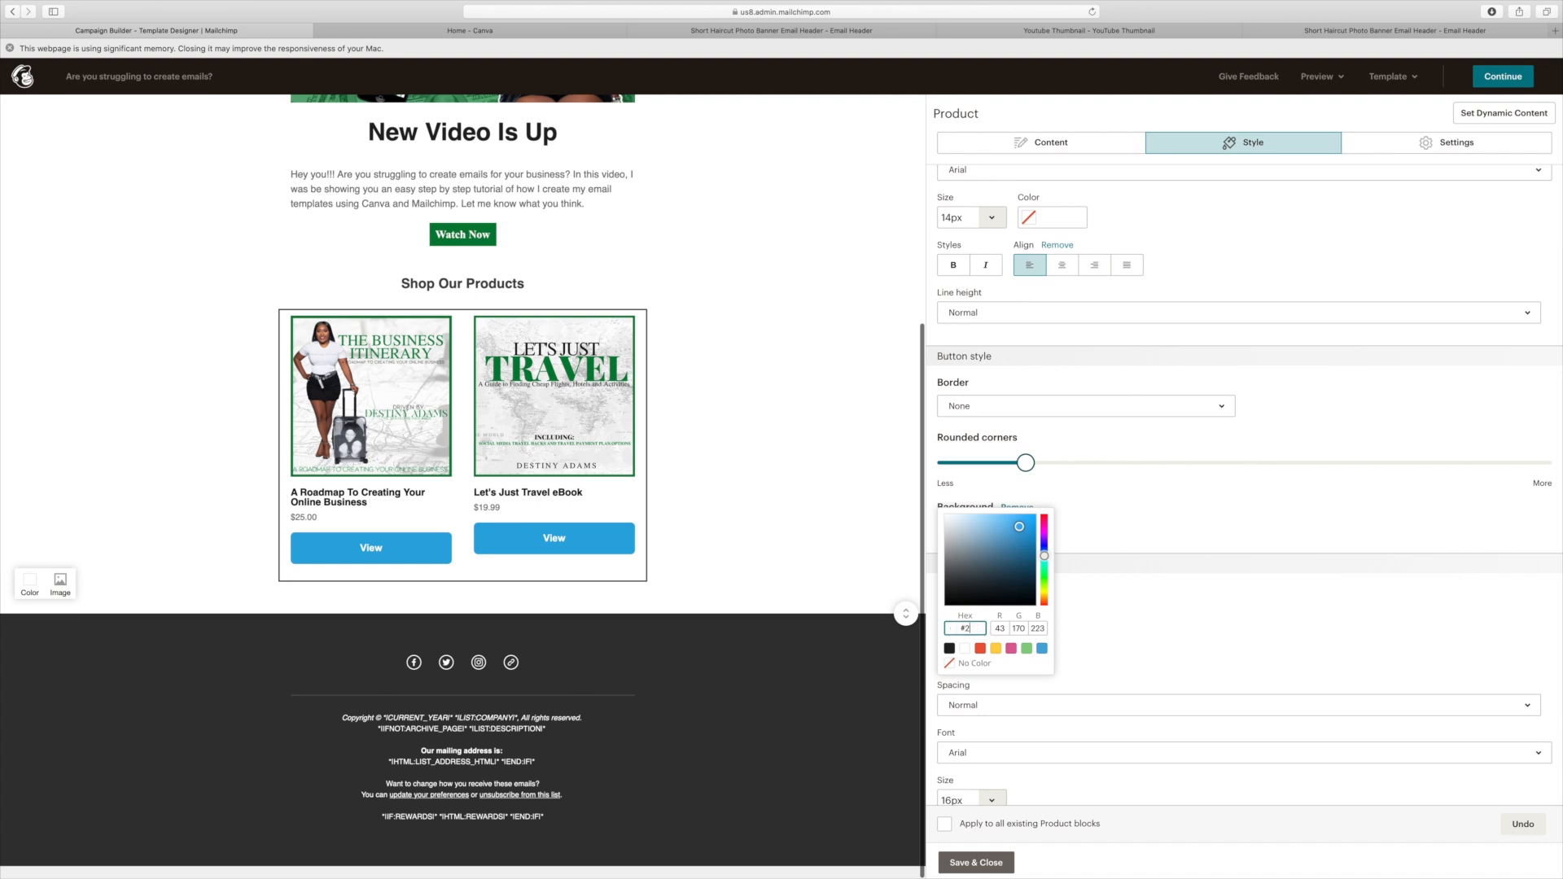
pyautogui.write('0')
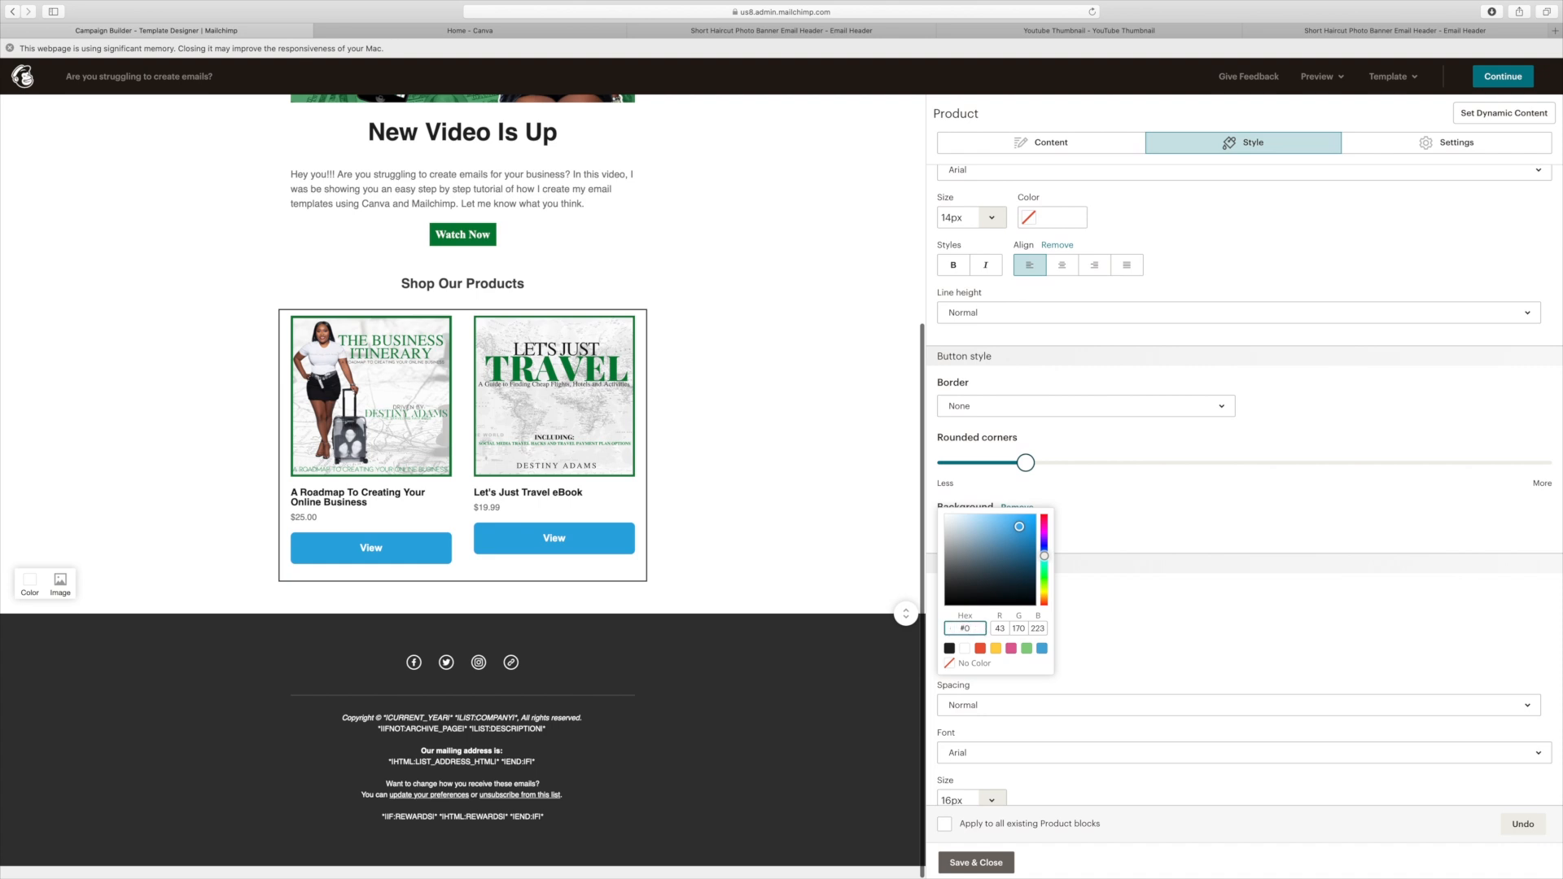
pyautogui.write('008037')
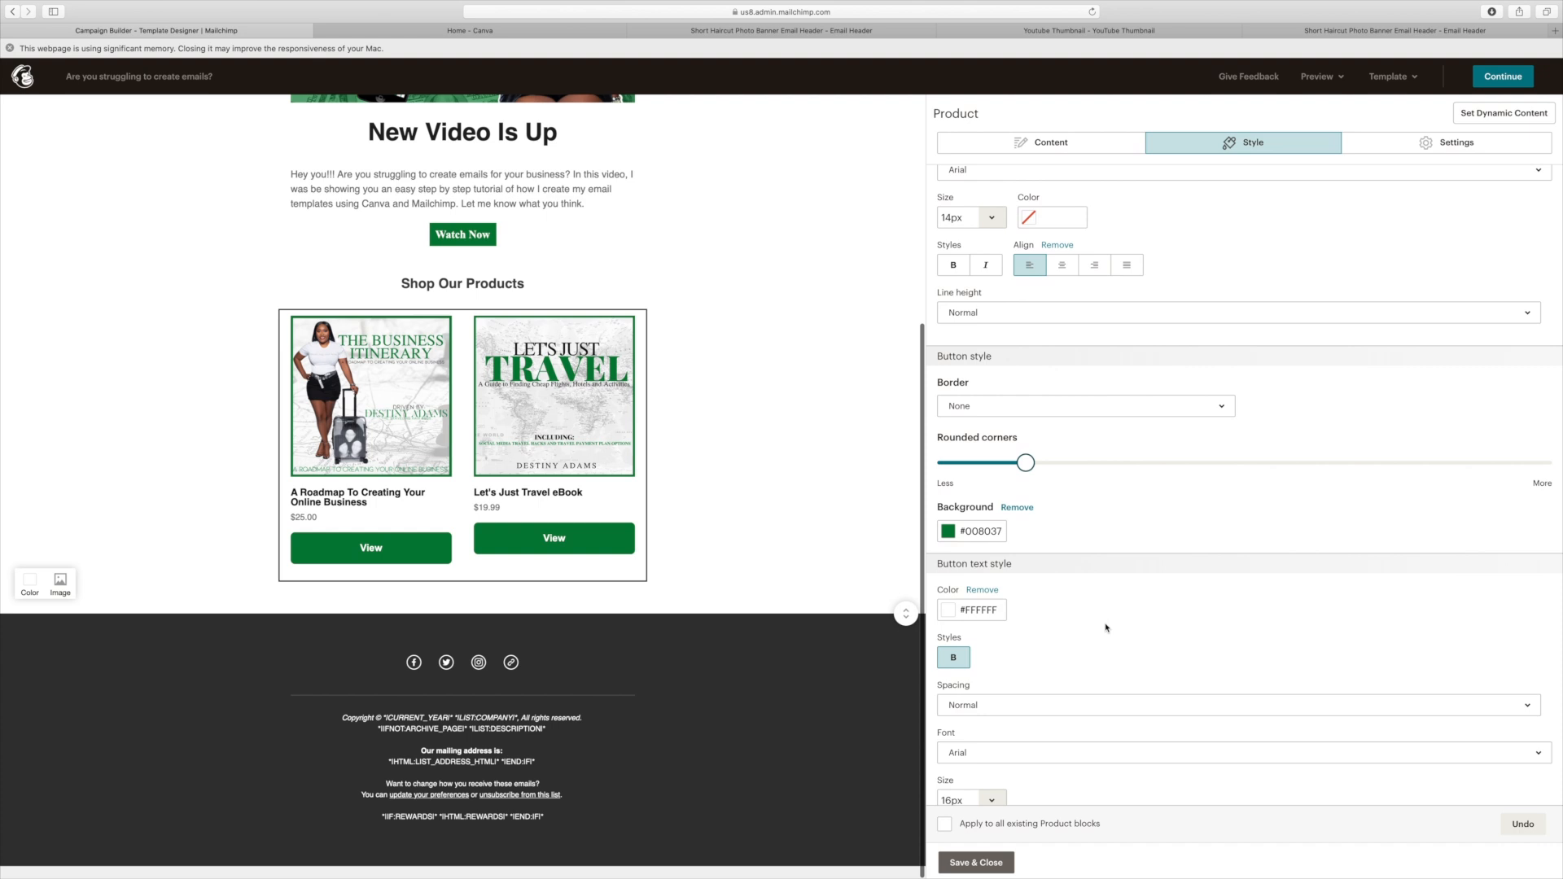
pyautogui.scroll(-3)
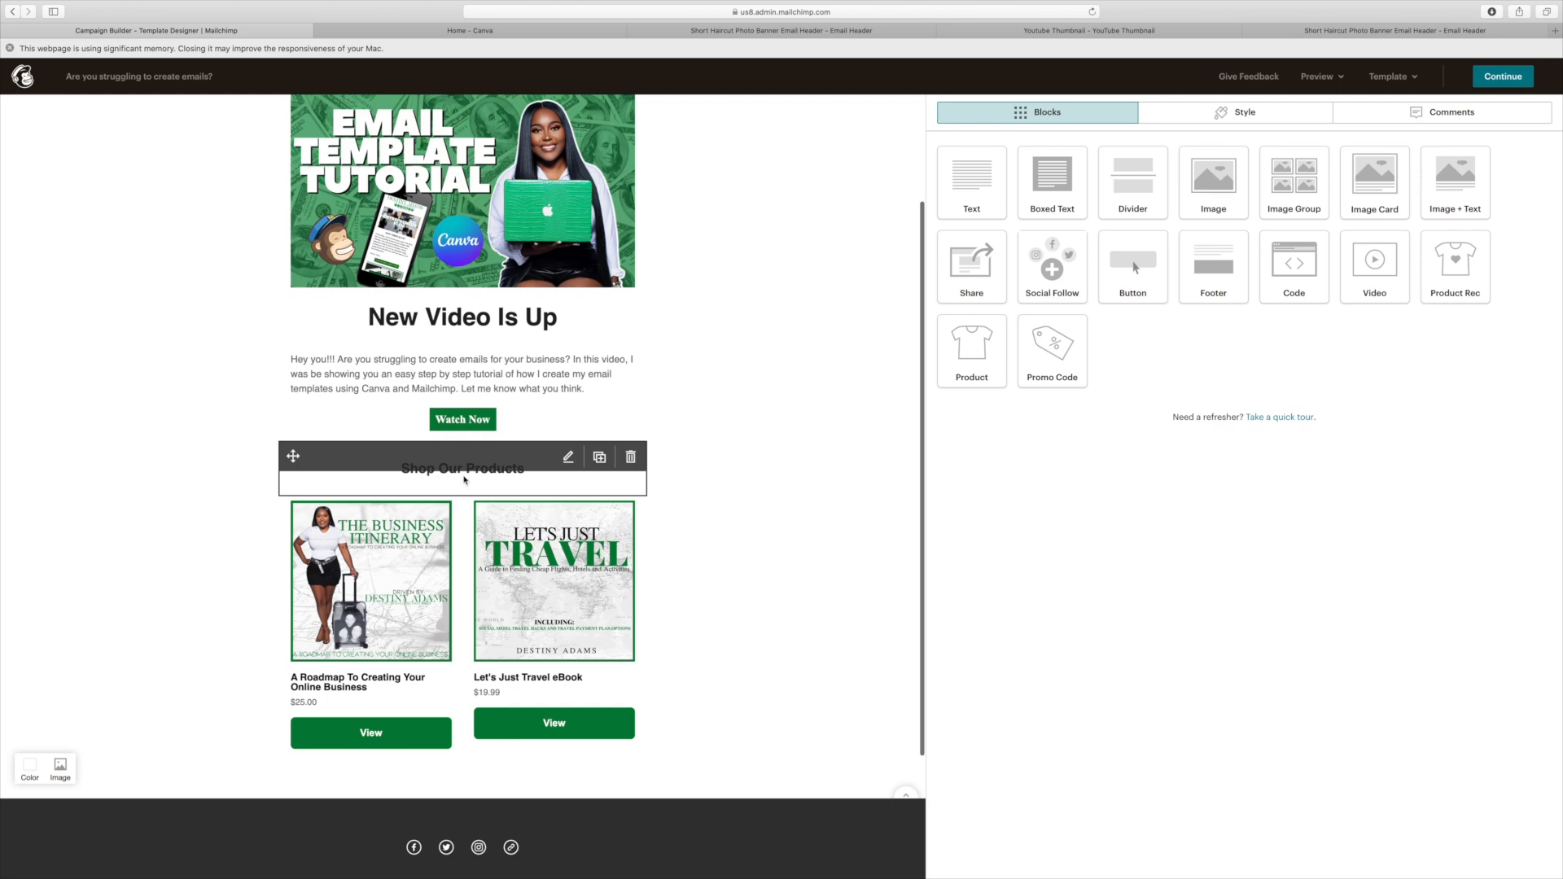
# Step: Change the boxed heading from 'Shop Our Products' to 'Shop Our Best Sellers'
pyautogui.click(566, 457)
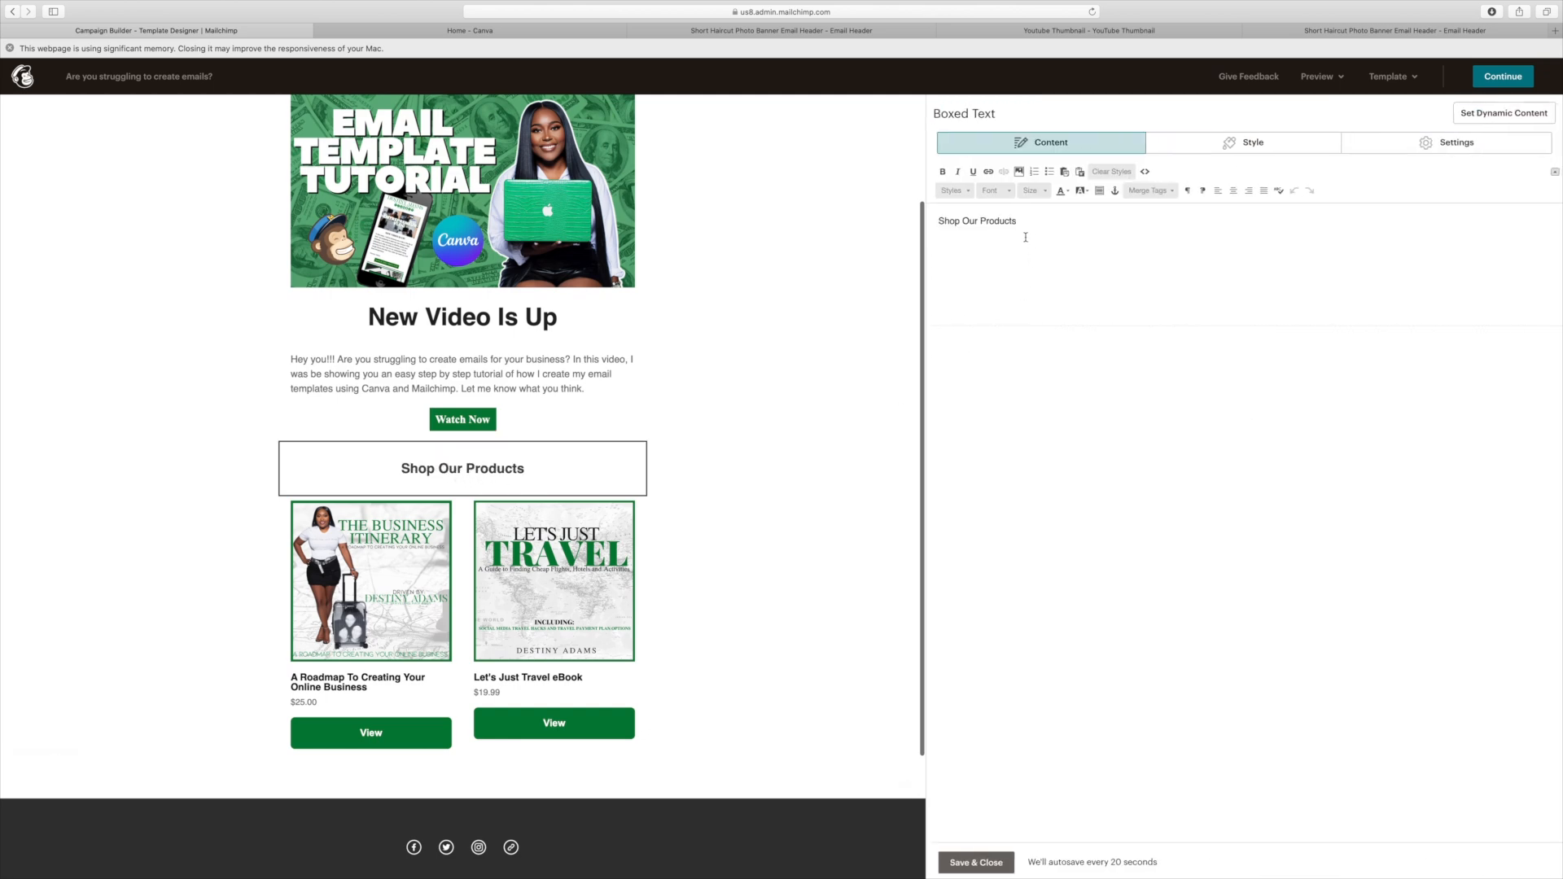
pyautogui.doubleClick(996, 221)
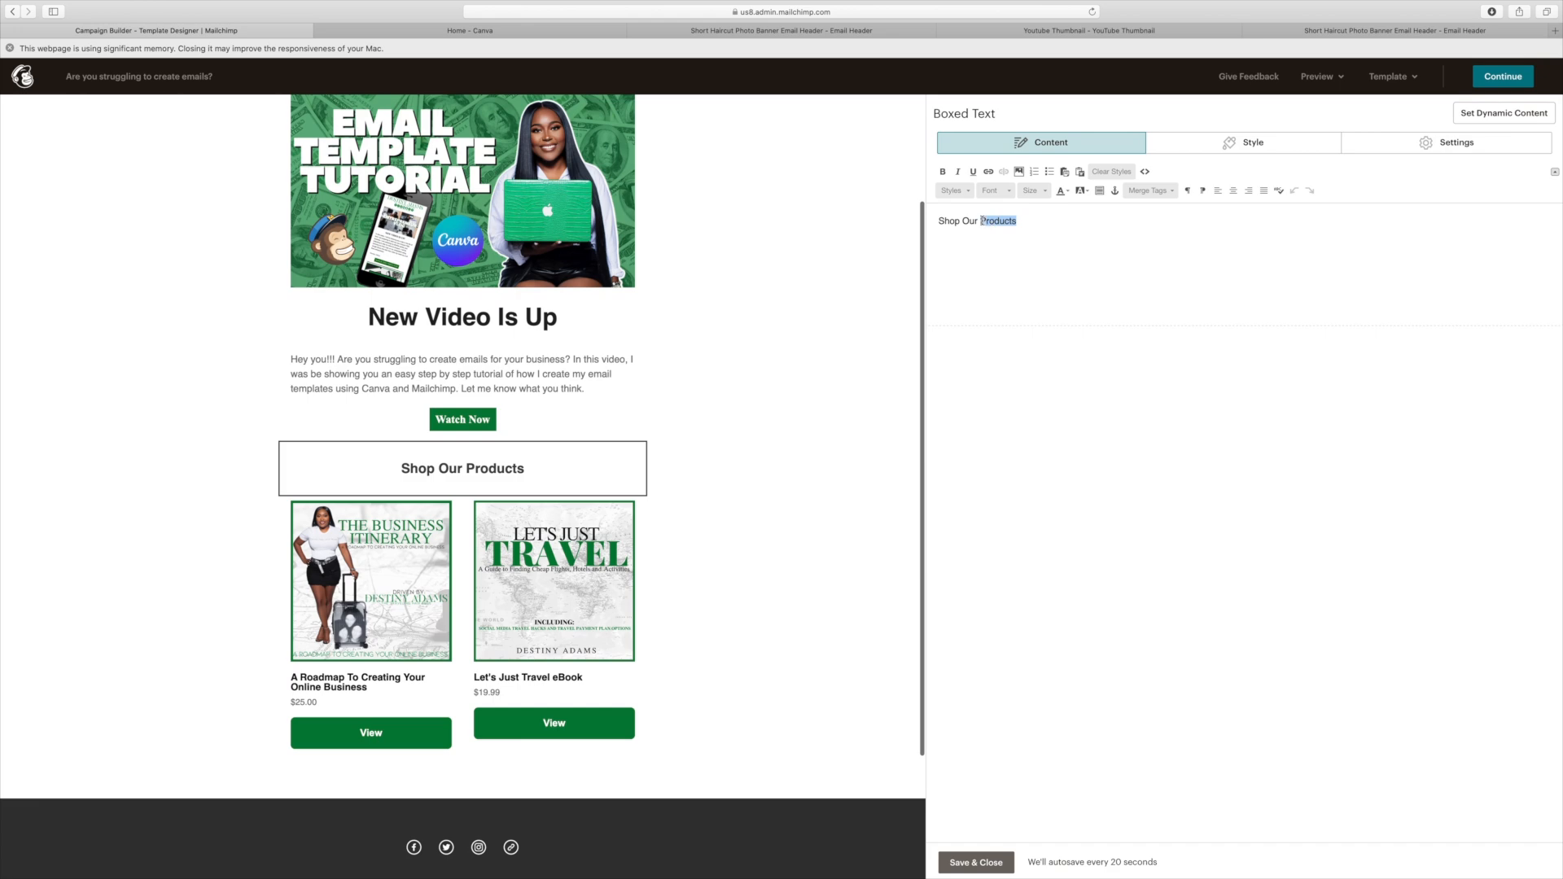
pyautogui.write('Best')
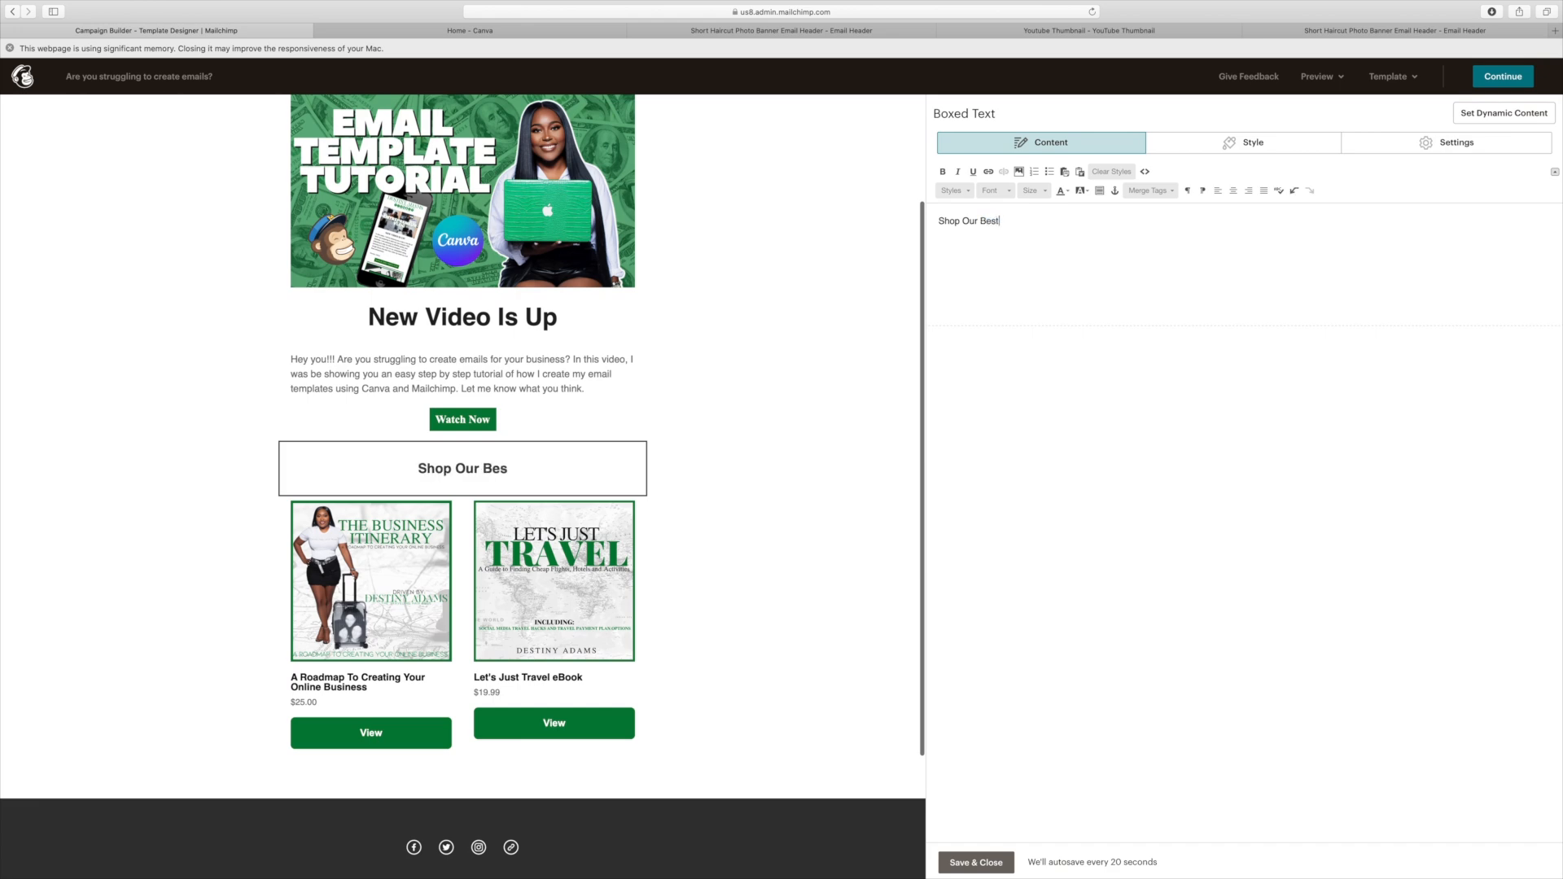
pyautogui.write('Selledr')
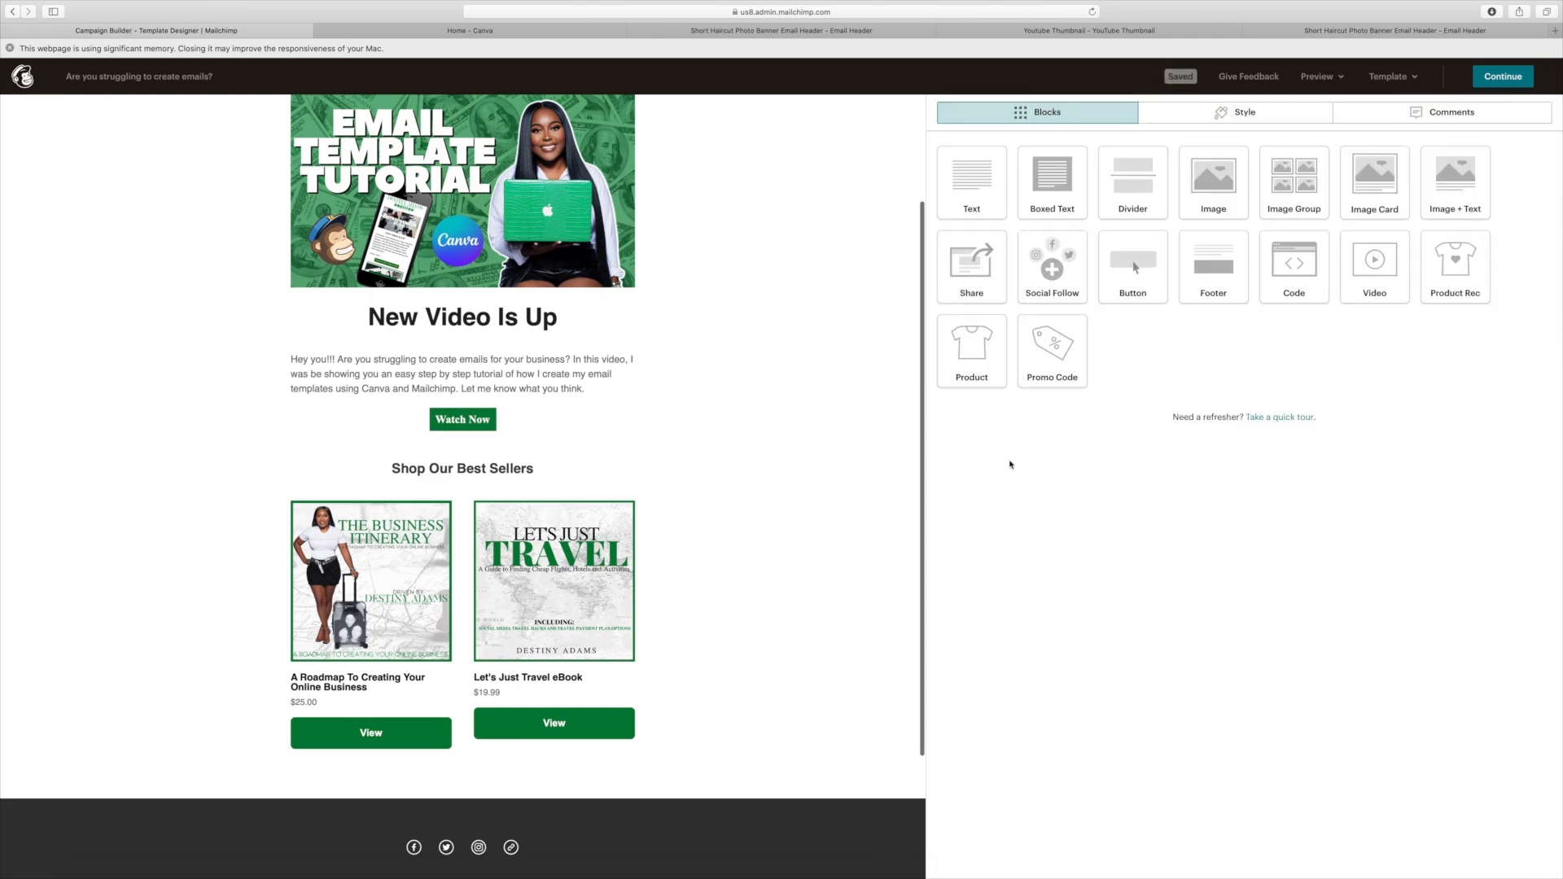
pyautogui.scroll(-3)
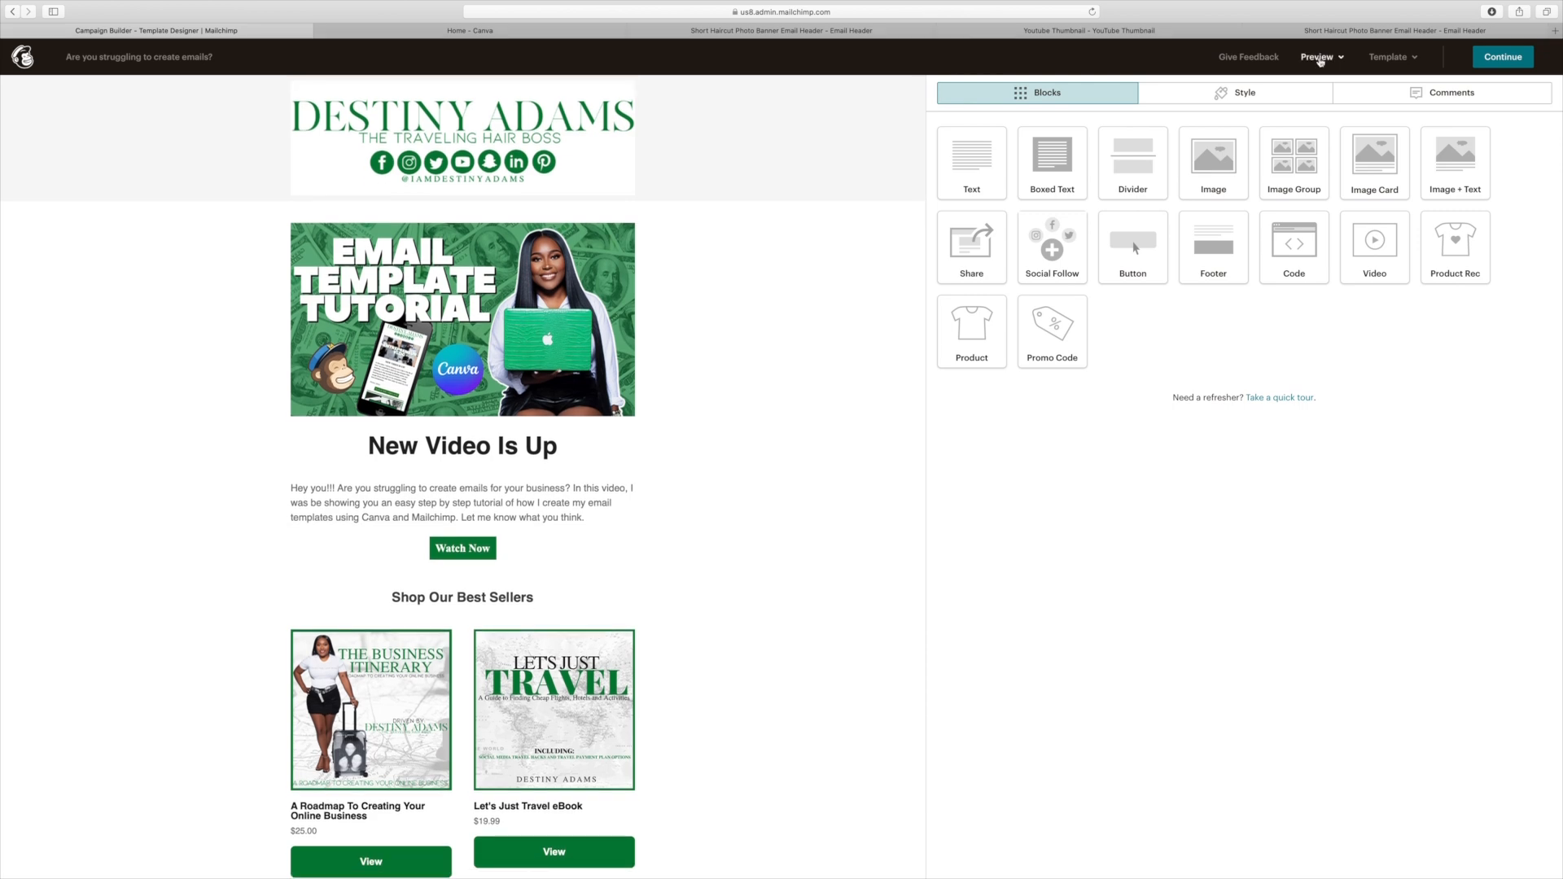
# Step: Preview the email at mobile size, then exit the preview
pyautogui.click(1317, 57)
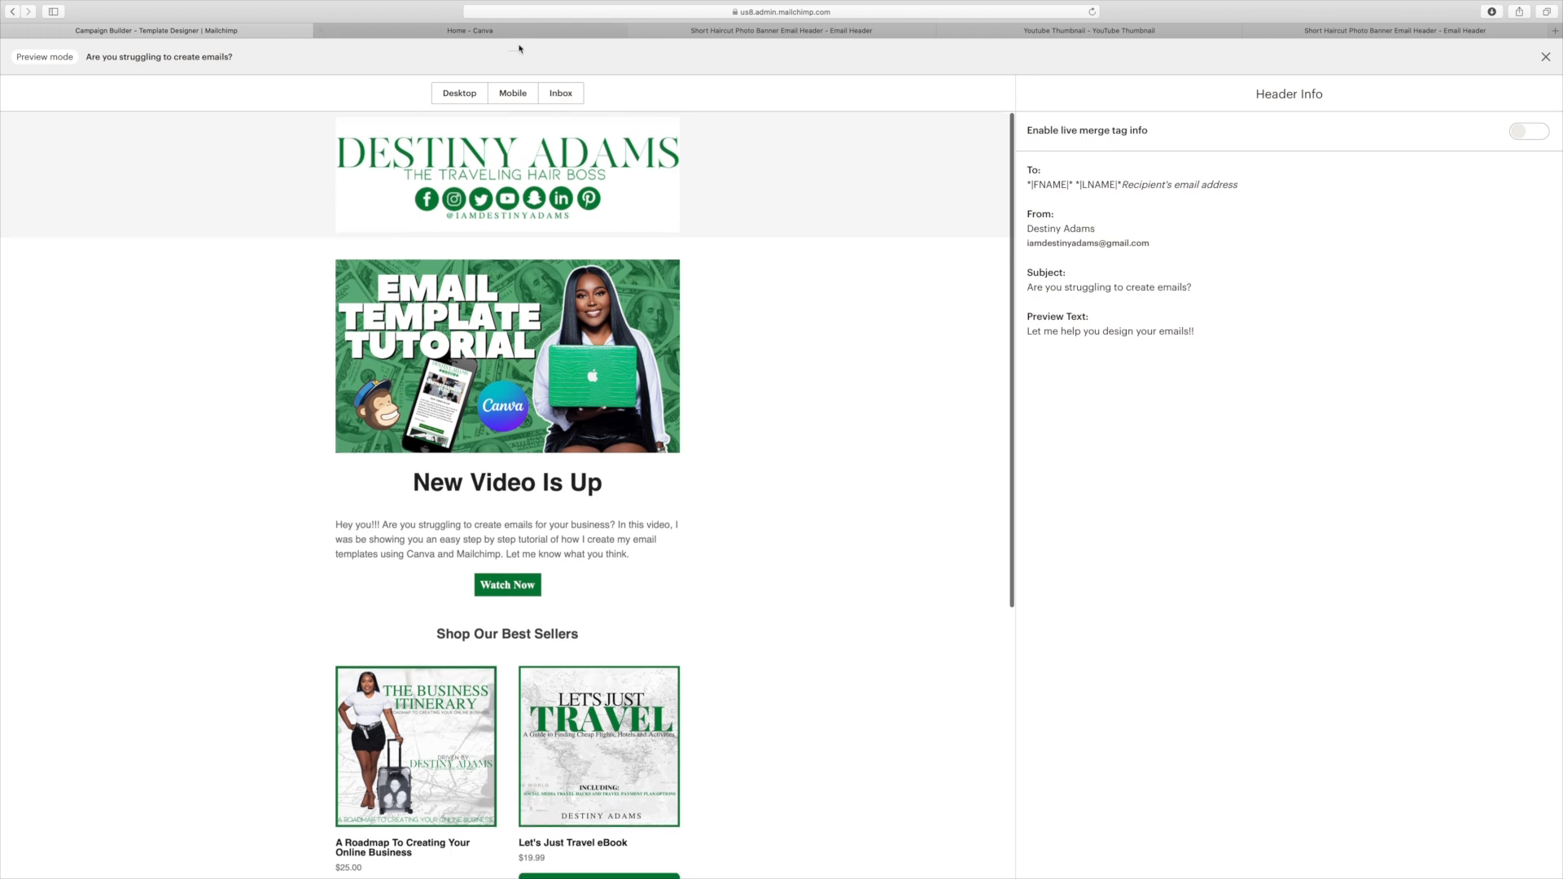
pyautogui.click(512, 93)
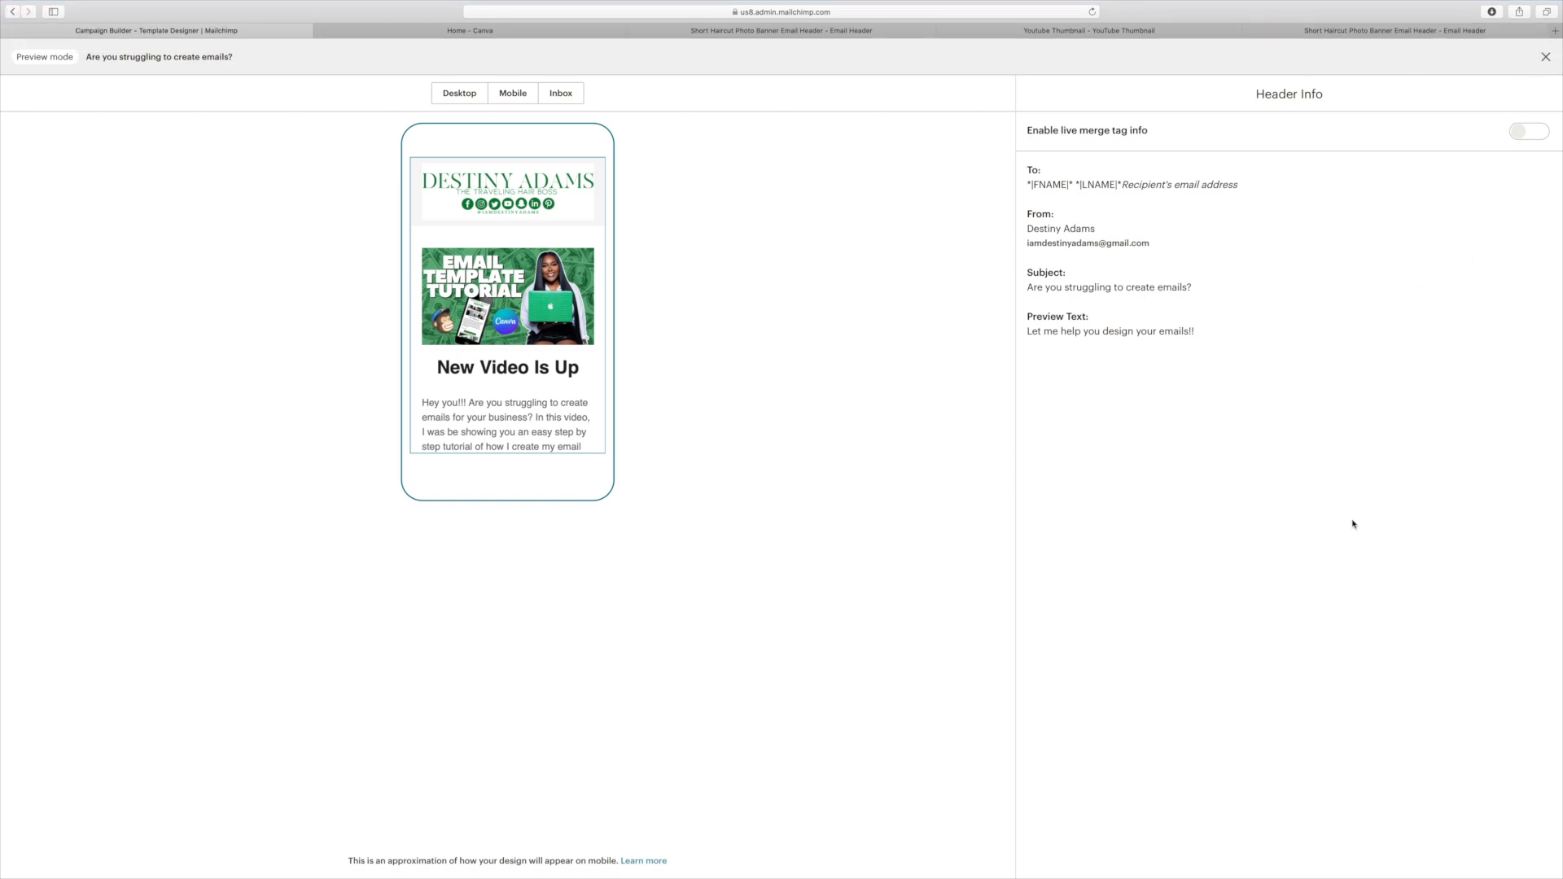
pyautogui.moveTo(1546, 57)
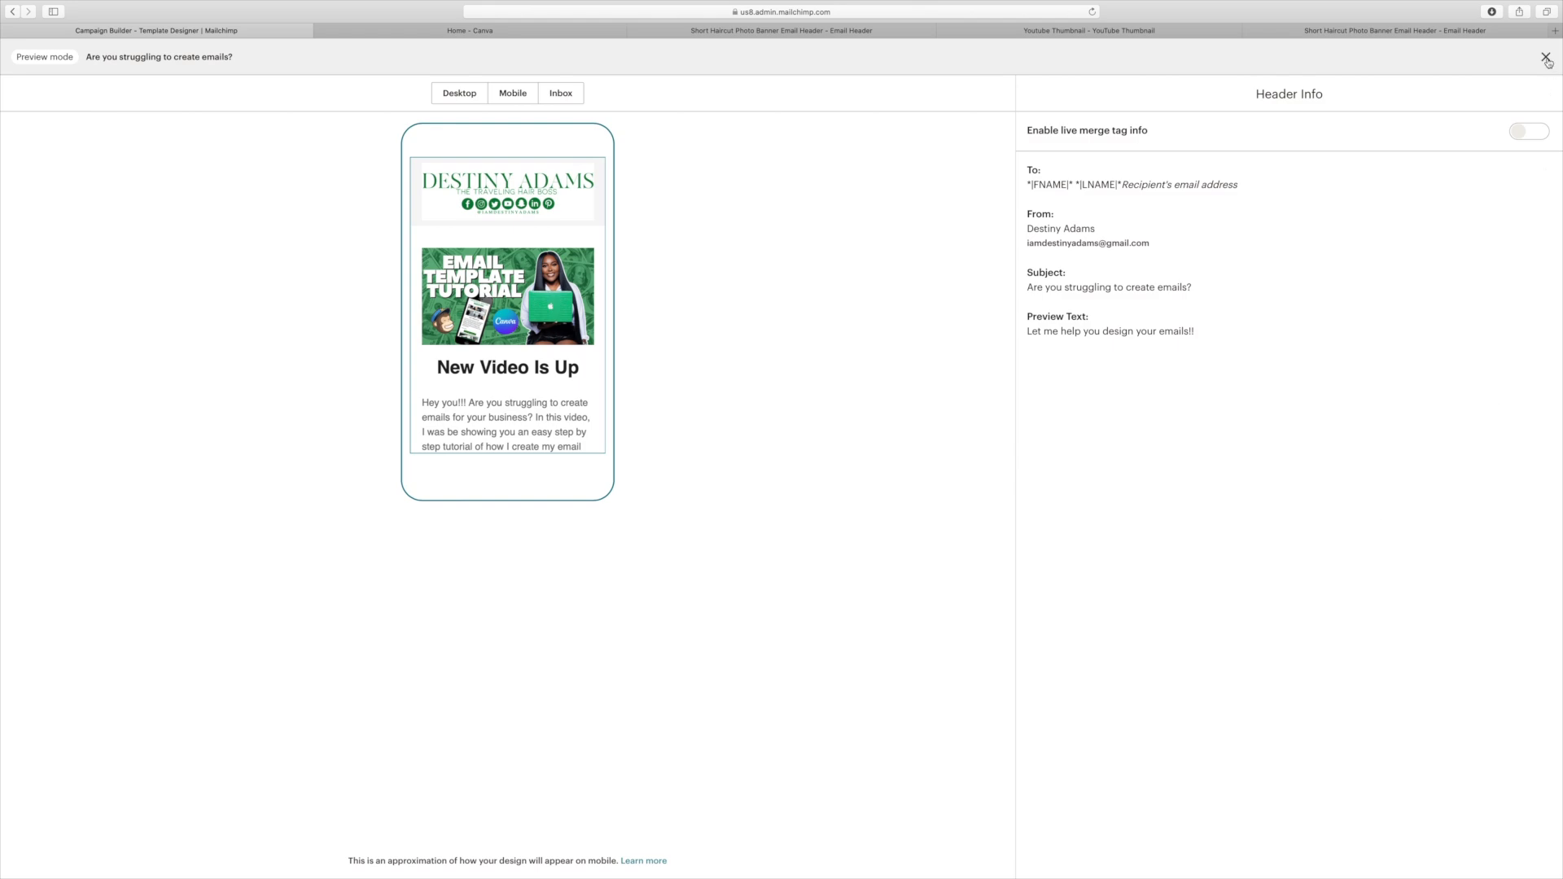
pyautogui.click(1547, 57)
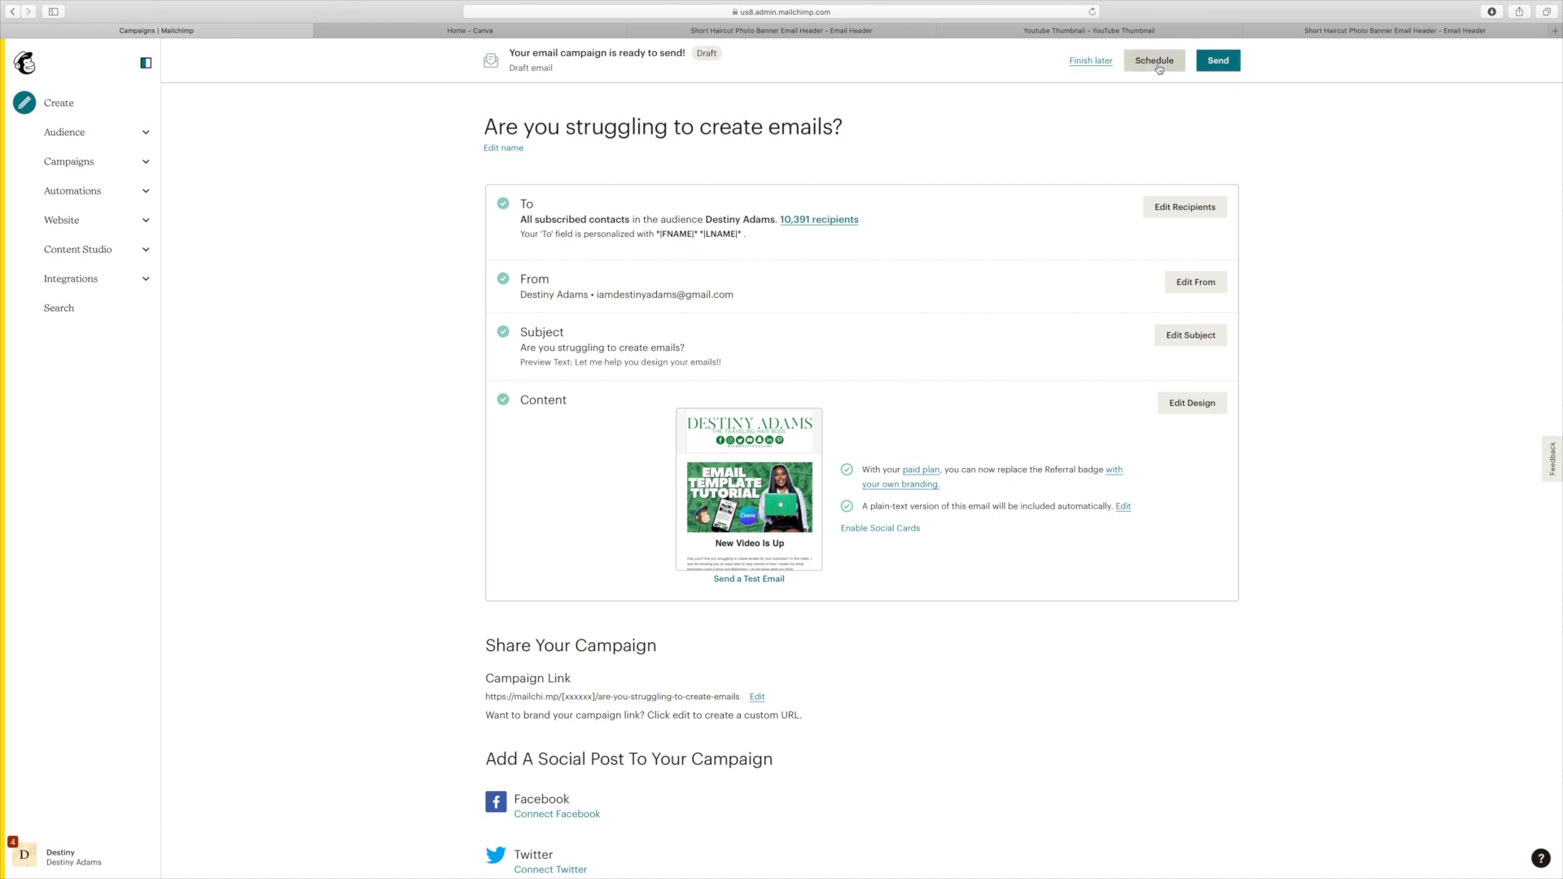
# Step: Open the campaign schedule showing delivery on February 15 2022 at 2:45 PM
pyautogui.click(1153, 59)
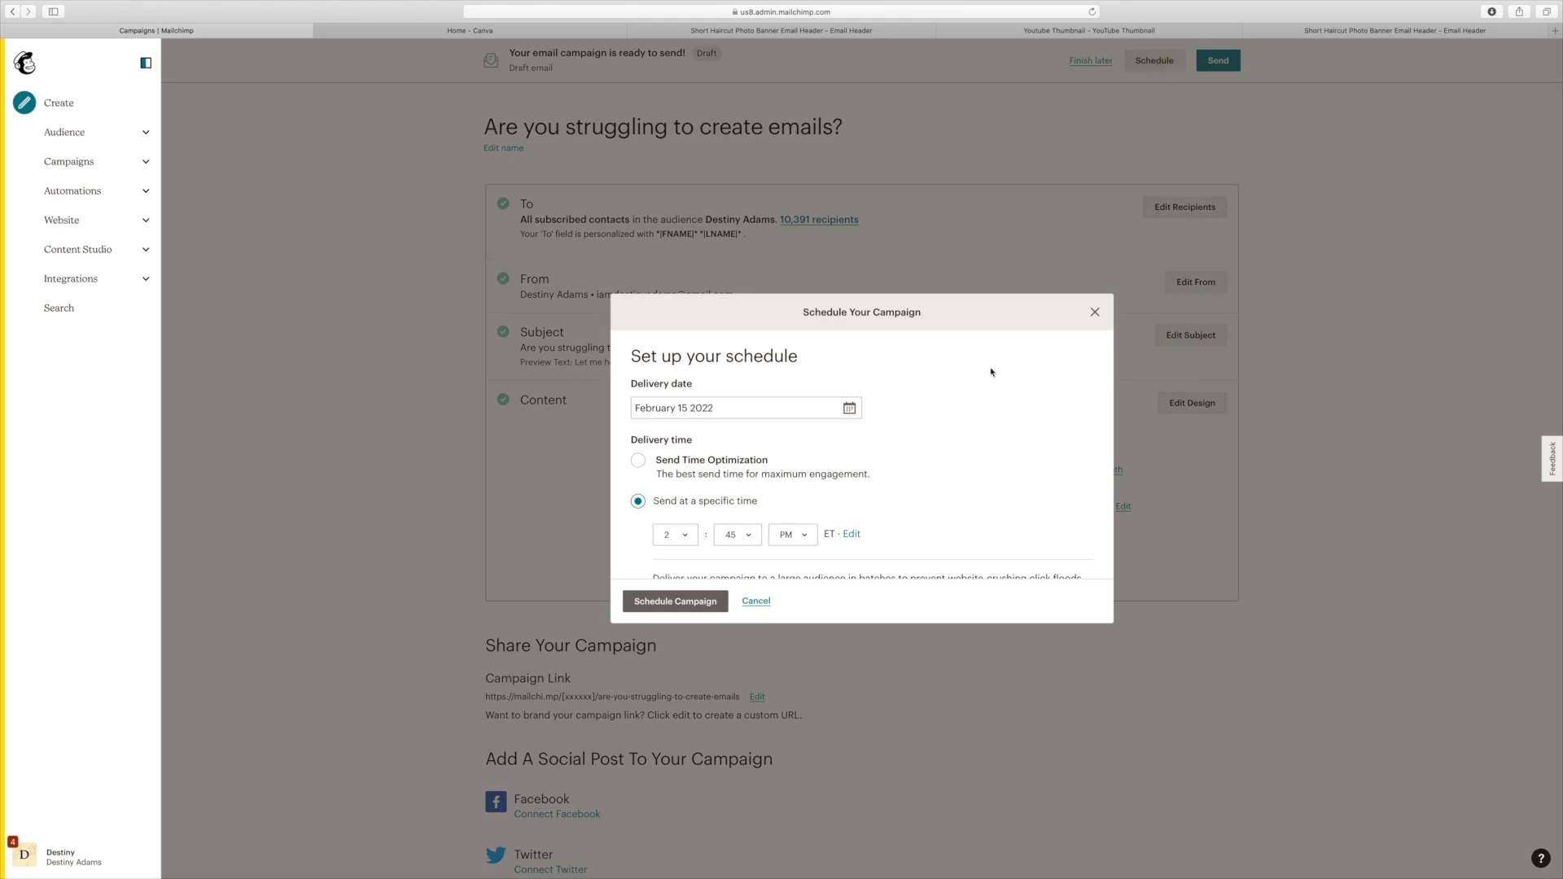
pyautogui.scroll(-3)
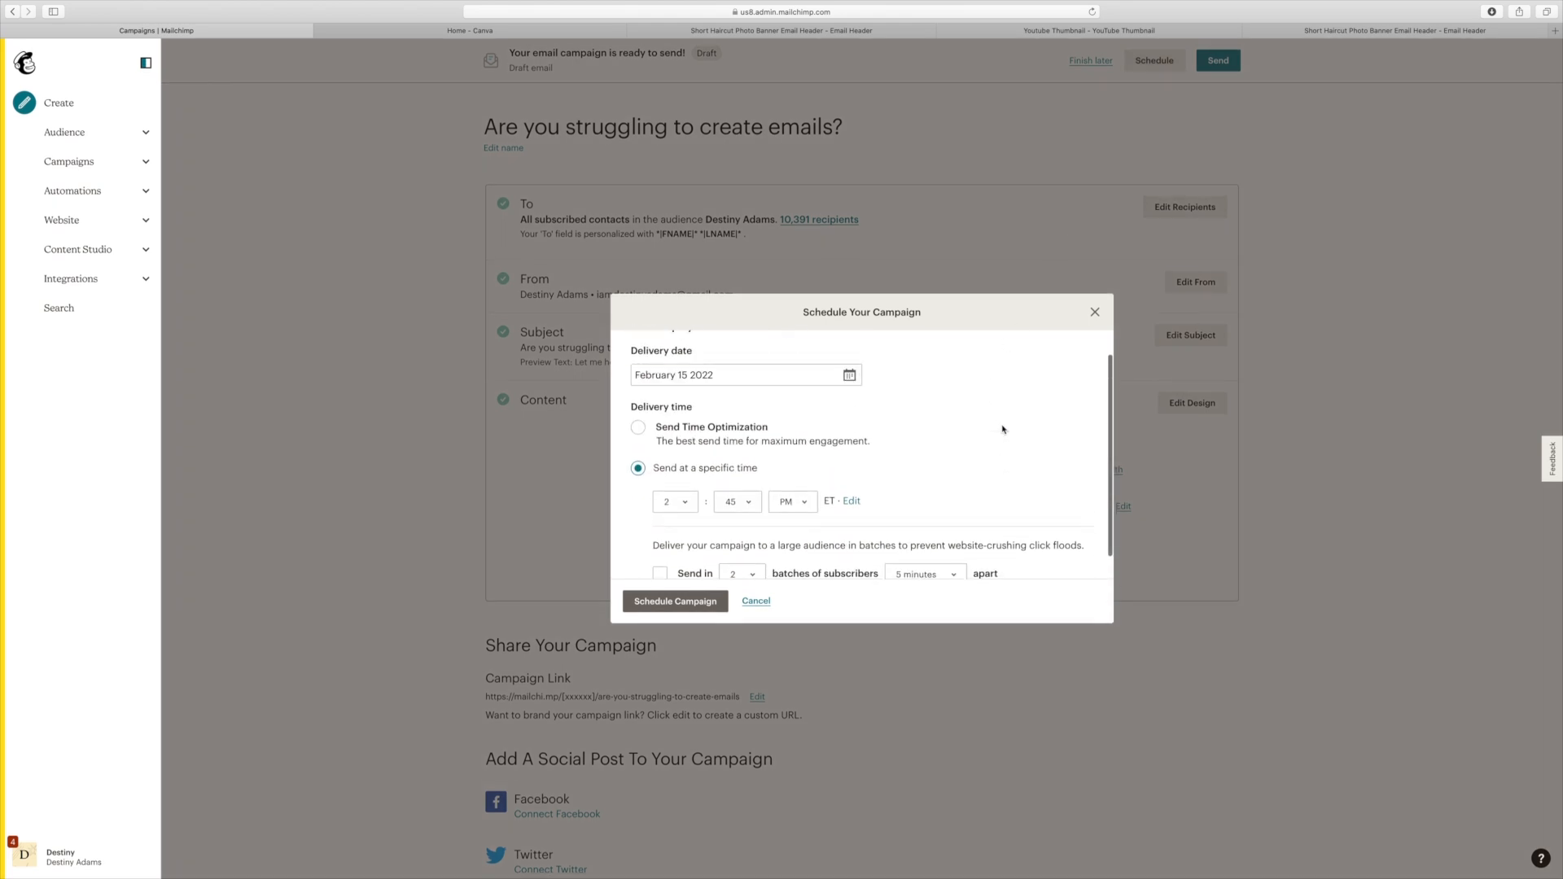